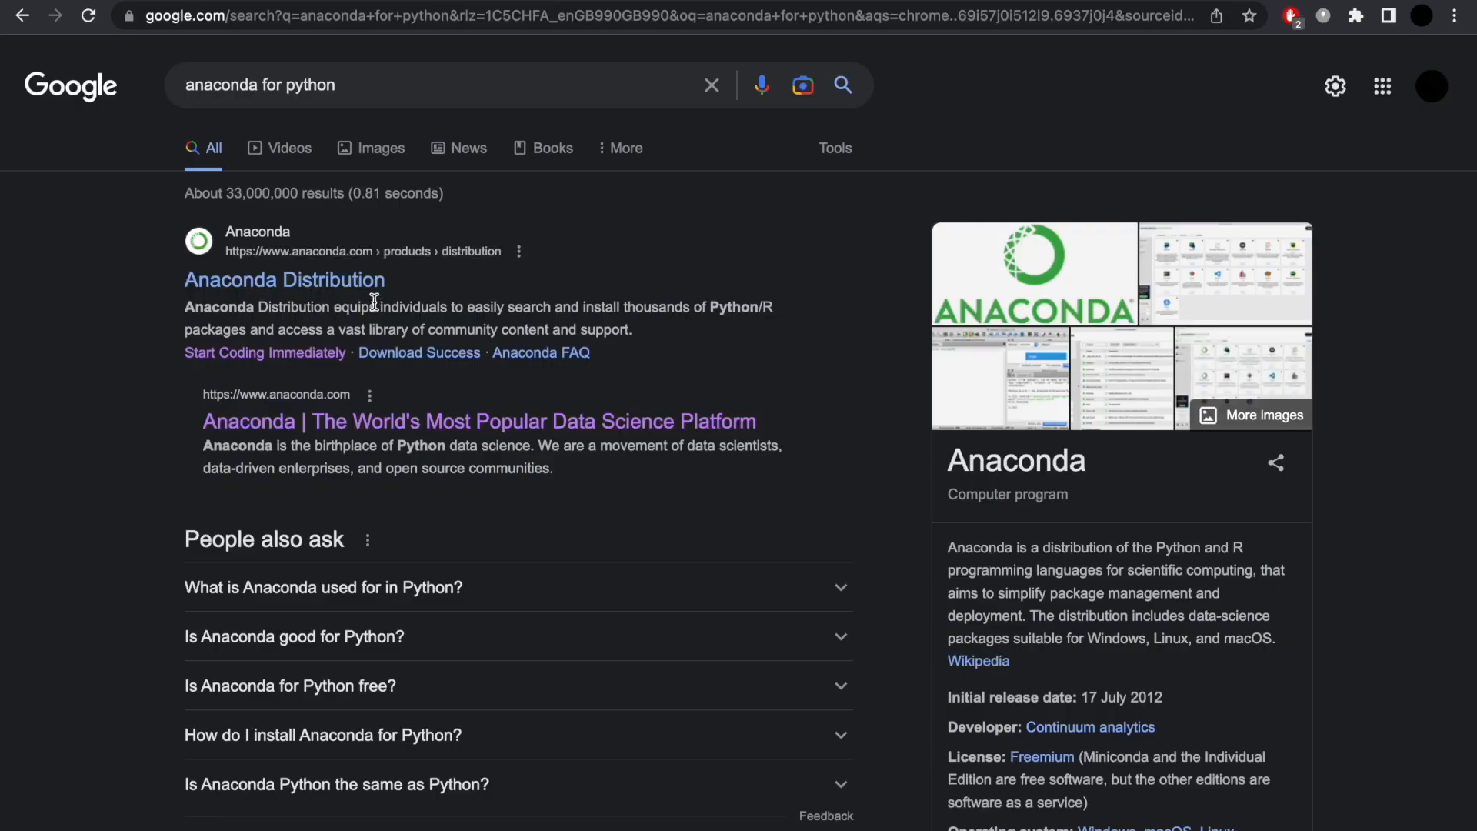
# - Rename the notebook to Test.ipynb and compute 1 * 3 in the arithmetic cell
pyautogui.click(273, 280)
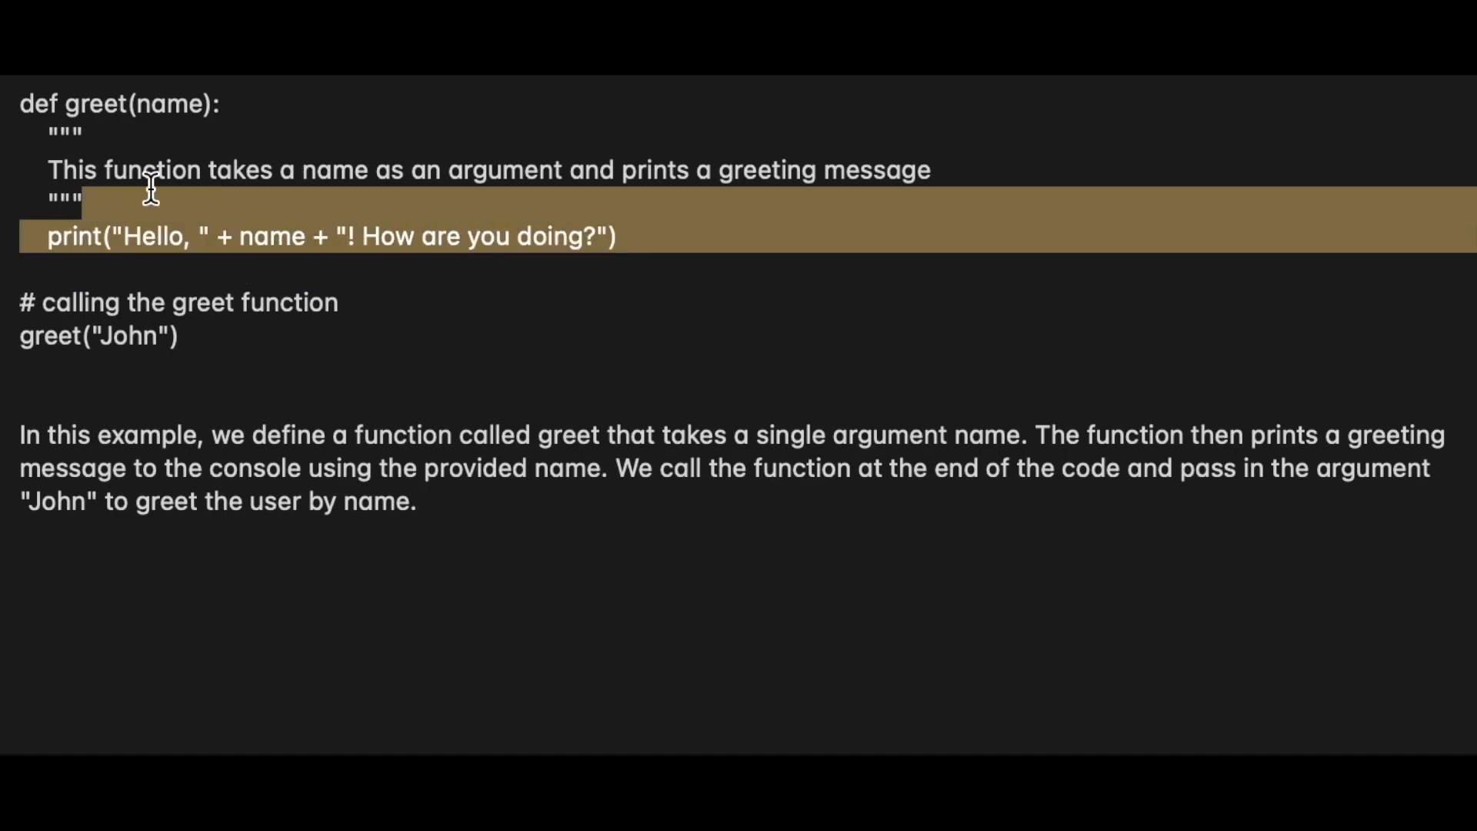
pyautogui.doubleClick(44, 336)
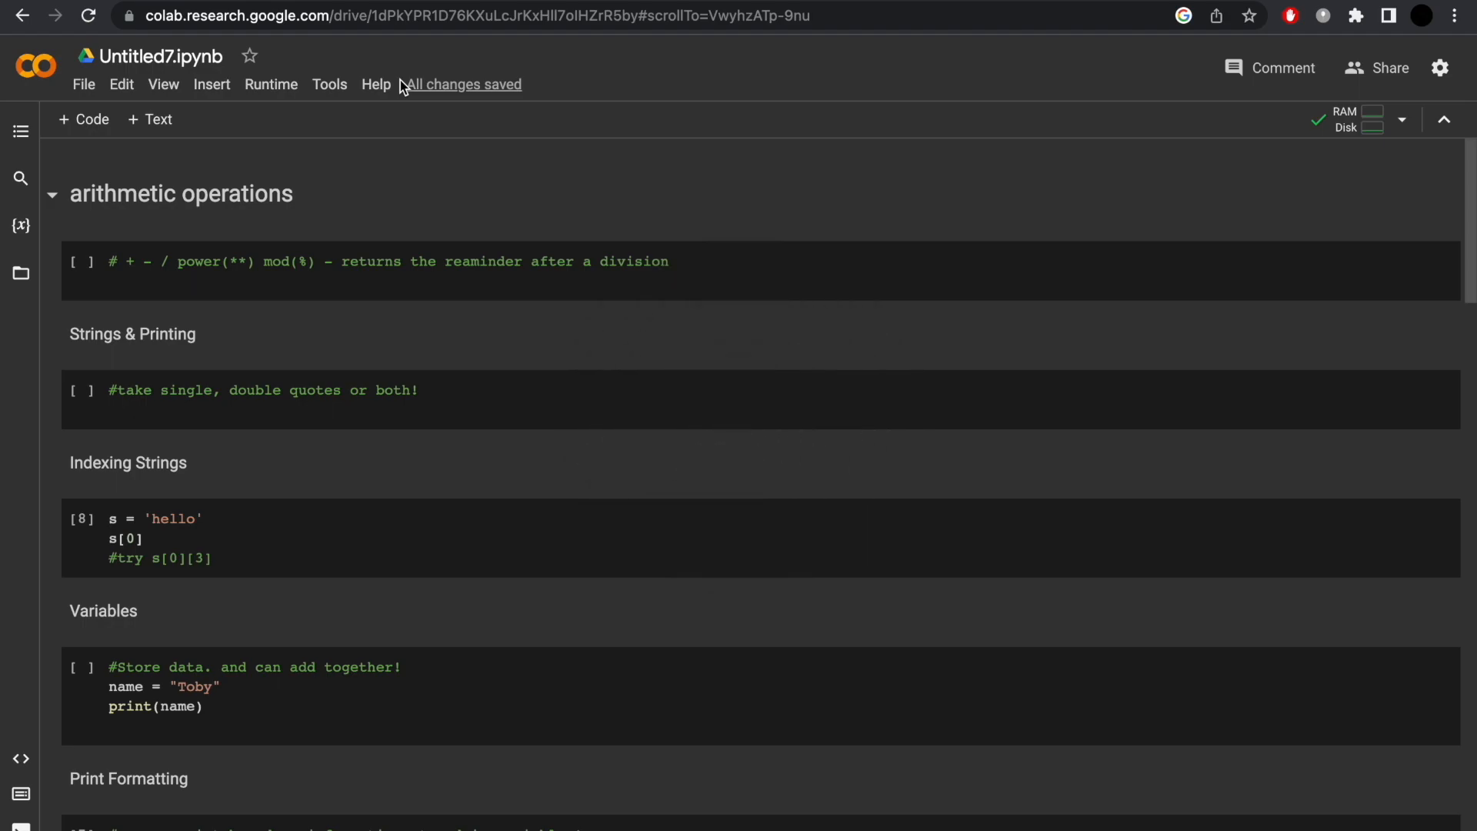
pyautogui.click(162, 56)
pyautogui.write('Test')
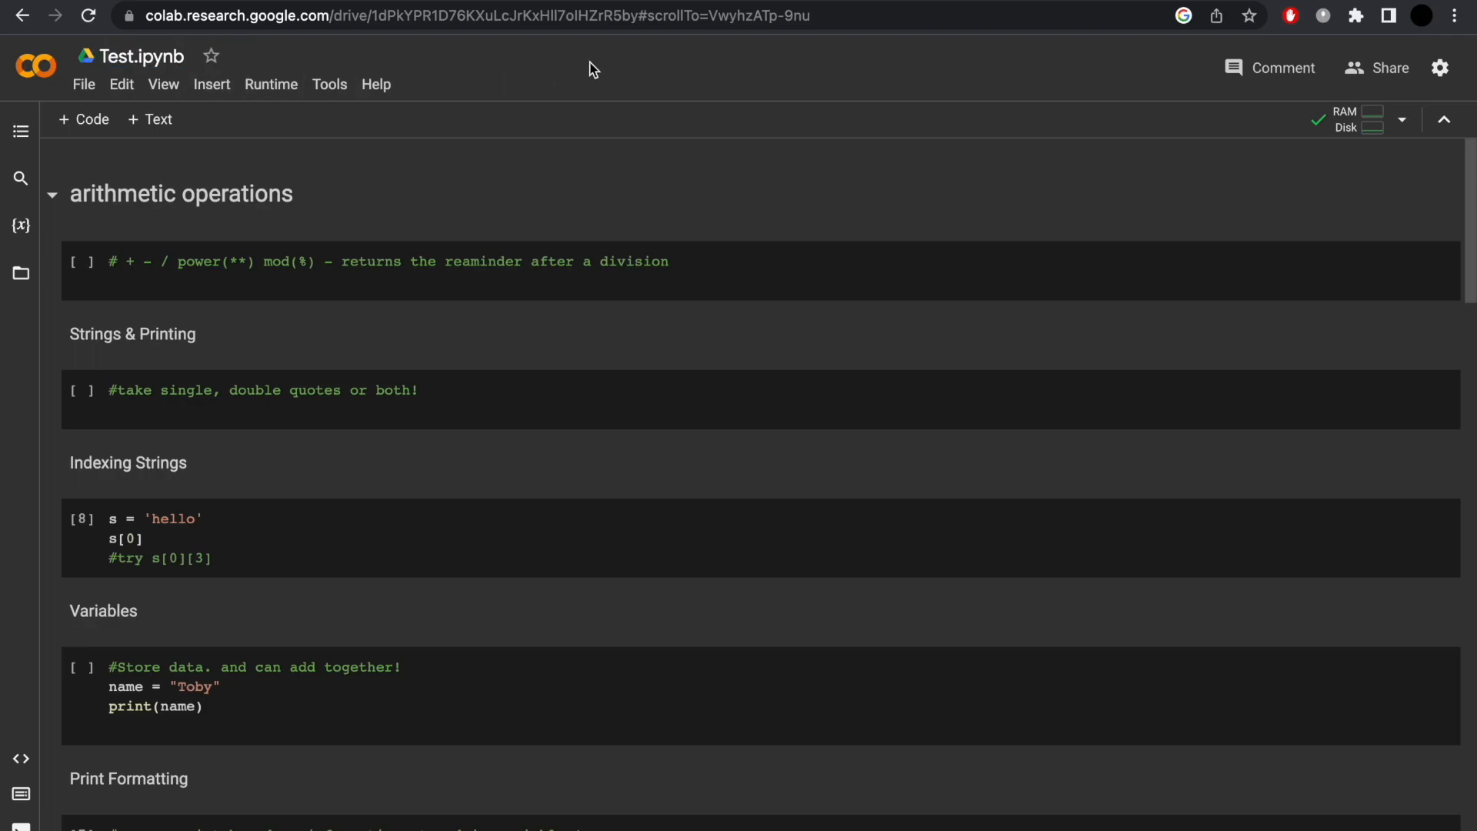
pyautogui.scroll(-3)
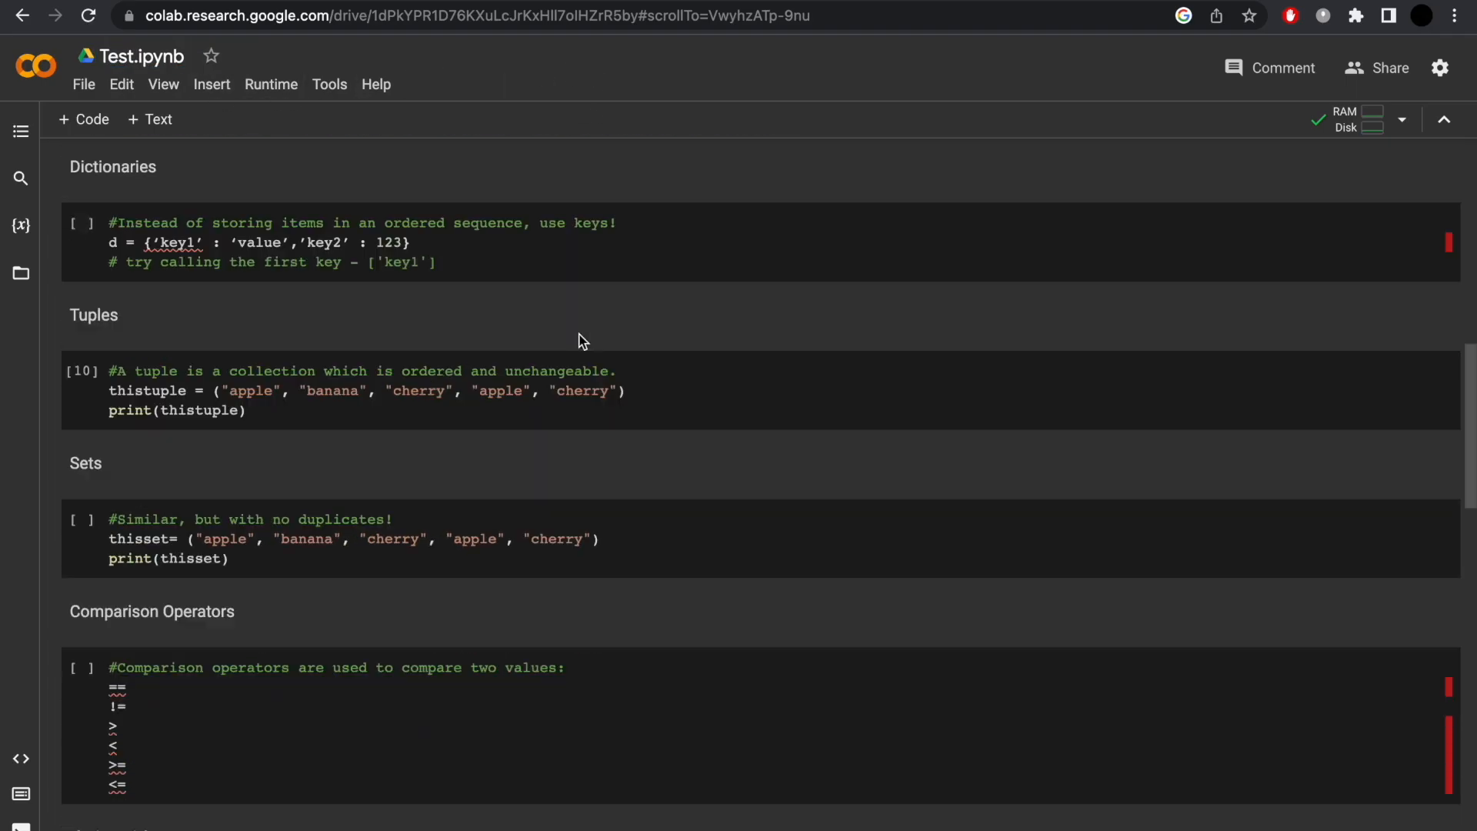
pyautogui.scroll(-3)
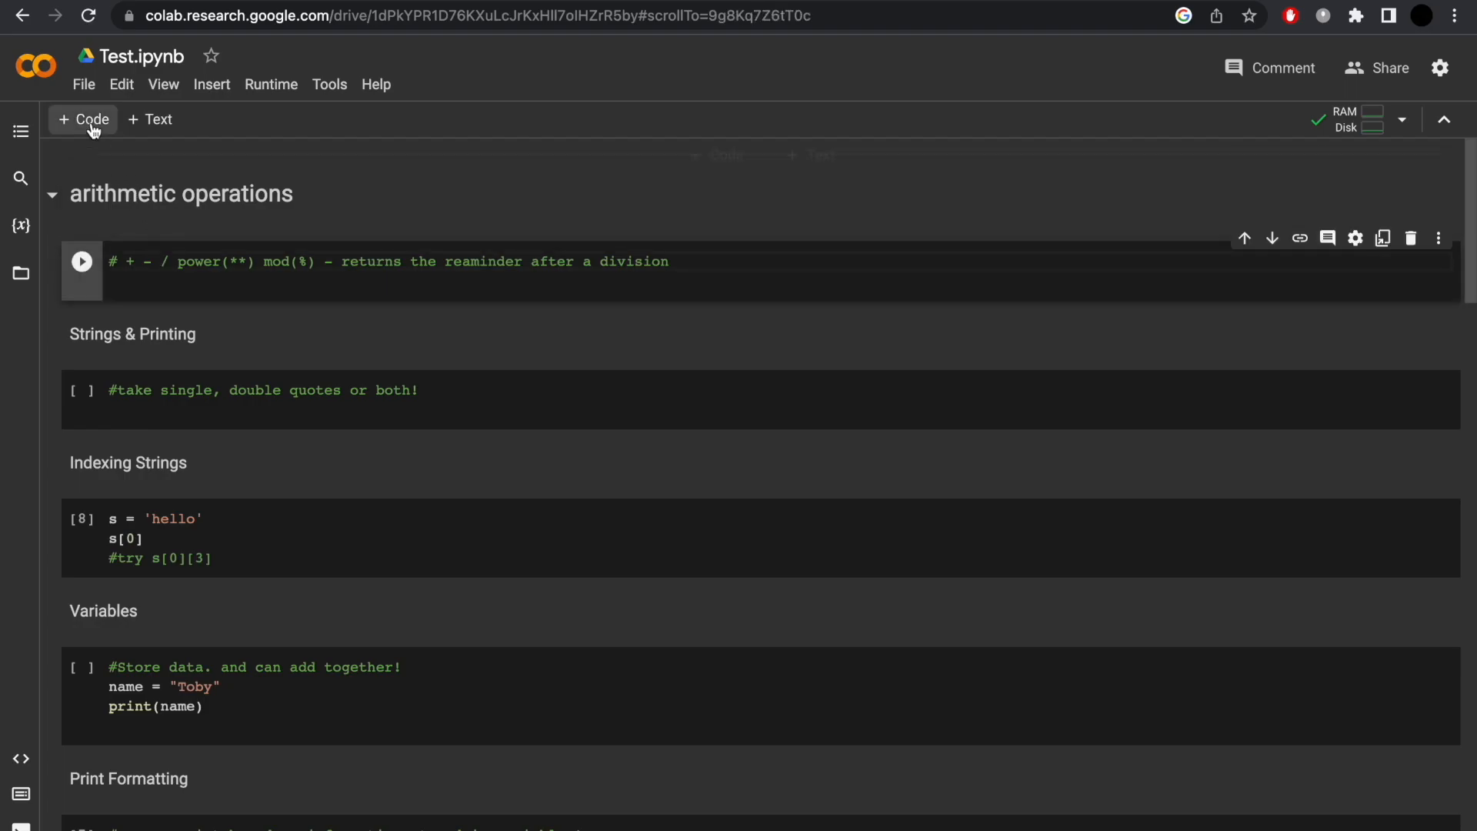
pyautogui.moveTo(92, 124)
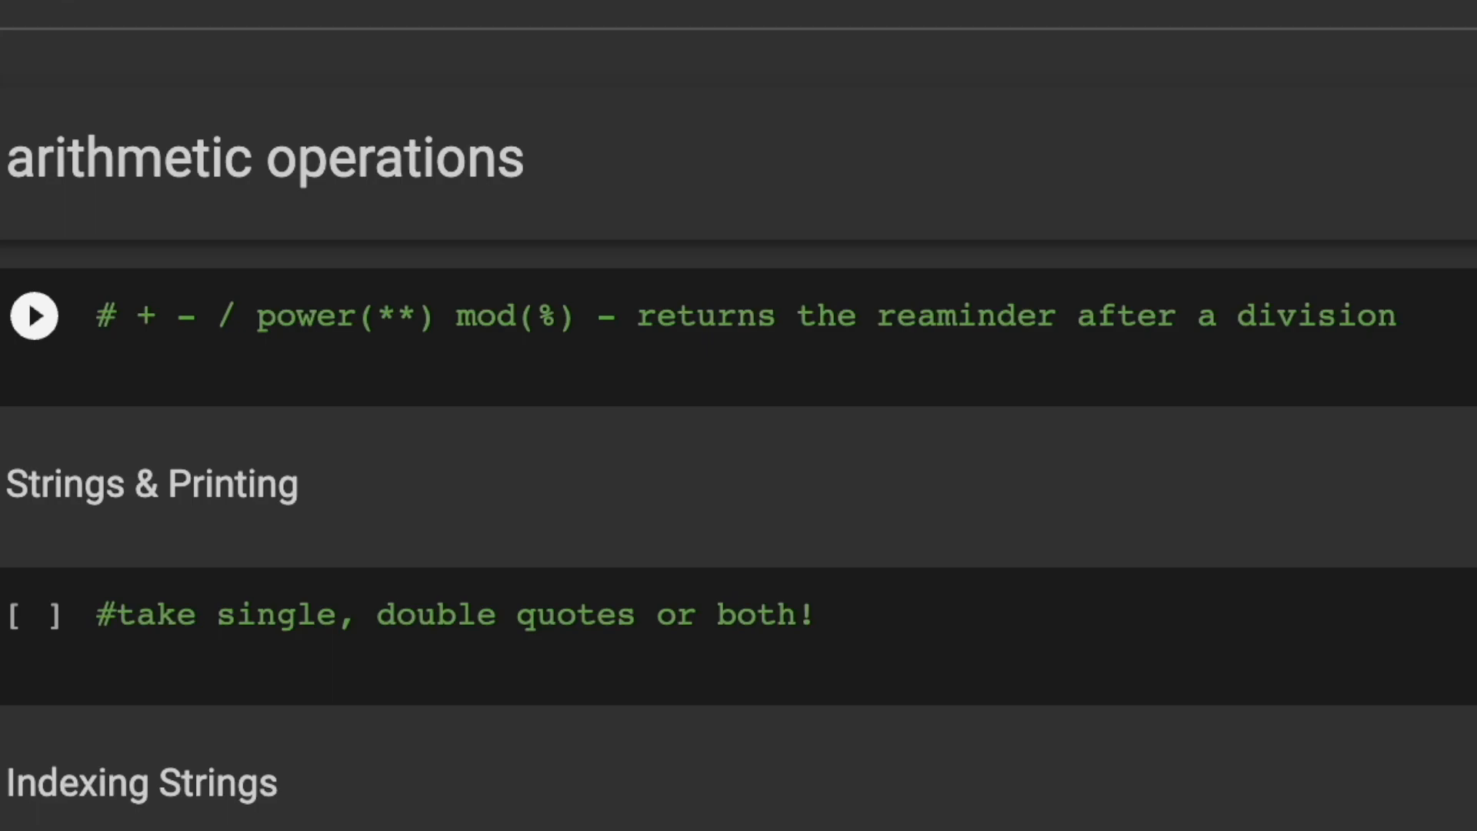
pyautogui.moveTo(517, 162)
pyautogui.write('1 * 3')
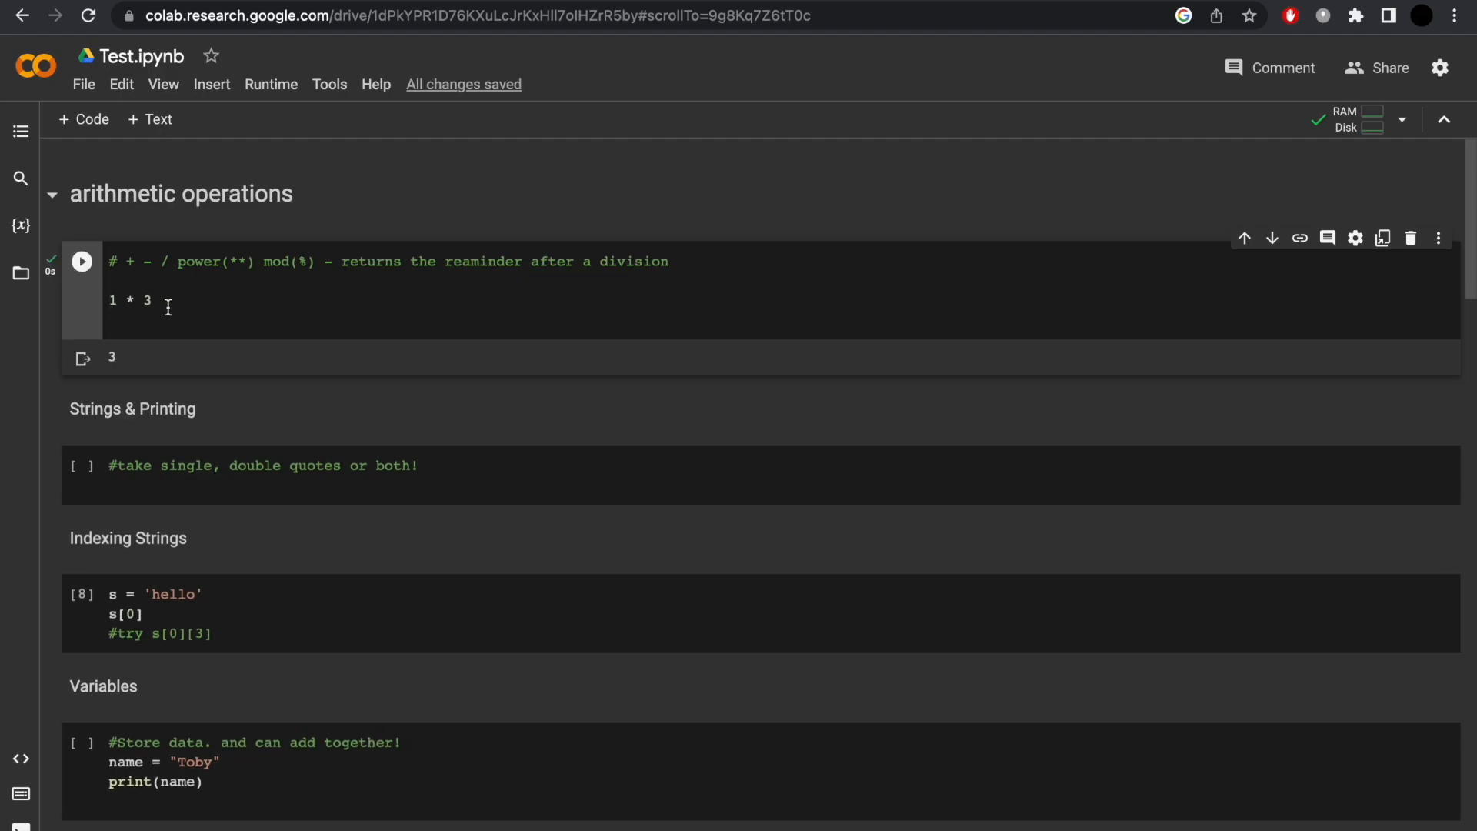
# - Make the arithmetic cell print(1+1) and run the Strings & Printing cell with print("Hello")
pyautogui.write('pri')
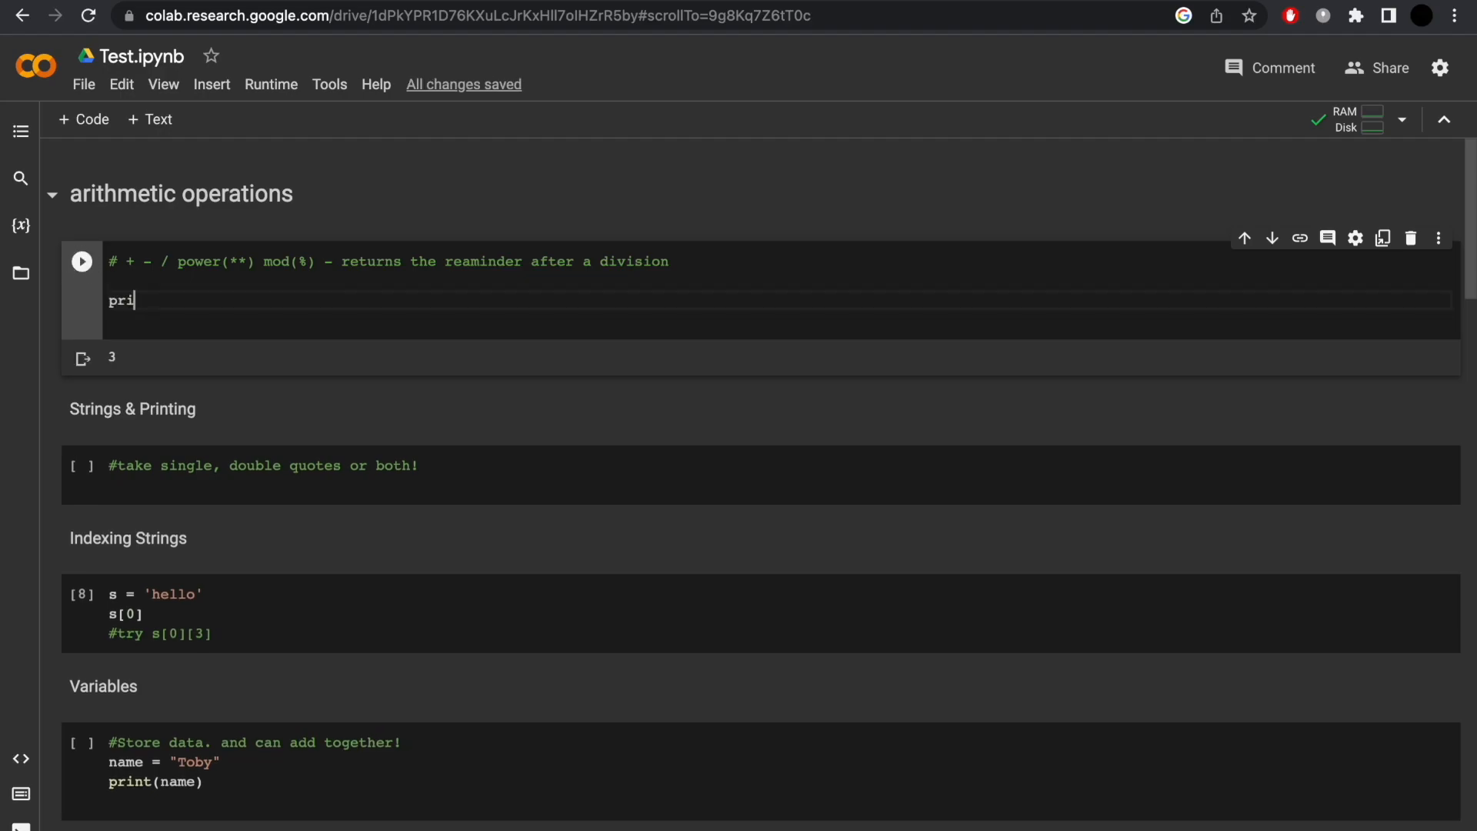
pyautogui.write('nt(1+')
pyautogui.click(761, 475)
pyautogui.write("'hello")
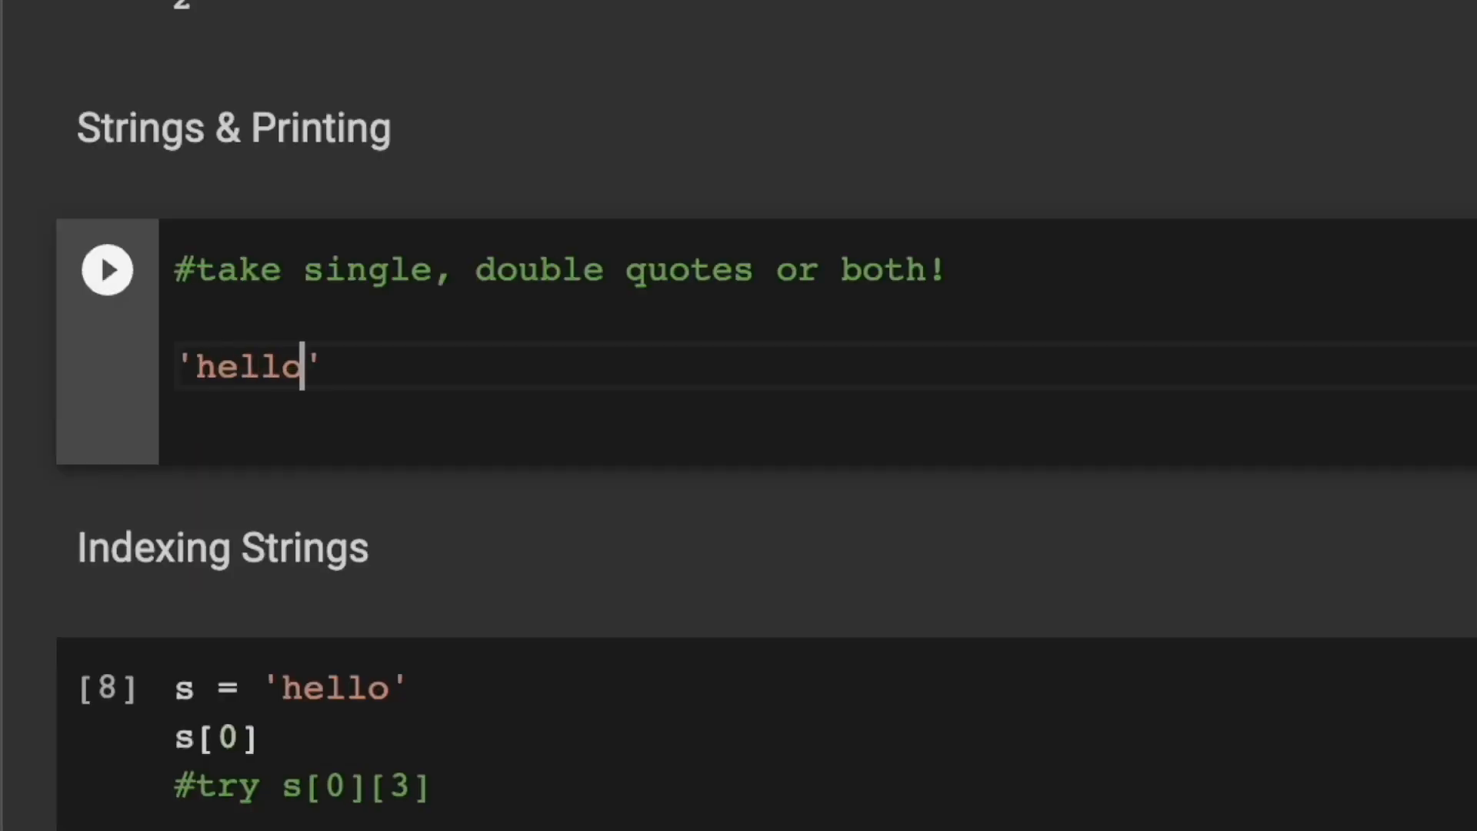
pyautogui.write('"hell"')
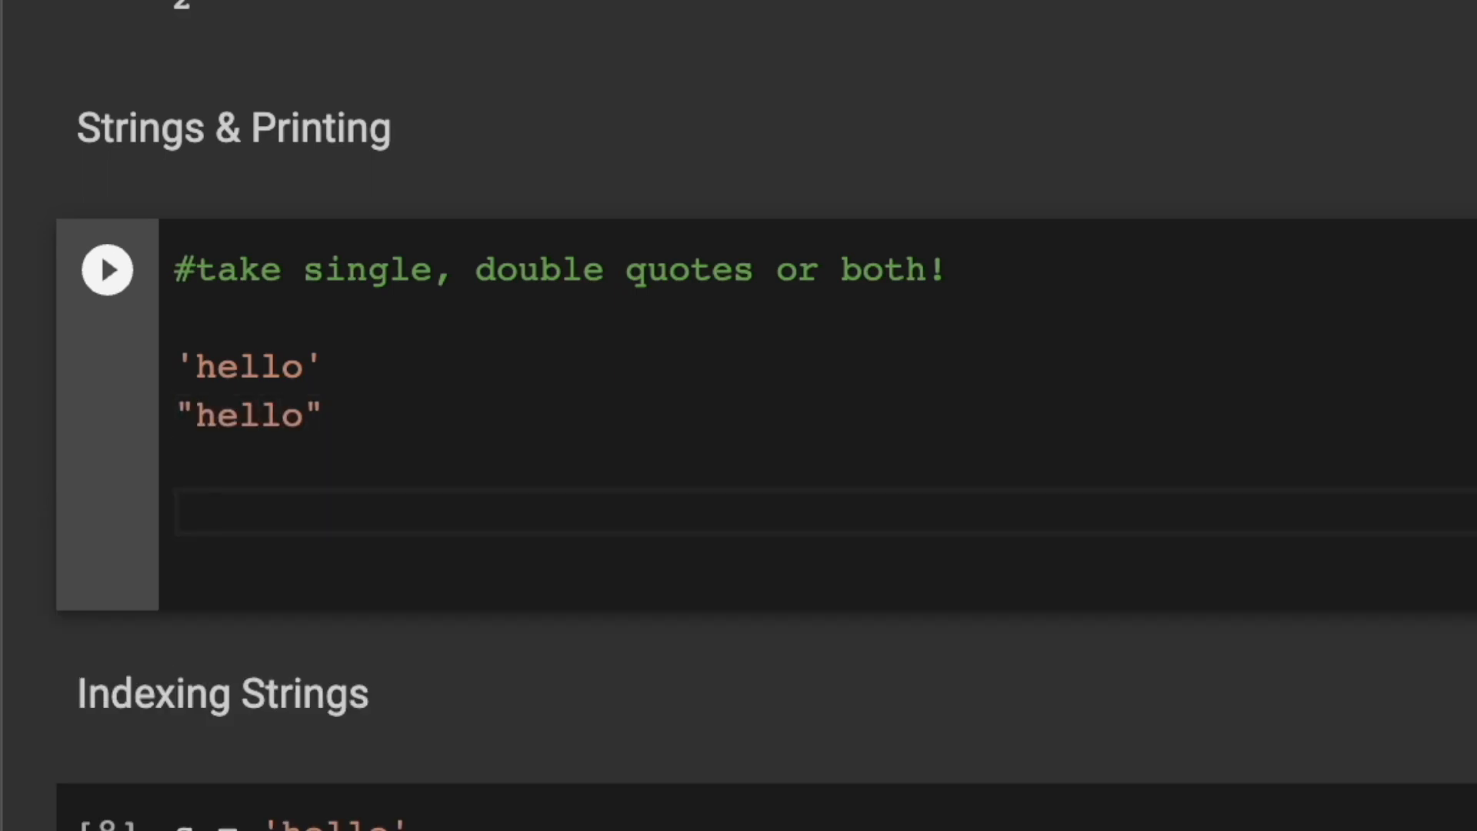
pyautogui.write('"hello I "')
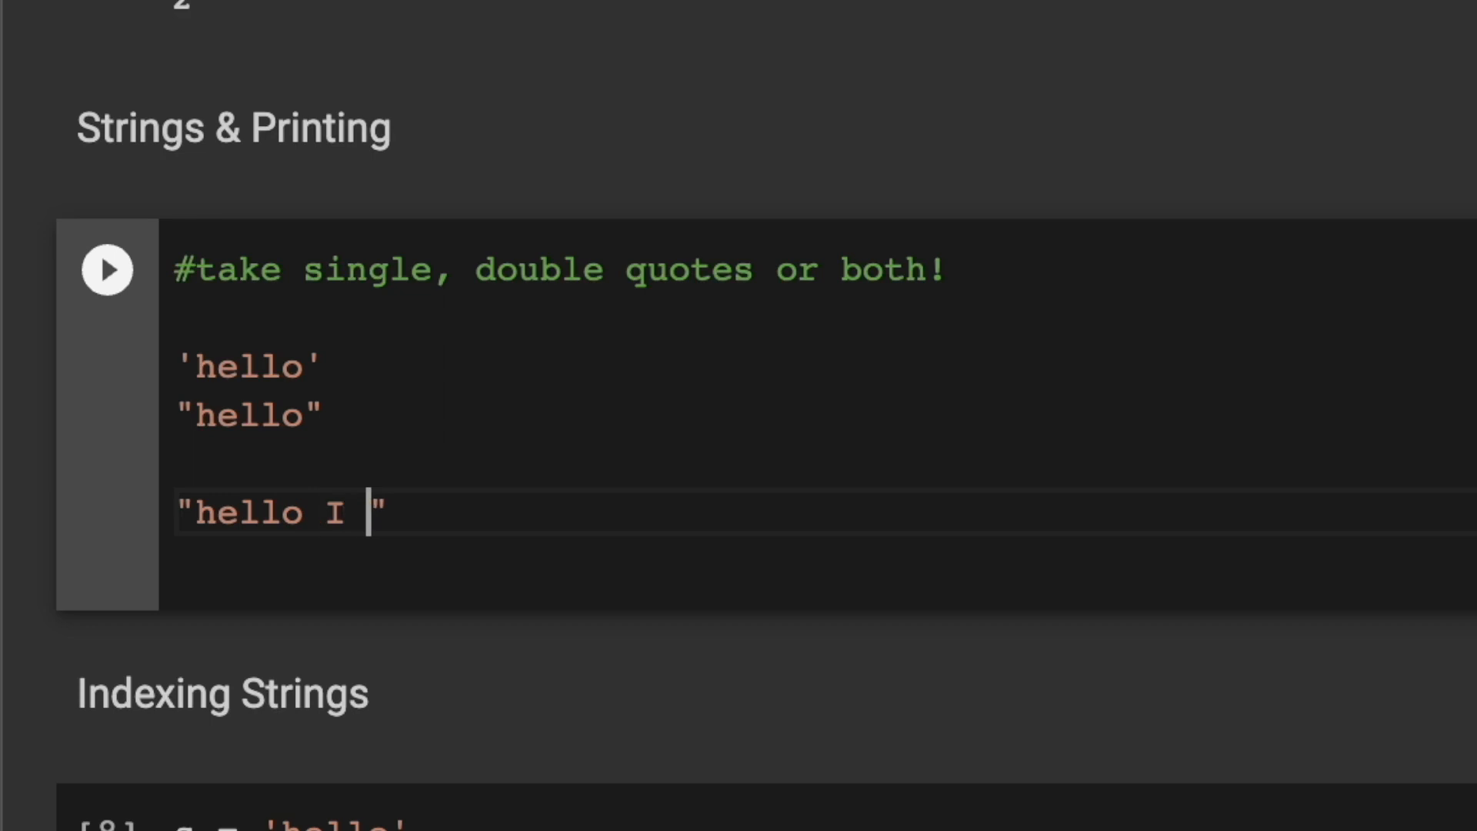
pyautogui.write("can't do t")
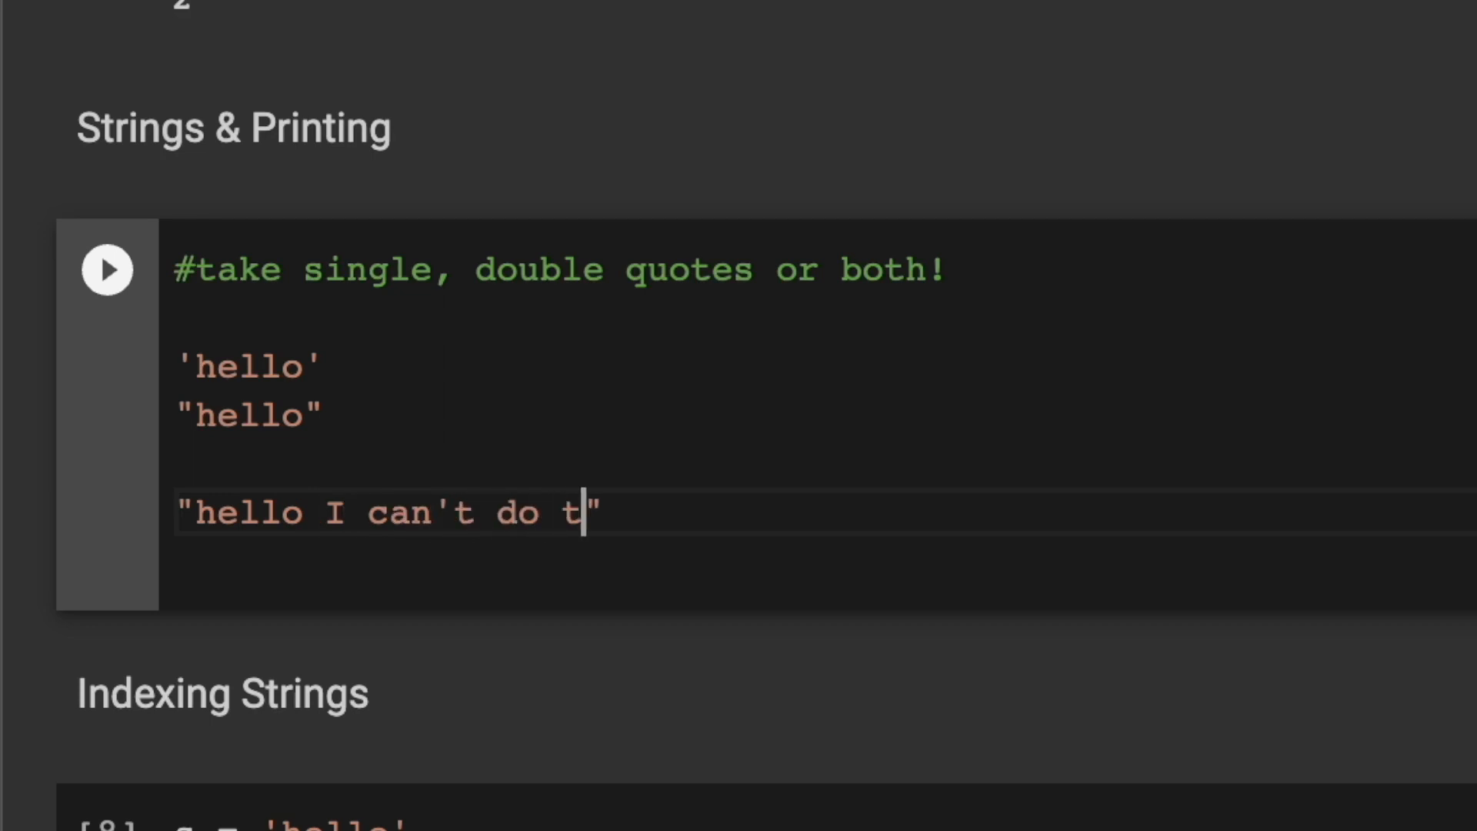
pyautogui.write('his')
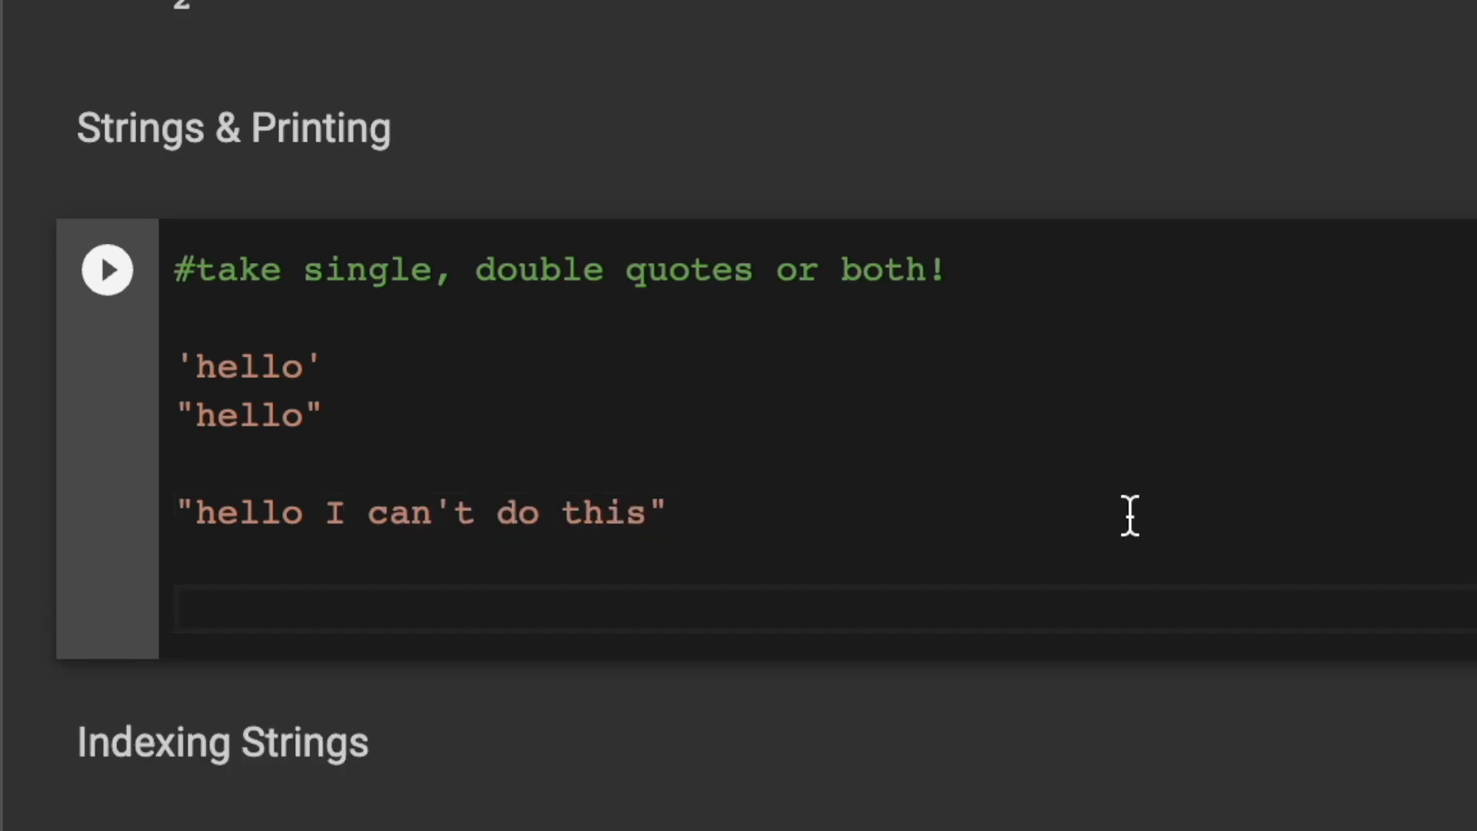
pyautogui.write('print("')
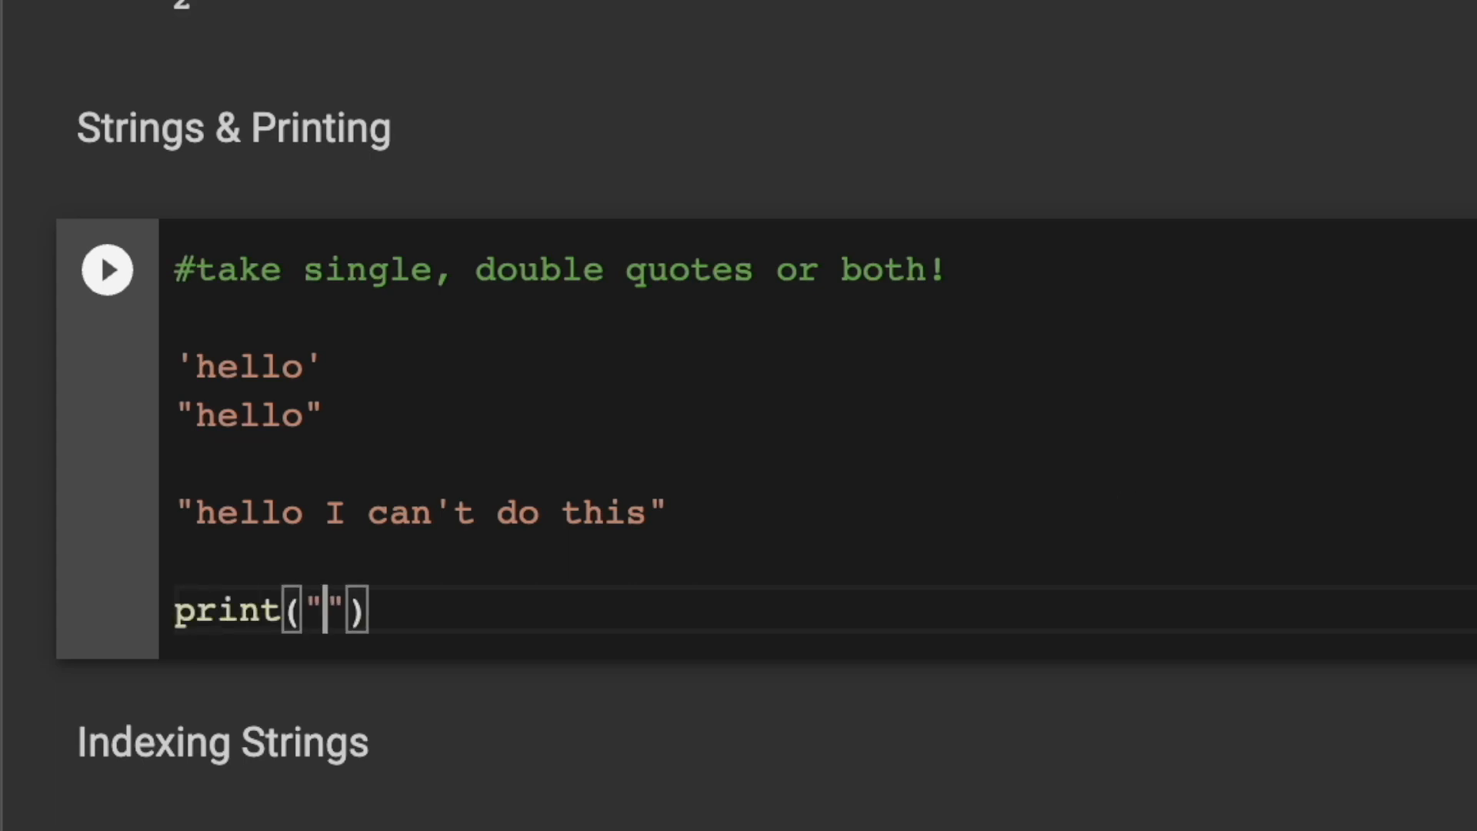
pyautogui.write('Hello')
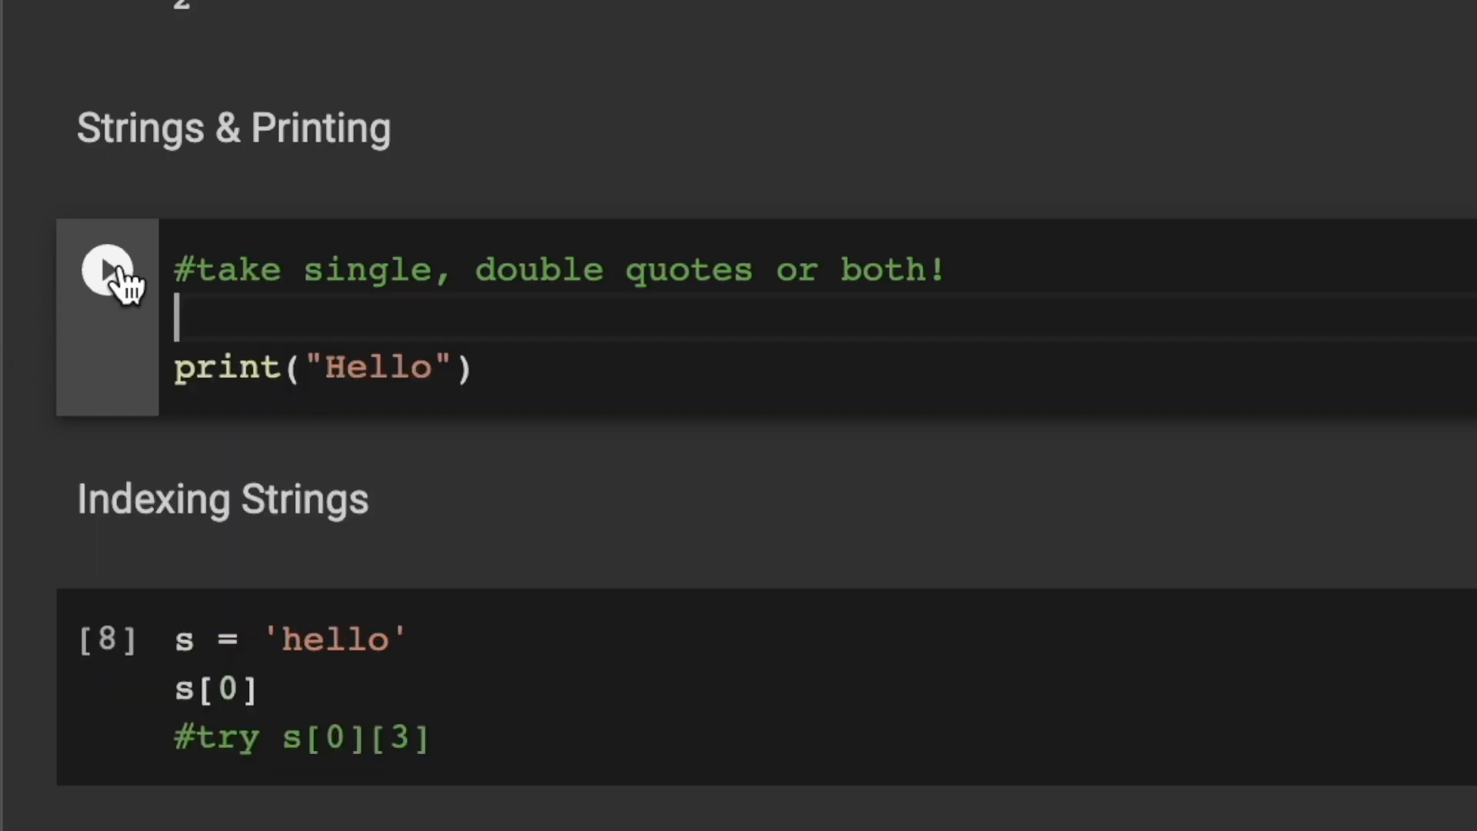
pyautogui.click(106, 269)
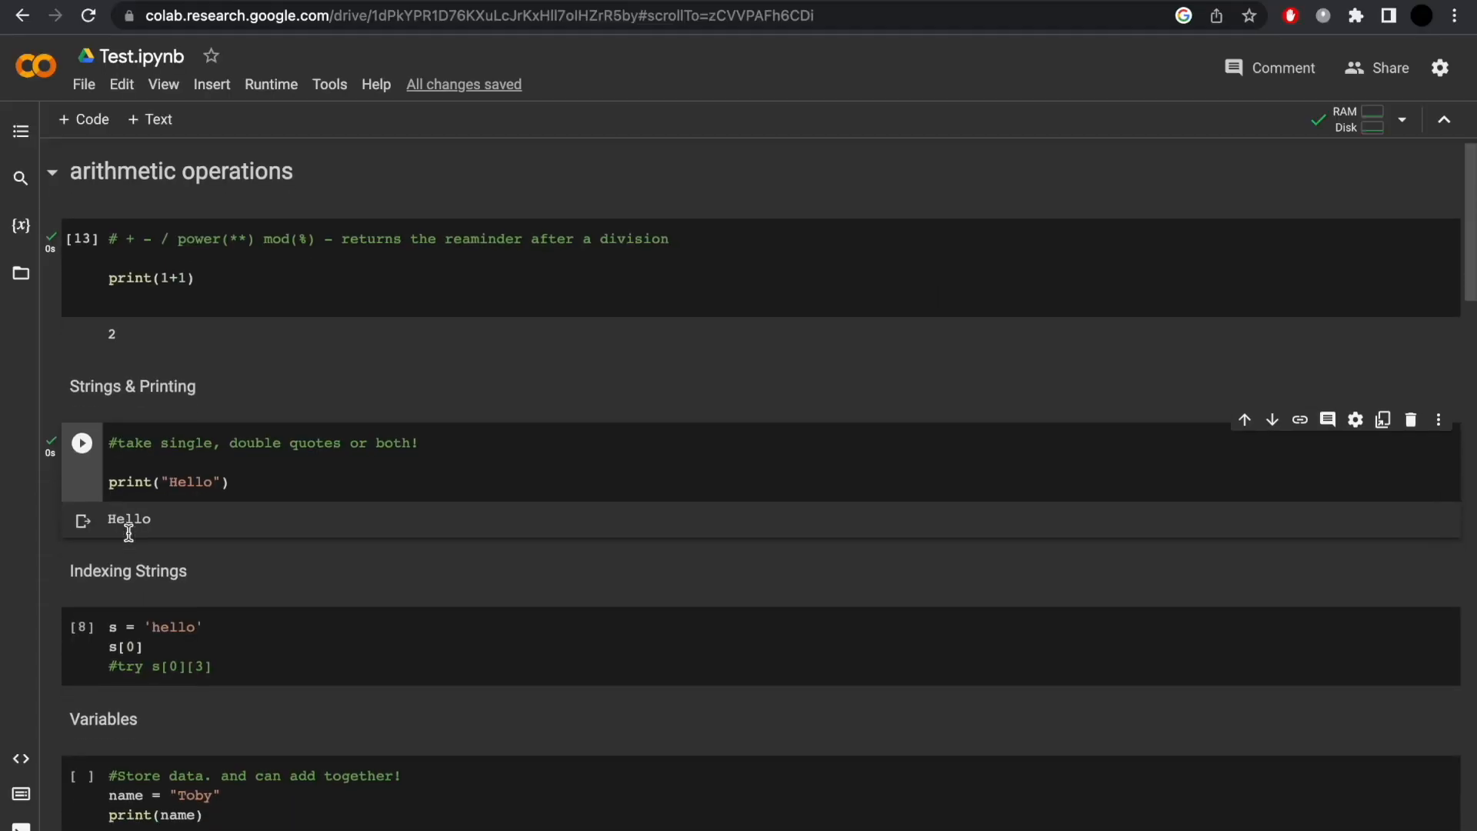
# - Change the Indexing Strings cell from s[0] to the slice s[0:3], outputting 'hel'
pyautogui.scroll(-3)
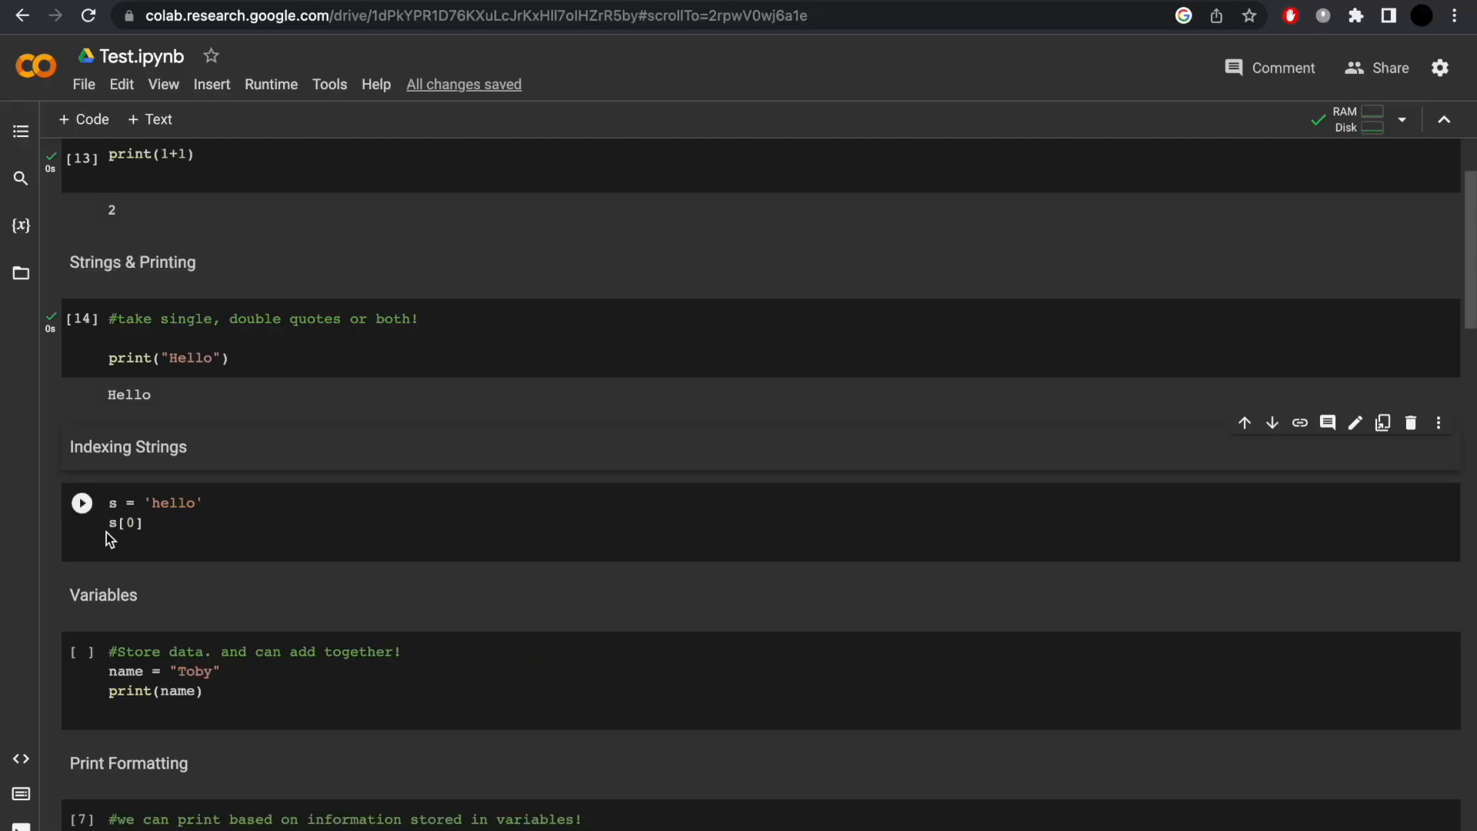
pyautogui.click(197, 504)
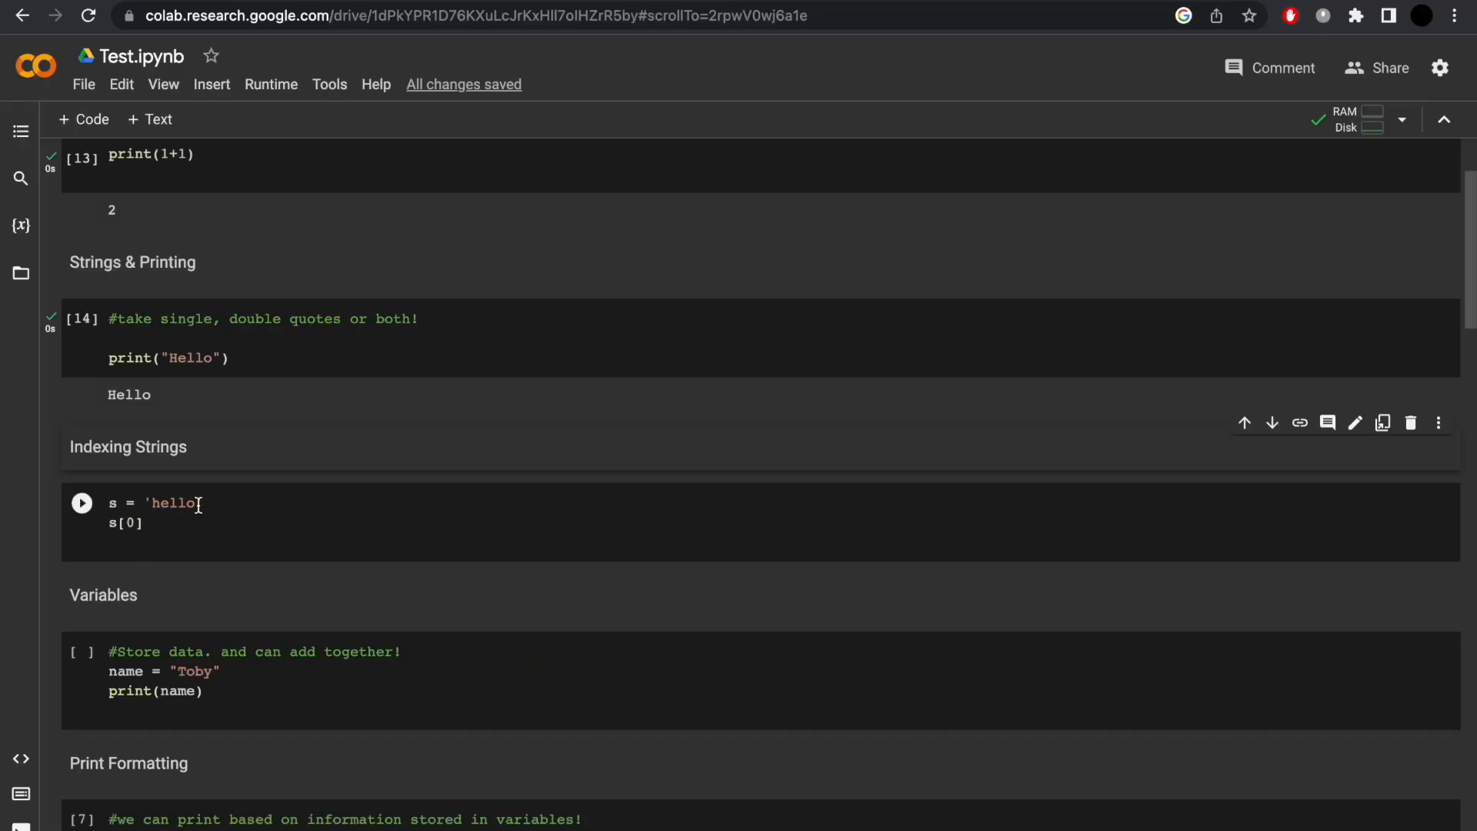
pyautogui.click(82, 503)
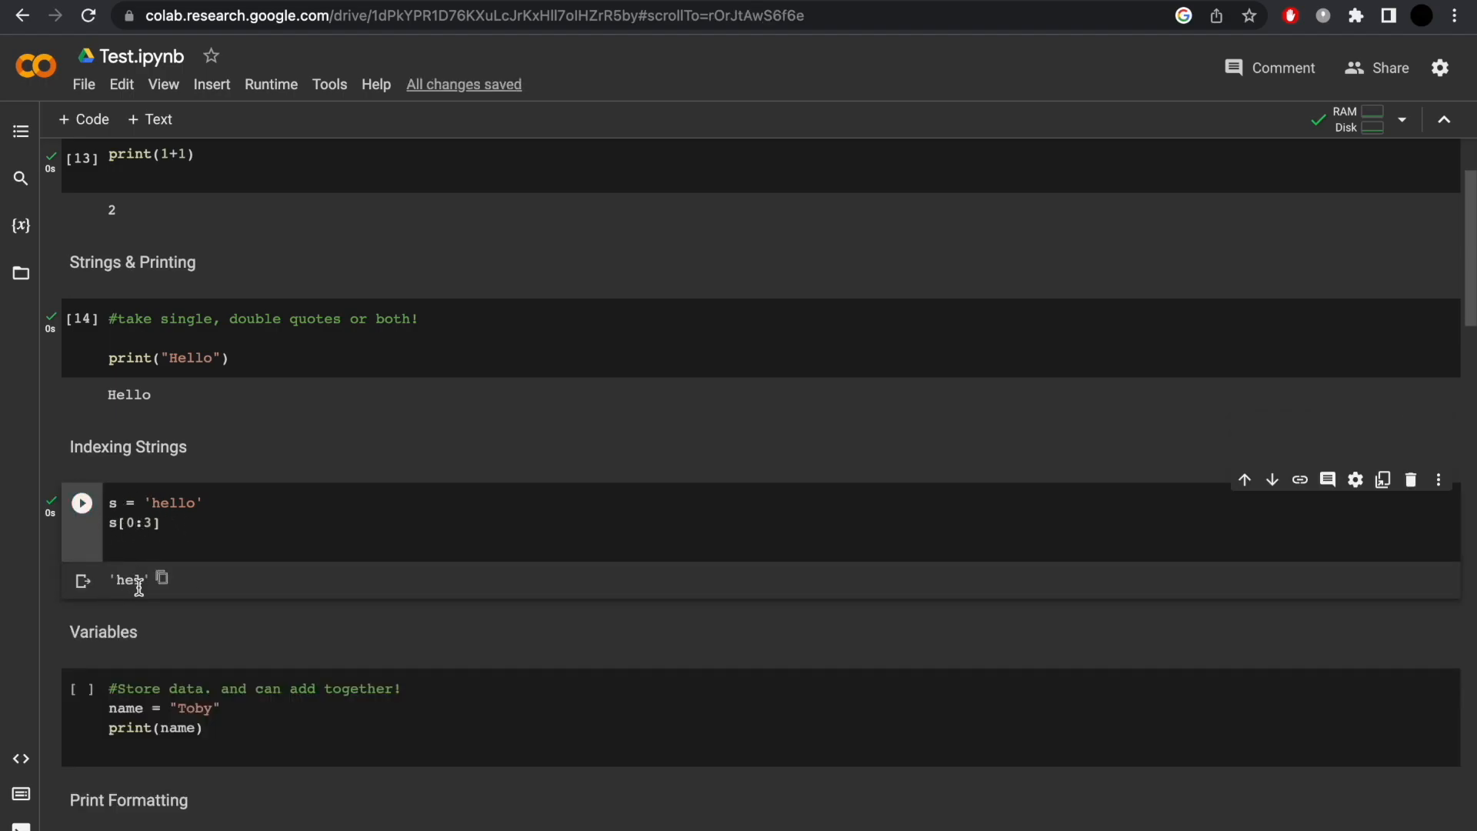
pyautogui.scroll(-3)
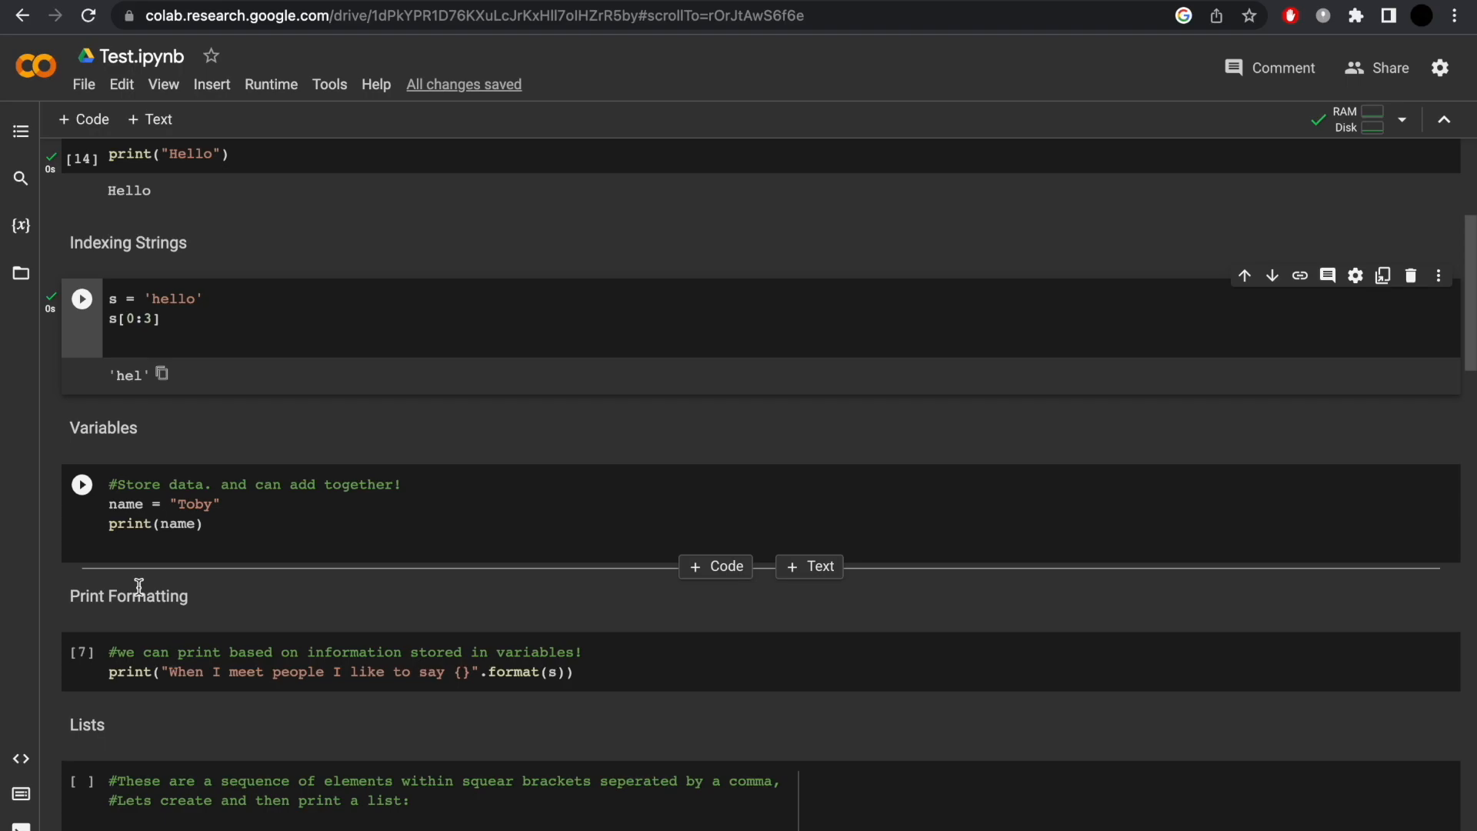
# - Run the Variables cell, then rewrite it with A = "Hello ", B = "Toby" and c = A + B
pyautogui.scroll(-3)
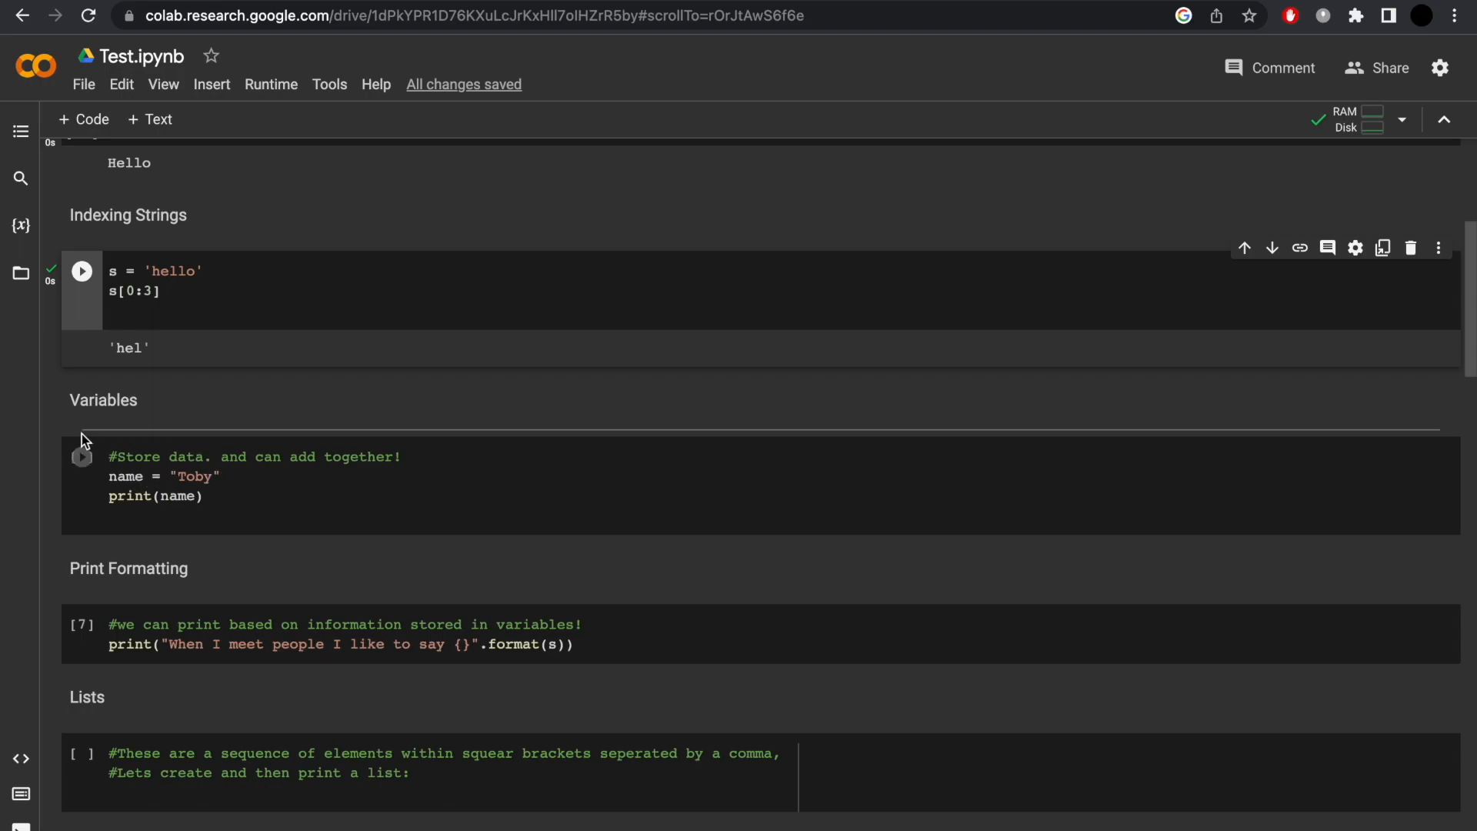
pyautogui.click(80, 478)
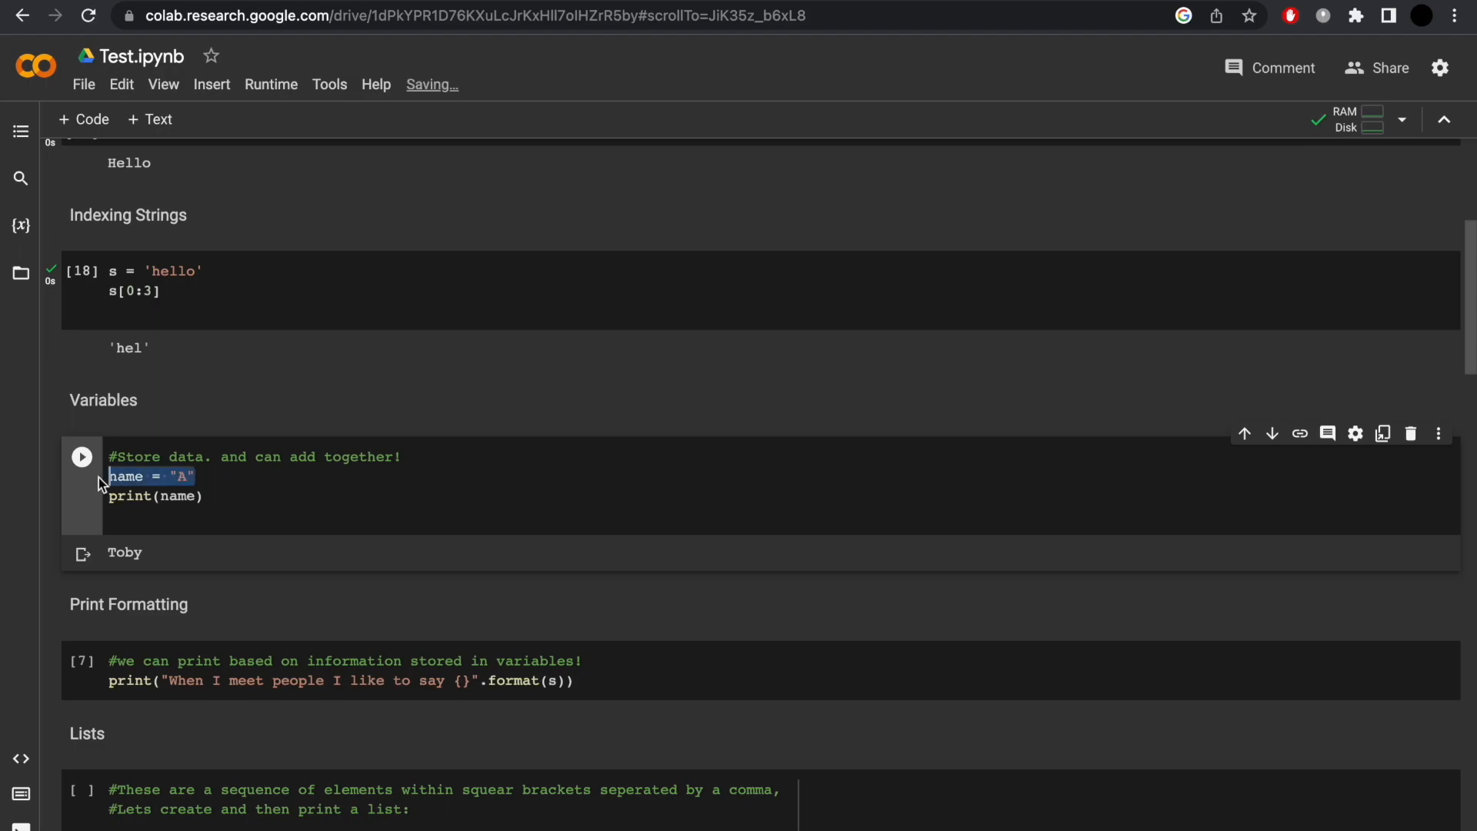
pyautogui.write('A = @HE')
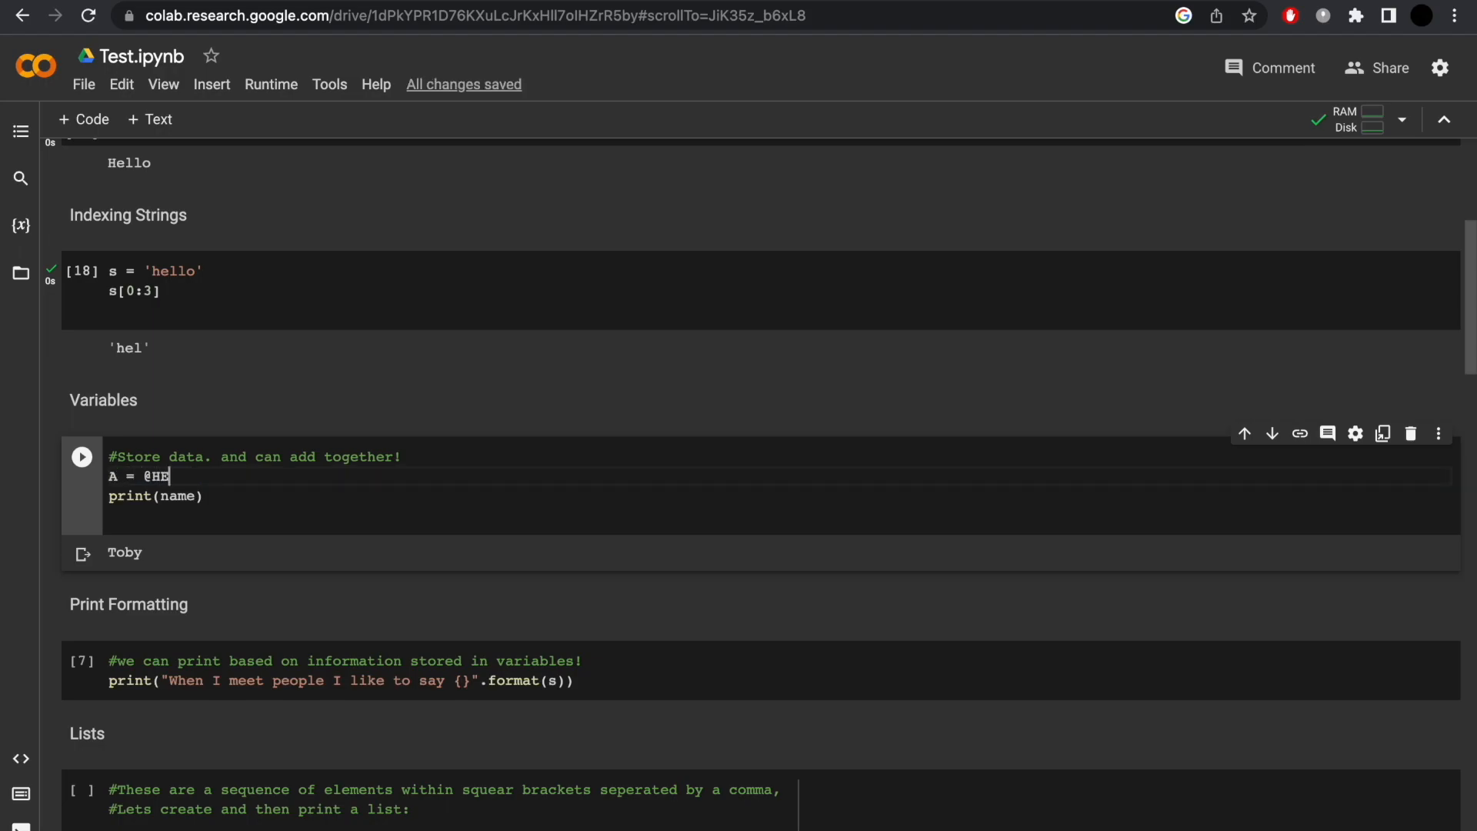
pyautogui.write('"Hello"')
pyautogui.write('c =')
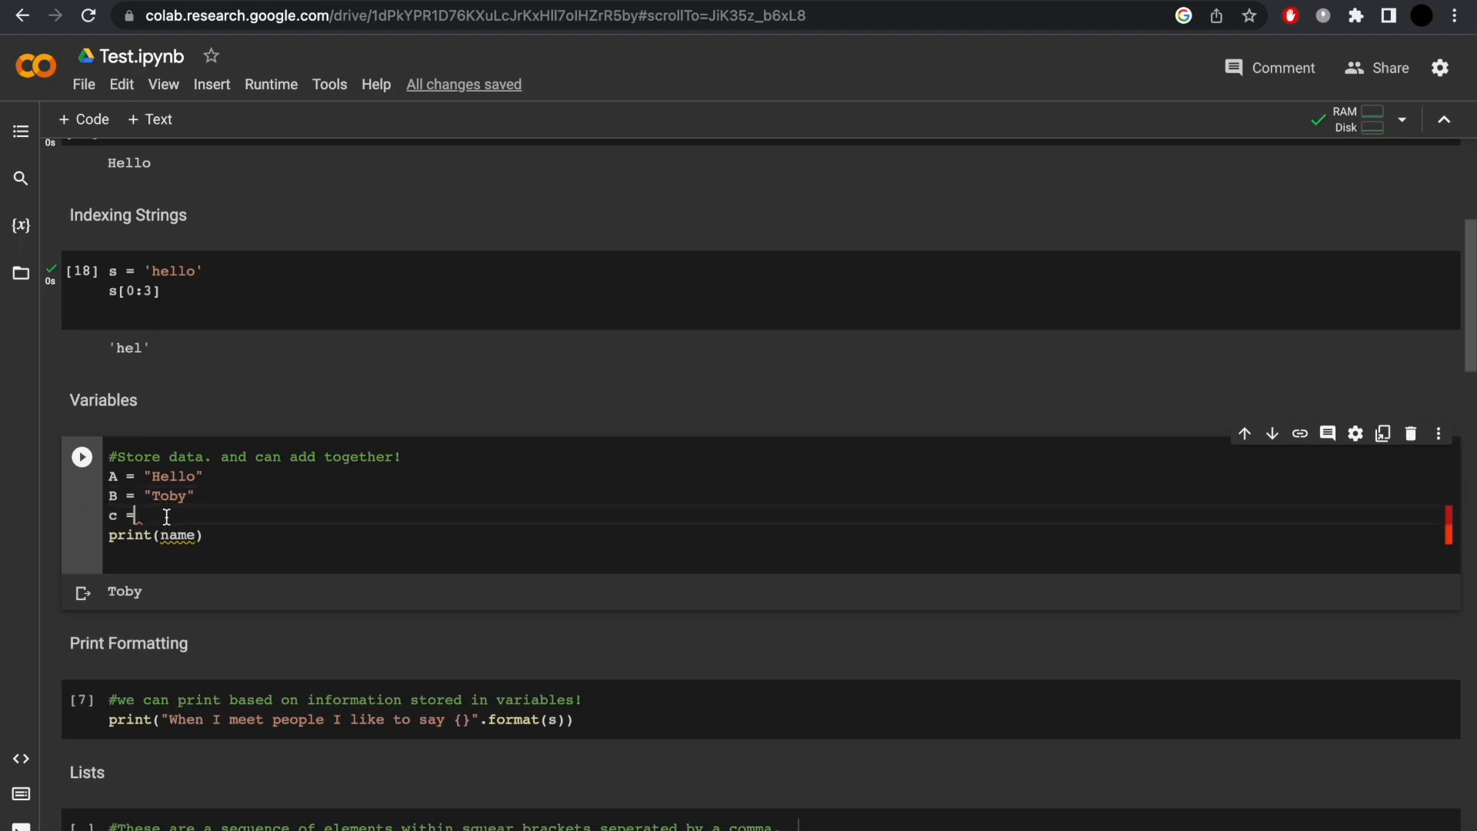
pyautogui.write('a+b')
pyautogui.click(155, 535)
pyautogui.write('c')
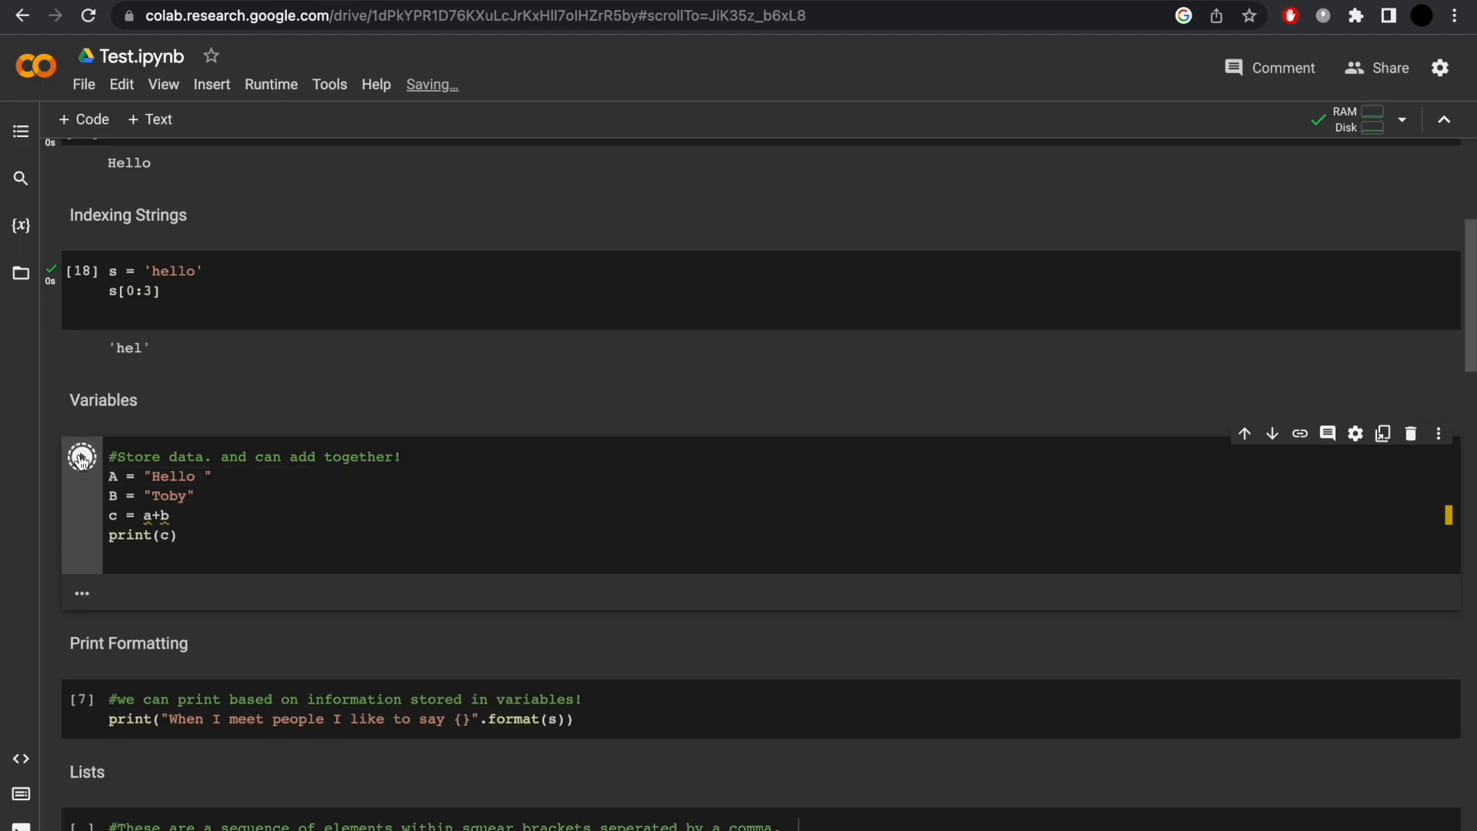
# - Run the rewritten cell, fix the NameError, and rerun it to print Hello Toby
pyautogui.click(80, 458)
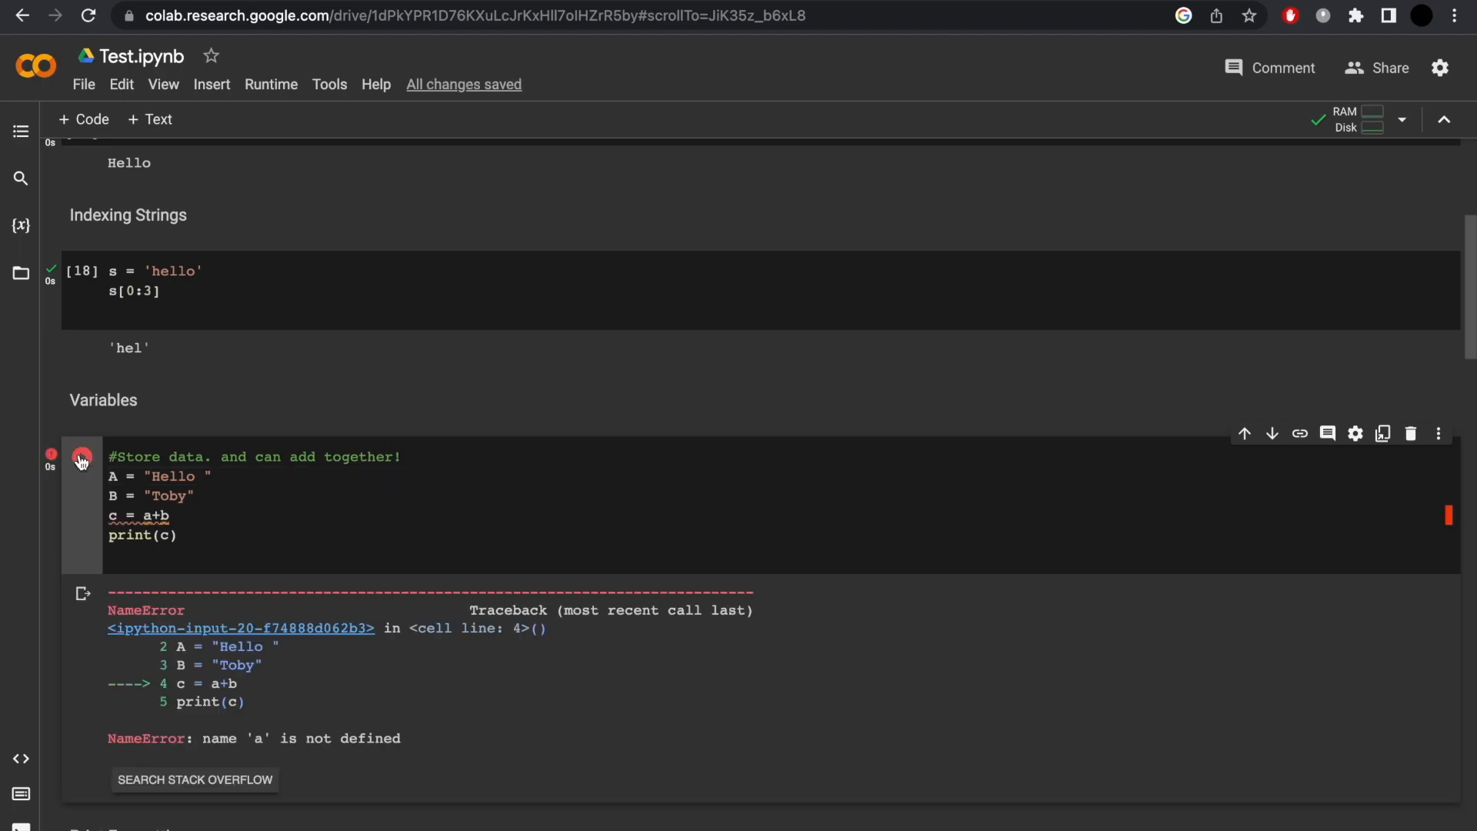
pyautogui.click(207, 476)
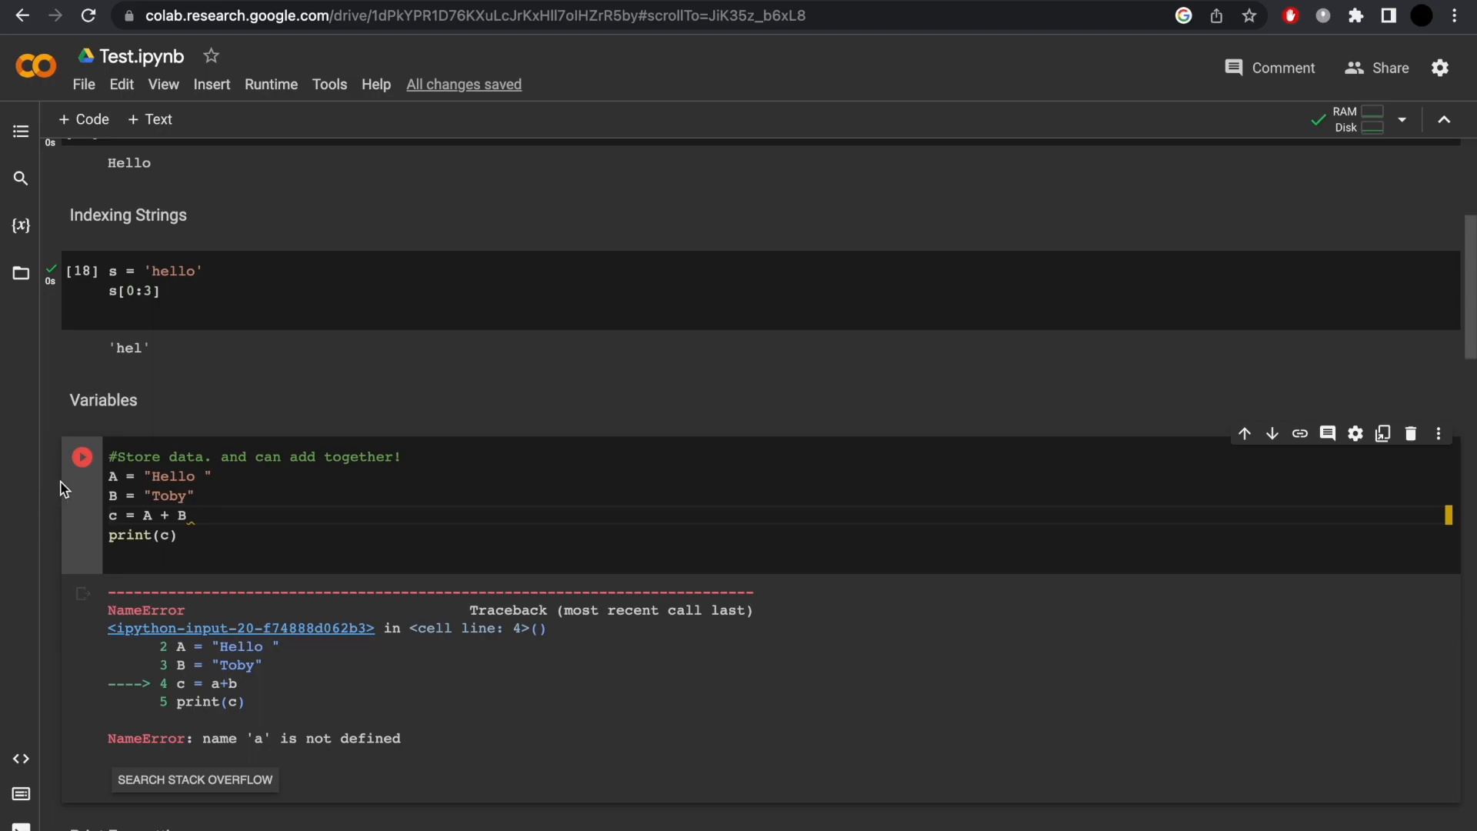
pyautogui.click(82, 457)
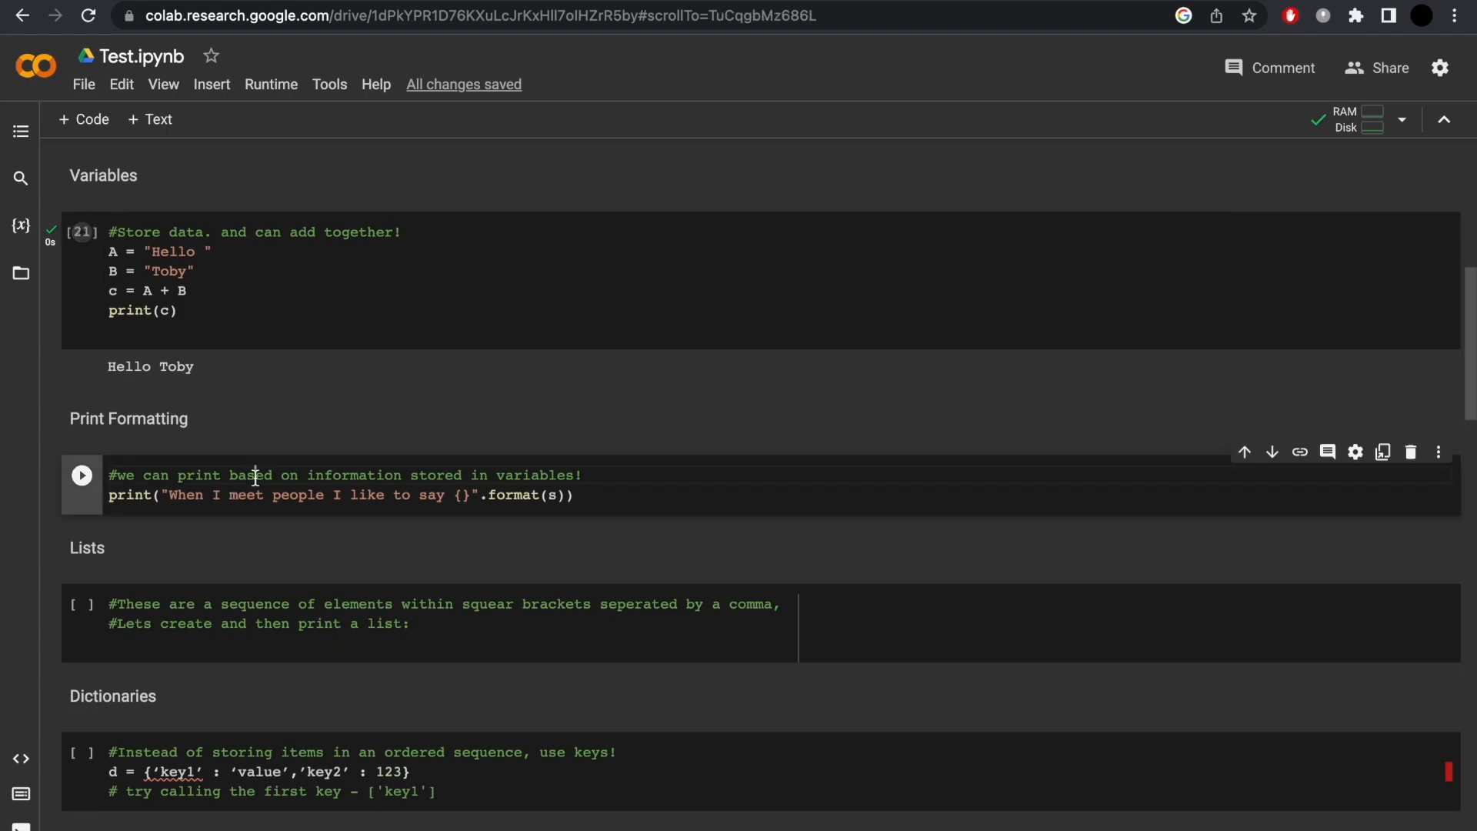
# - Run the Print Formatting cell and point out the variable s = 'hello' passed to format
pyautogui.scroll(-3)
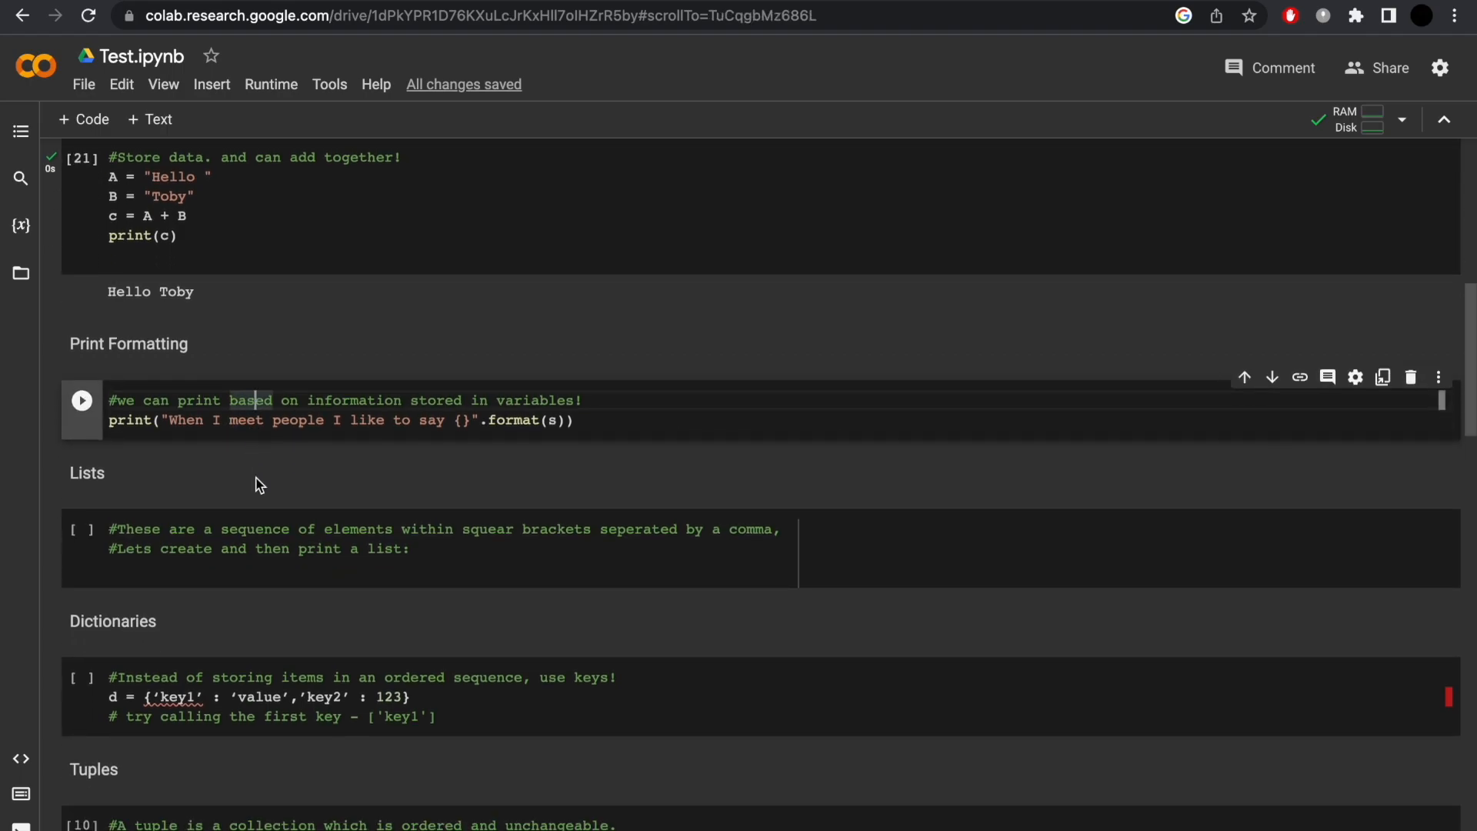
pyautogui.scroll(3)
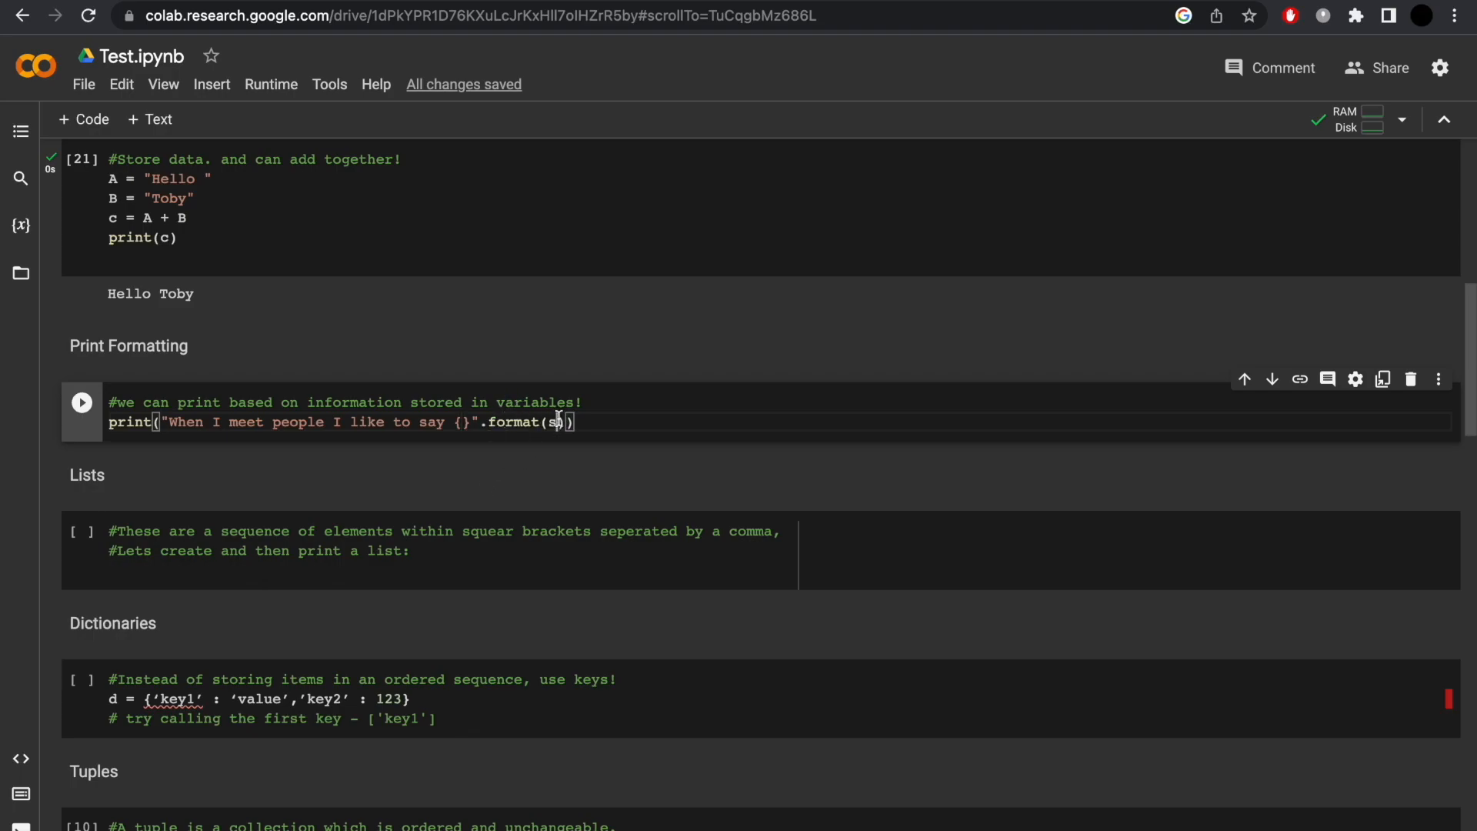
pyautogui.click(82, 403)
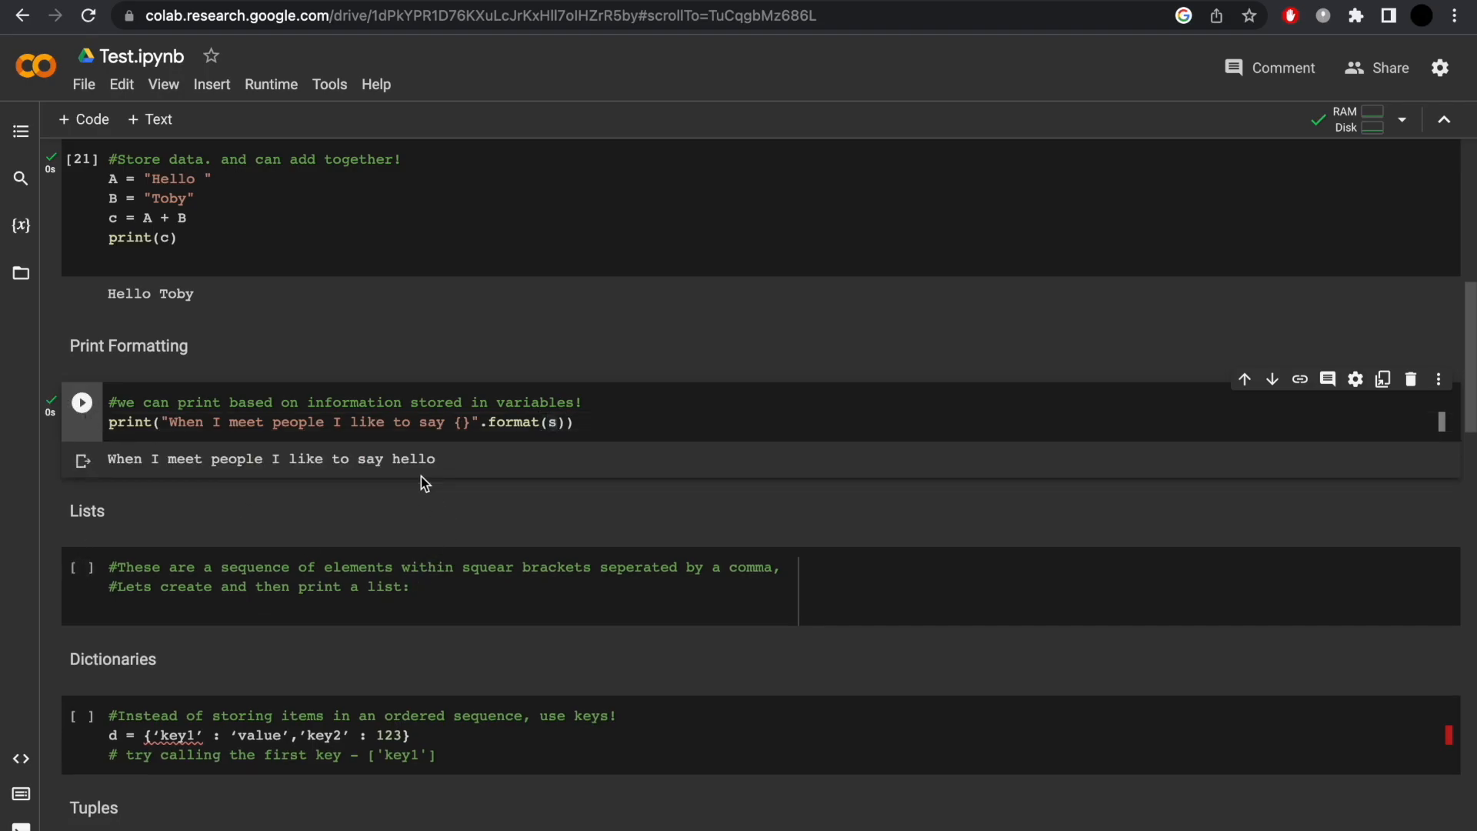
pyautogui.scroll(3)
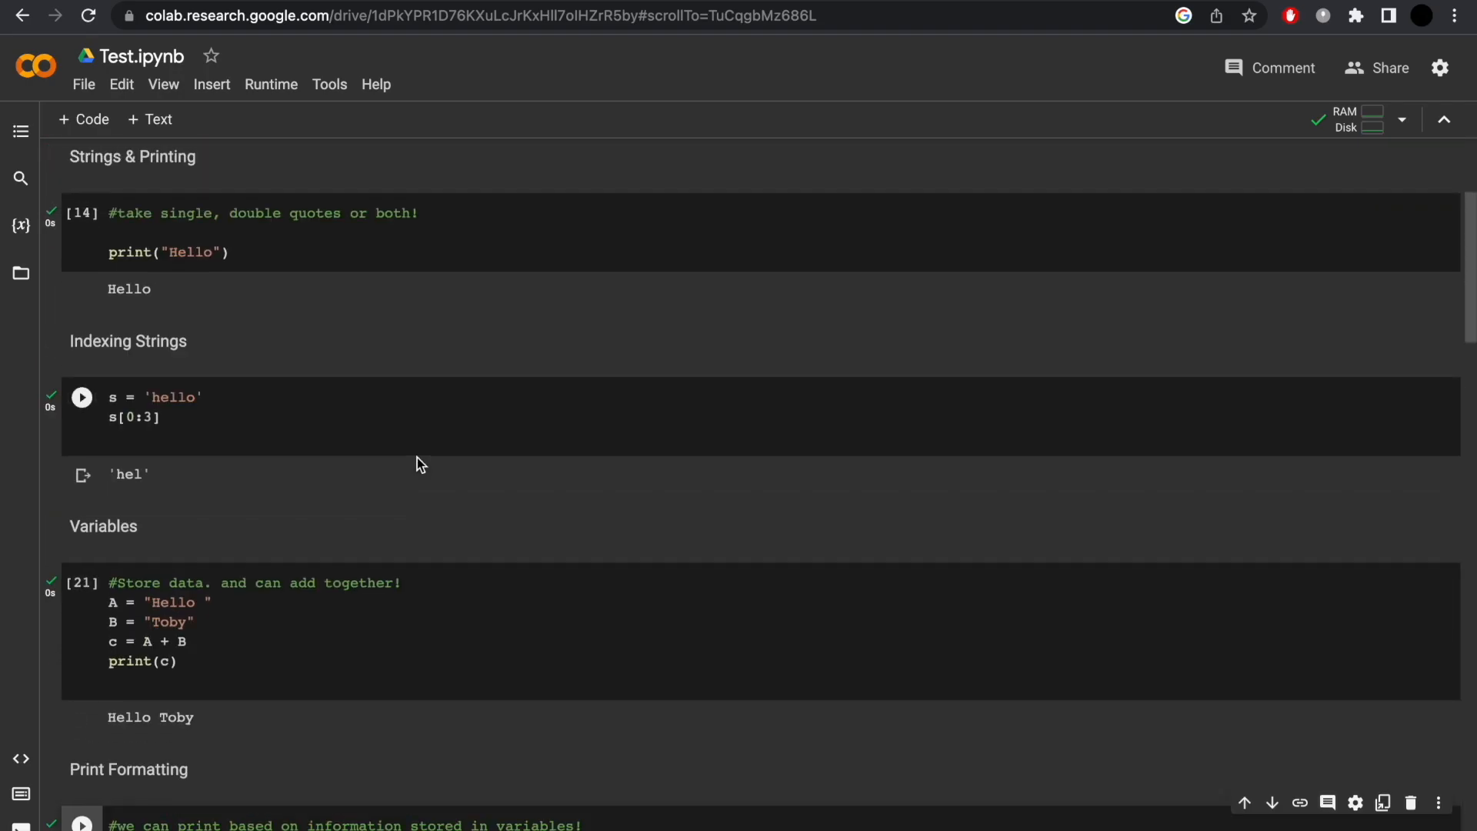
pyautogui.scroll(-3)
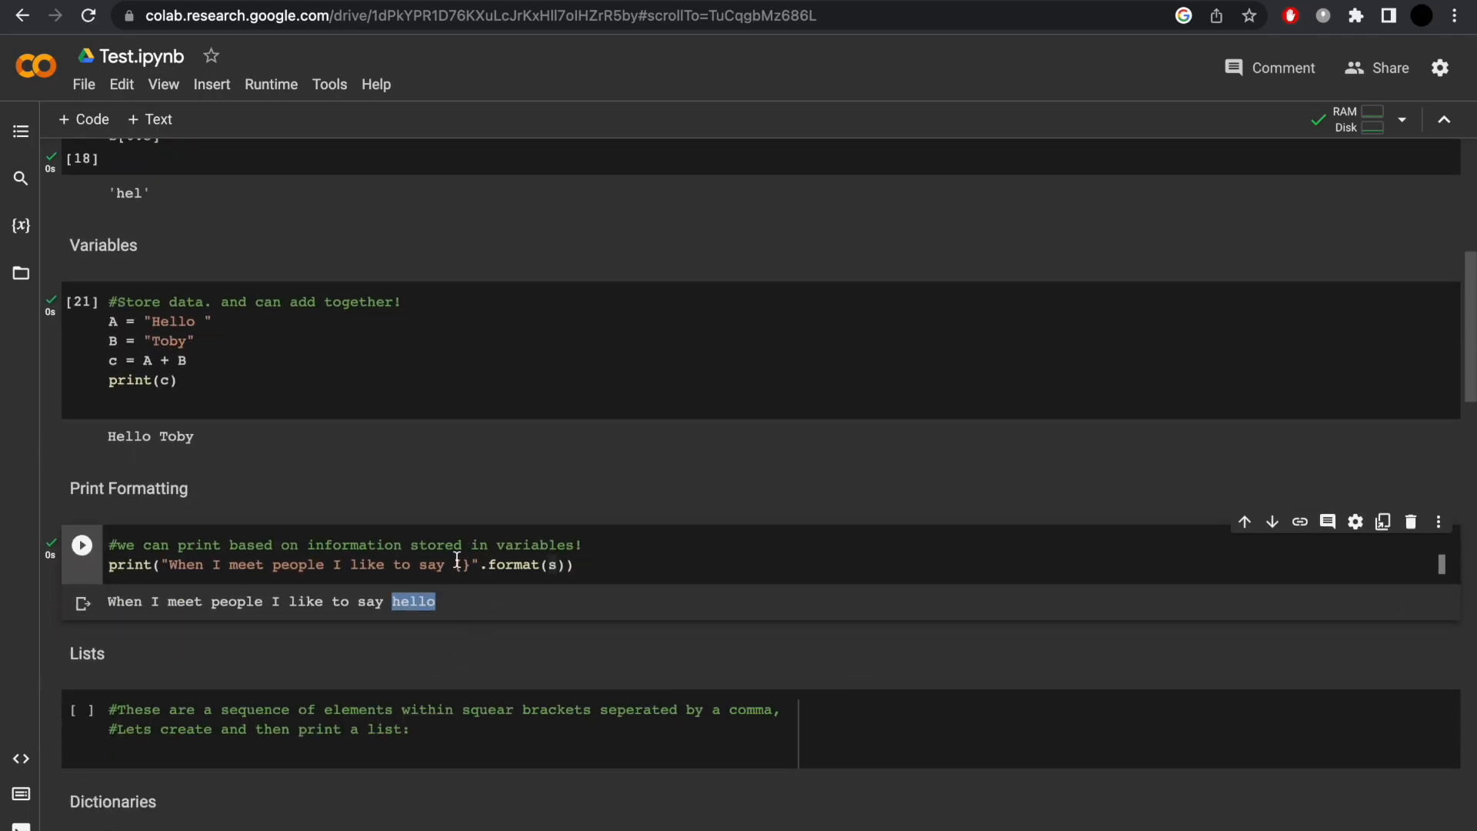
pyautogui.click(554, 564)
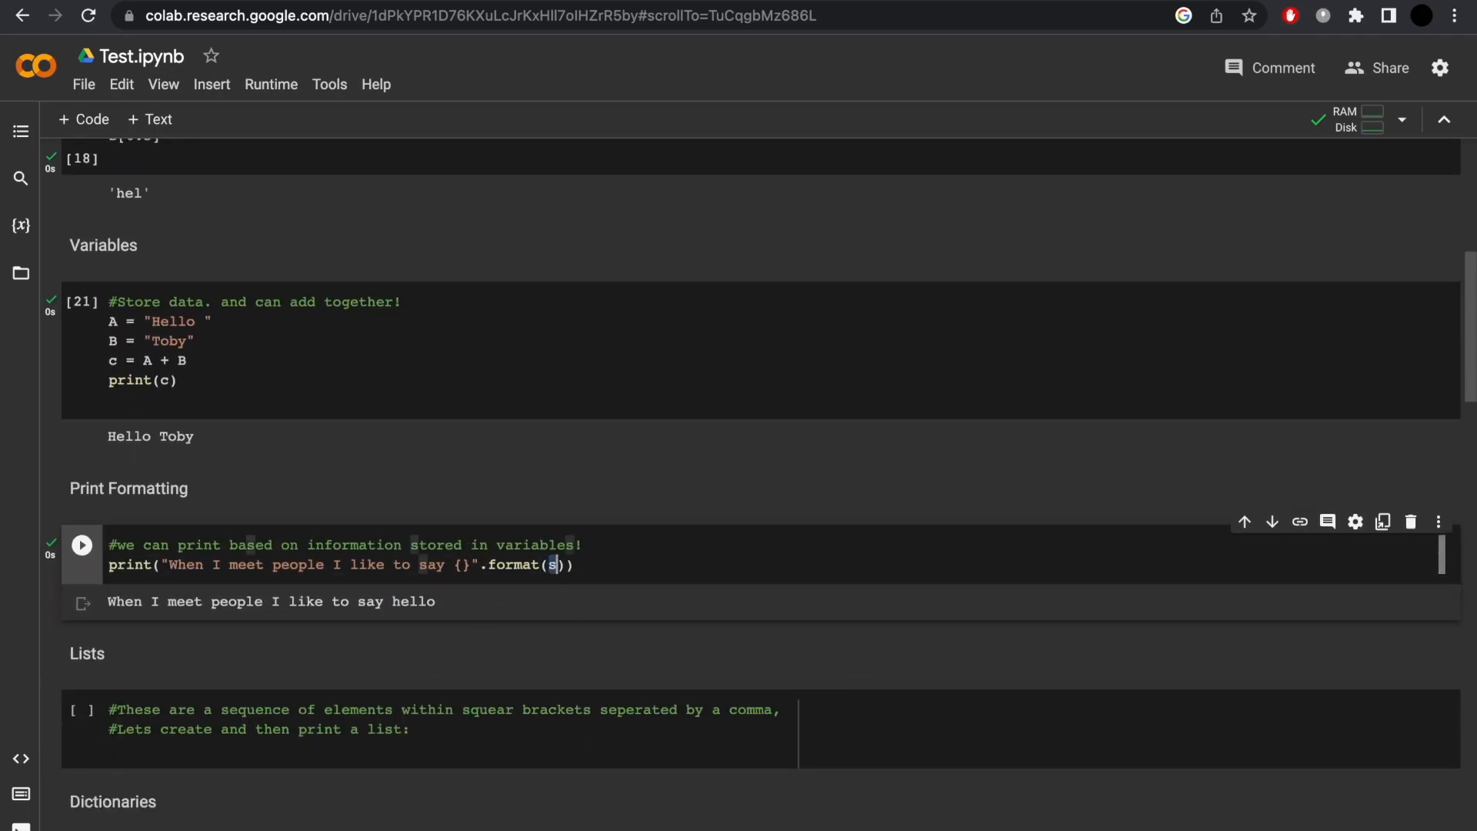
pyautogui.scroll(-3)
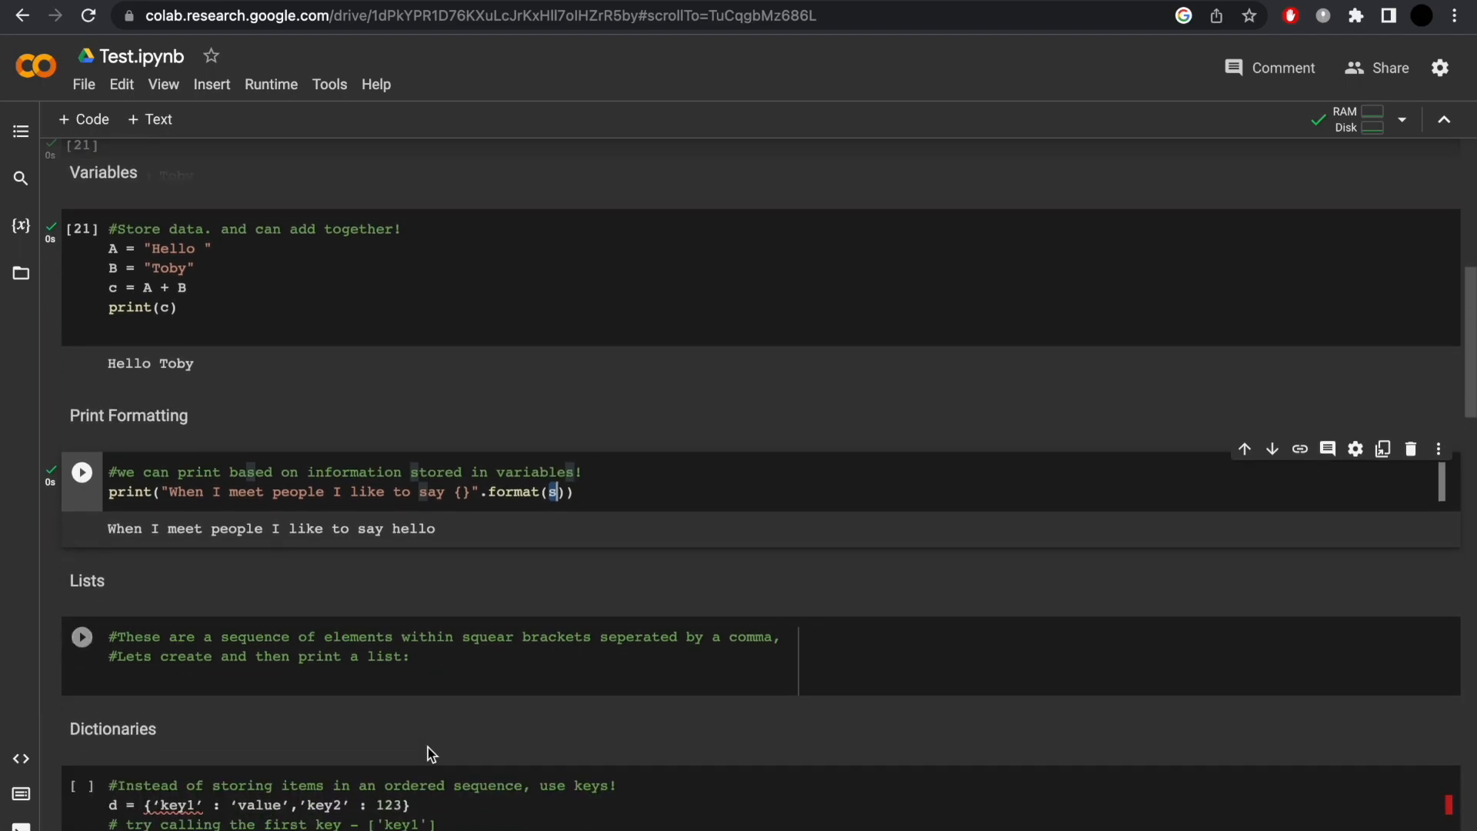
pyautogui.scroll(-3)
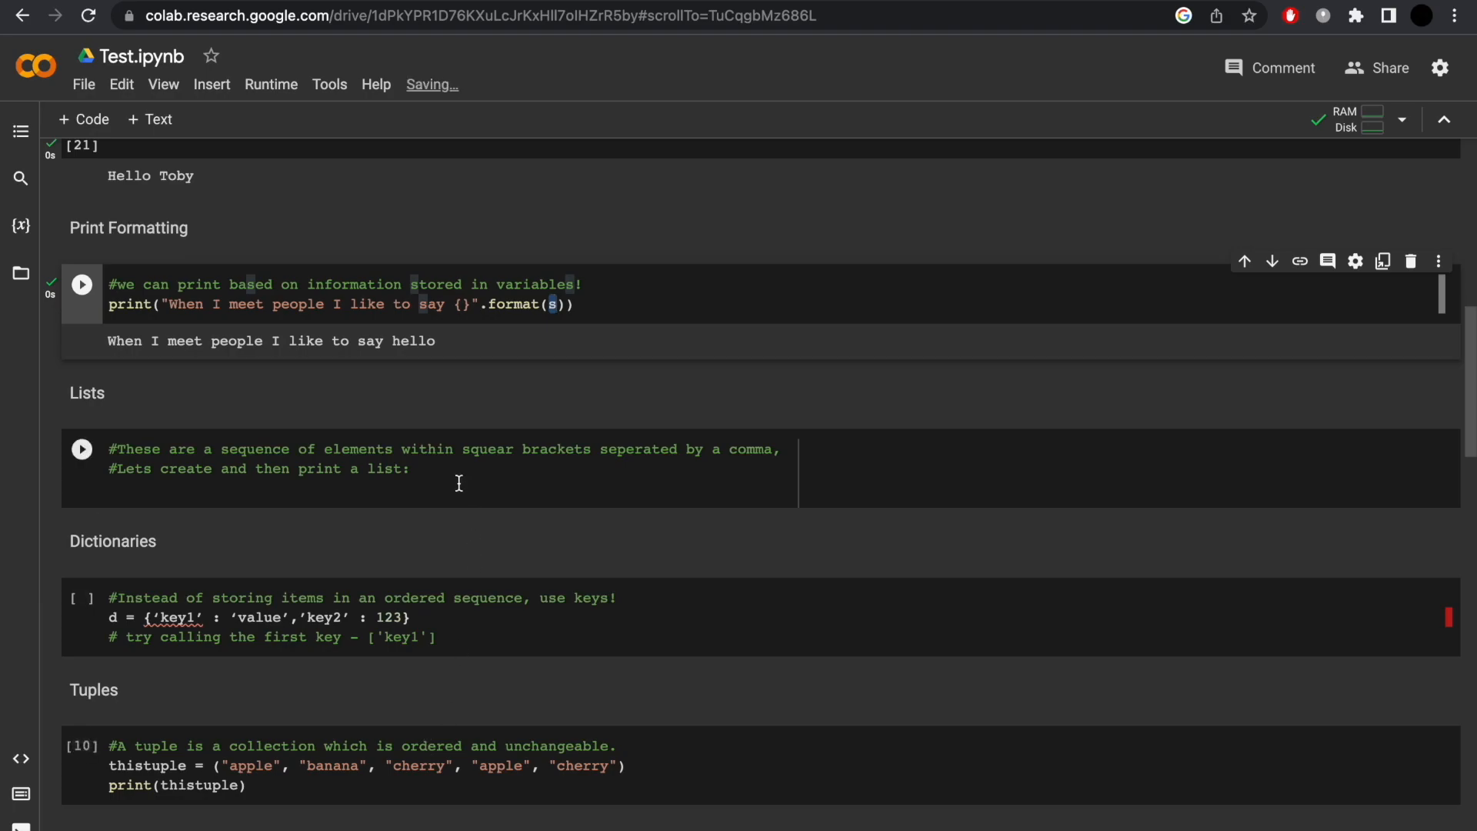
# - Define Fruit = ["Apples", 'bannas', 'pears'] with print(Fruit) and run the Lists cell
pyautogui.write('Fruit = ["A"]')
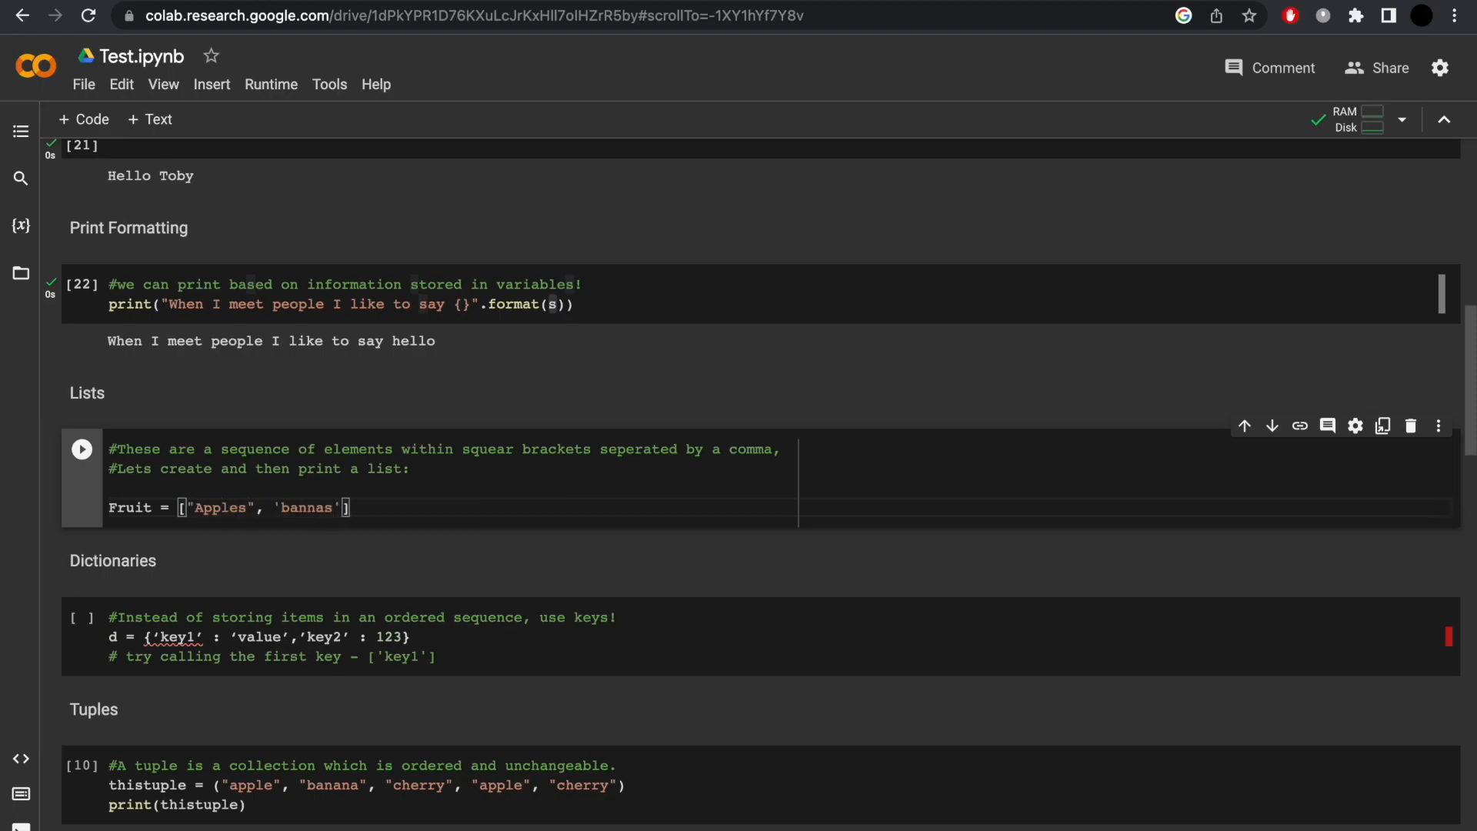
pyautogui.write(", ''")
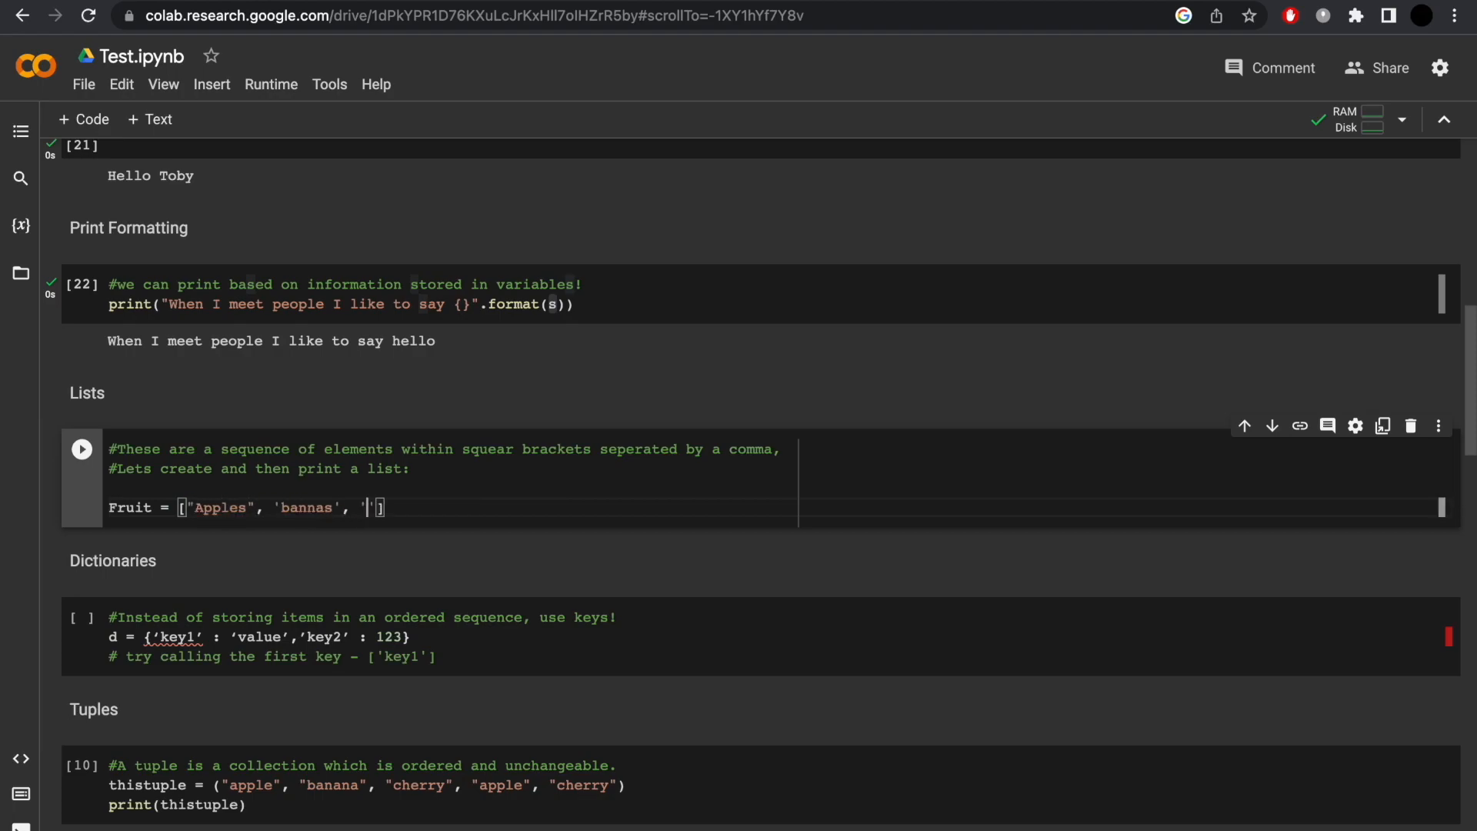
pyautogui.write('pears')
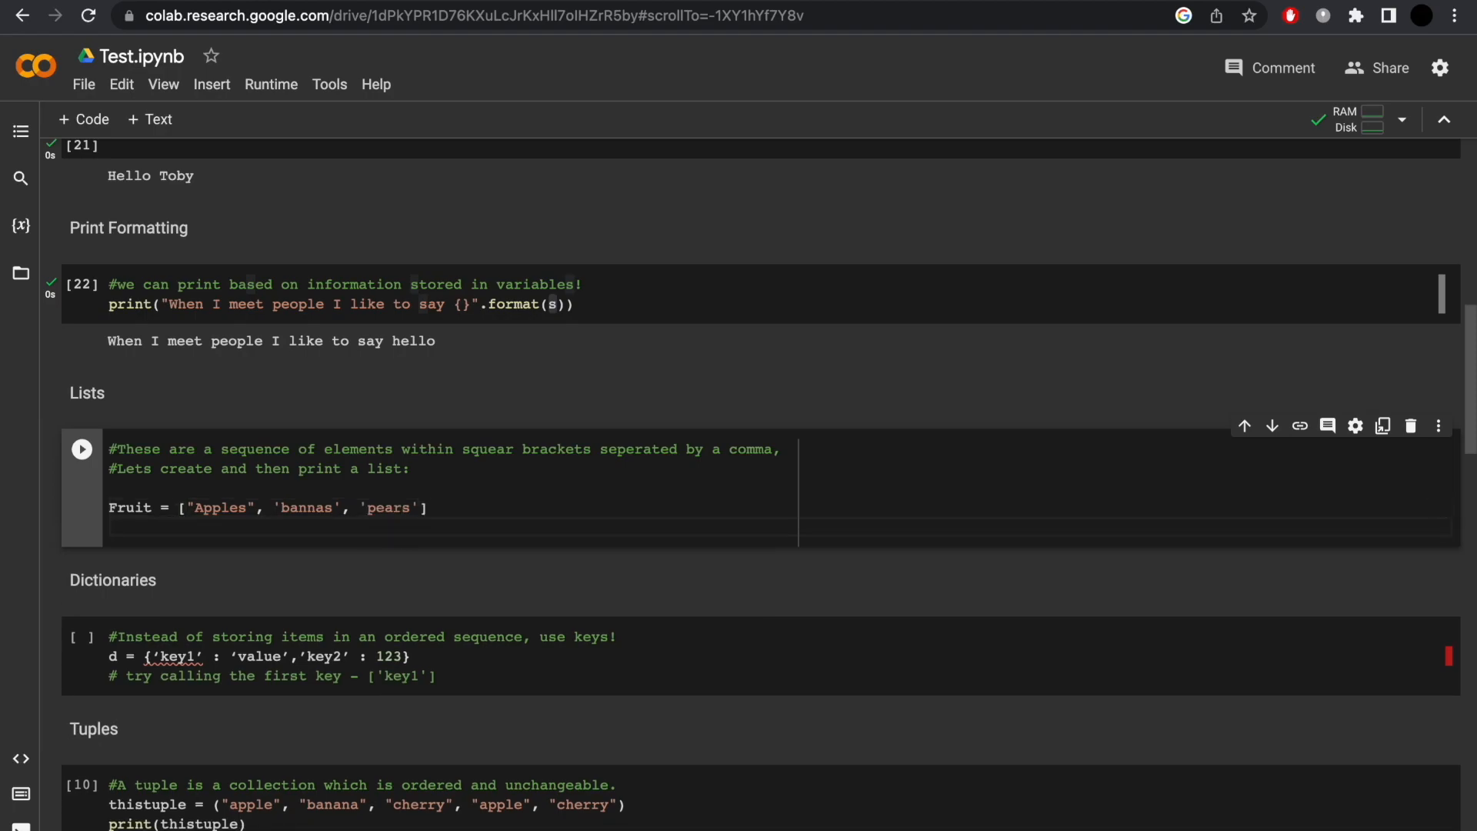
pyautogui.write('print(F)')
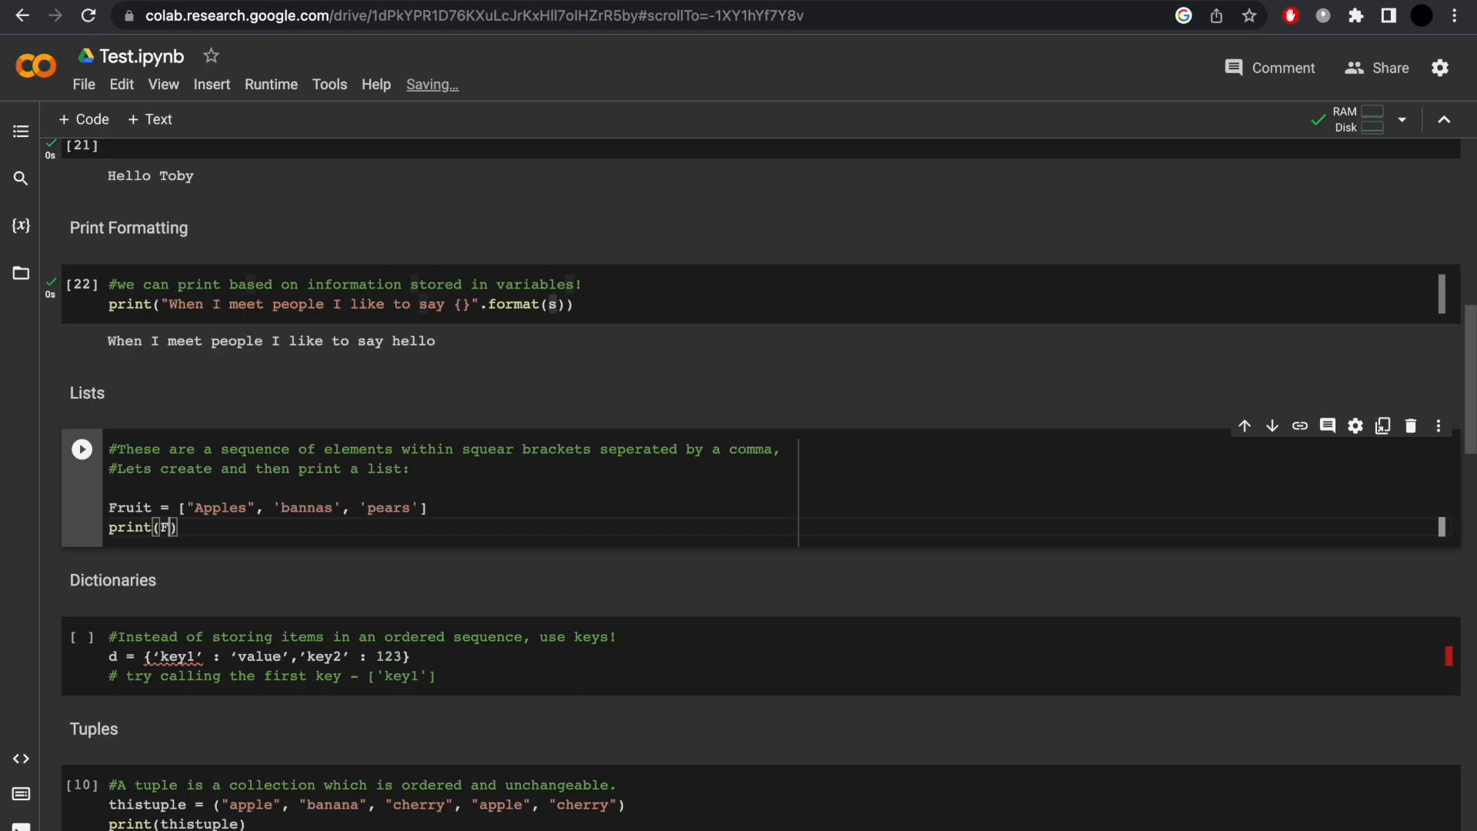
pyautogui.write('ruit')
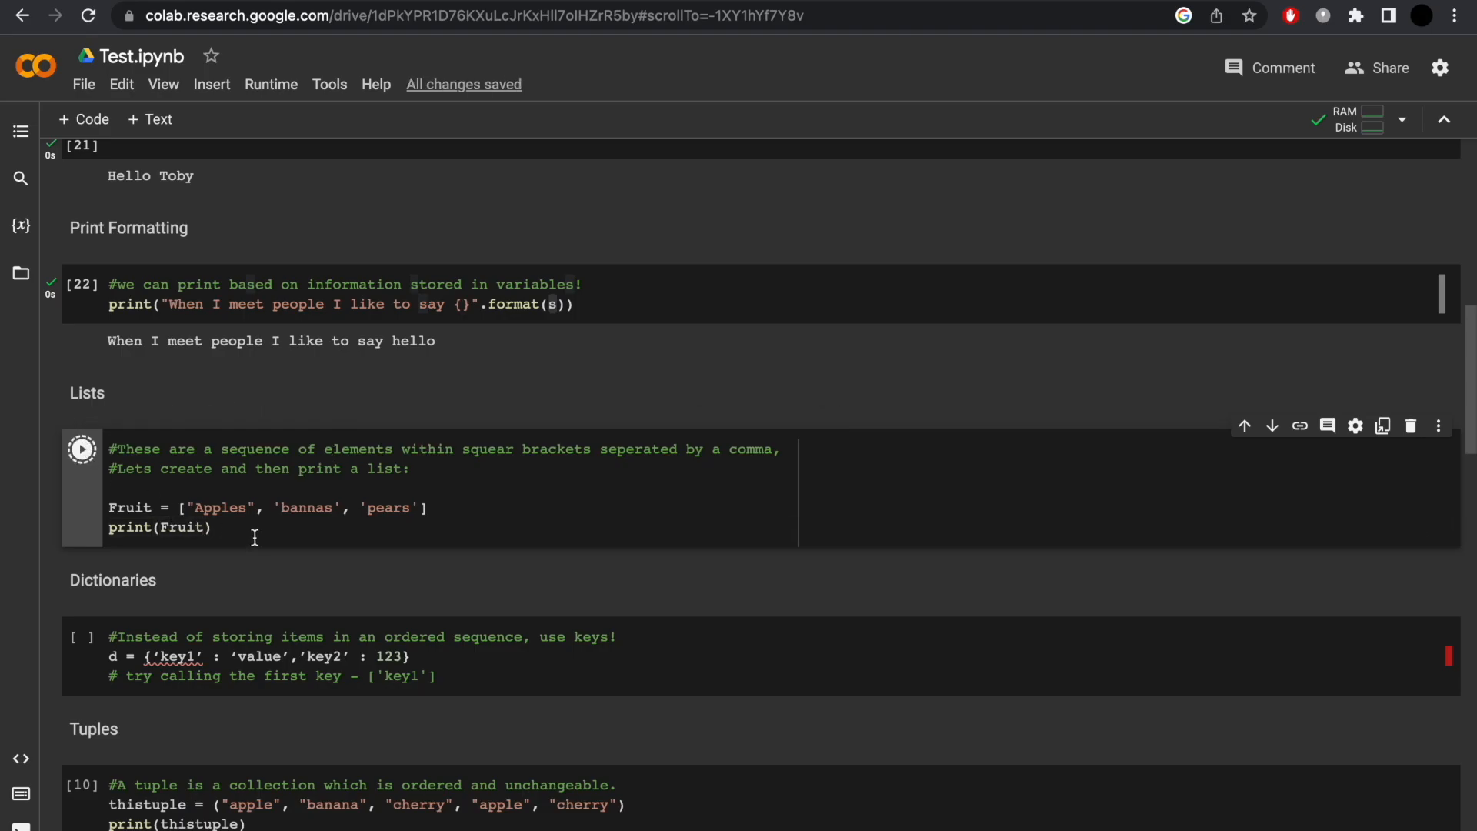
pyautogui.click(81, 450)
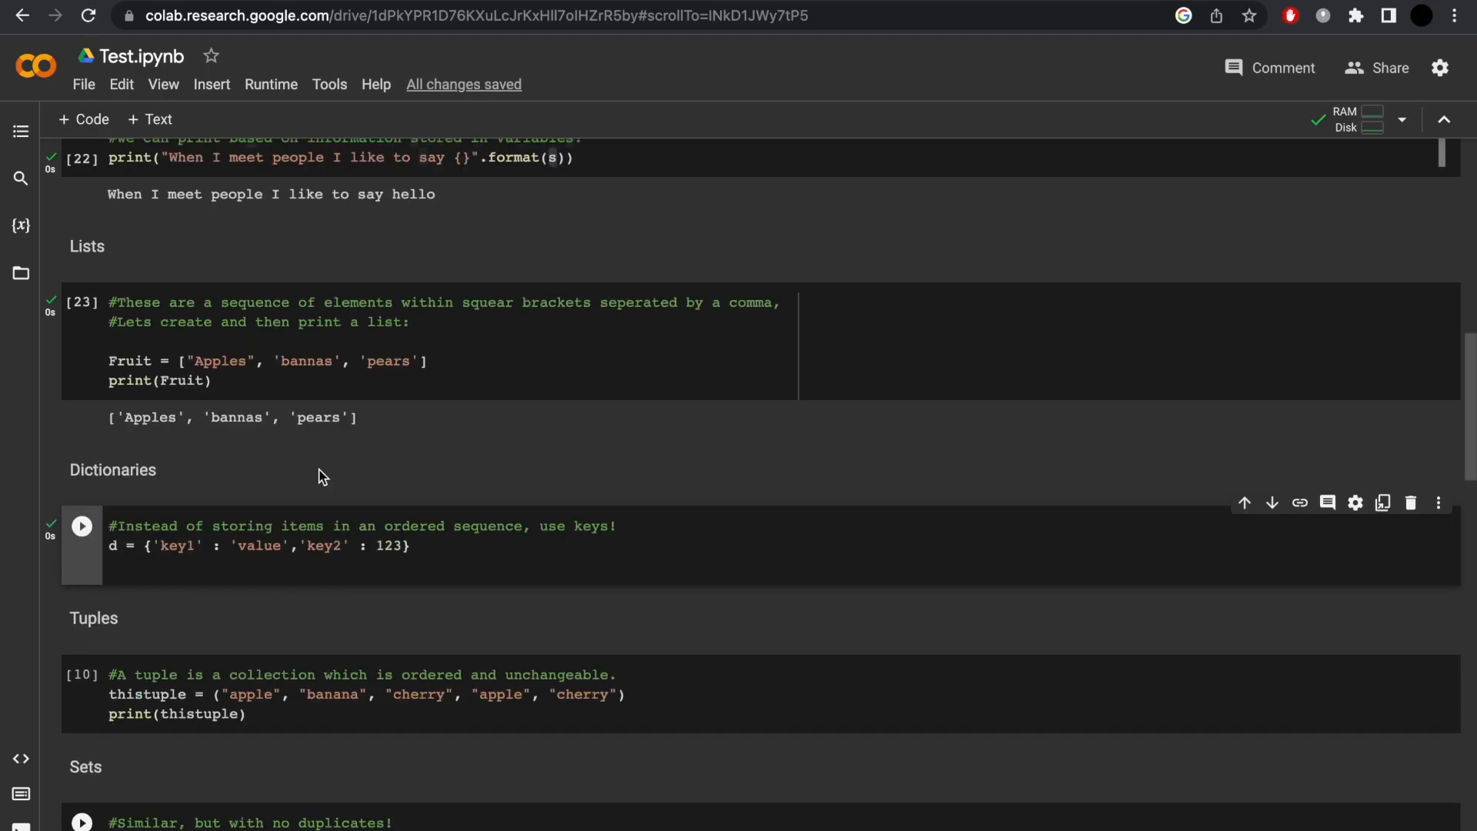
pyautogui.moveTo(193, 510)
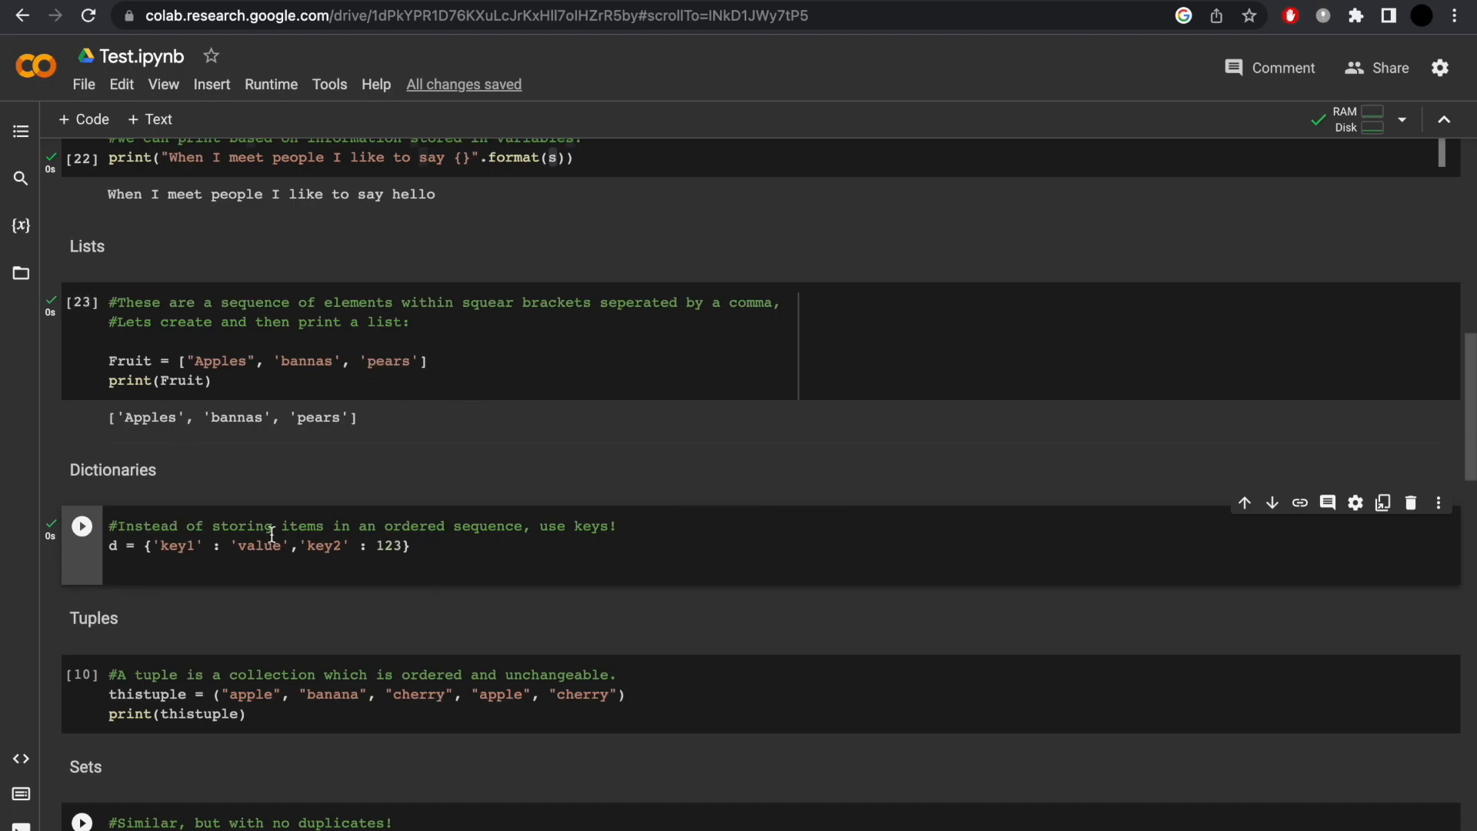
# - Add print(d["key1"]) below the dictionary and run the cell, outputting value
pyautogui.click(111, 545)
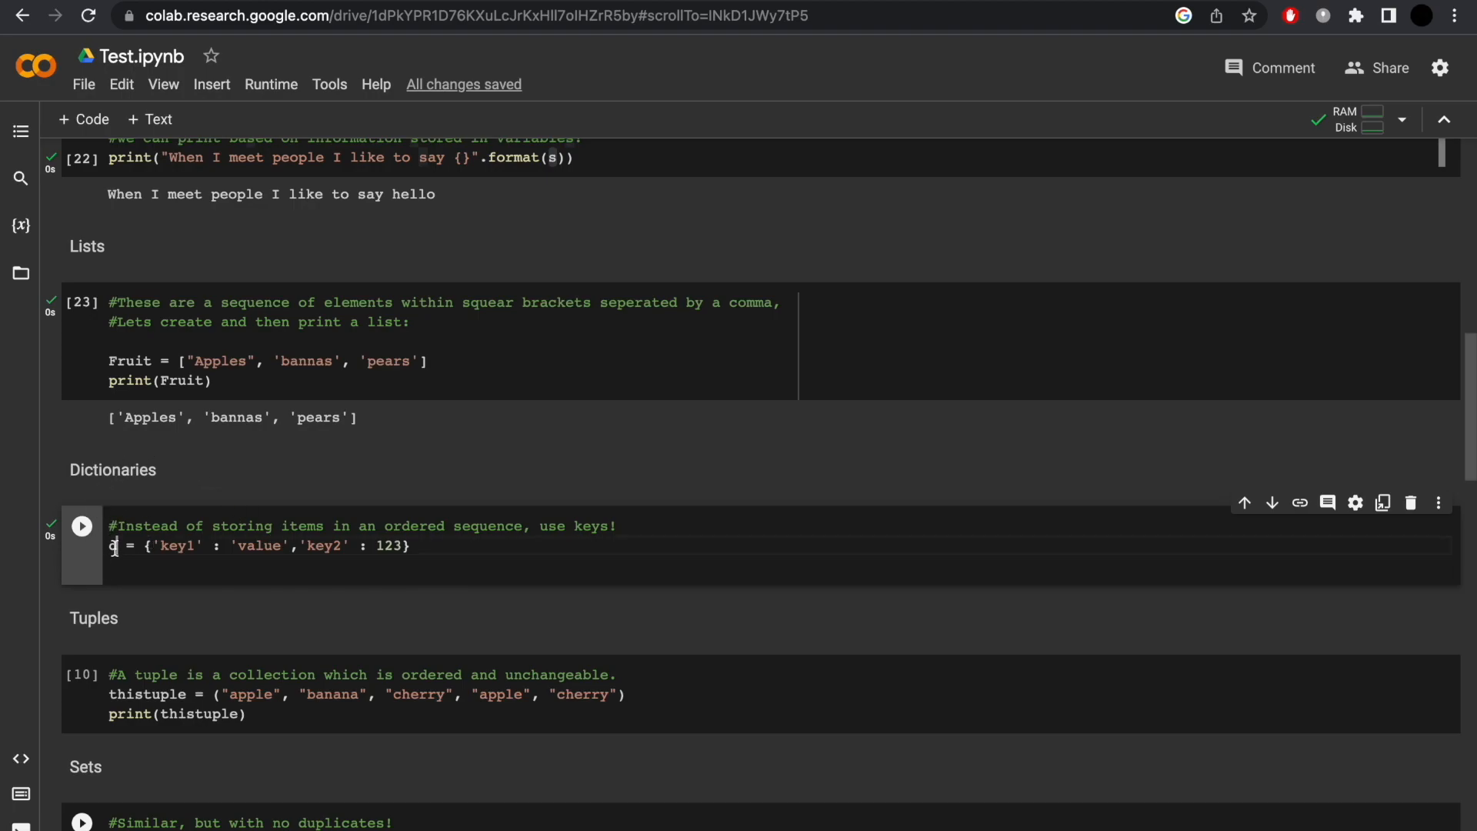
pyautogui.doubleClick(173, 545)
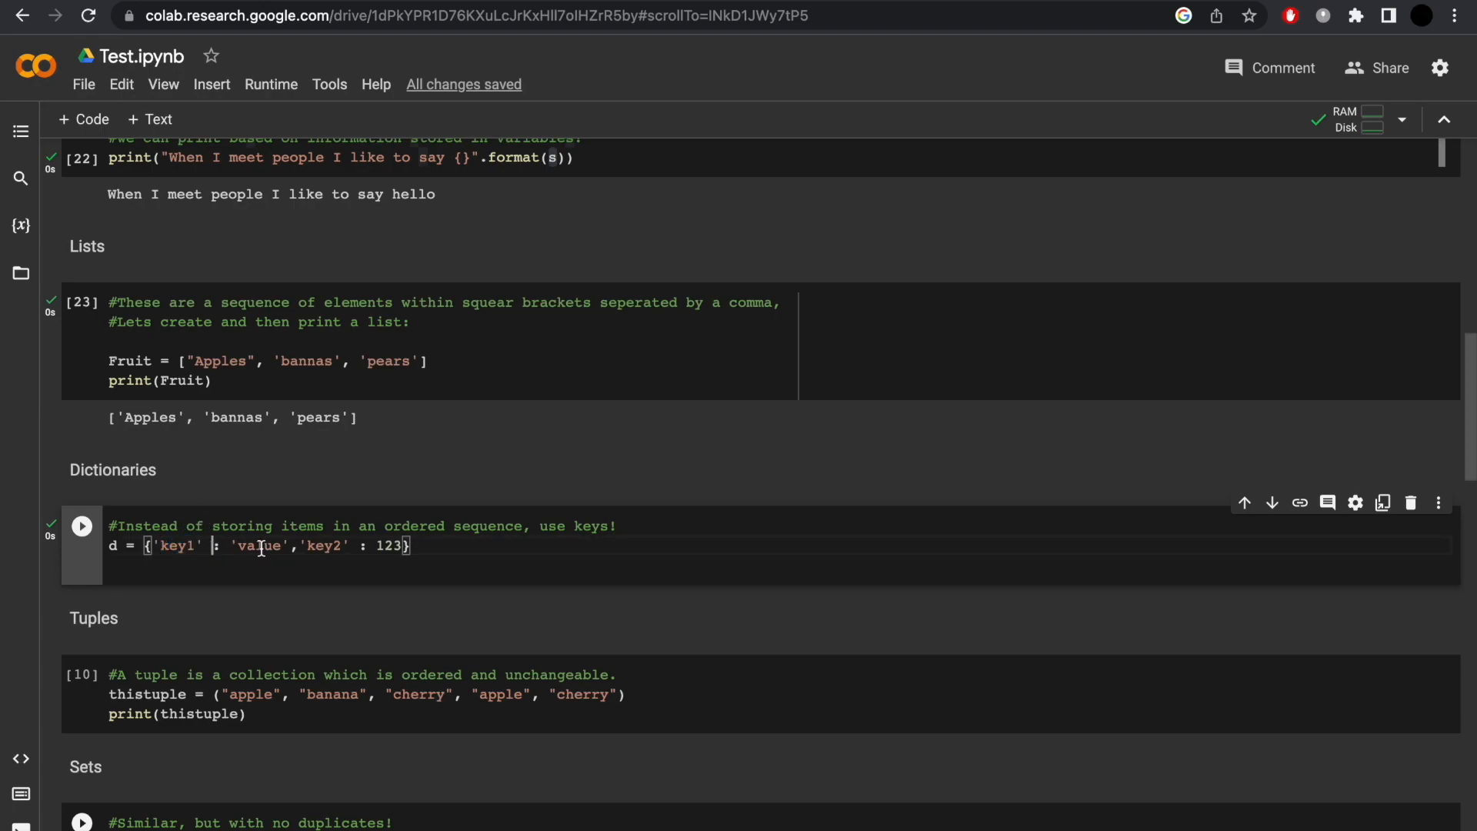
pyautogui.doubleClick(259, 545)
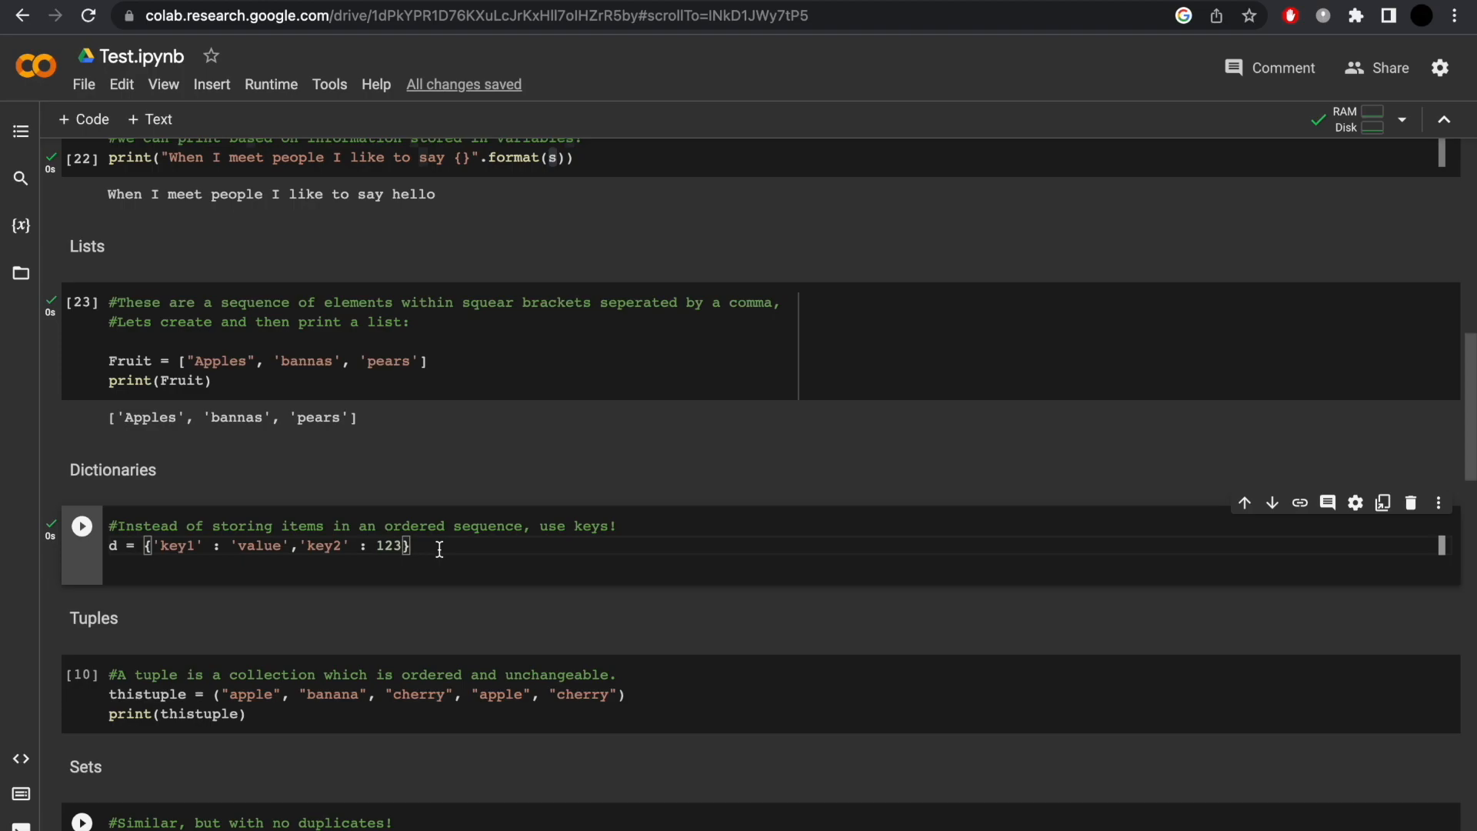
pyautogui.write('print(d["key1"])')
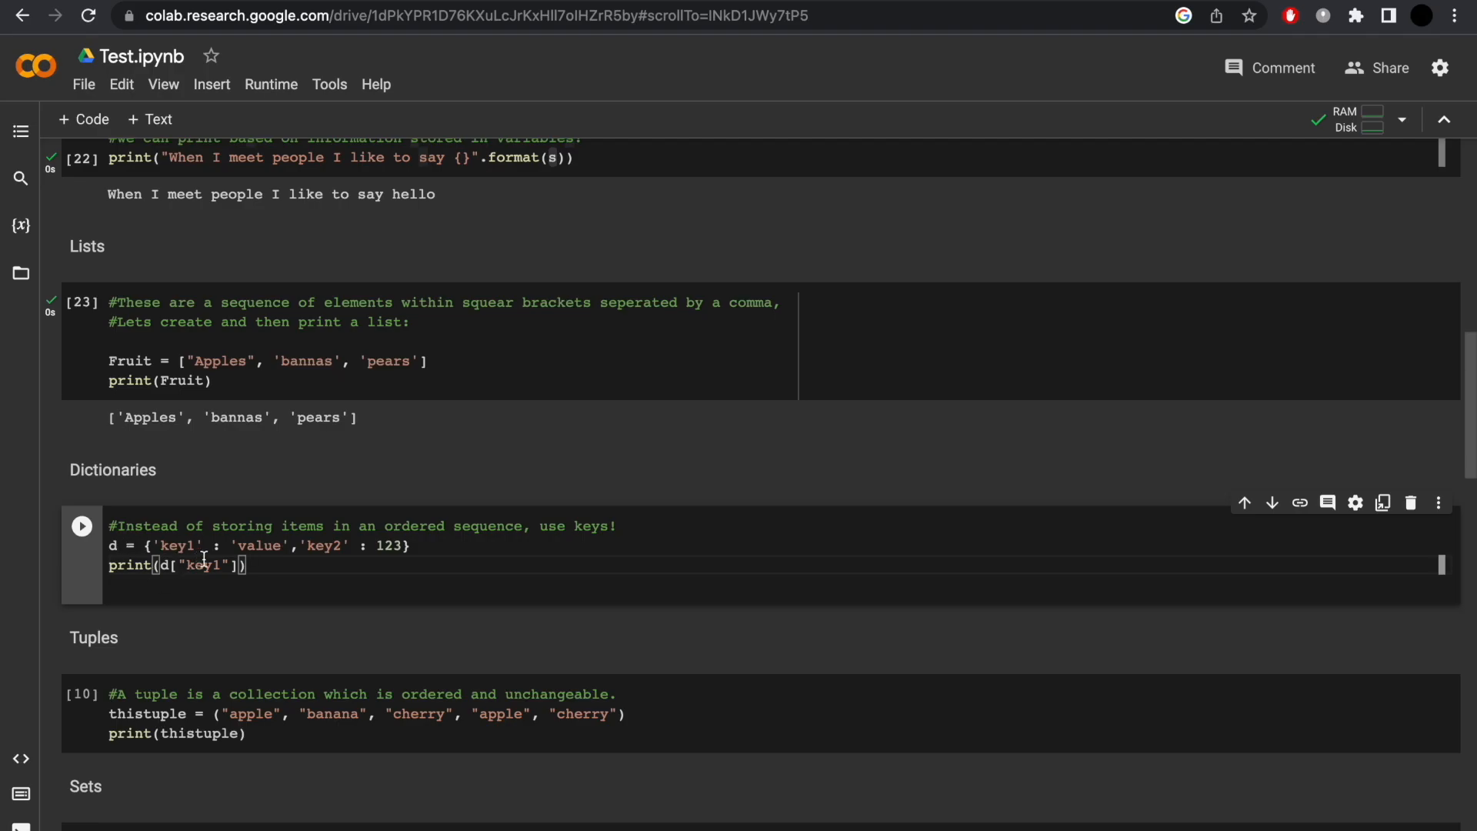
pyautogui.click(82, 528)
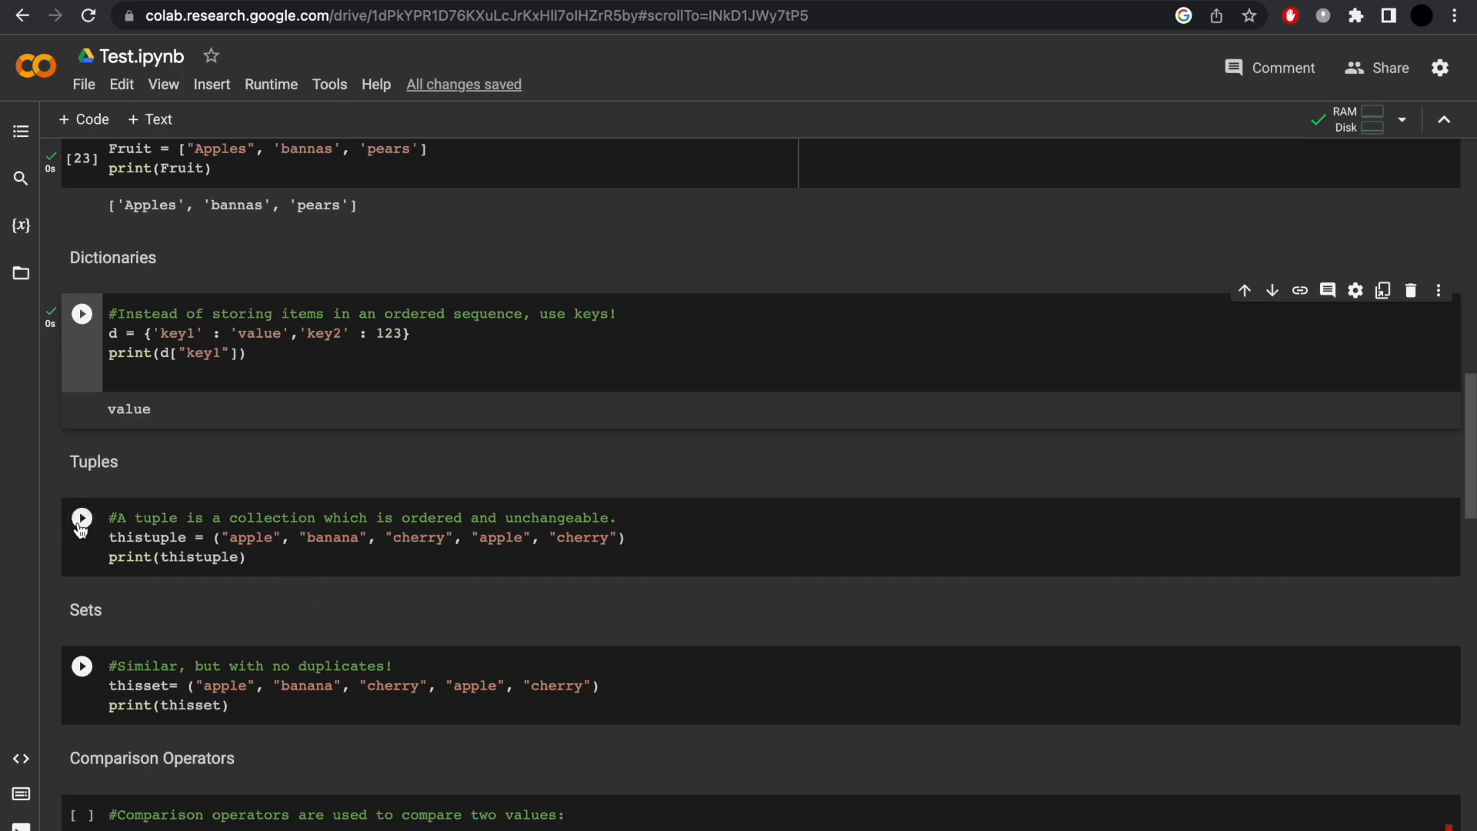
# - Run the Tuples cell, then run the Sets cell using curly braces to drop duplicates
pyautogui.click(81, 517)
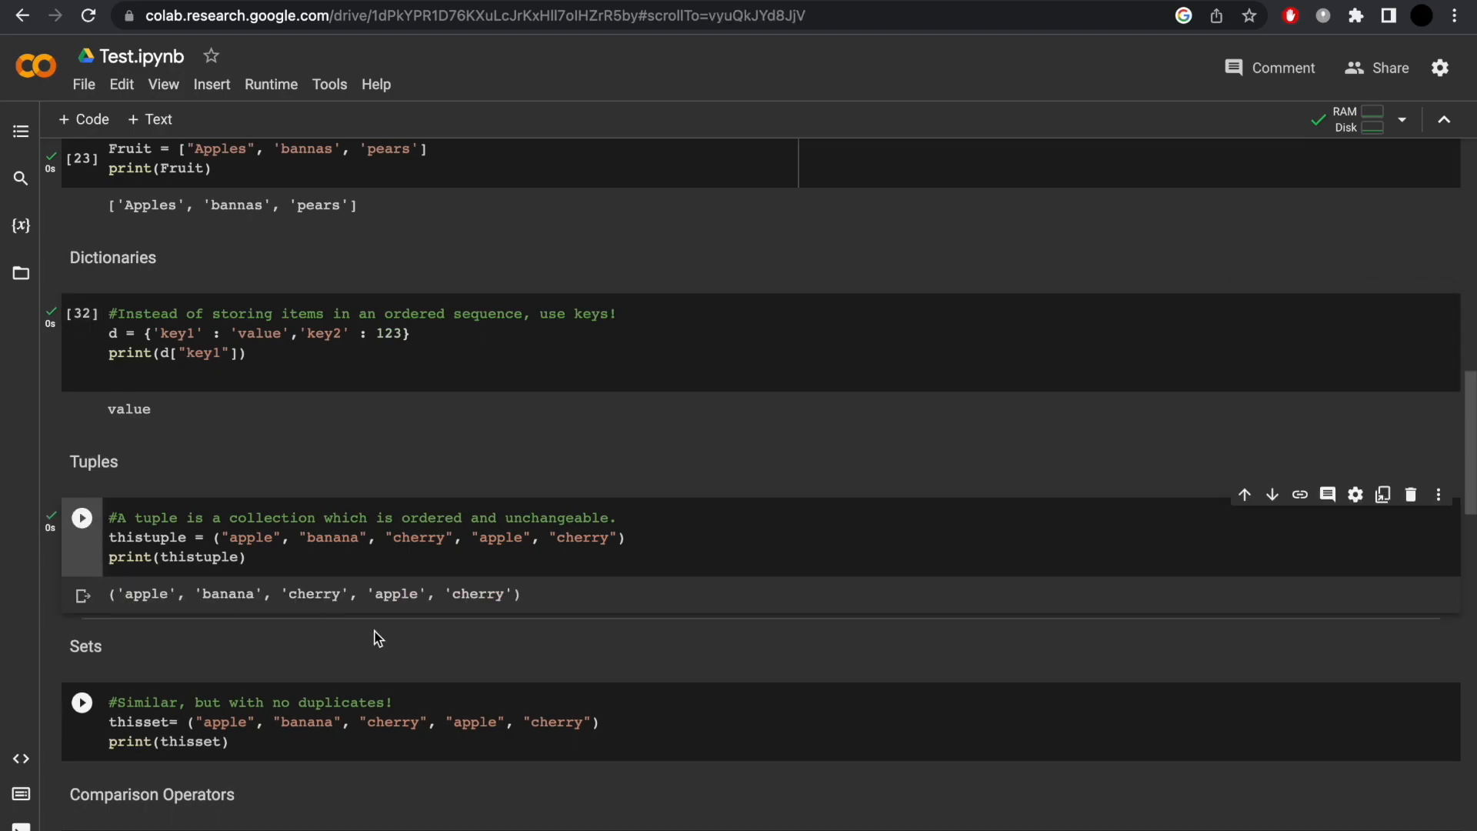
pyautogui.scroll(-3)
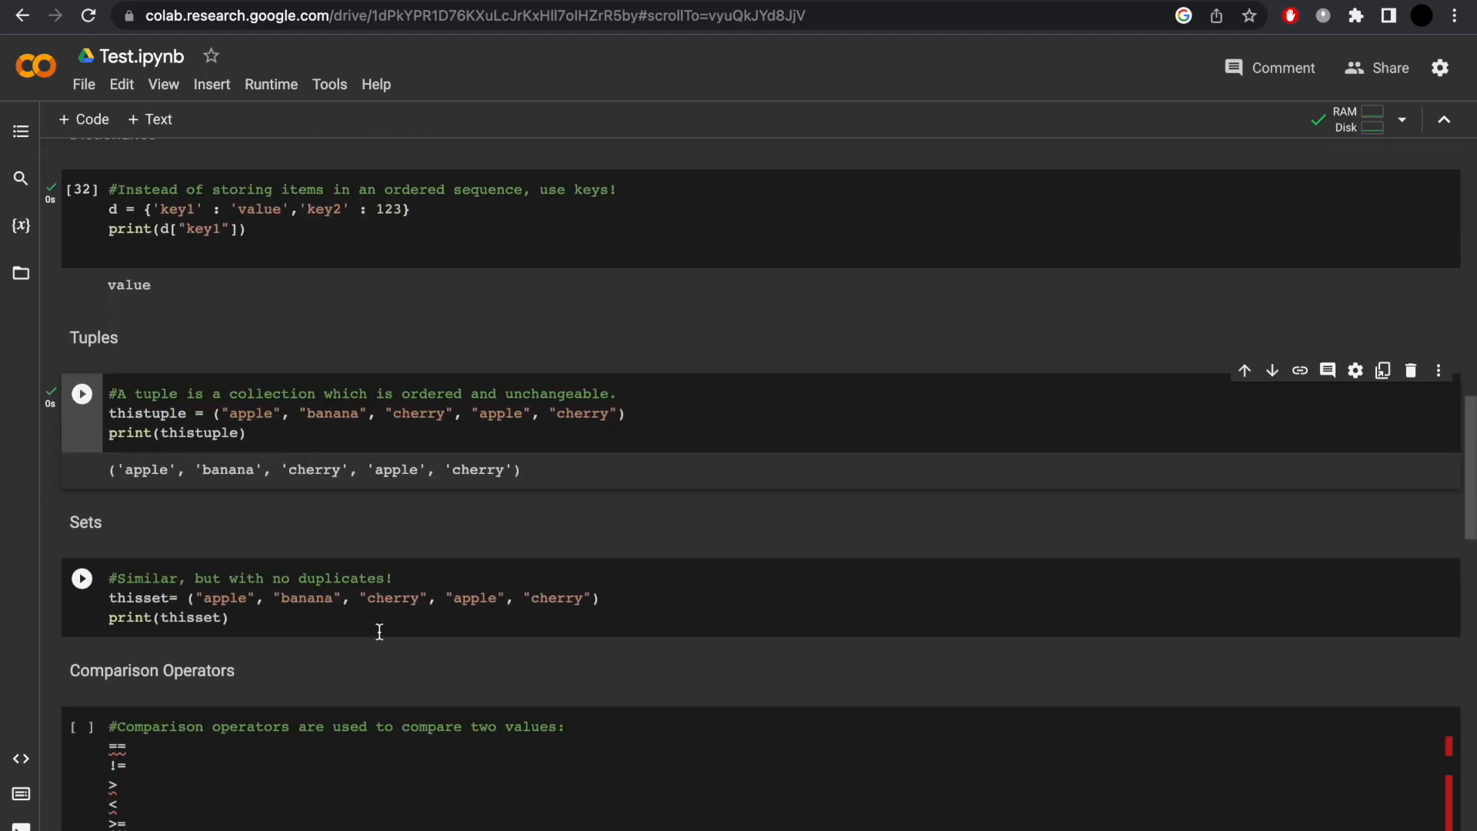
pyautogui.moveTo(210, 602)
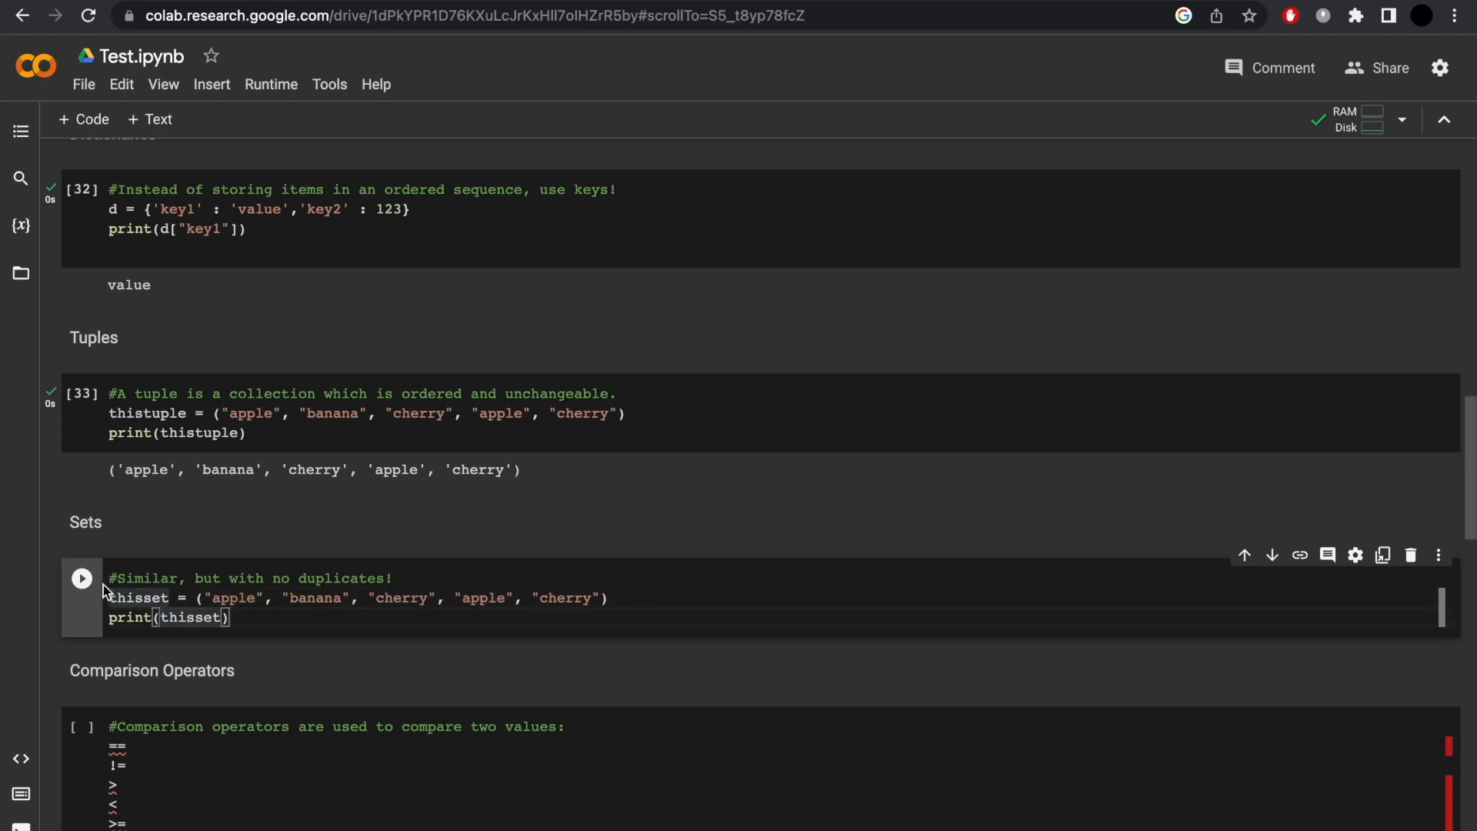
pyautogui.click(82, 579)
pyautogui.write('}')
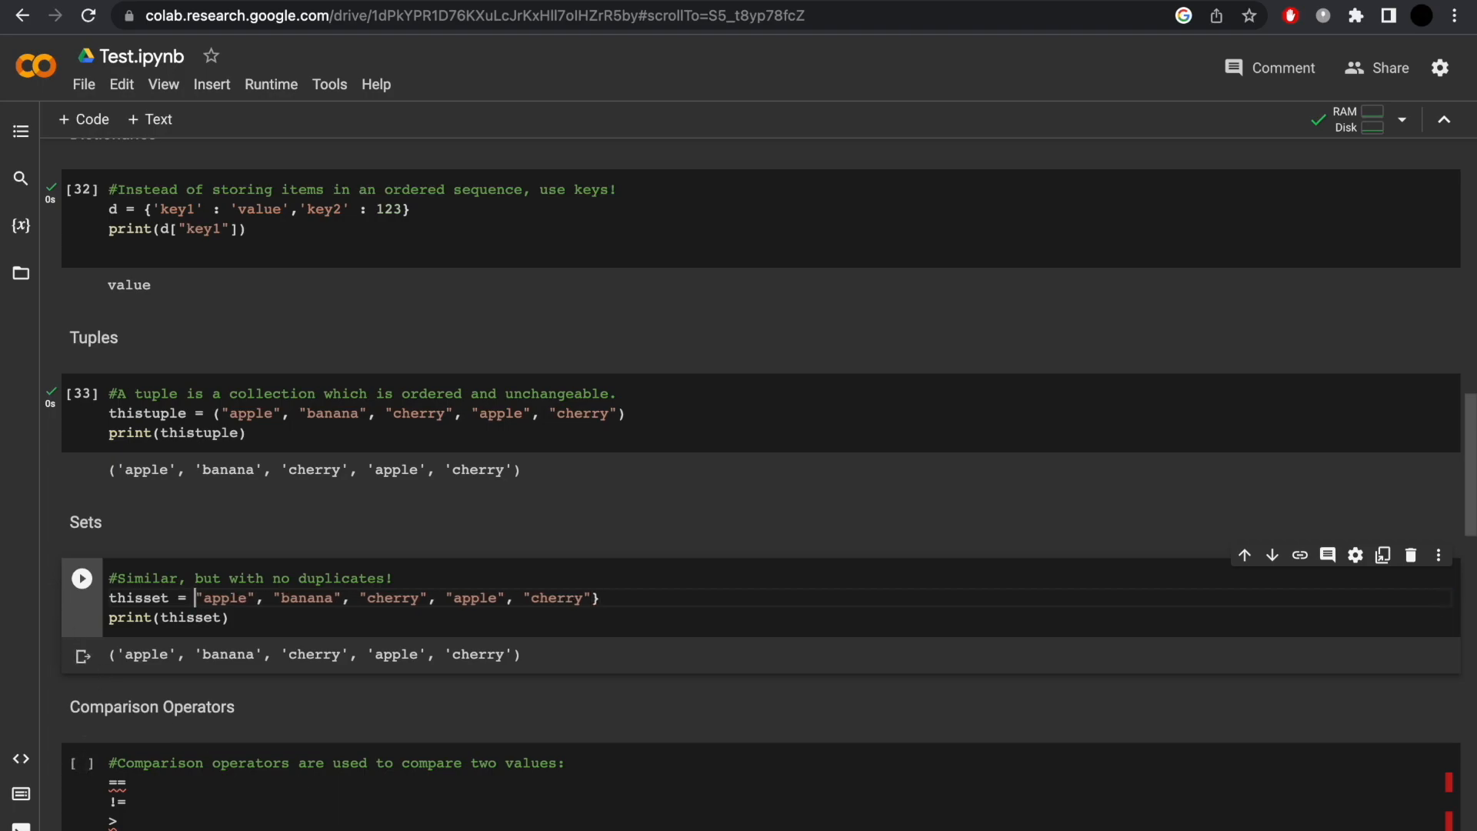
pyautogui.click(81, 578)
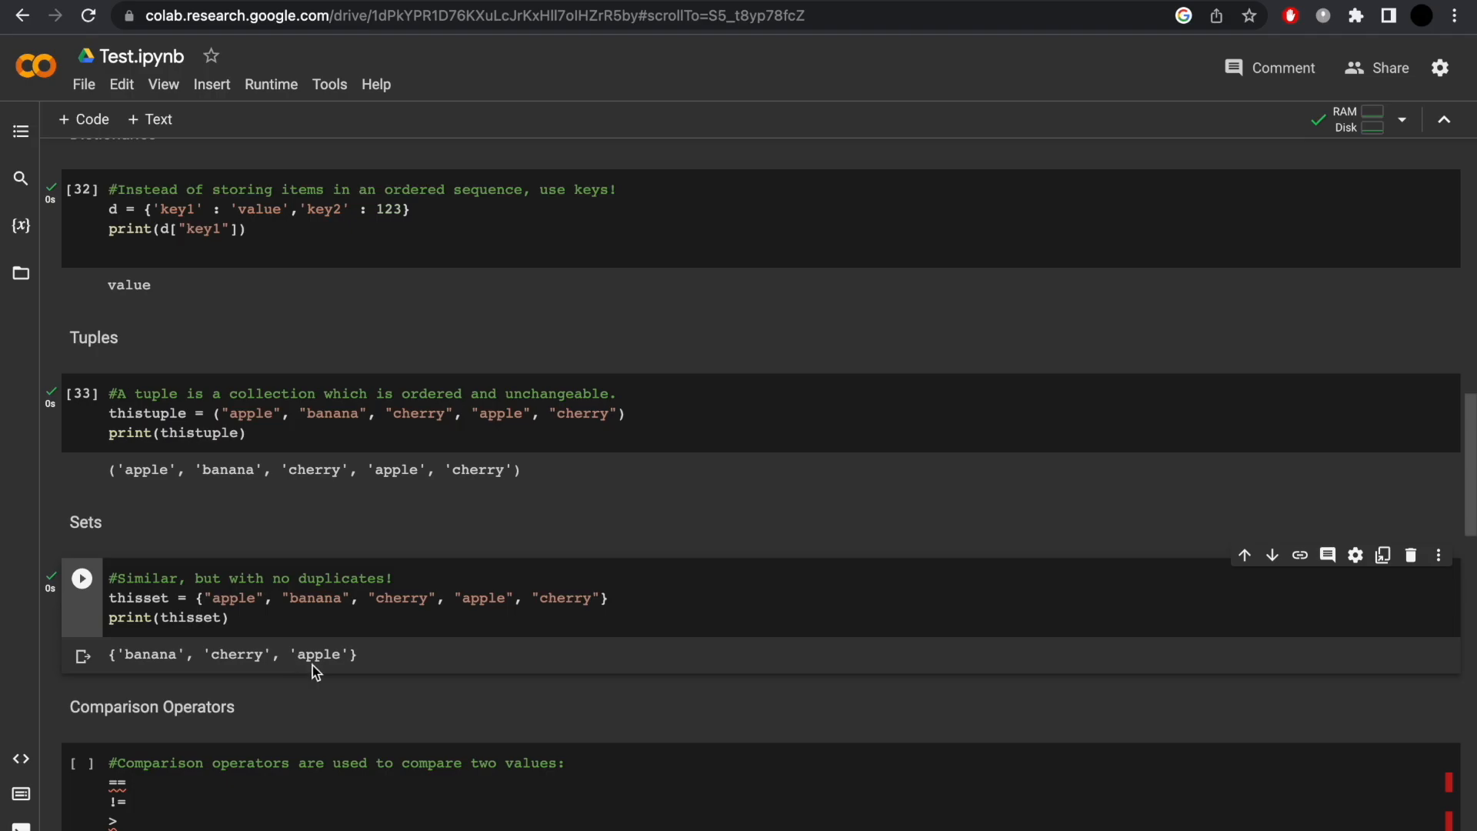
pyautogui.scroll(-3)
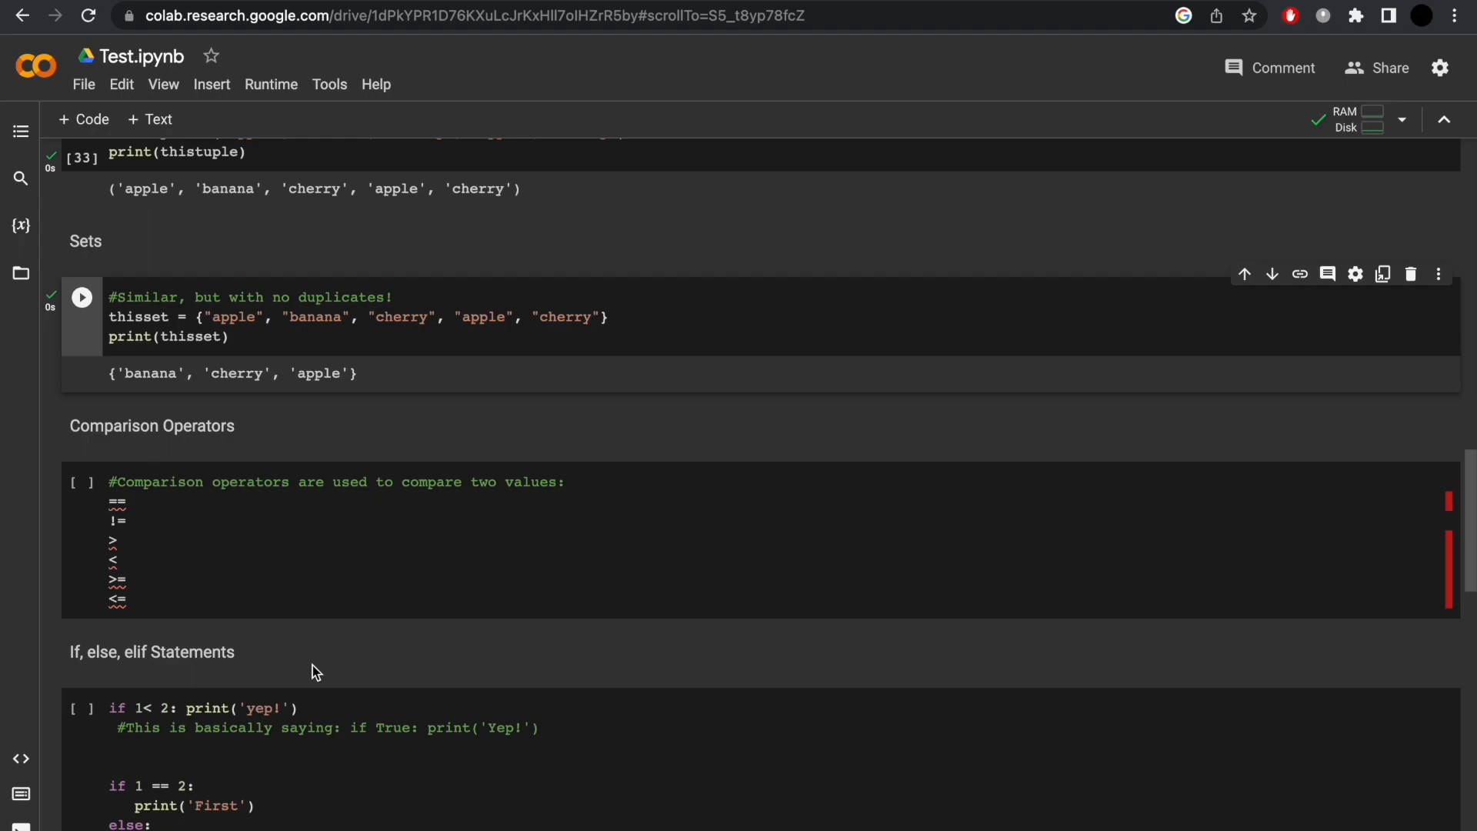
# - Replace the operator list with a = 2, b = 2, print(a != b) and run it
pyautogui.click(197, 545)
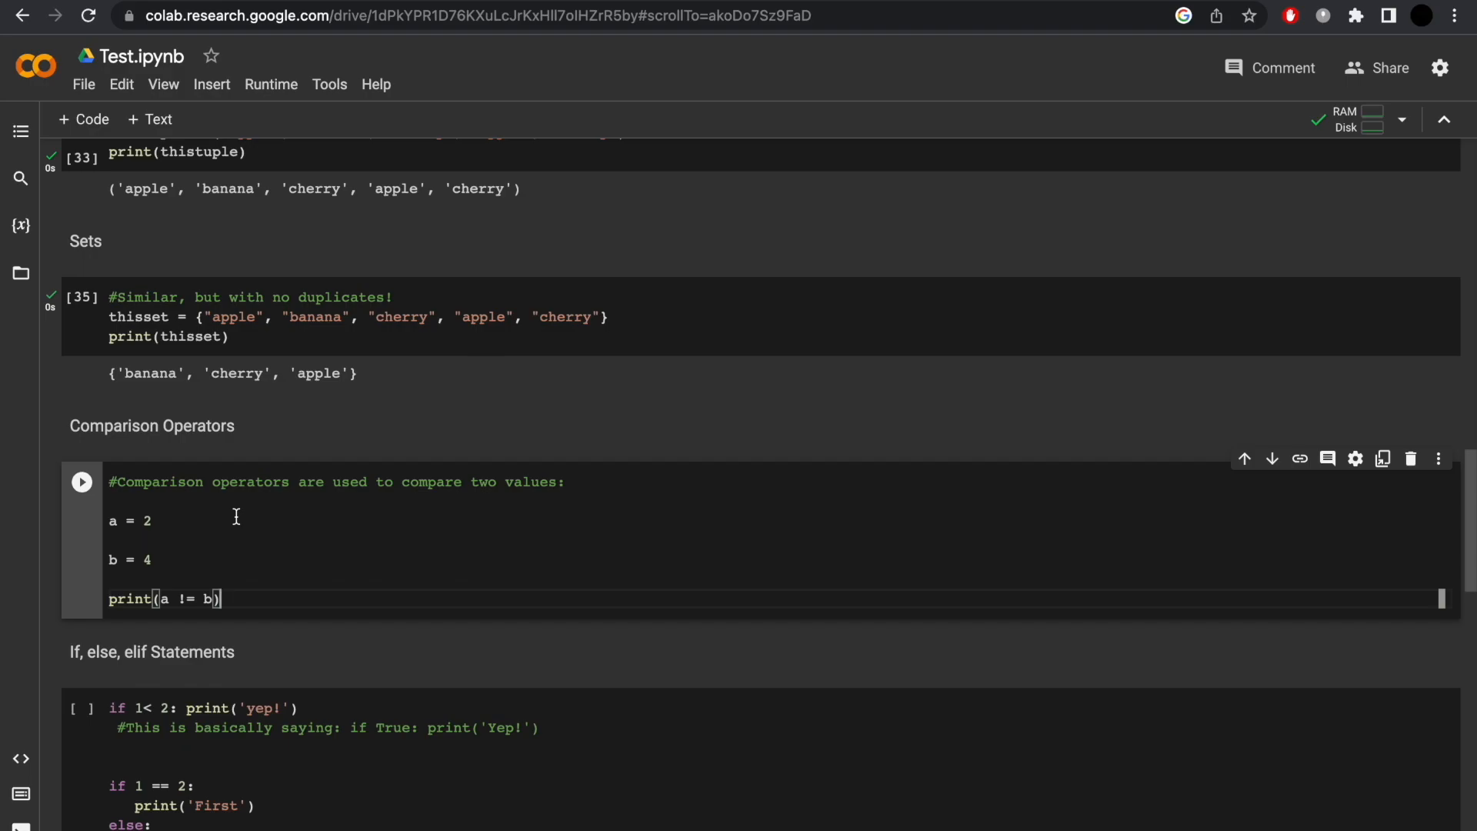
pyautogui.moveTo(195, 560)
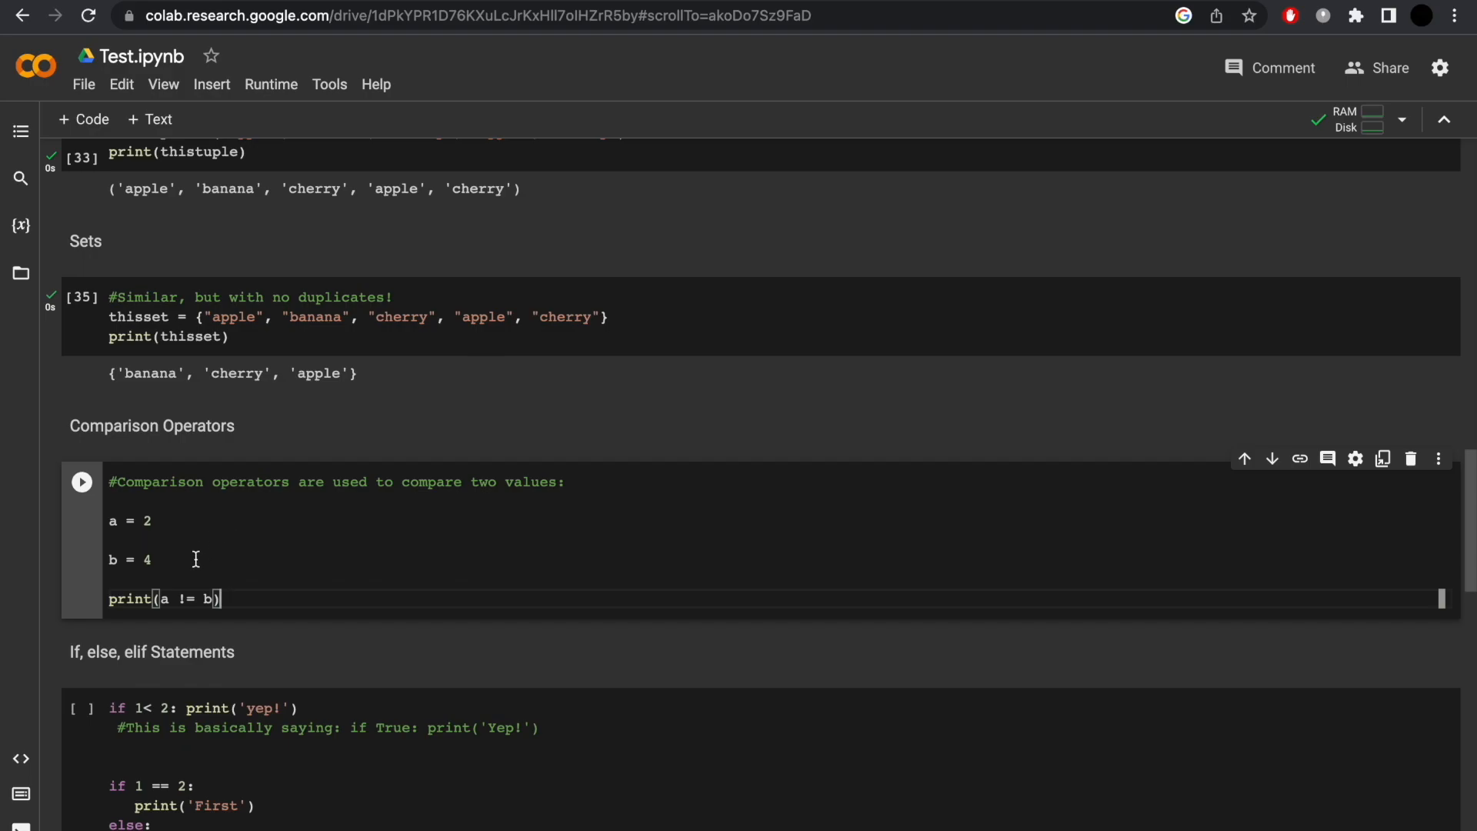
pyautogui.moveTo(115, 492)
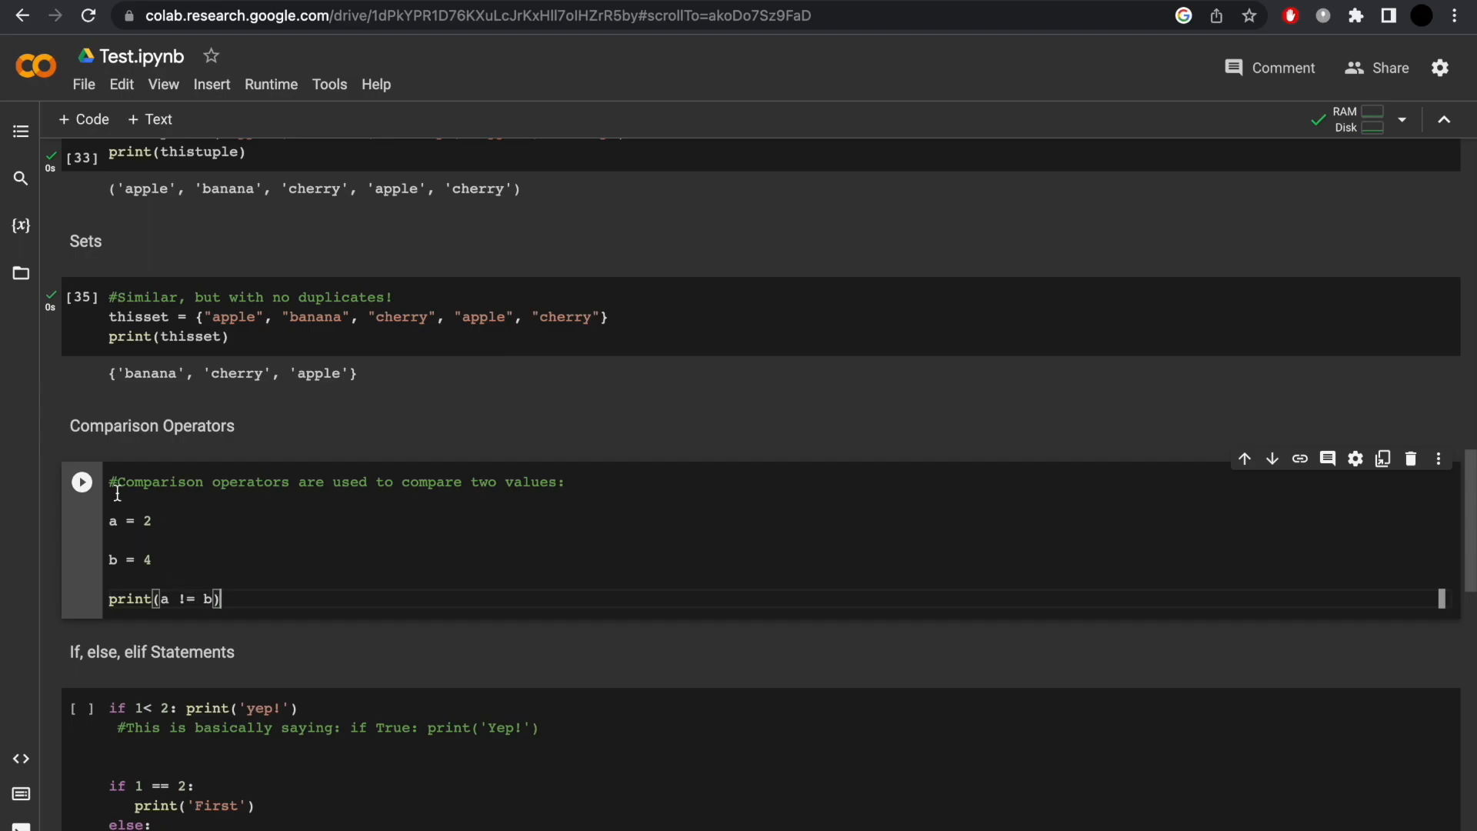
pyautogui.click(81, 482)
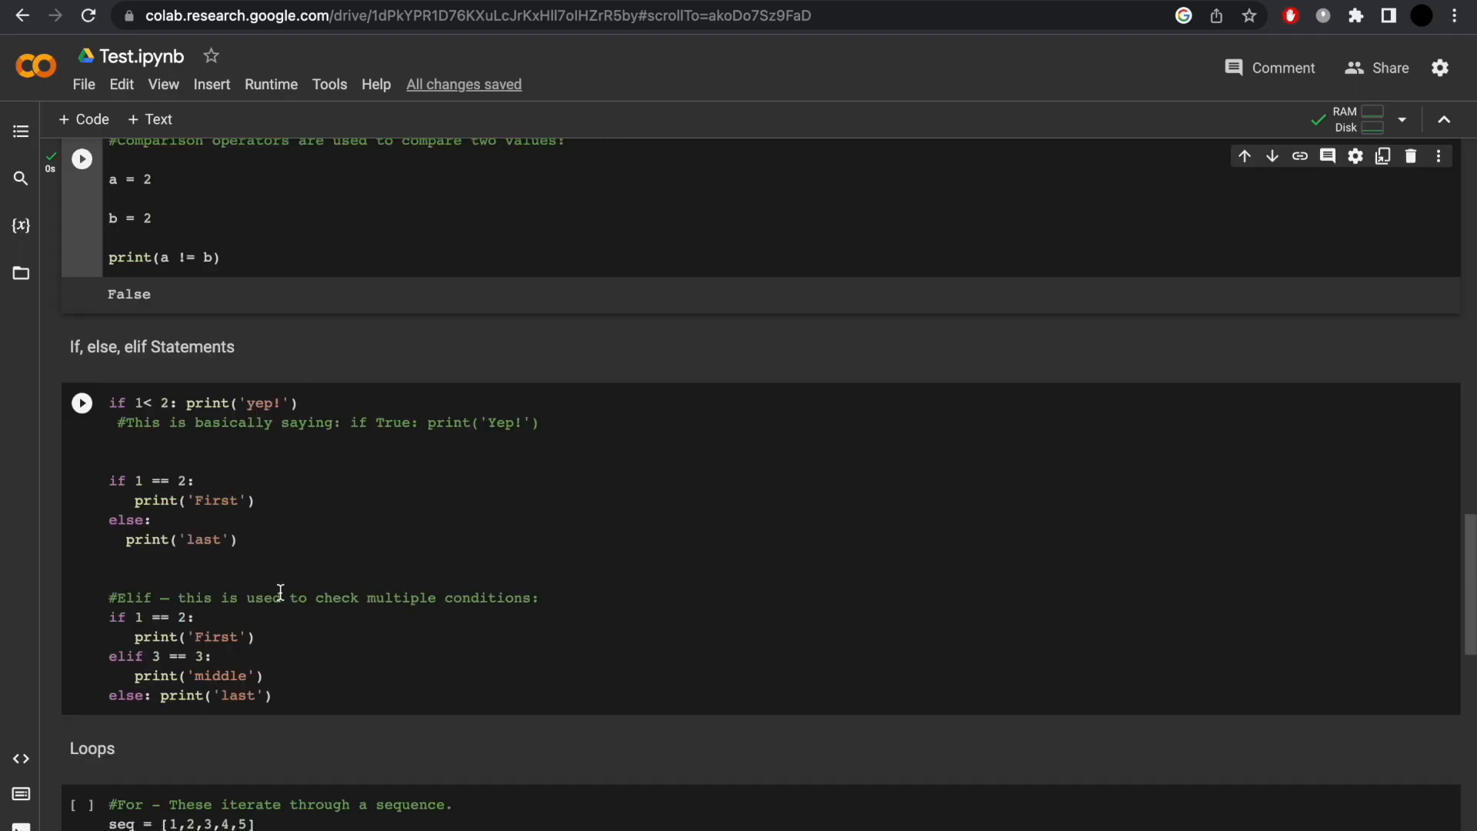
pyautogui.moveTo(352, 452)
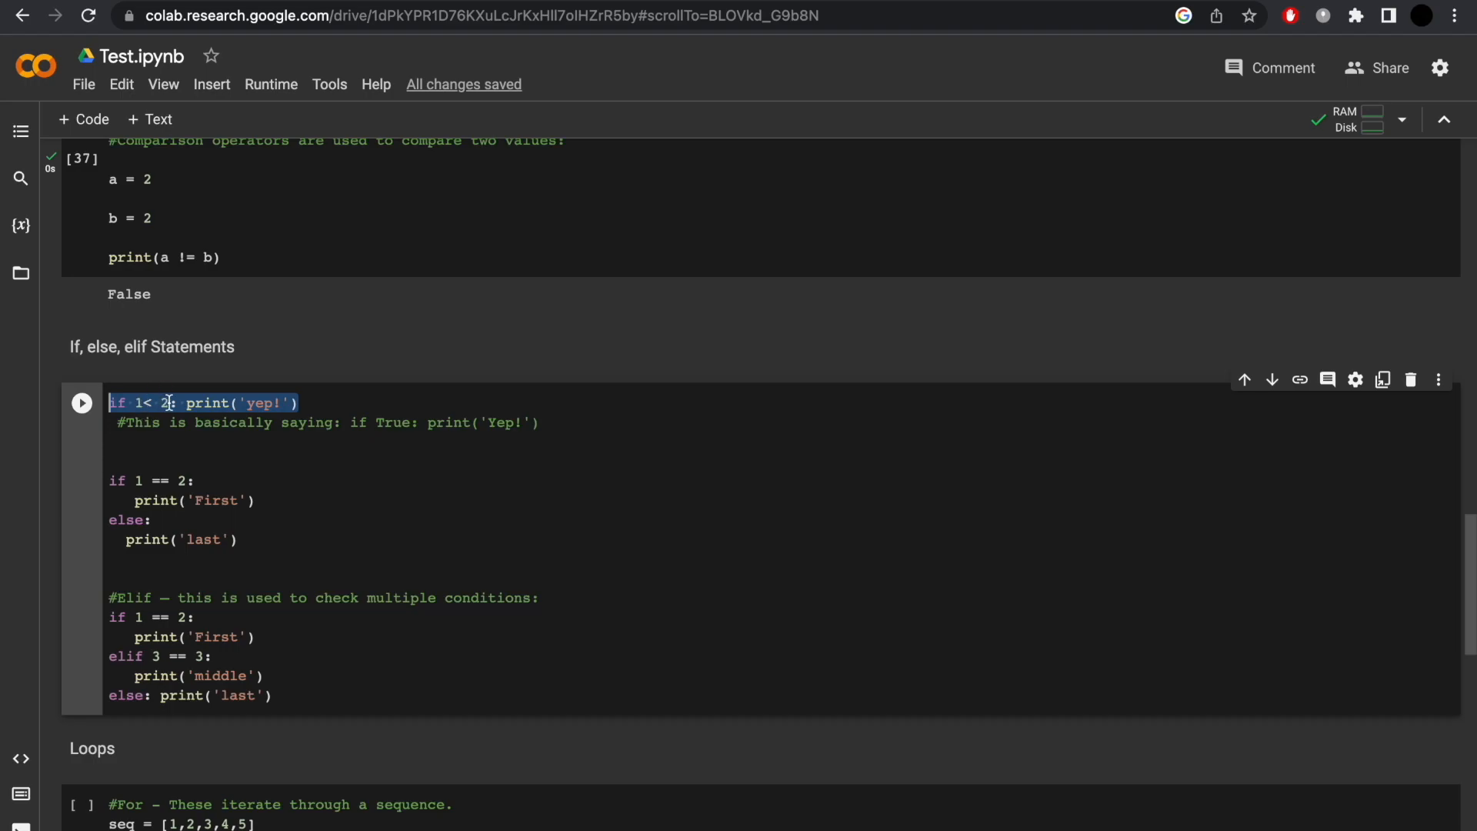
pyautogui.click(233, 423)
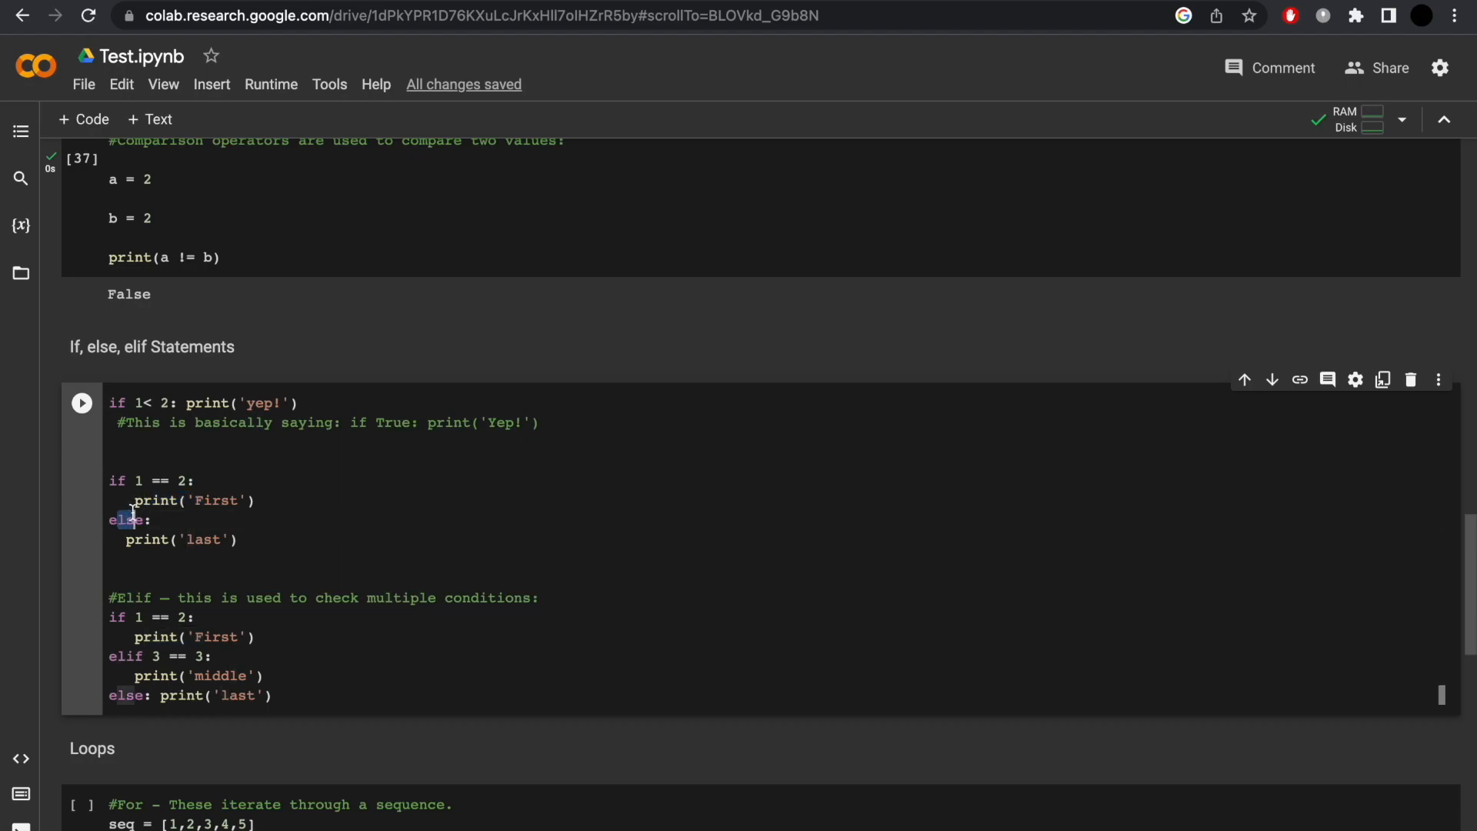
pyautogui.moveTo(295, 538)
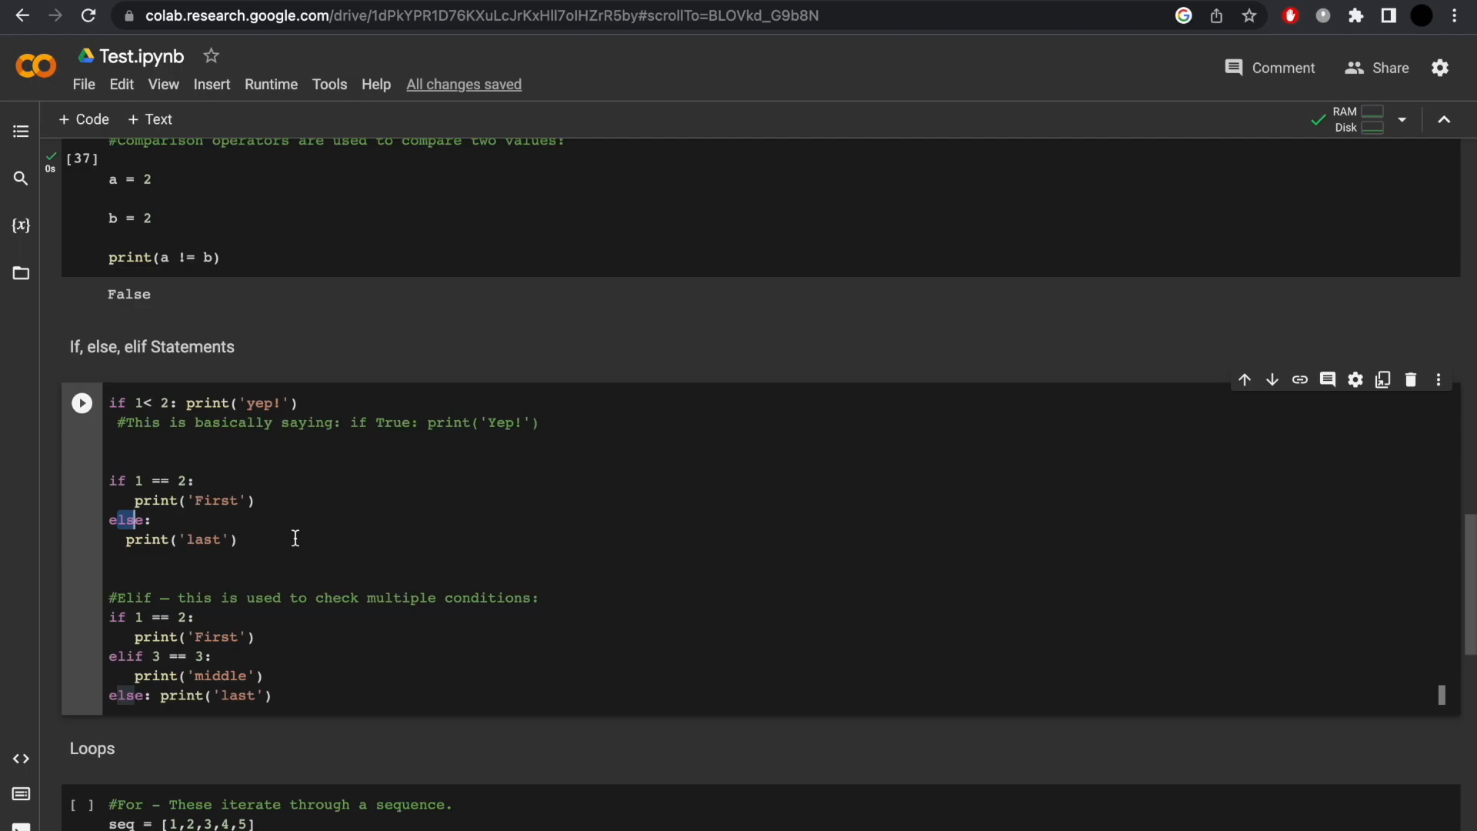
pyautogui.scroll(-3)
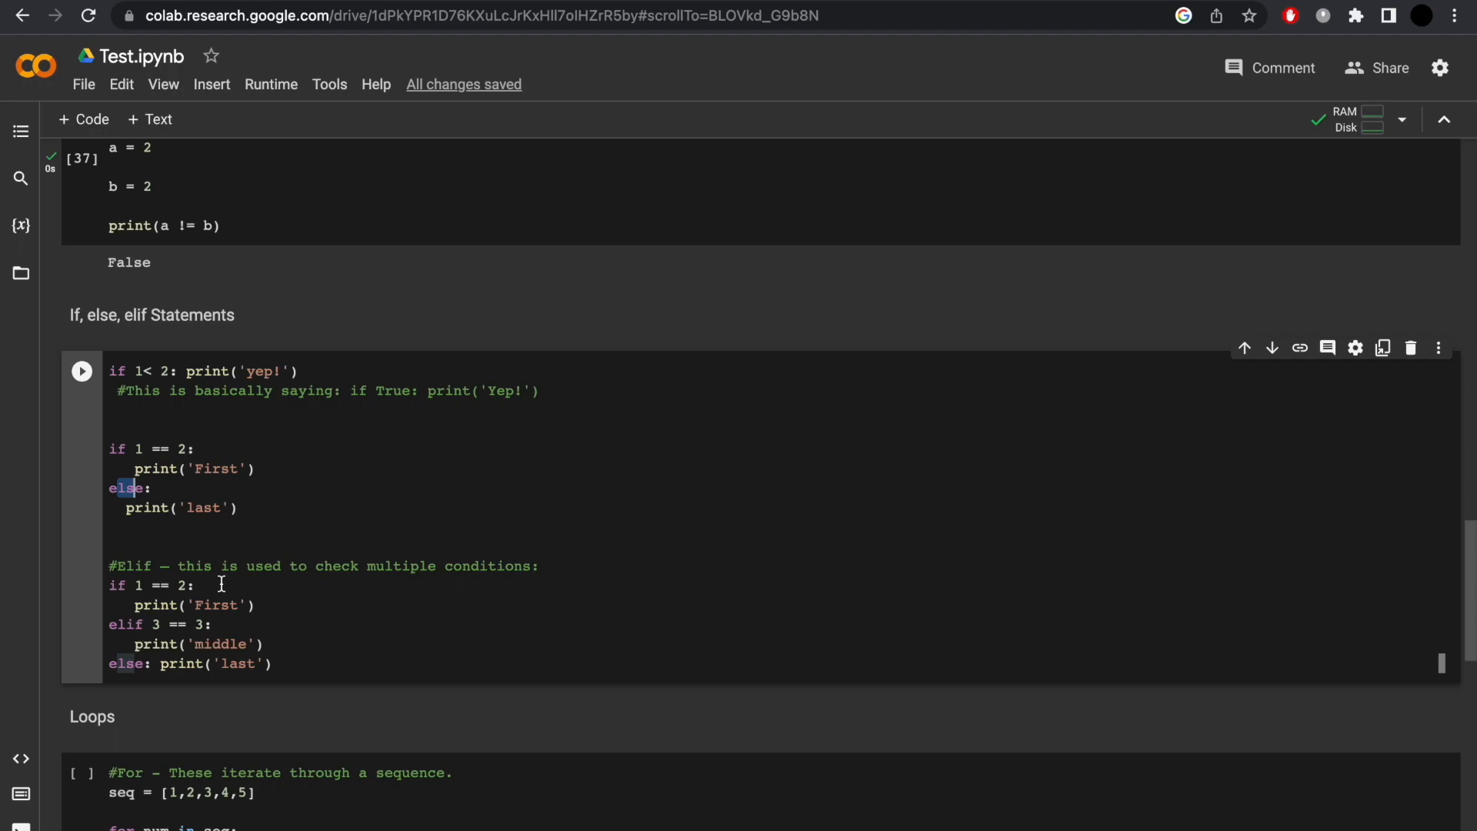
pyautogui.scroll(-3)
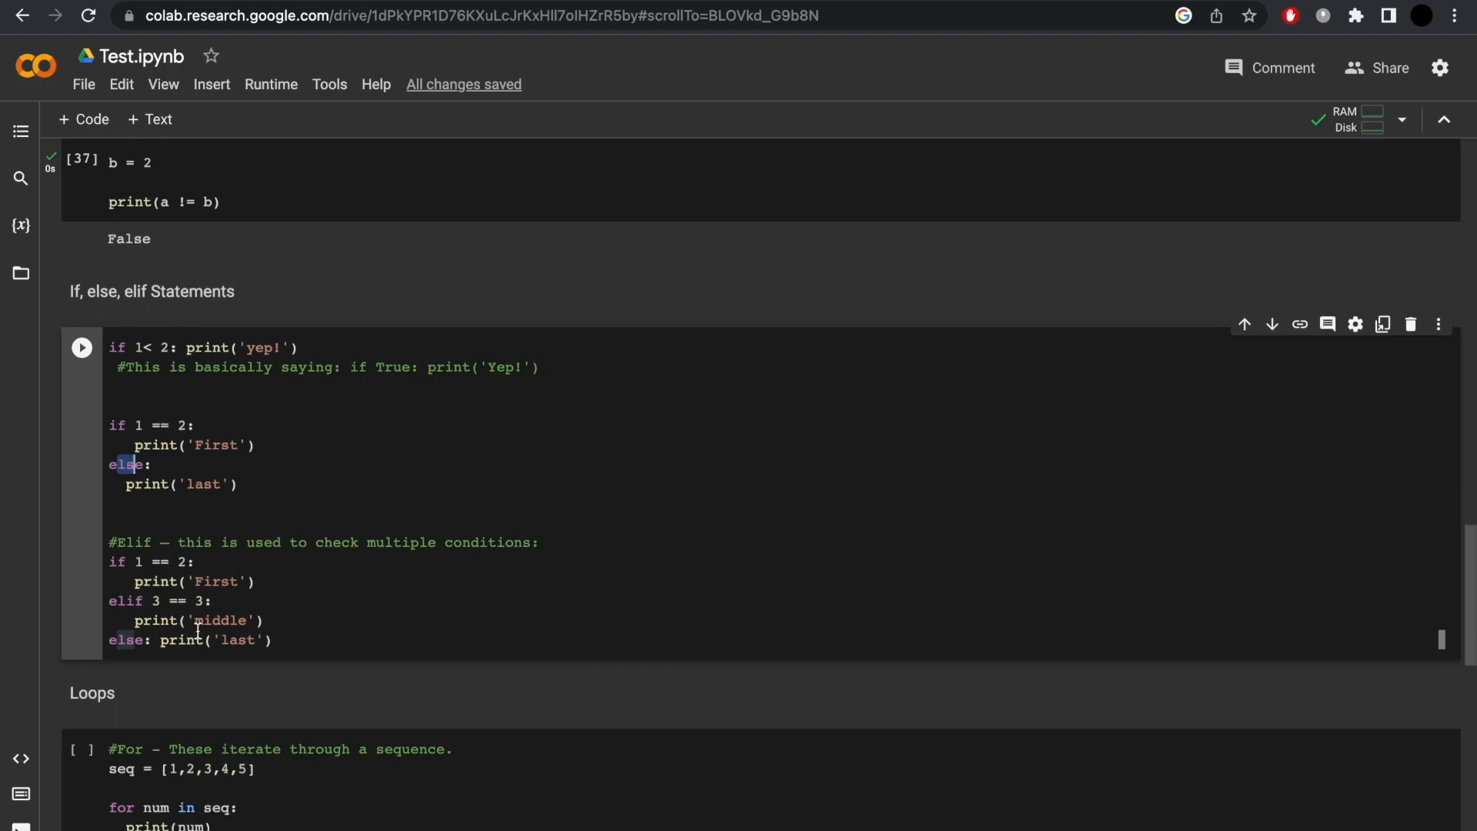
pyautogui.scroll(-3)
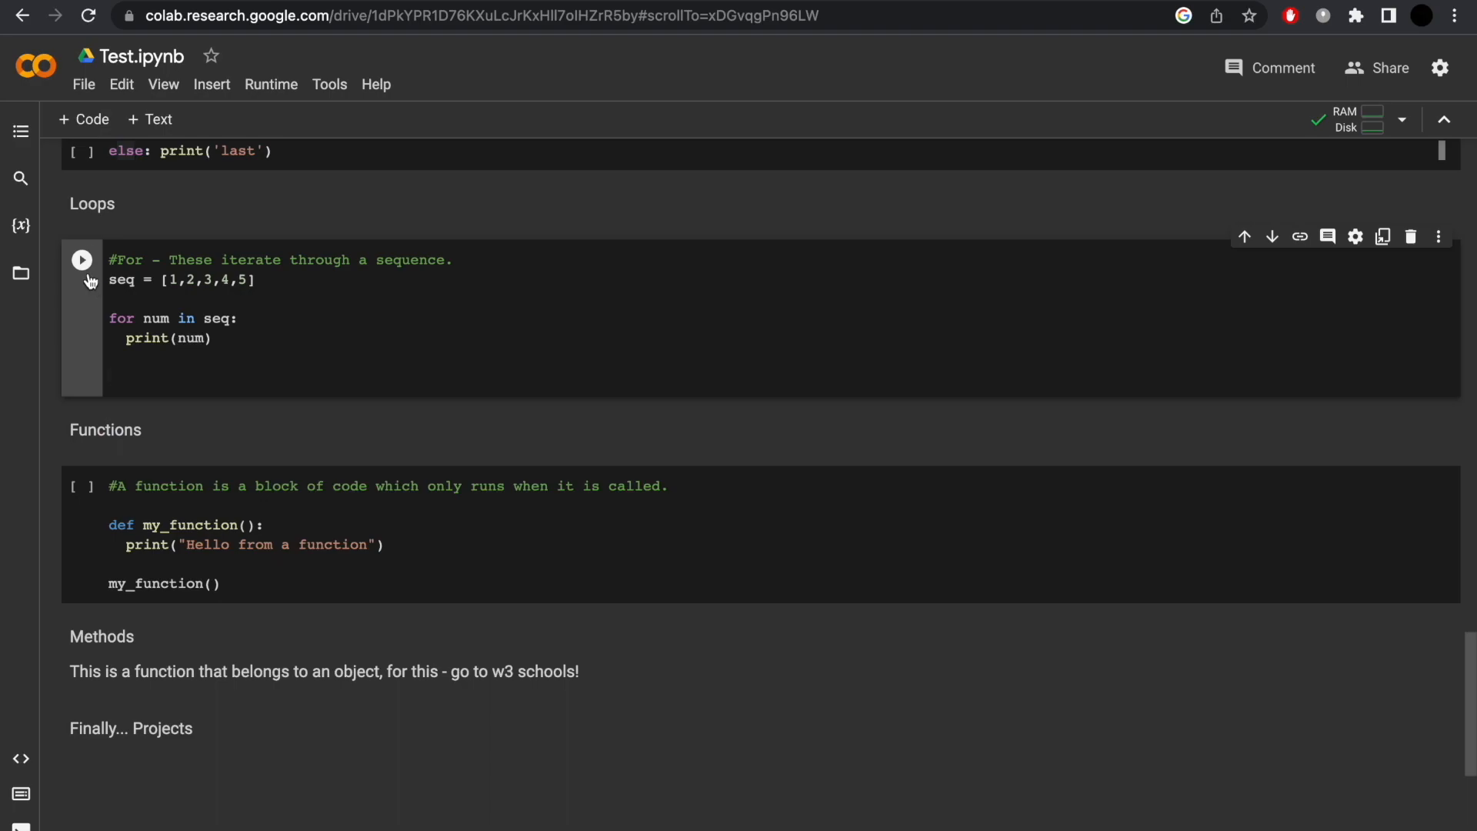
# - Run the for loop, then replace it with a while loop starting at i = 1
pyautogui.click(82, 260)
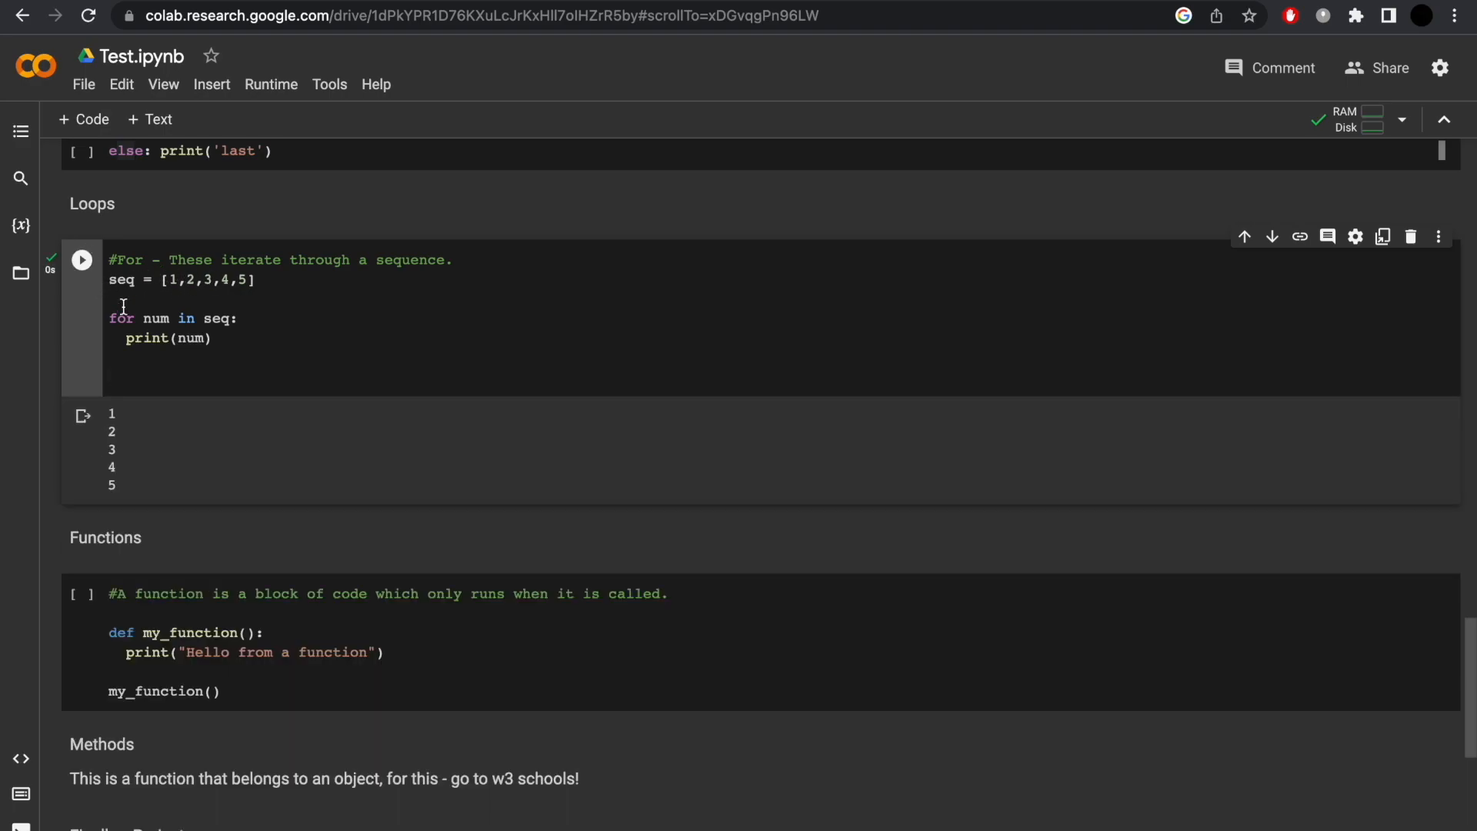
pyautogui.moveTo(156, 318)
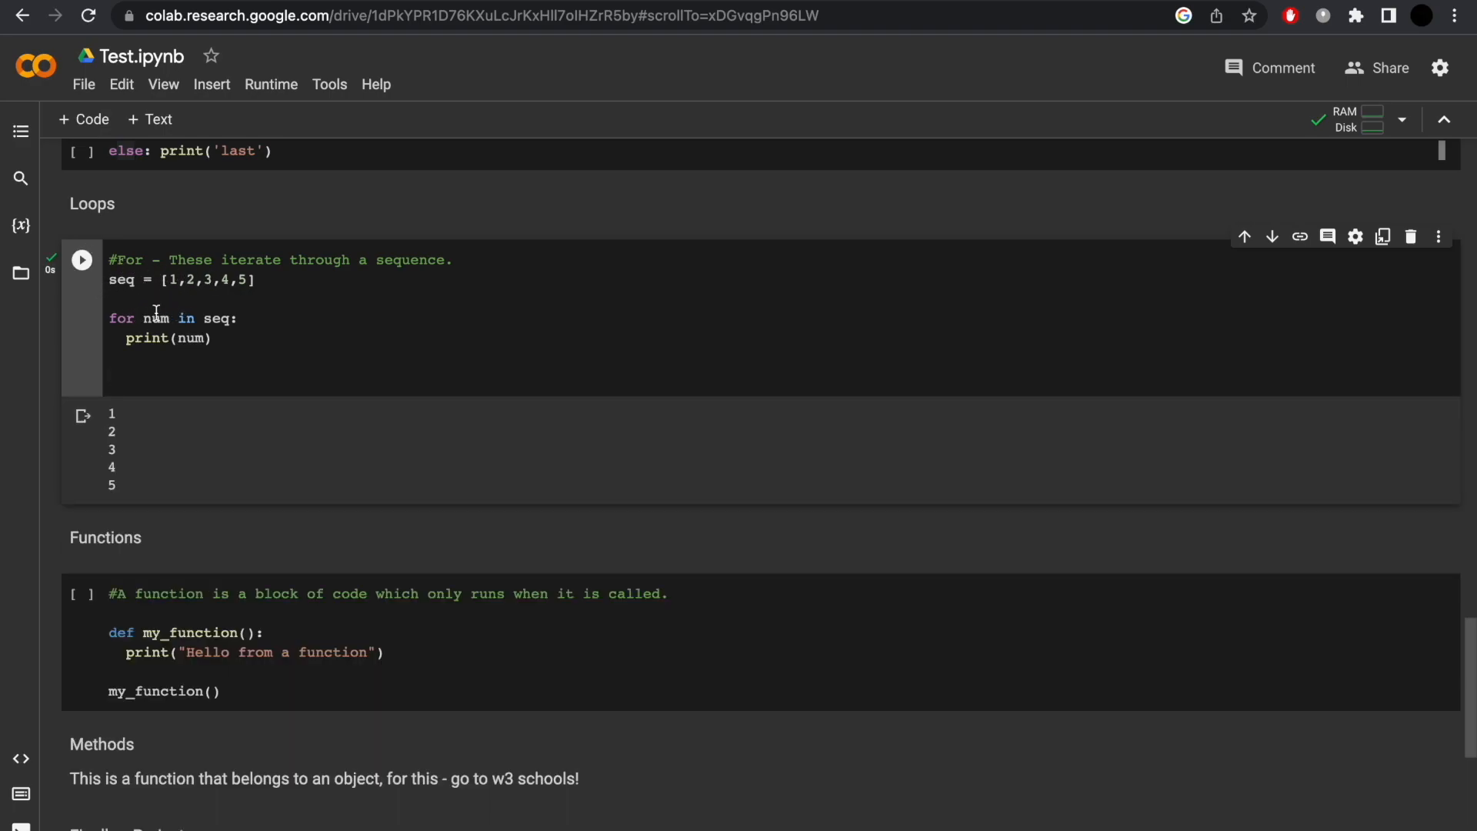
pyautogui.moveTo(230, 352)
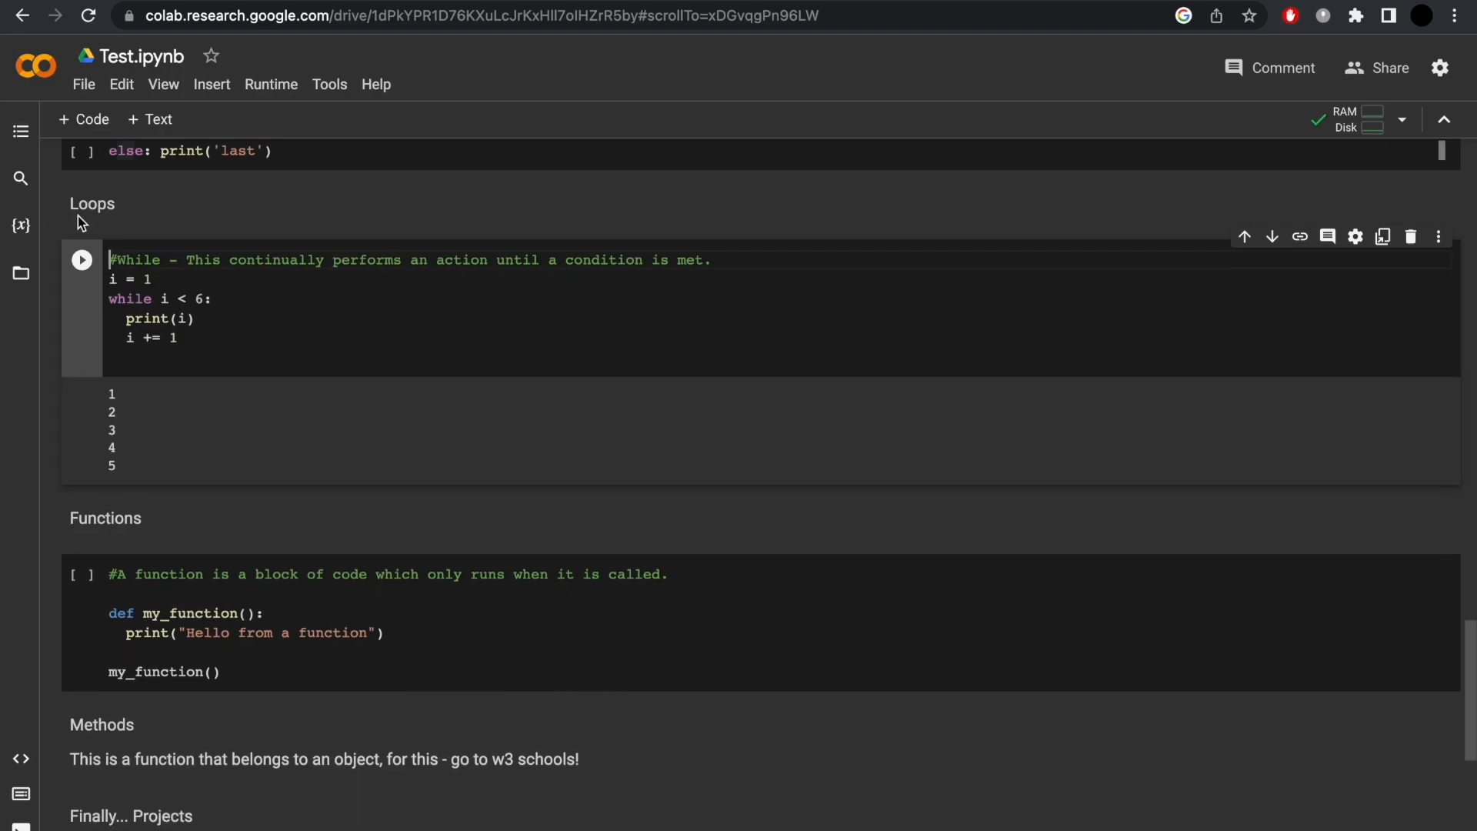
pyautogui.click(80, 260)
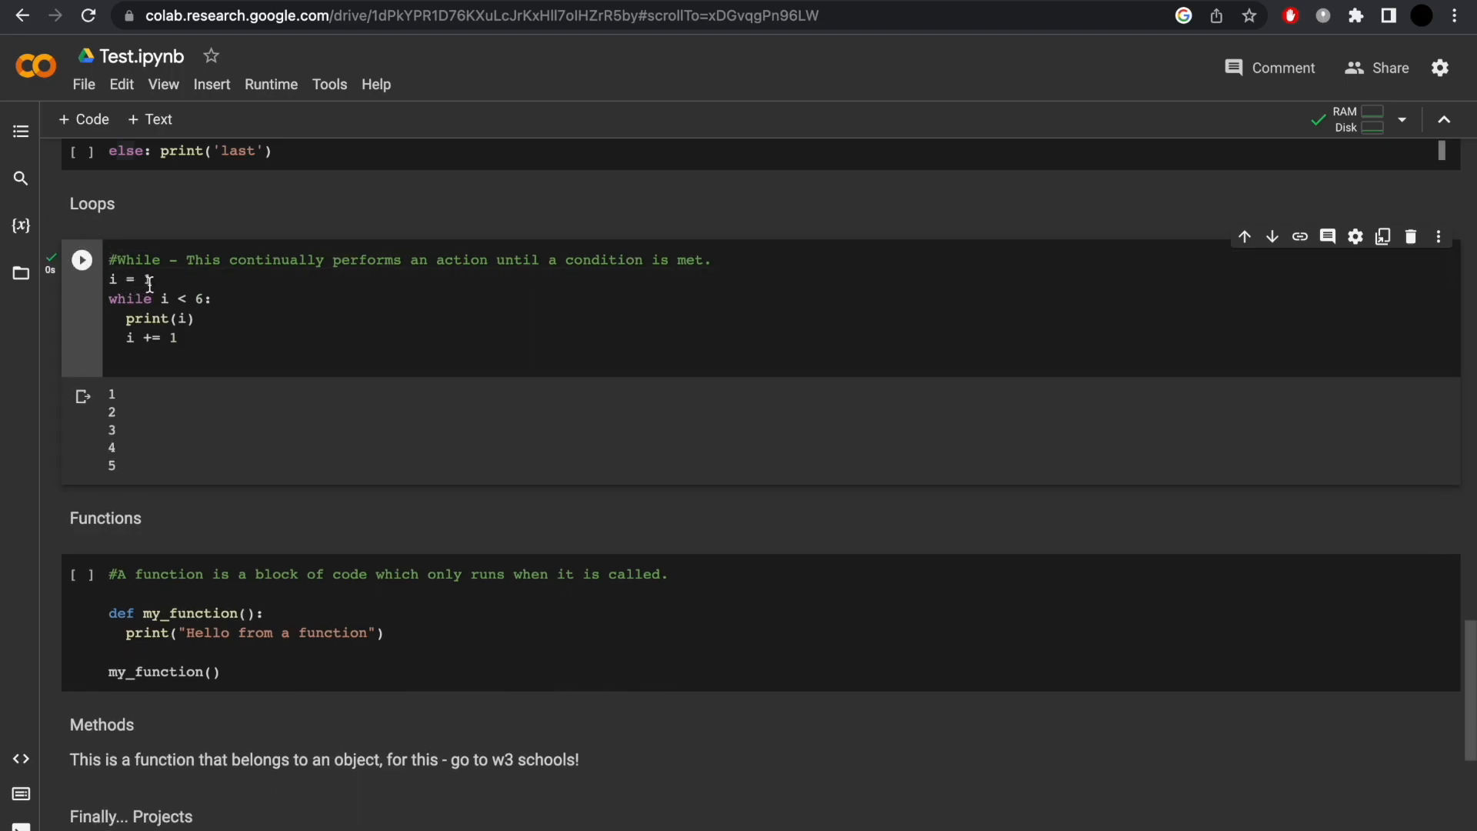
pyautogui.write('1')
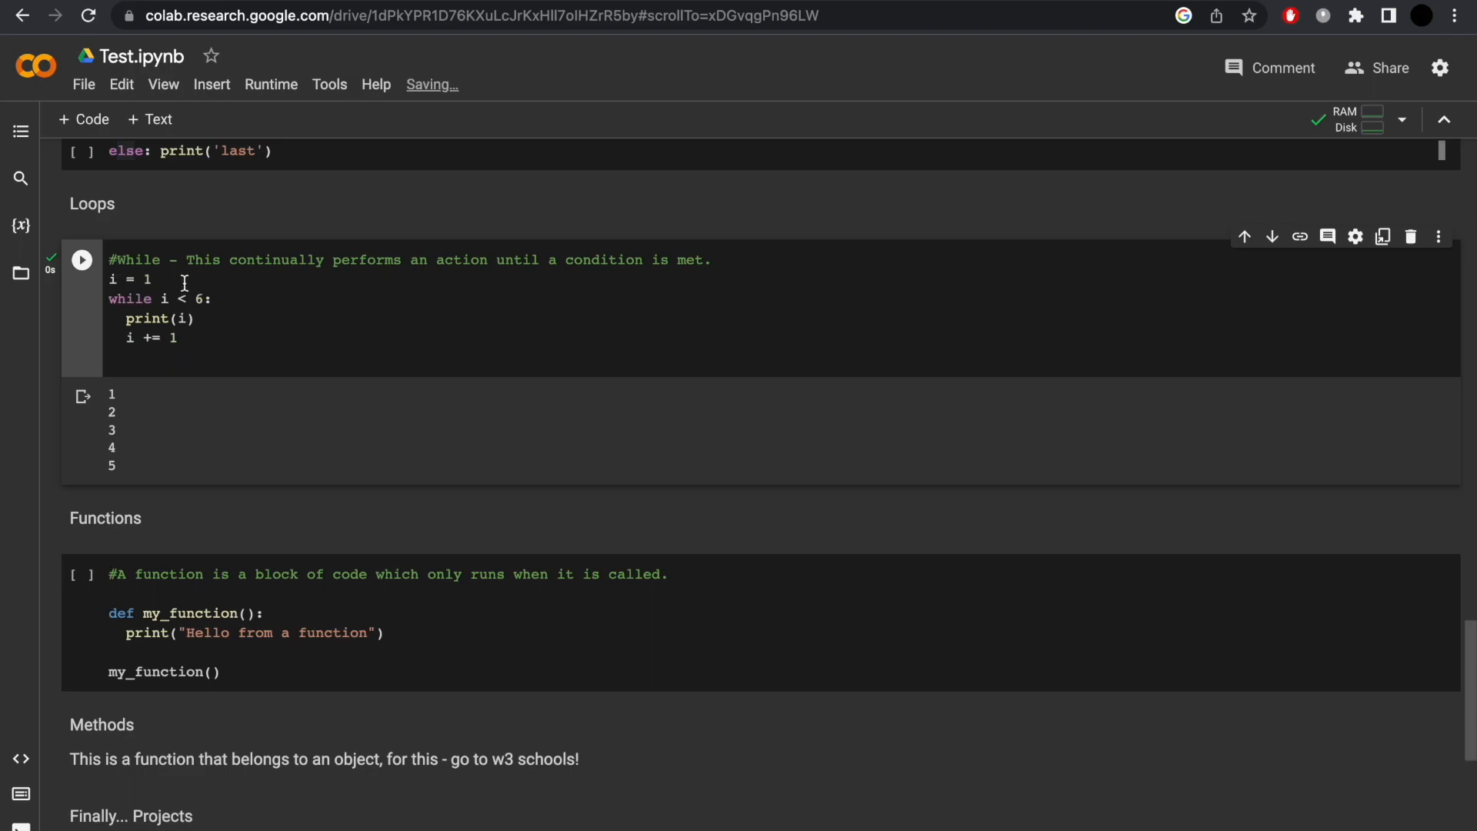
pyautogui.moveTo(152, 344)
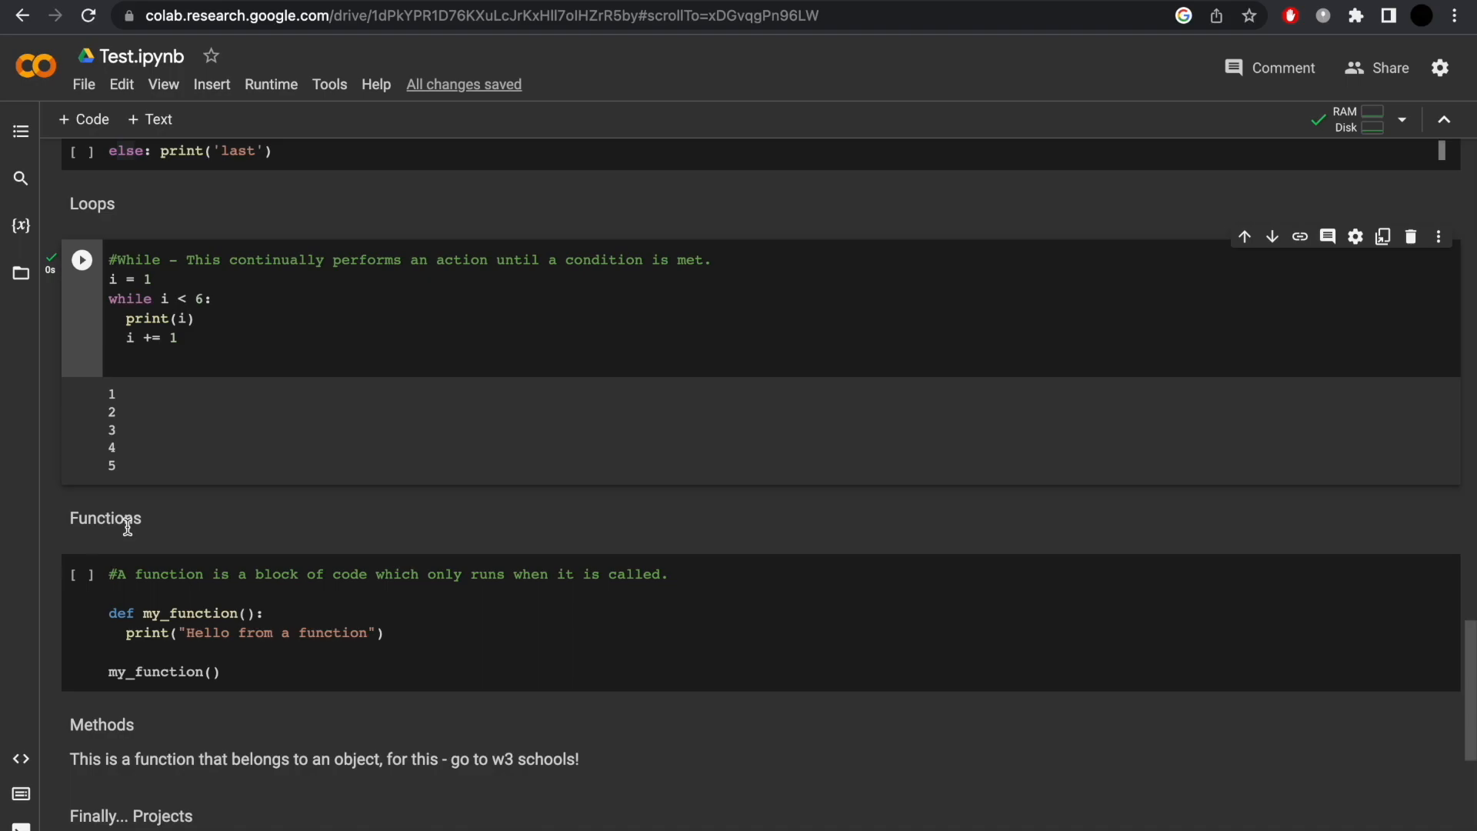
pyautogui.scroll(-3)
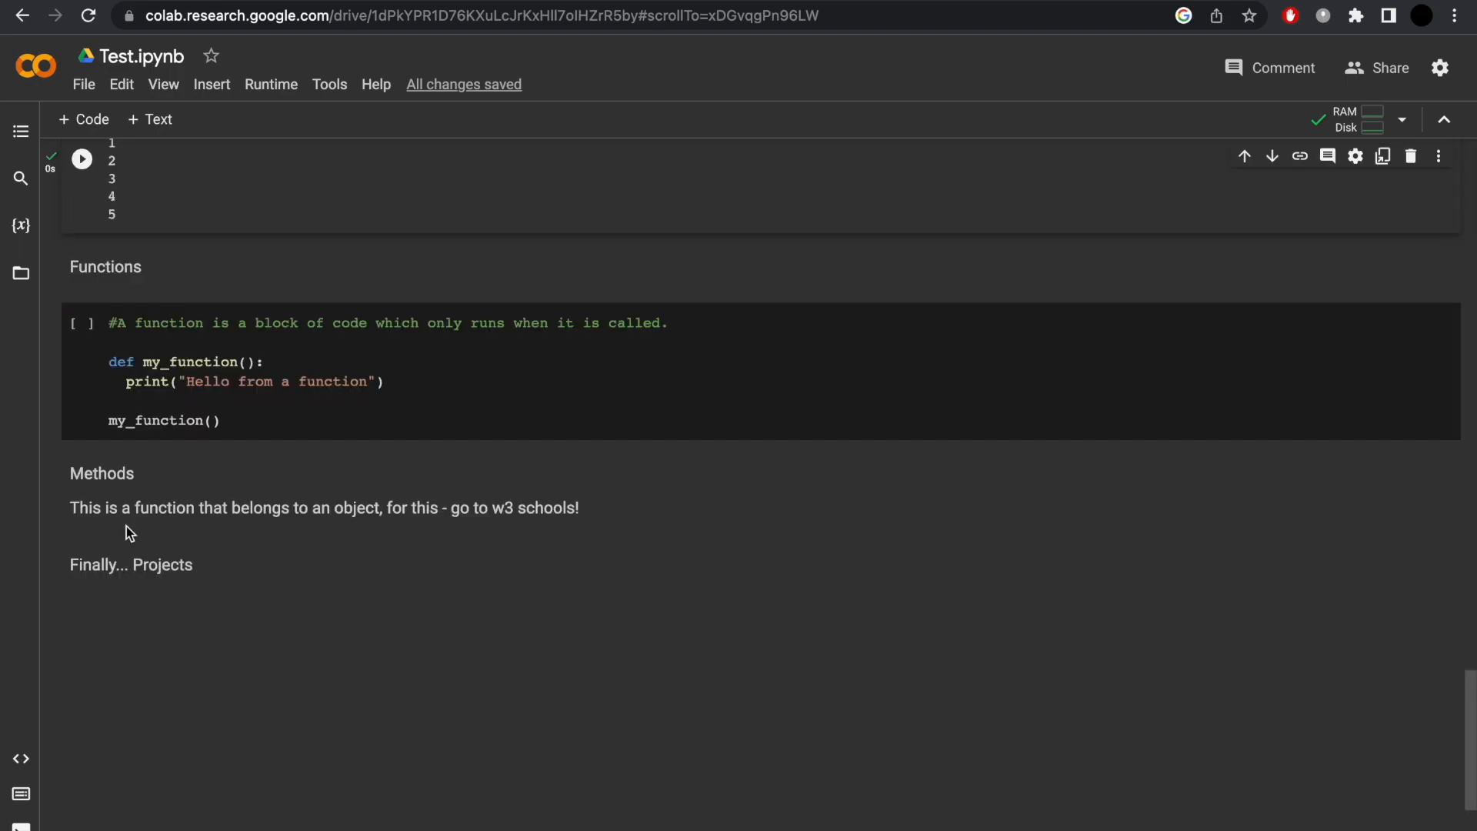
pyautogui.doubleClick(189, 362)
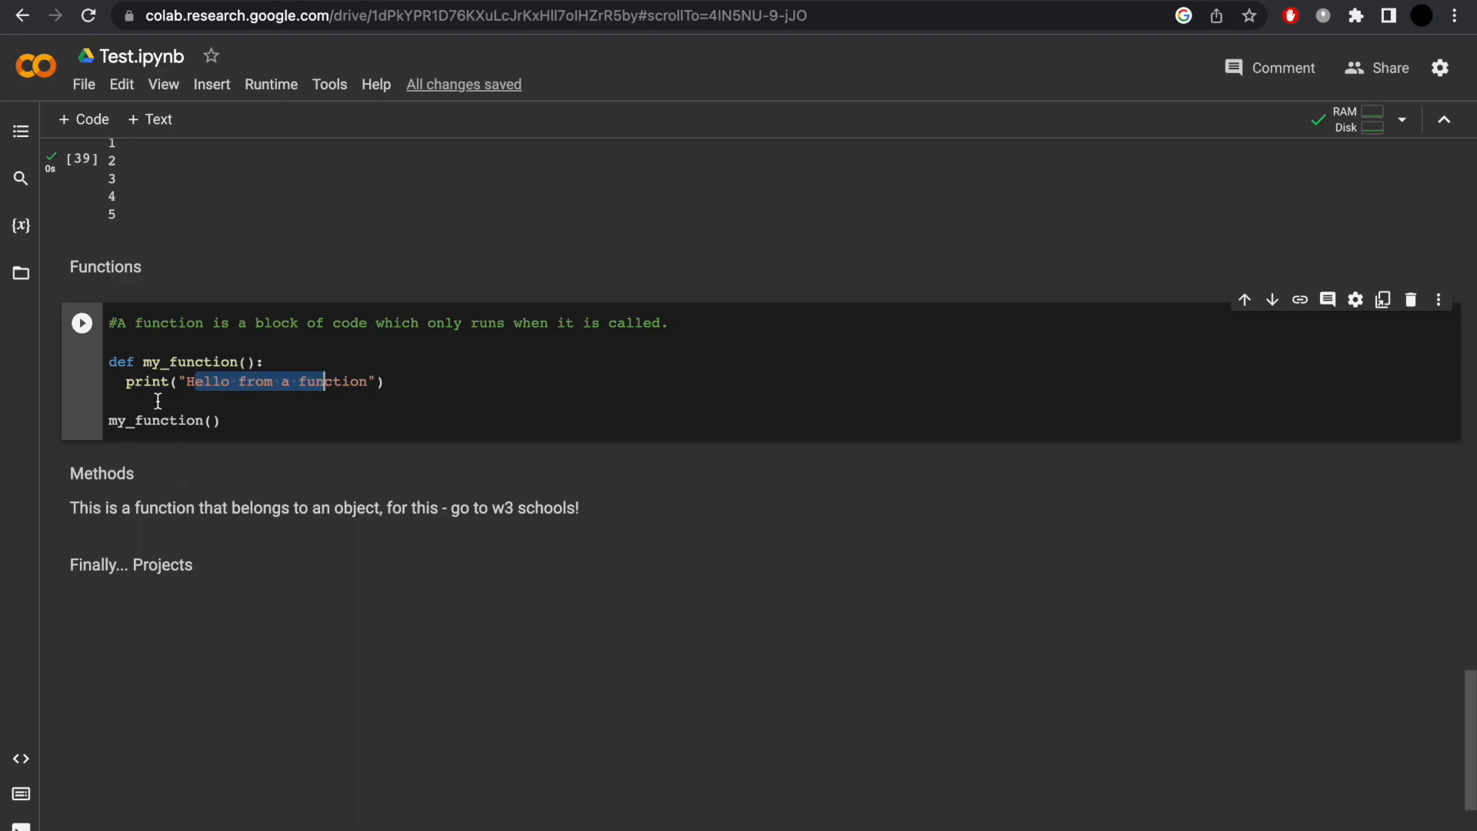
pyautogui.click(83, 323)
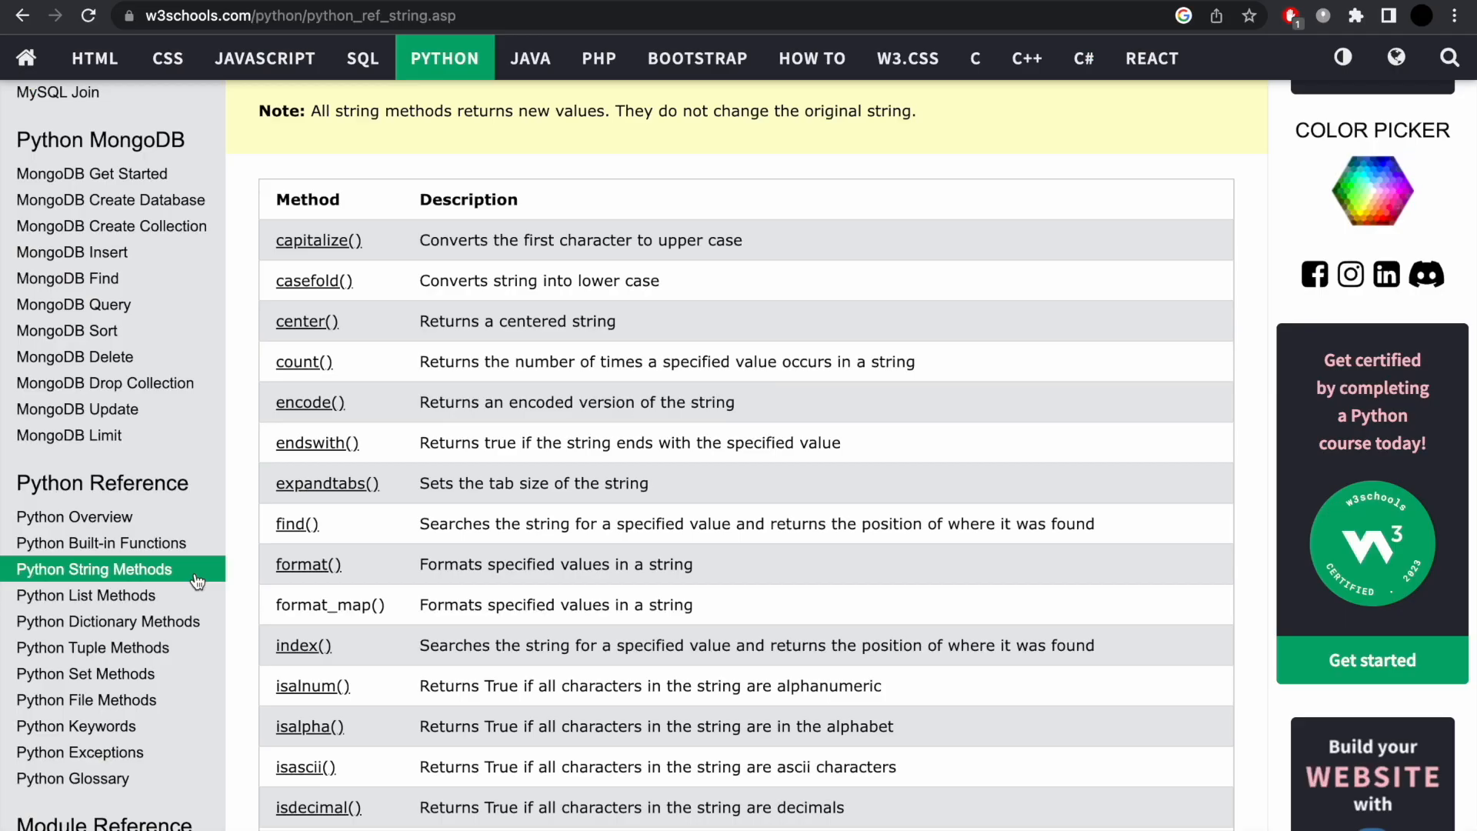
pyautogui.moveTo(117, 610)
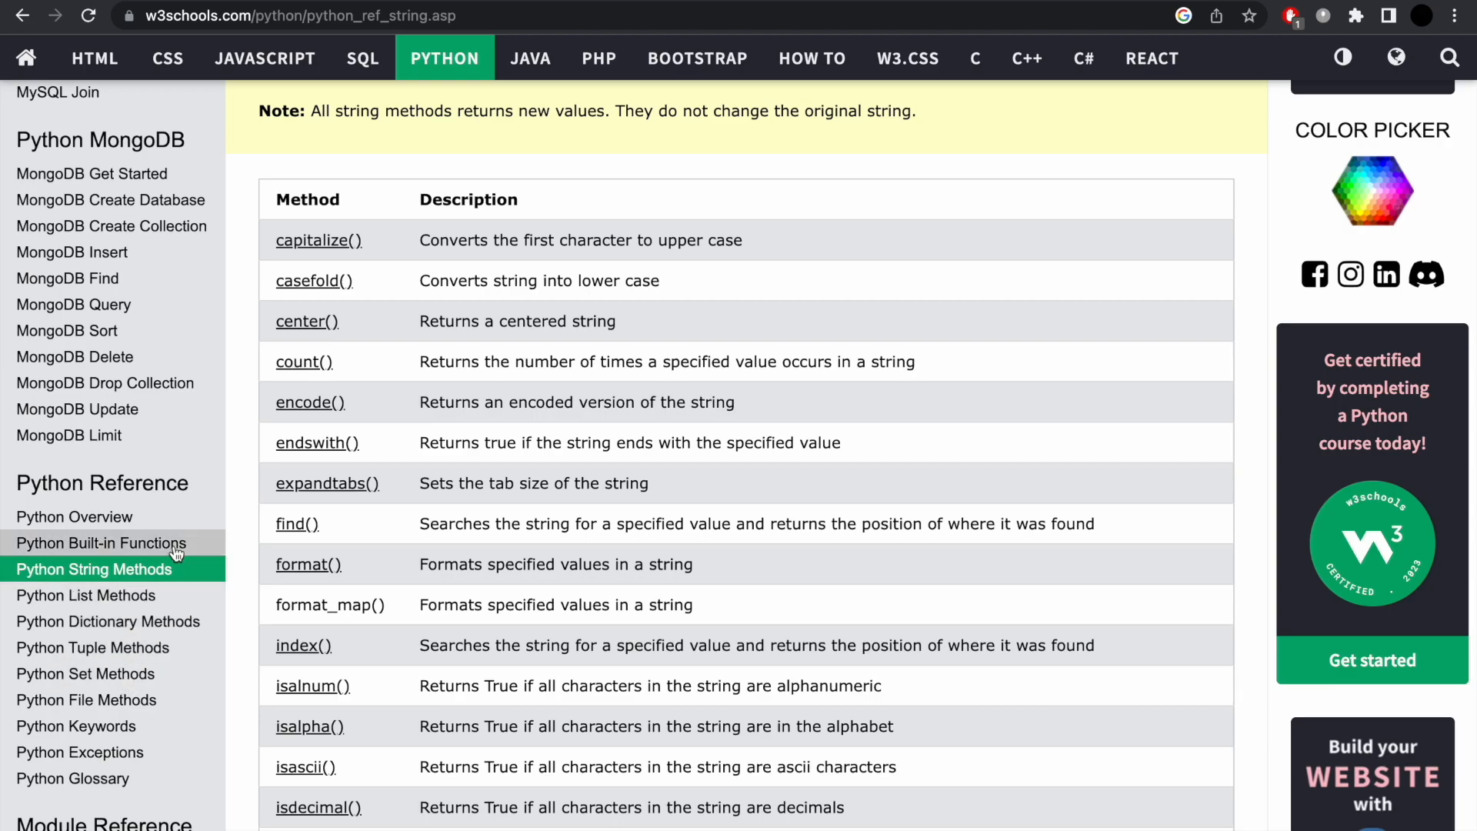
# - Scroll the w3schools String Methods table to methods like join() and lower()
pyautogui.scroll(-3)
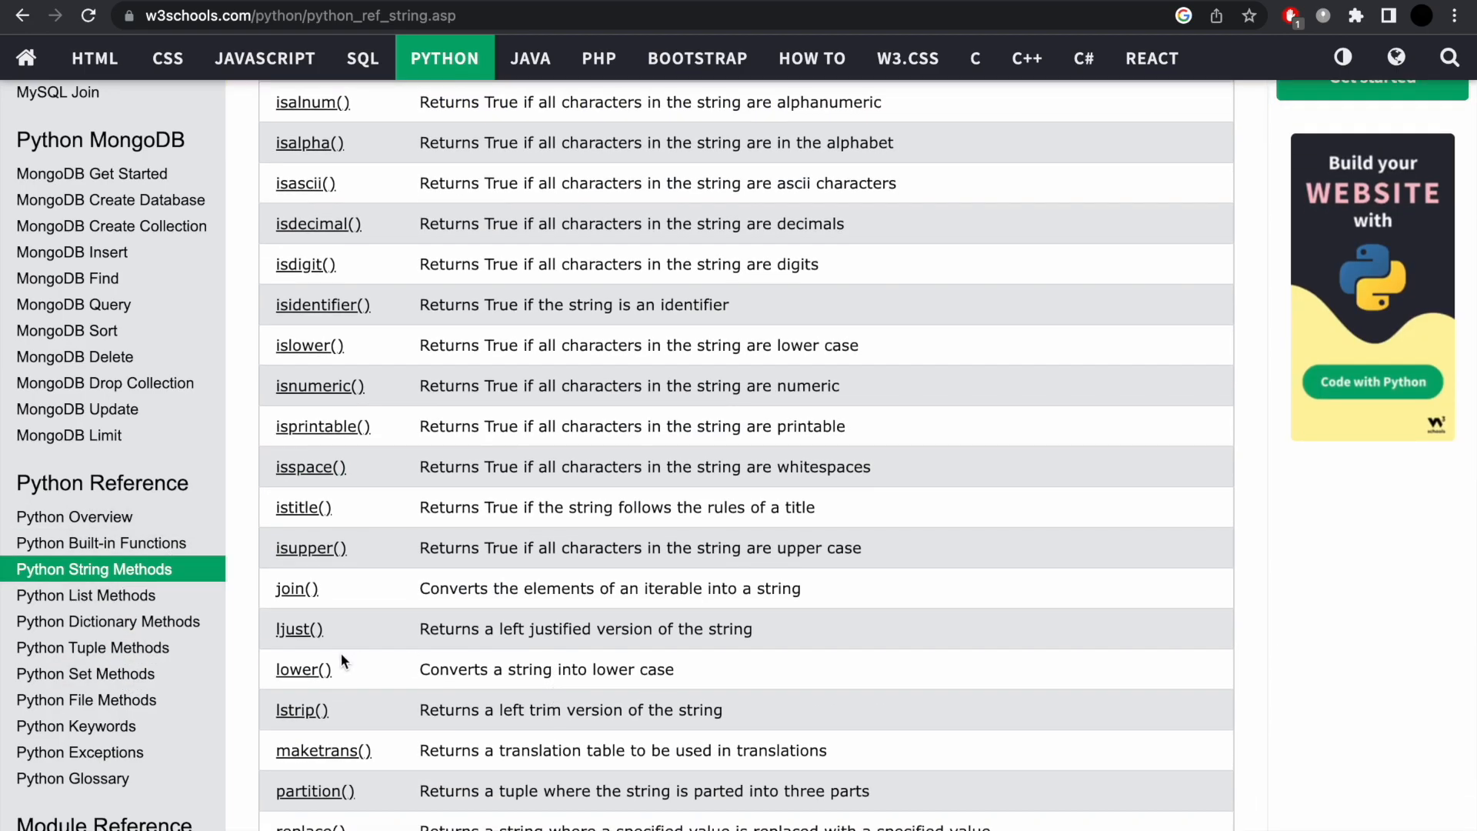
pyautogui.moveTo(382, 666)
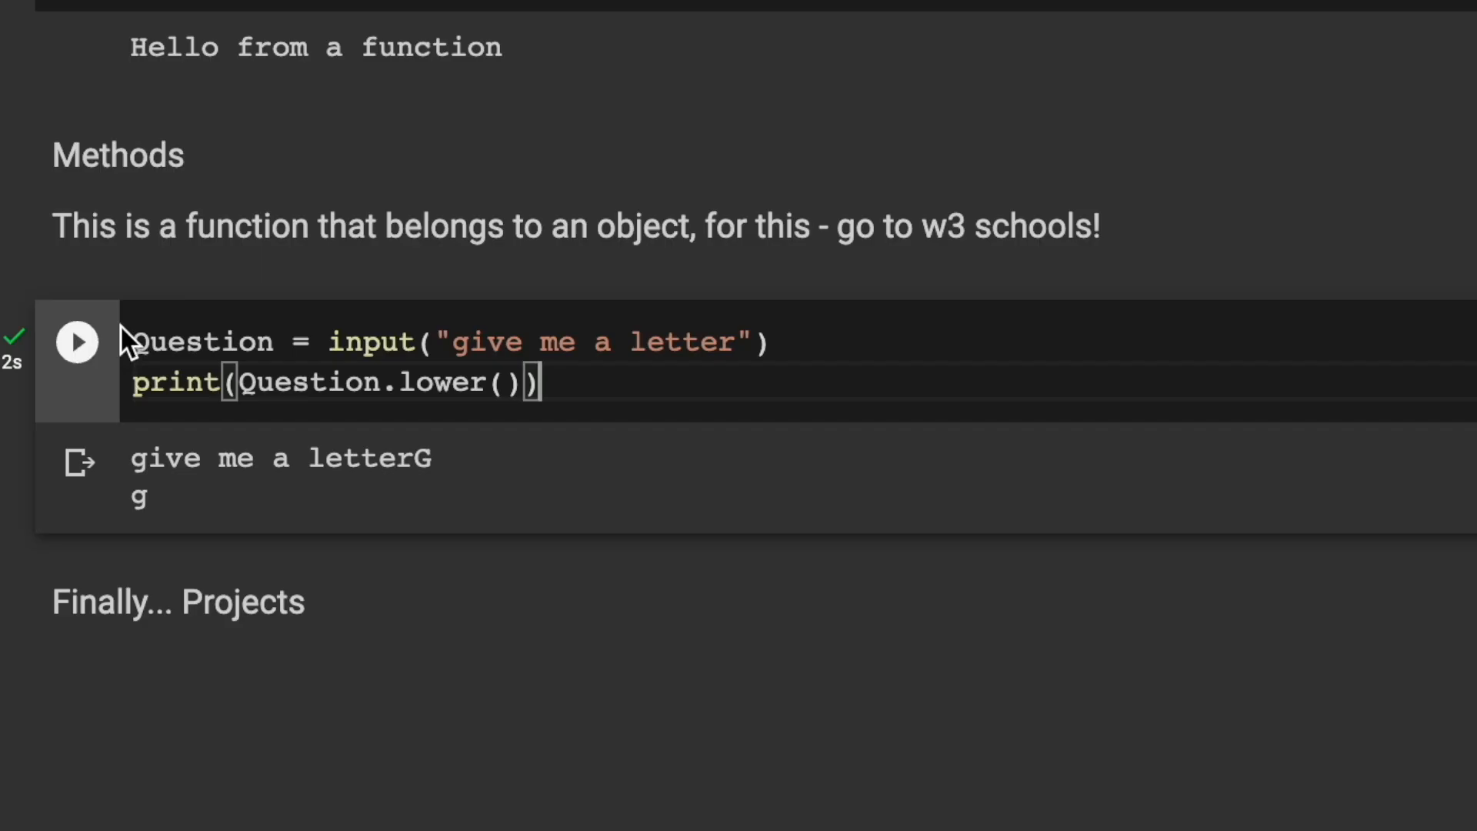
pyautogui.moveTo(339, 337)
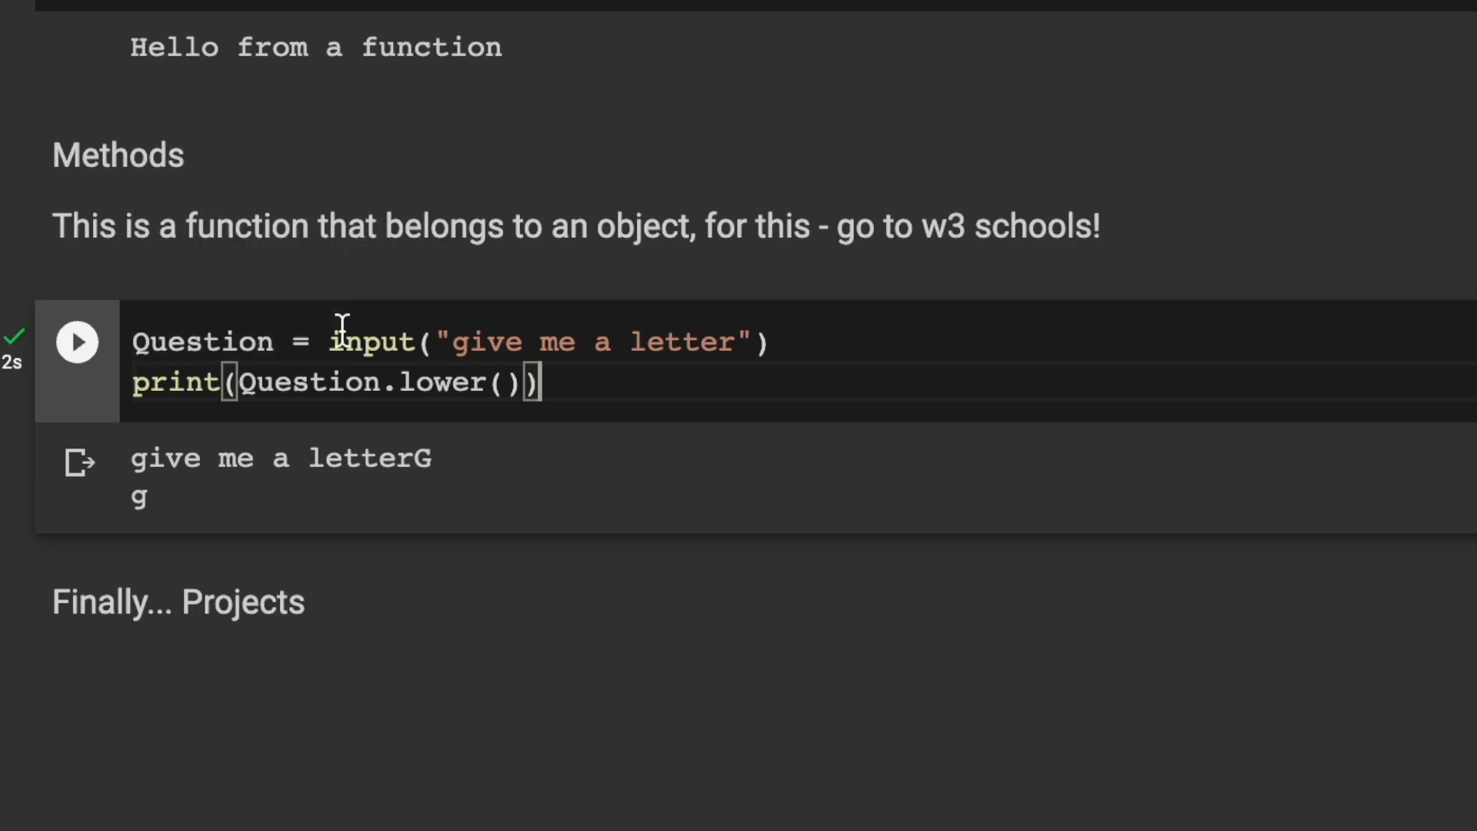
pyautogui.moveTo(339, 329)
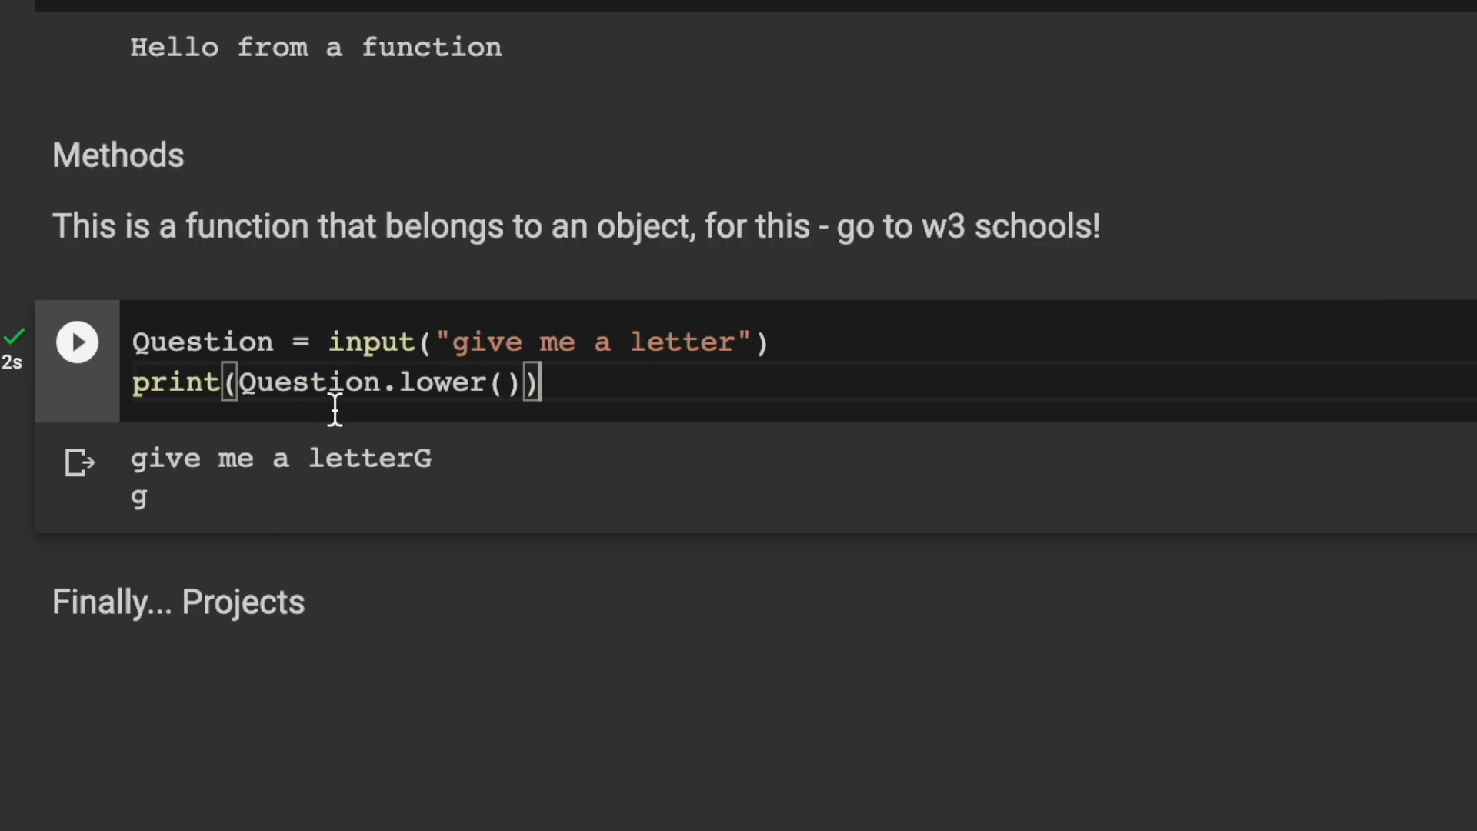
pyautogui.moveTo(127, 424)
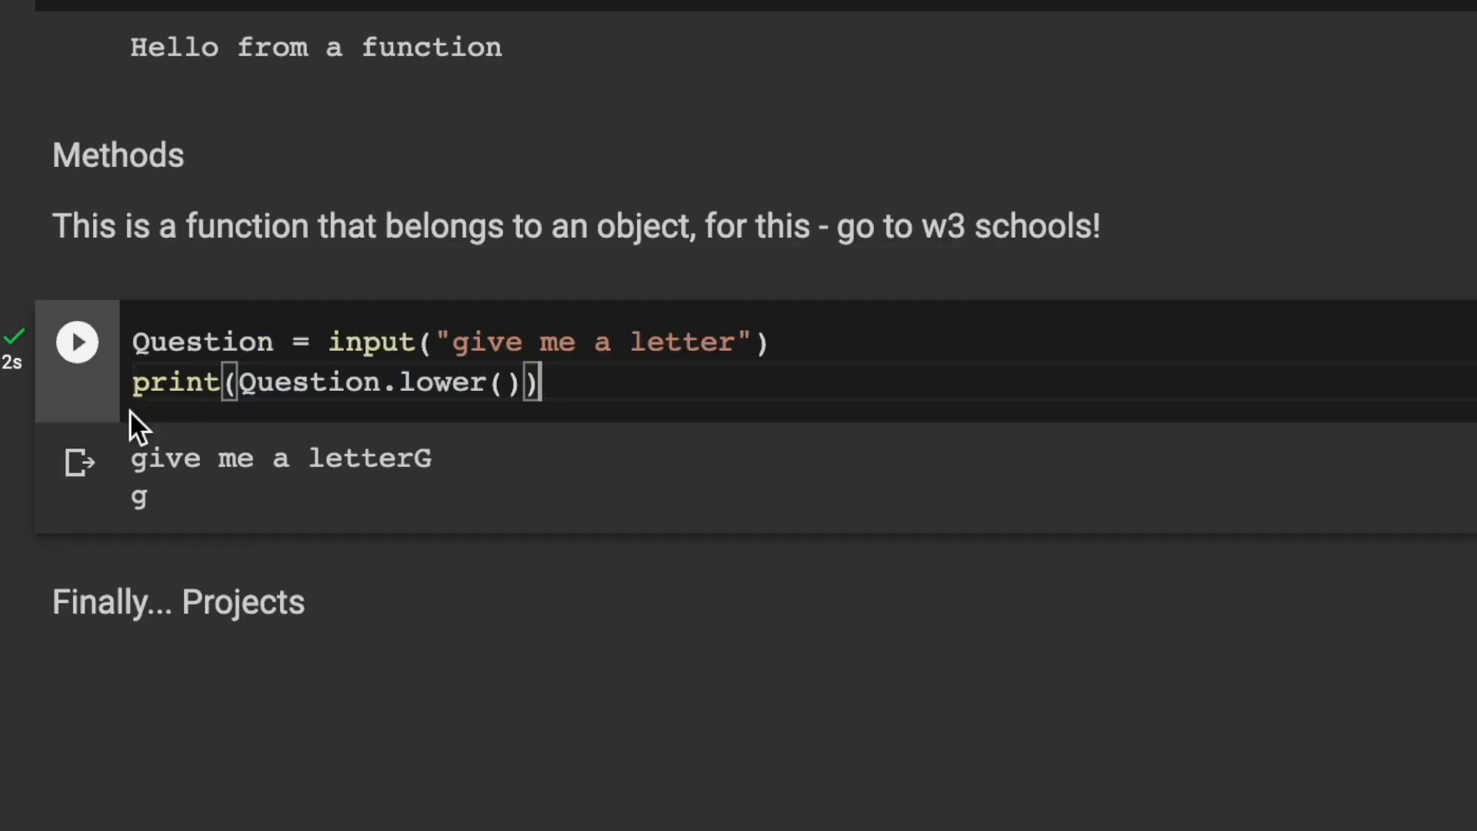
# - Rerun the input/lower() cell and answer its prompt with 'DHJS' text to print lowercase
pyautogui.click(77, 342)
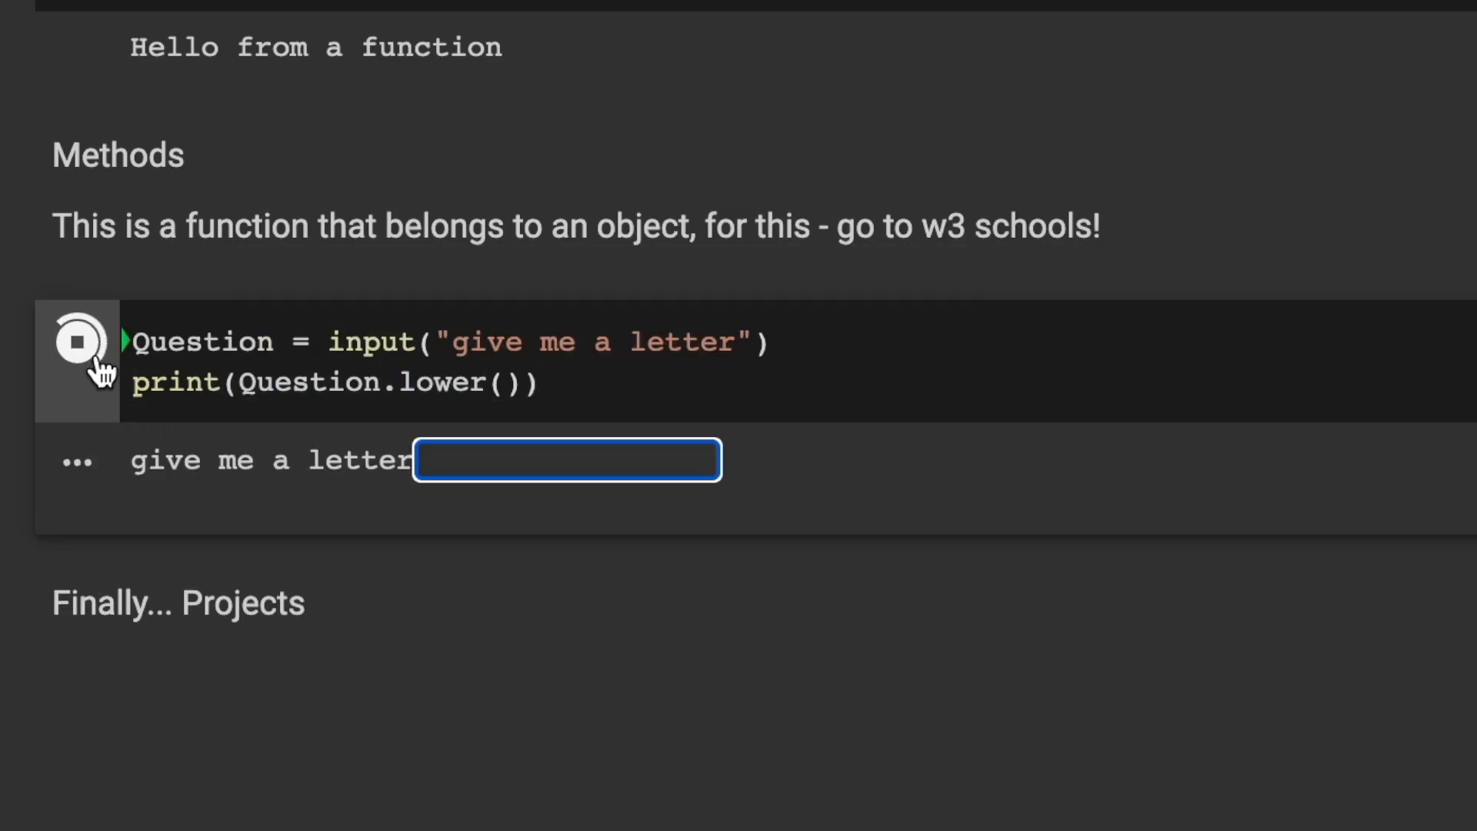
pyautogui.write('DHJS')
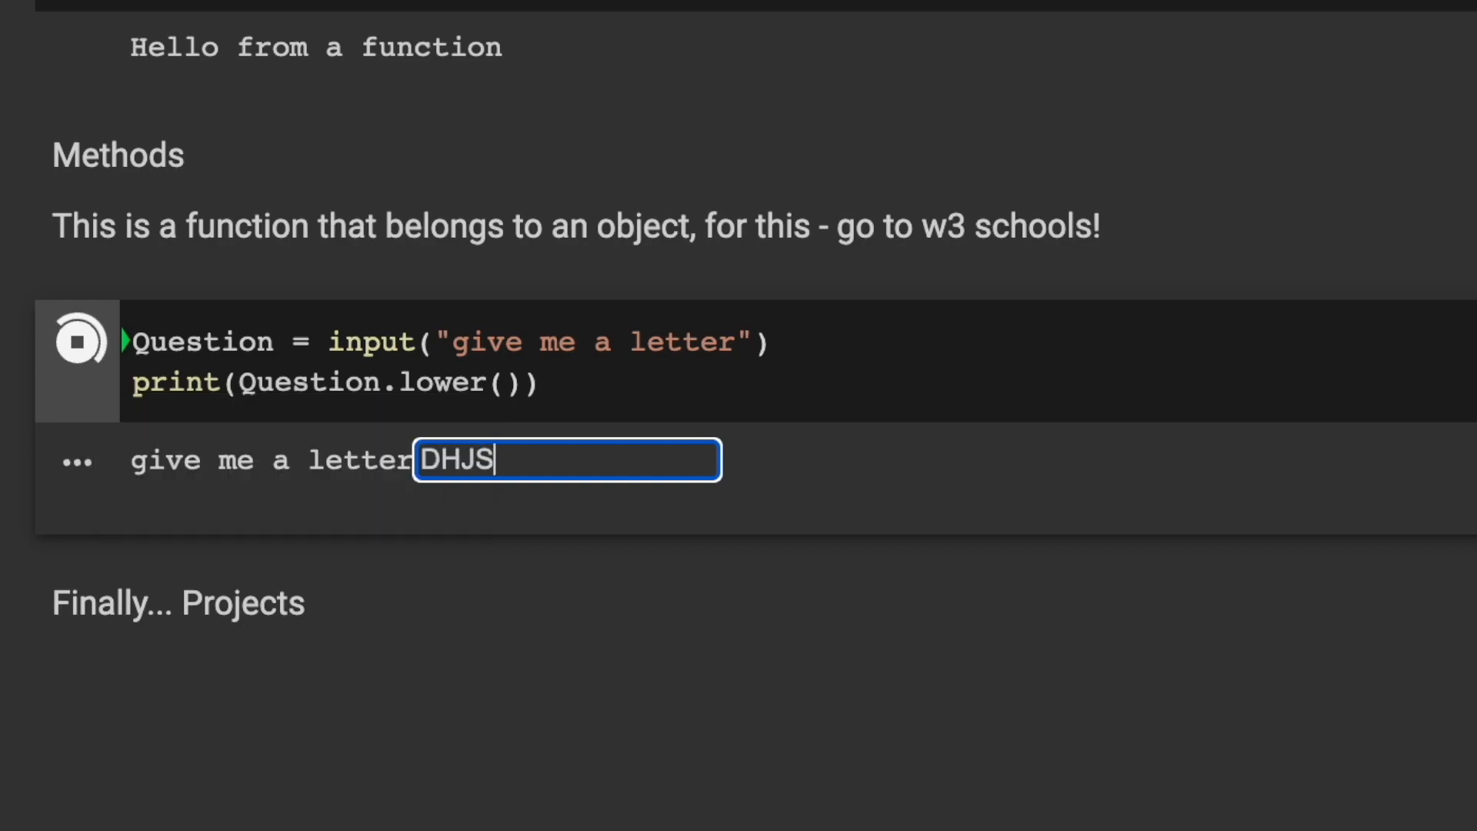
pyautogui.write('HJSFHKDSFHKDSFJK')
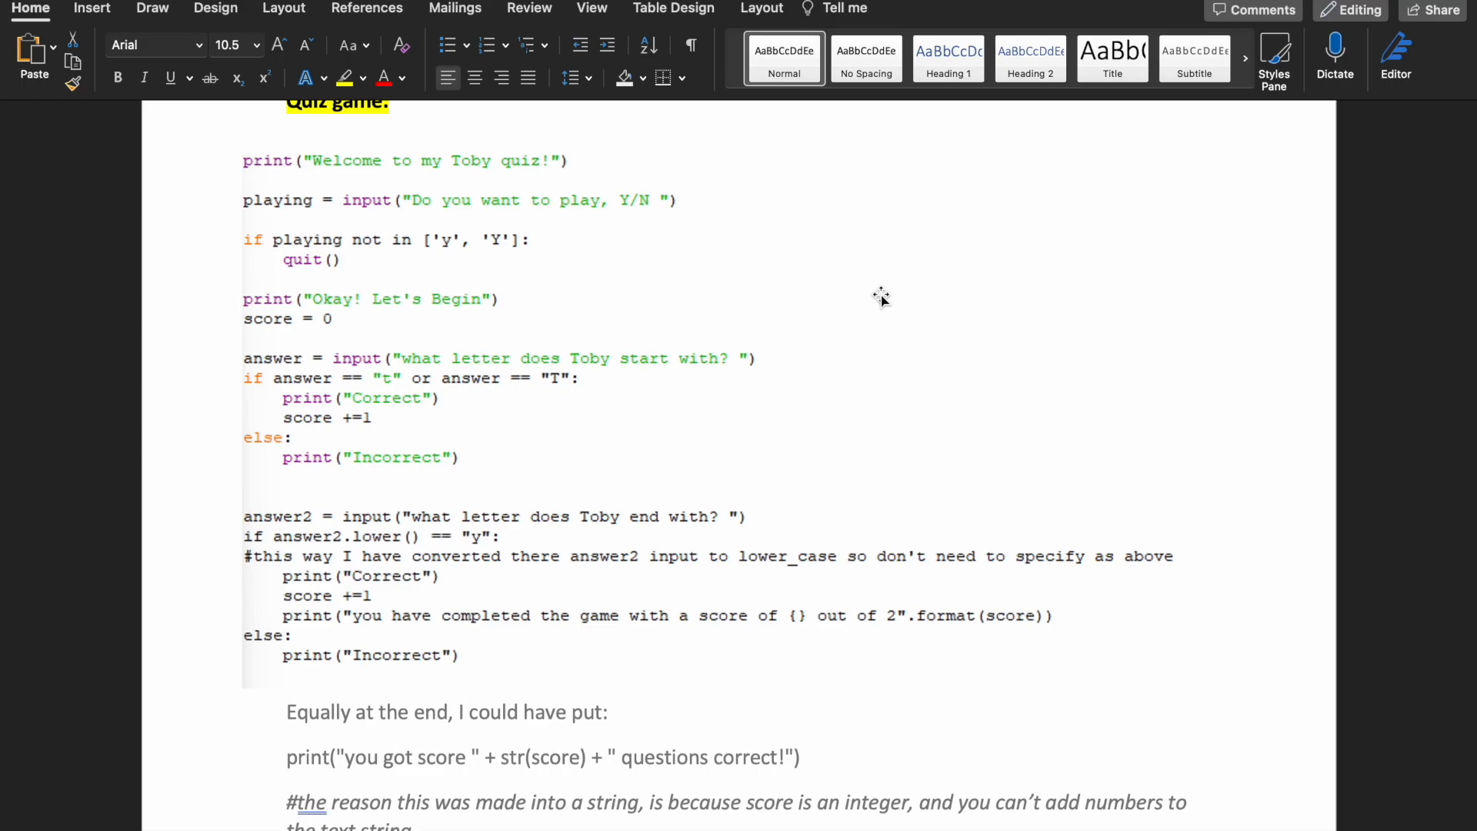
pyautogui.moveTo(403, 202)
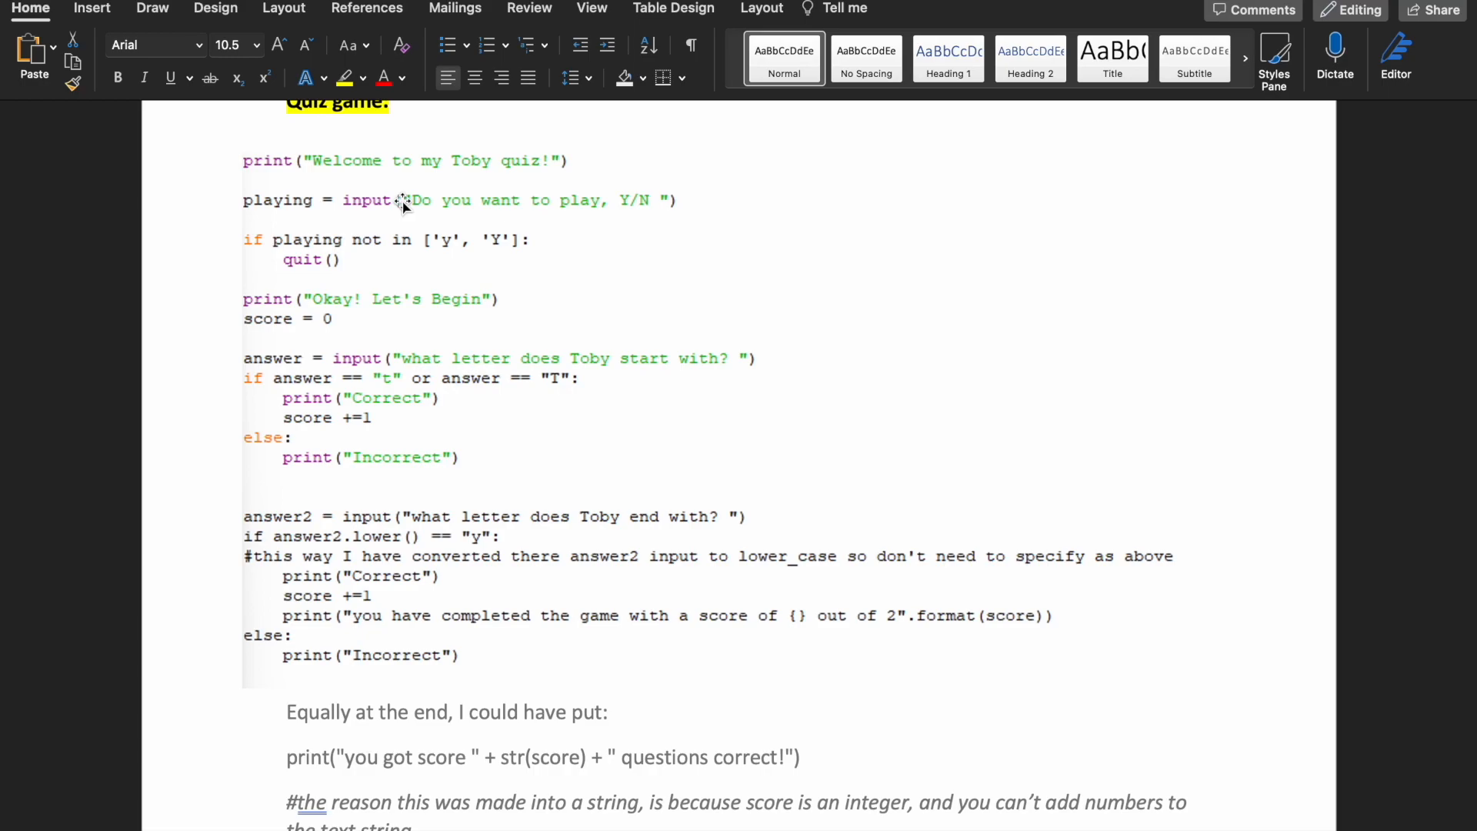
pyautogui.moveTo(297, 218)
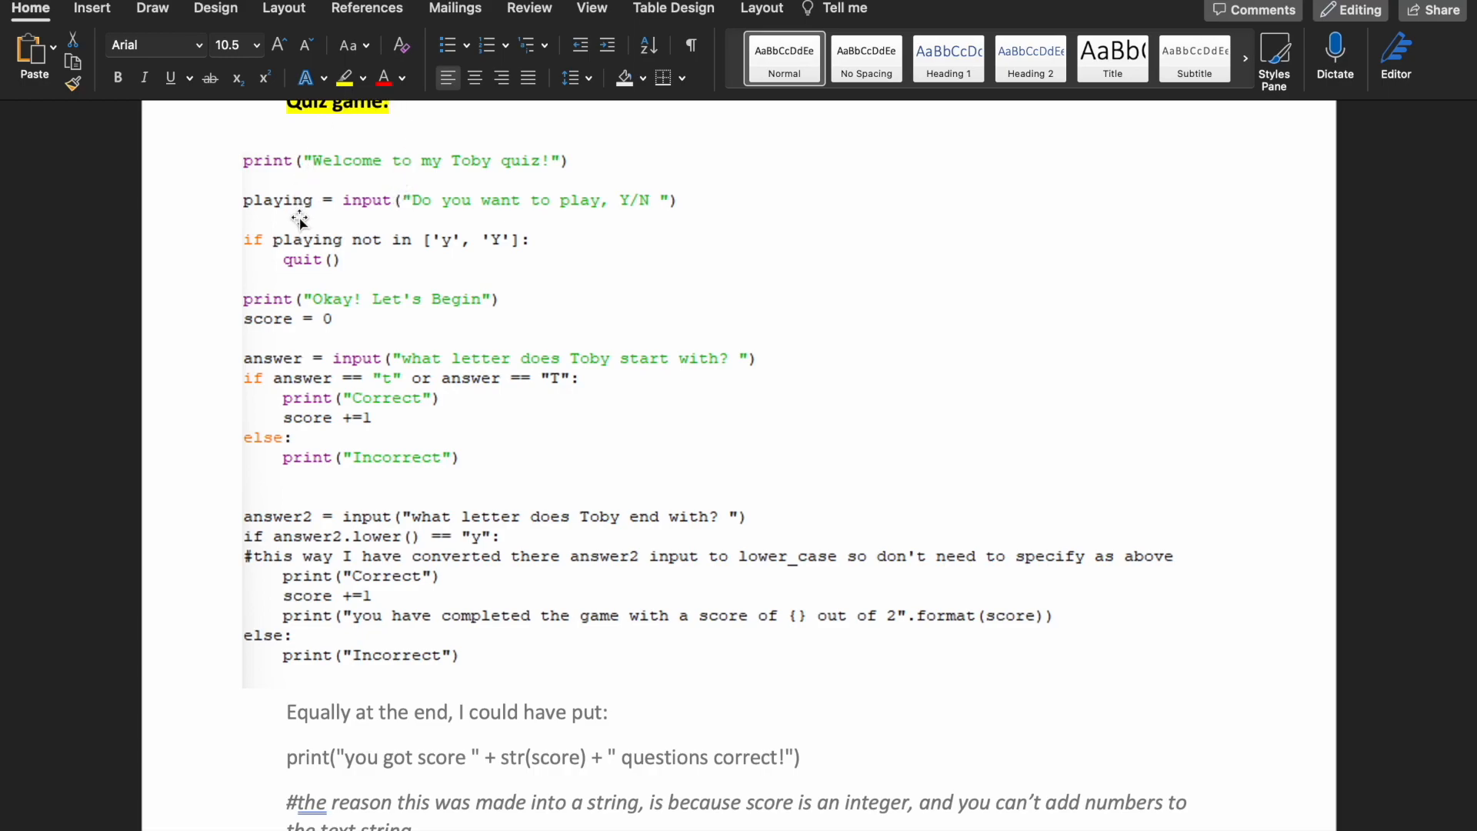
pyautogui.moveTo(623, 200)
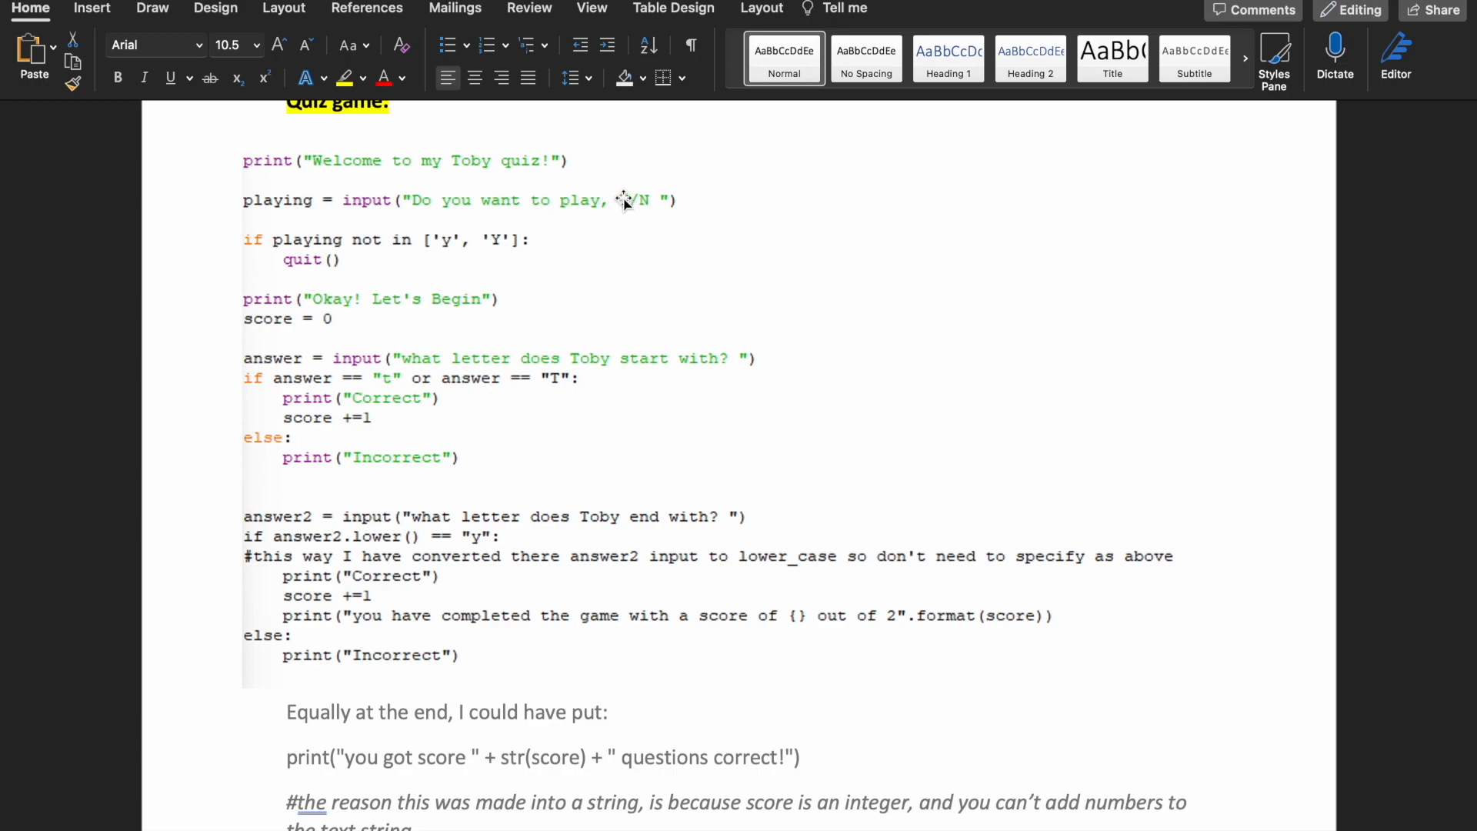
pyautogui.moveTo(448, 200)
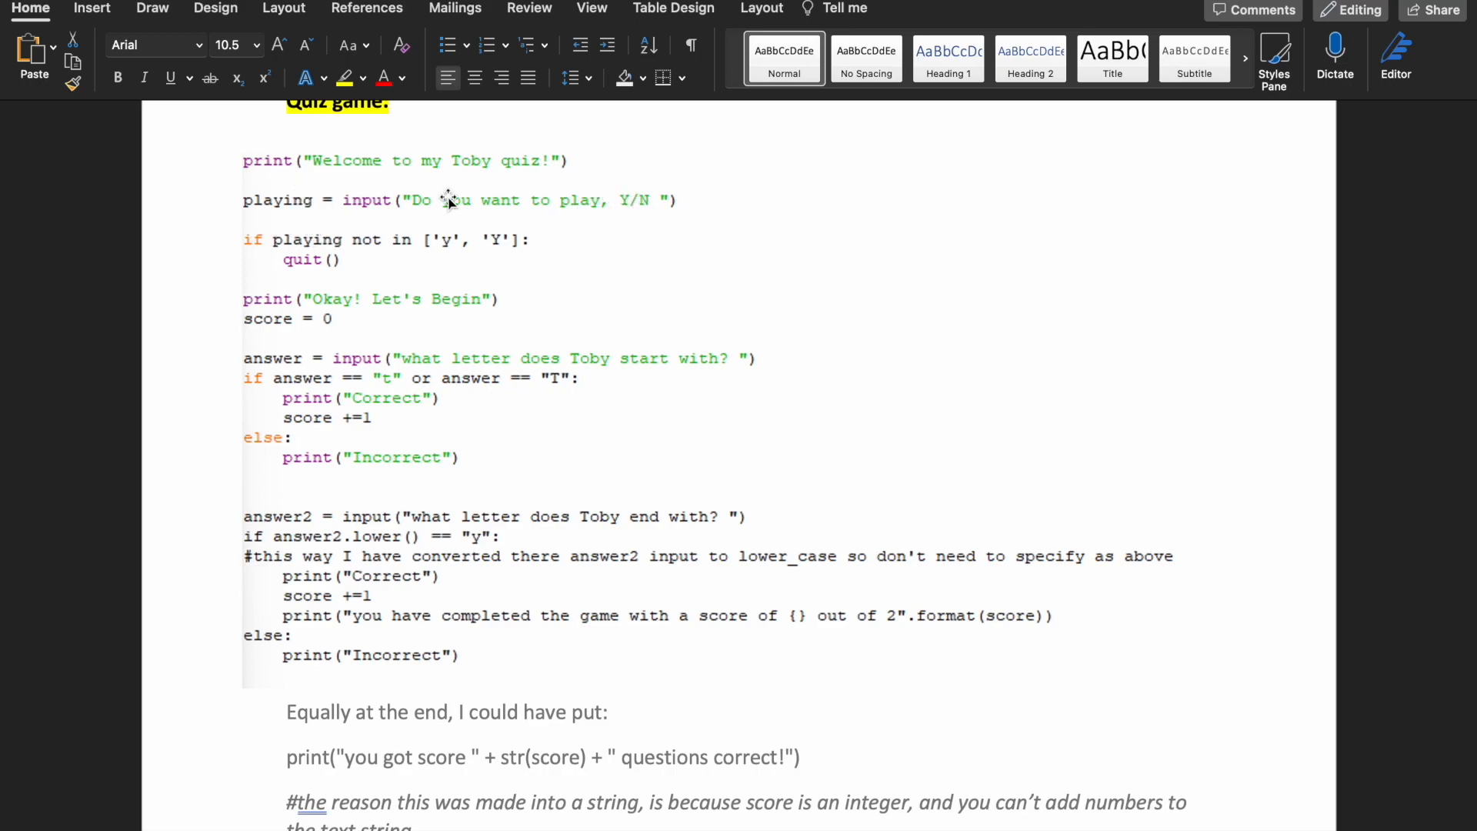
pyautogui.moveTo(399, 250)
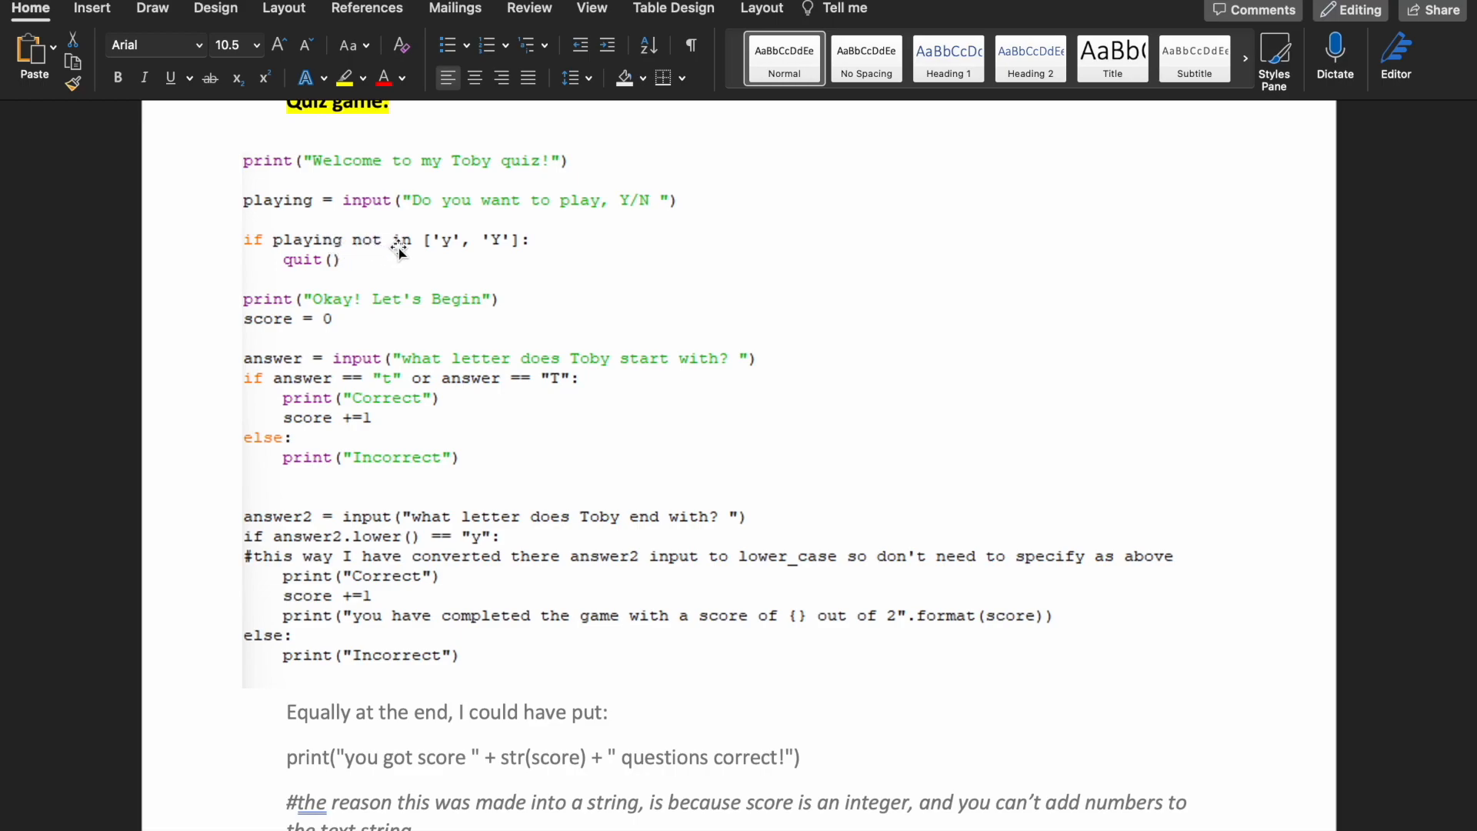
pyautogui.moveTo(486, 233)
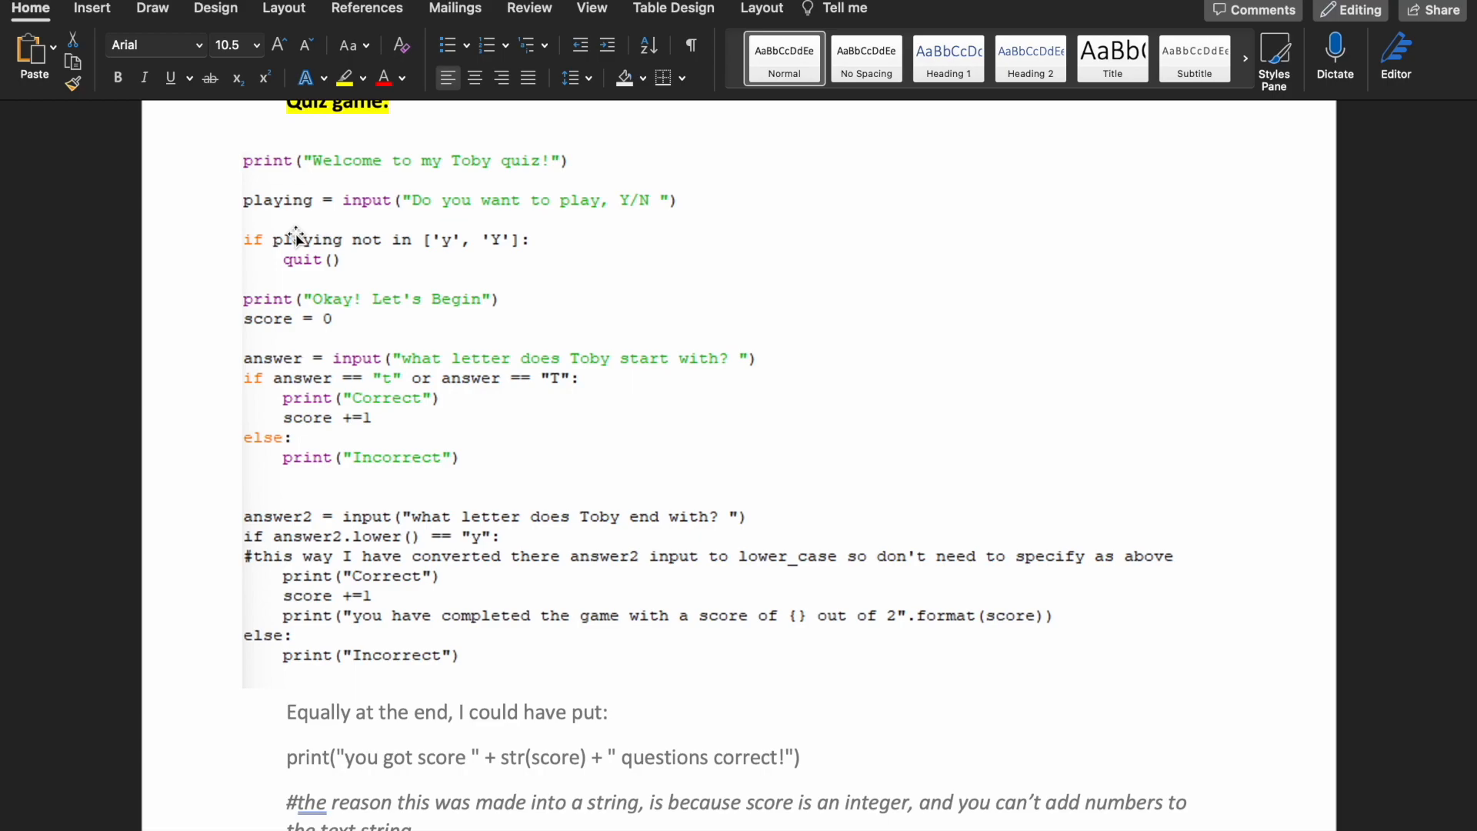
pyautogui.moveTo(722, 190)
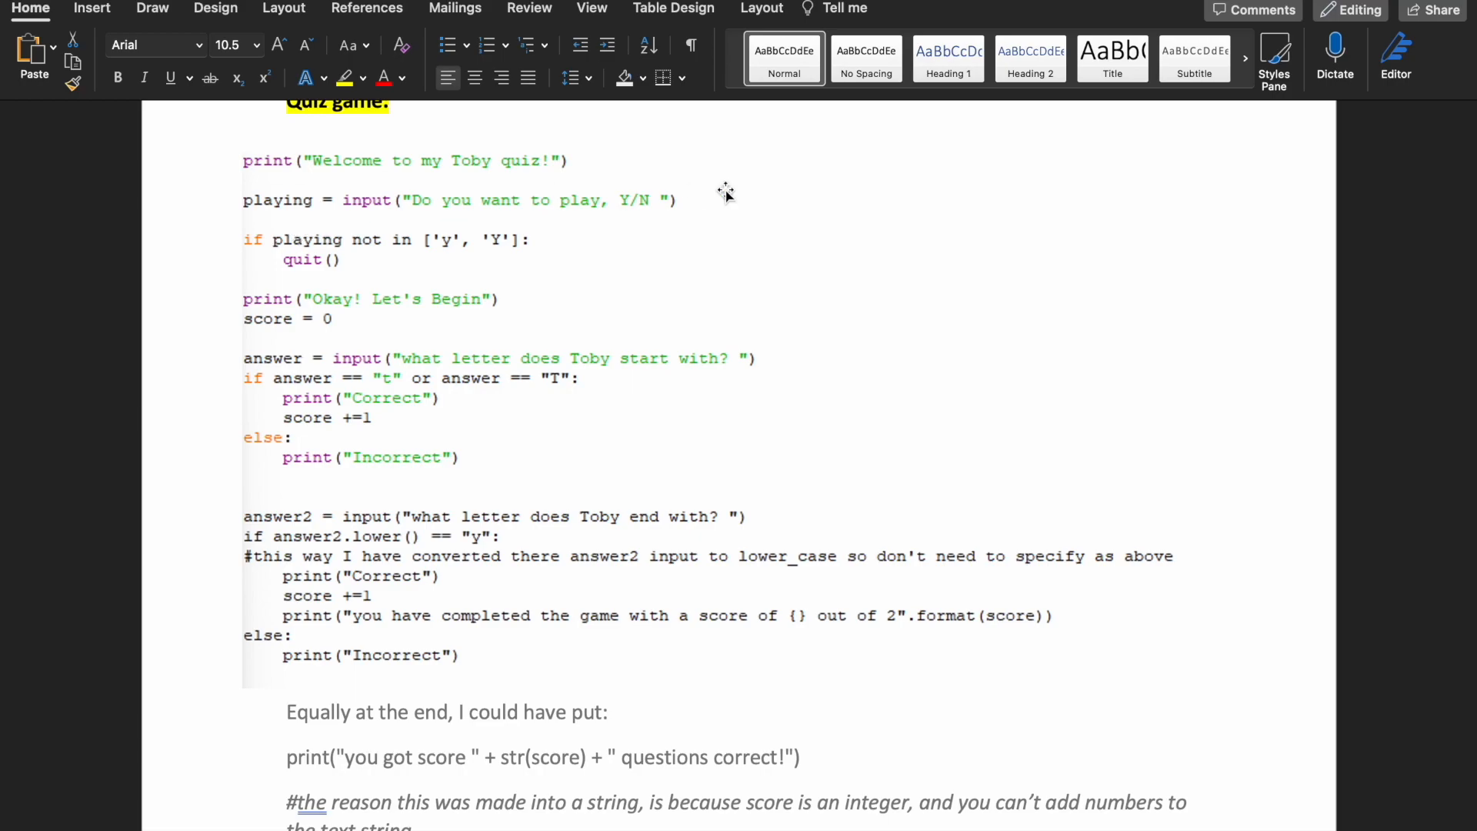
pyautogui.moveTo(416, 231)
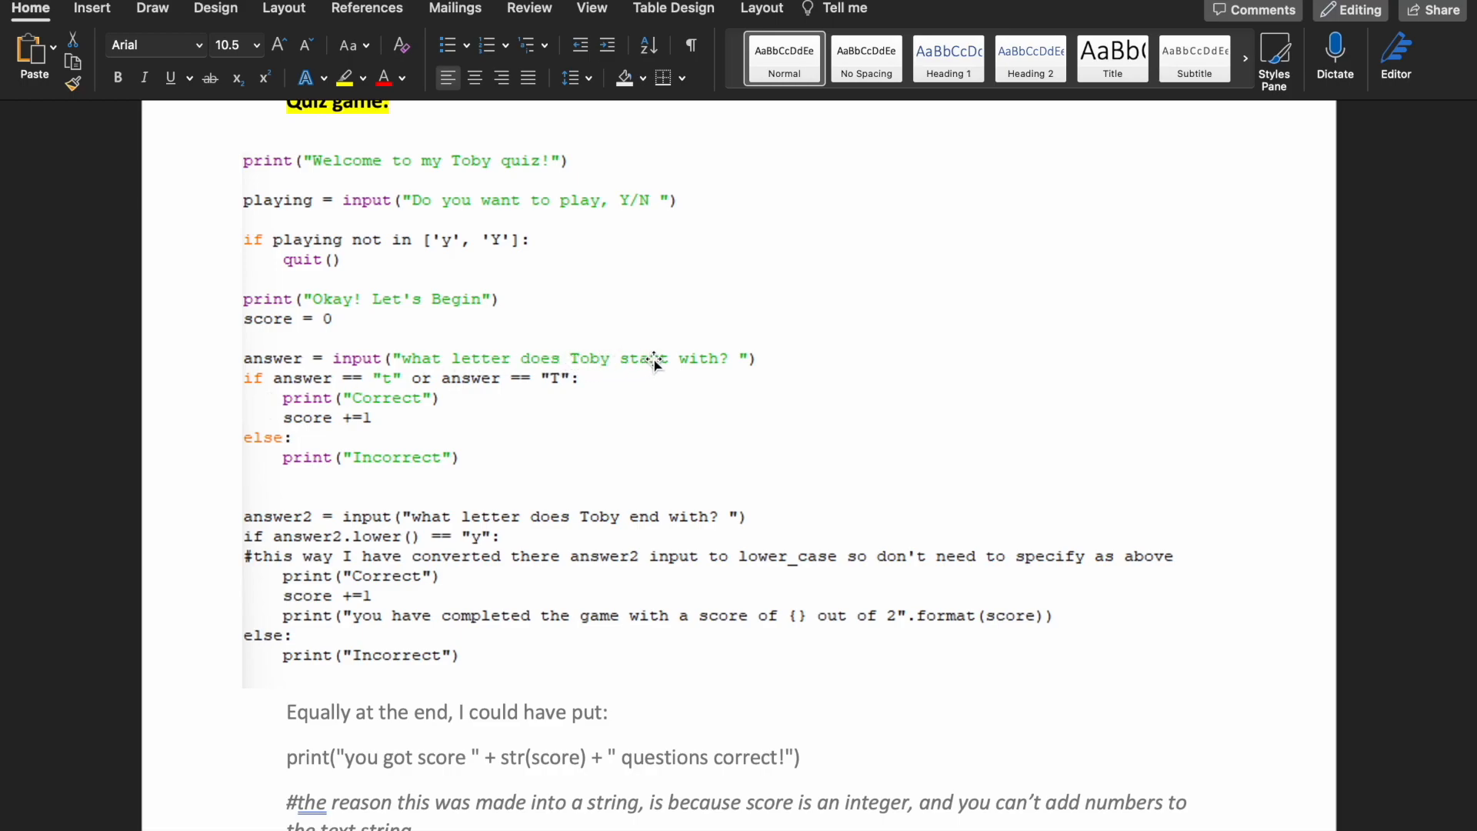
pyautogui.moveTo(670, 363)
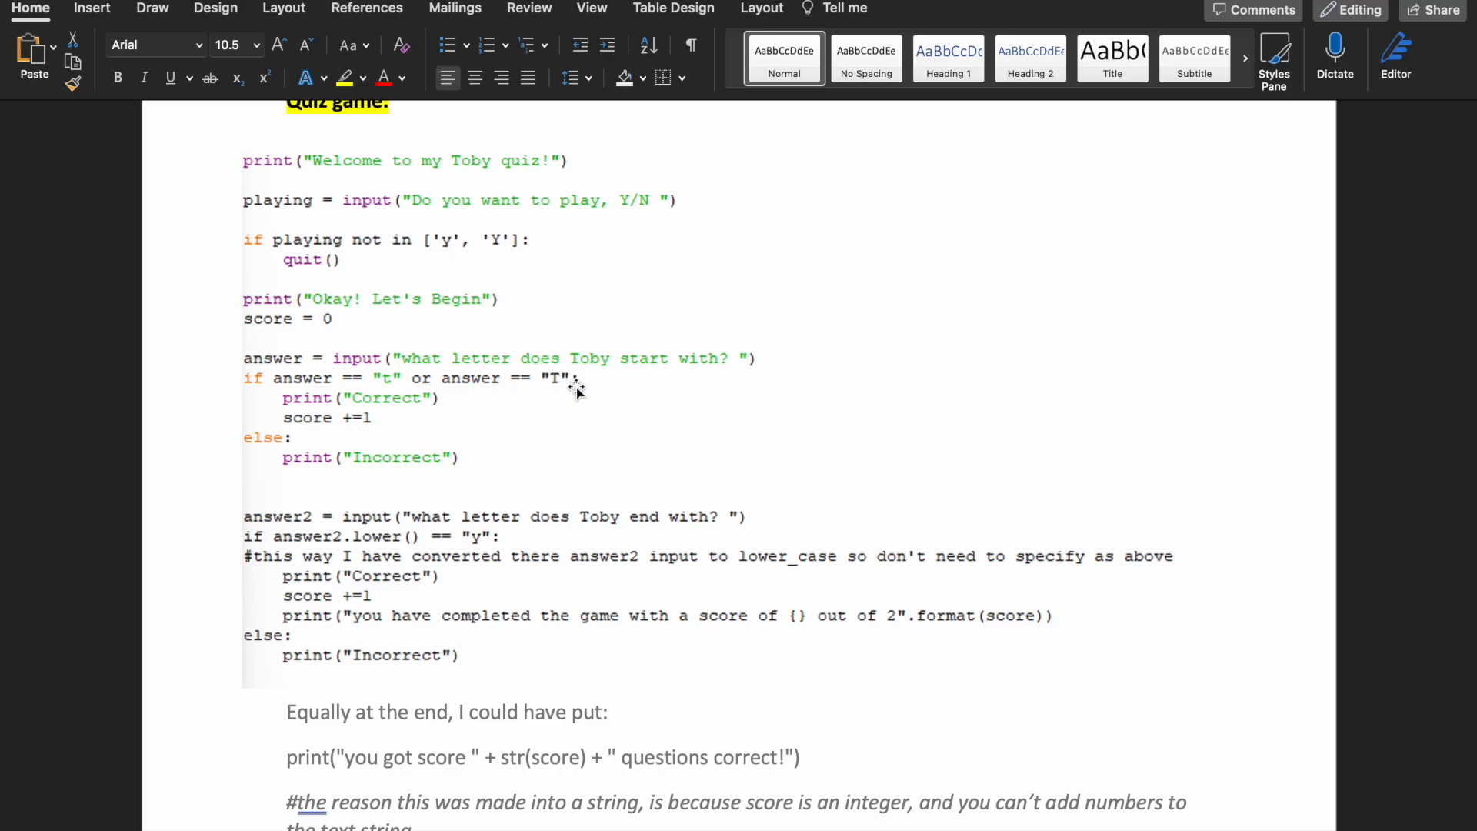
pyautogui.moveTo(338, 419)
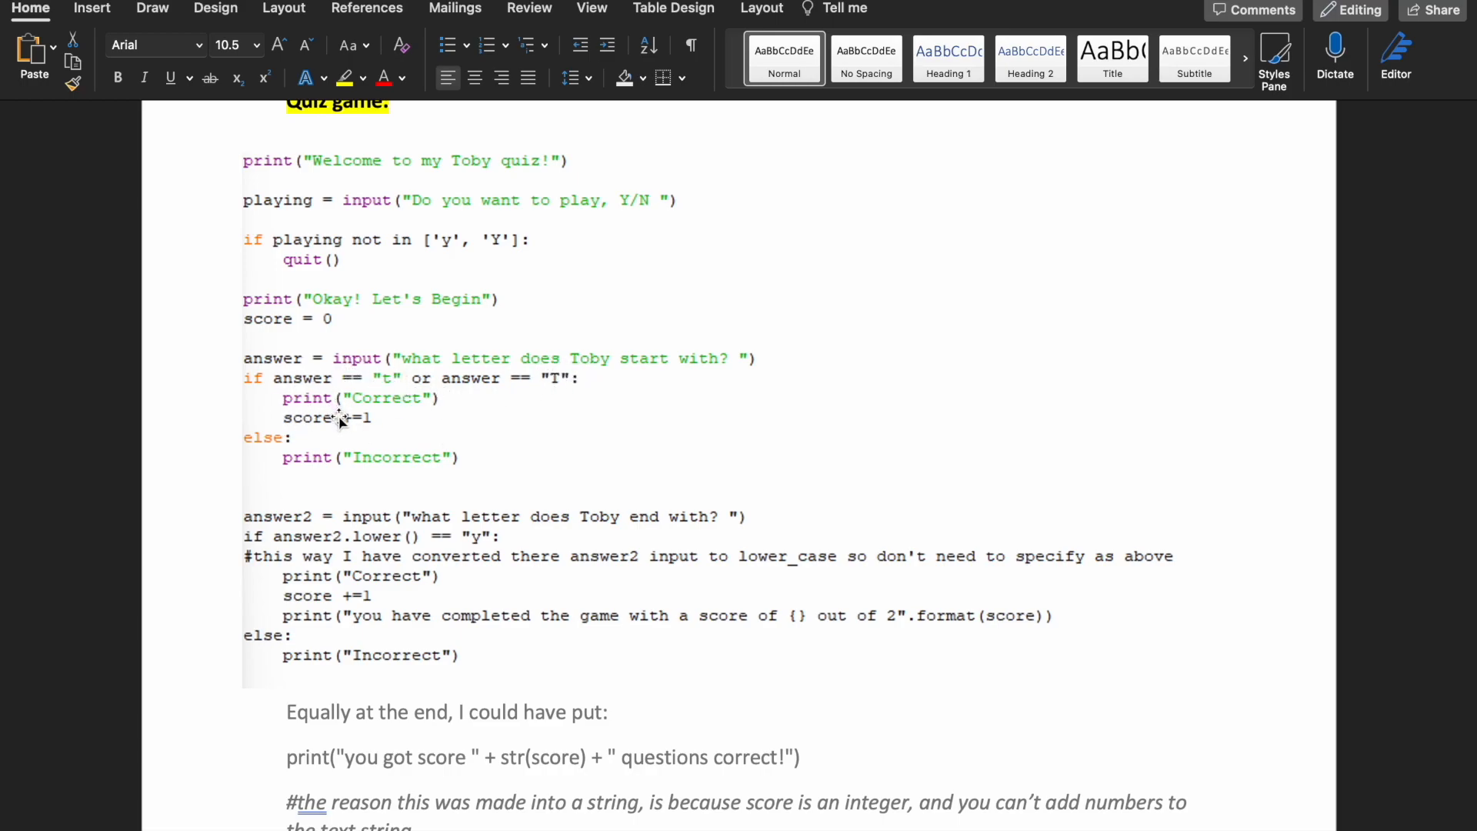
pyautogui.moveTo(293, 459)
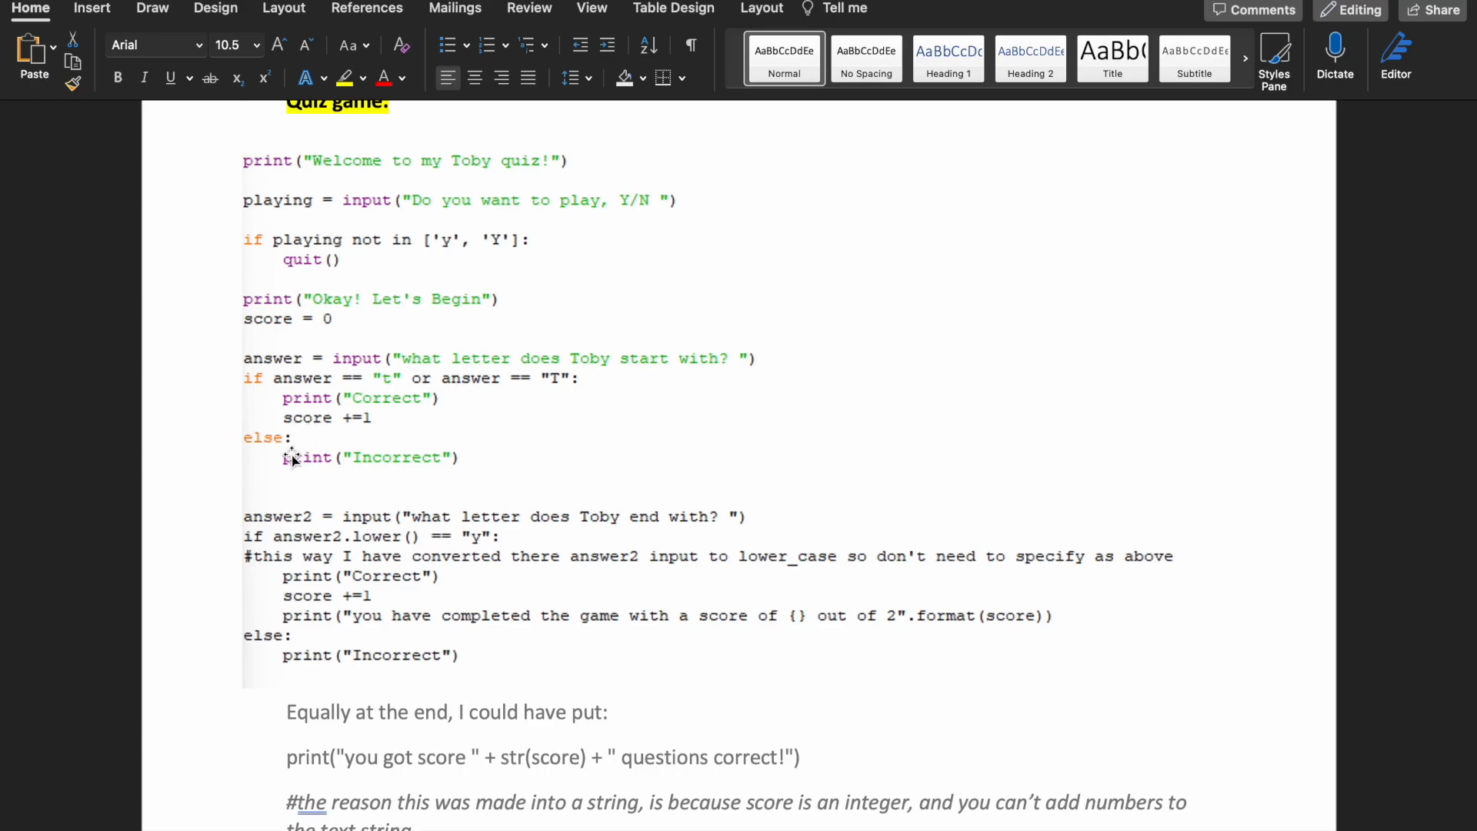
# - Scroll the Word document to the Toby quiz game script and its score note
pyautogui.scroll(-3)
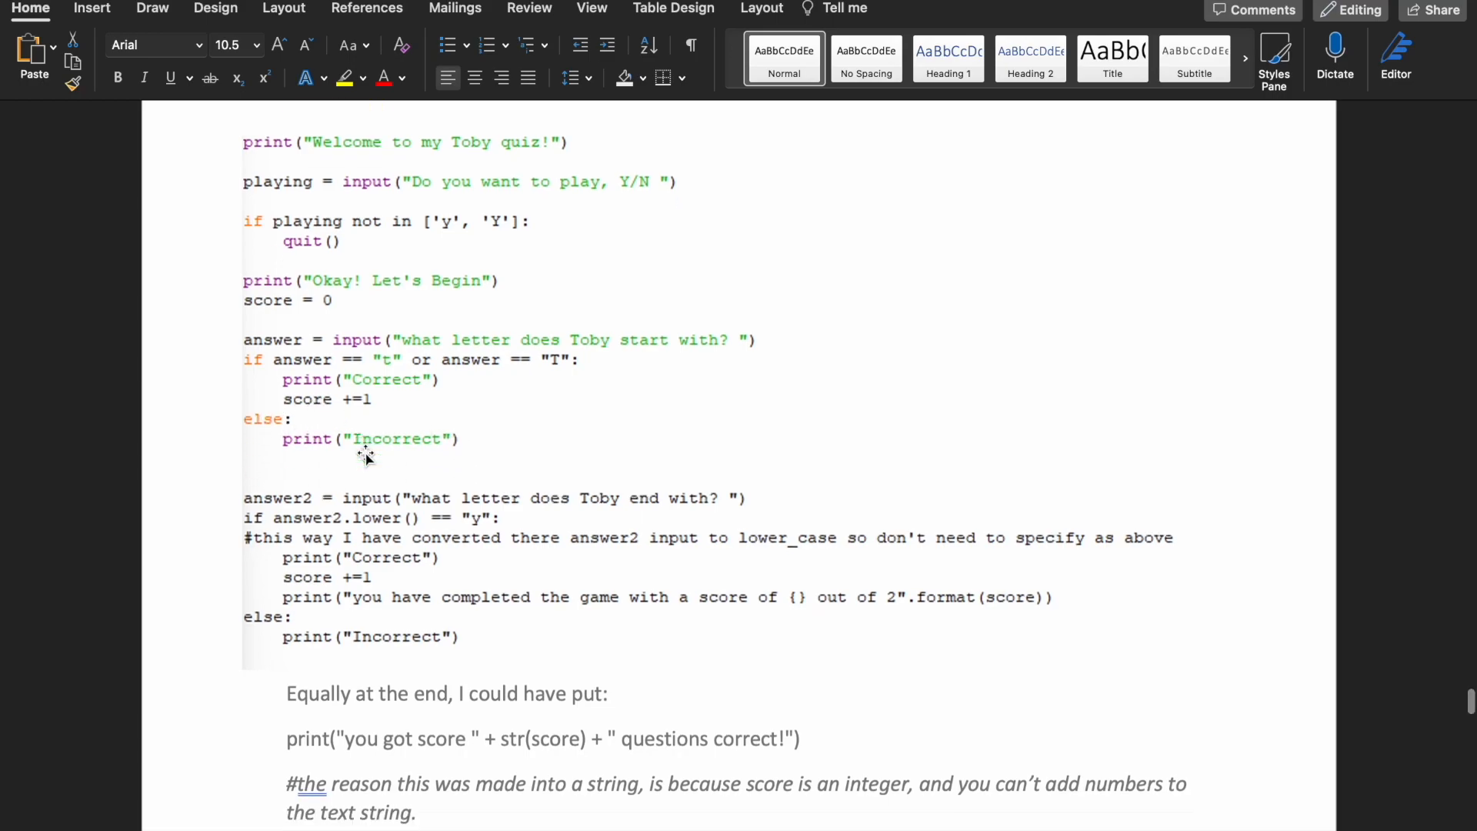
# - Scroll past the quiz notes to the Simple Calculator Program's arithmetic functions
pyautogui.scroll(-3)
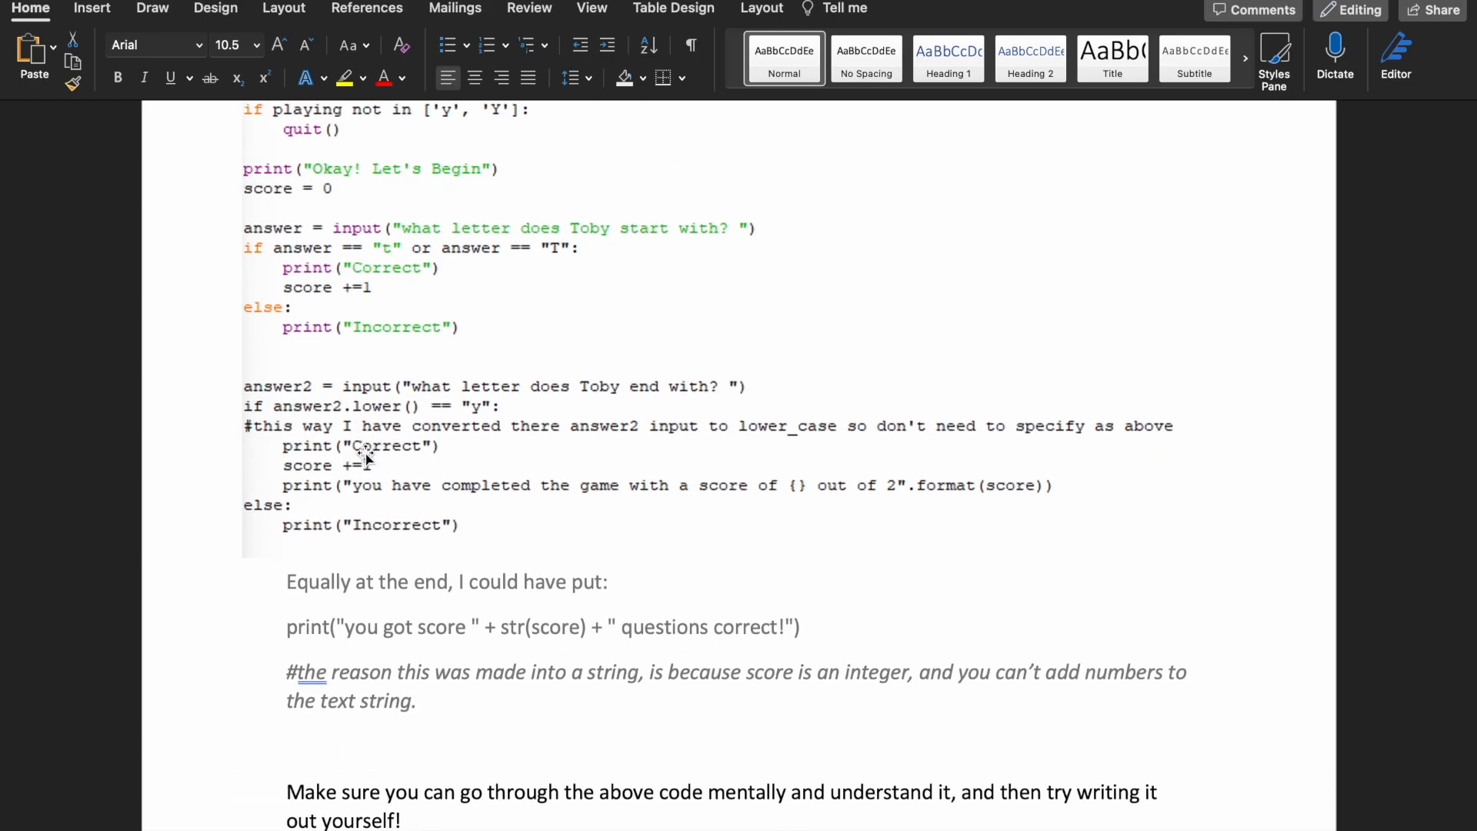
pyautogui.moveTo(544, 386)
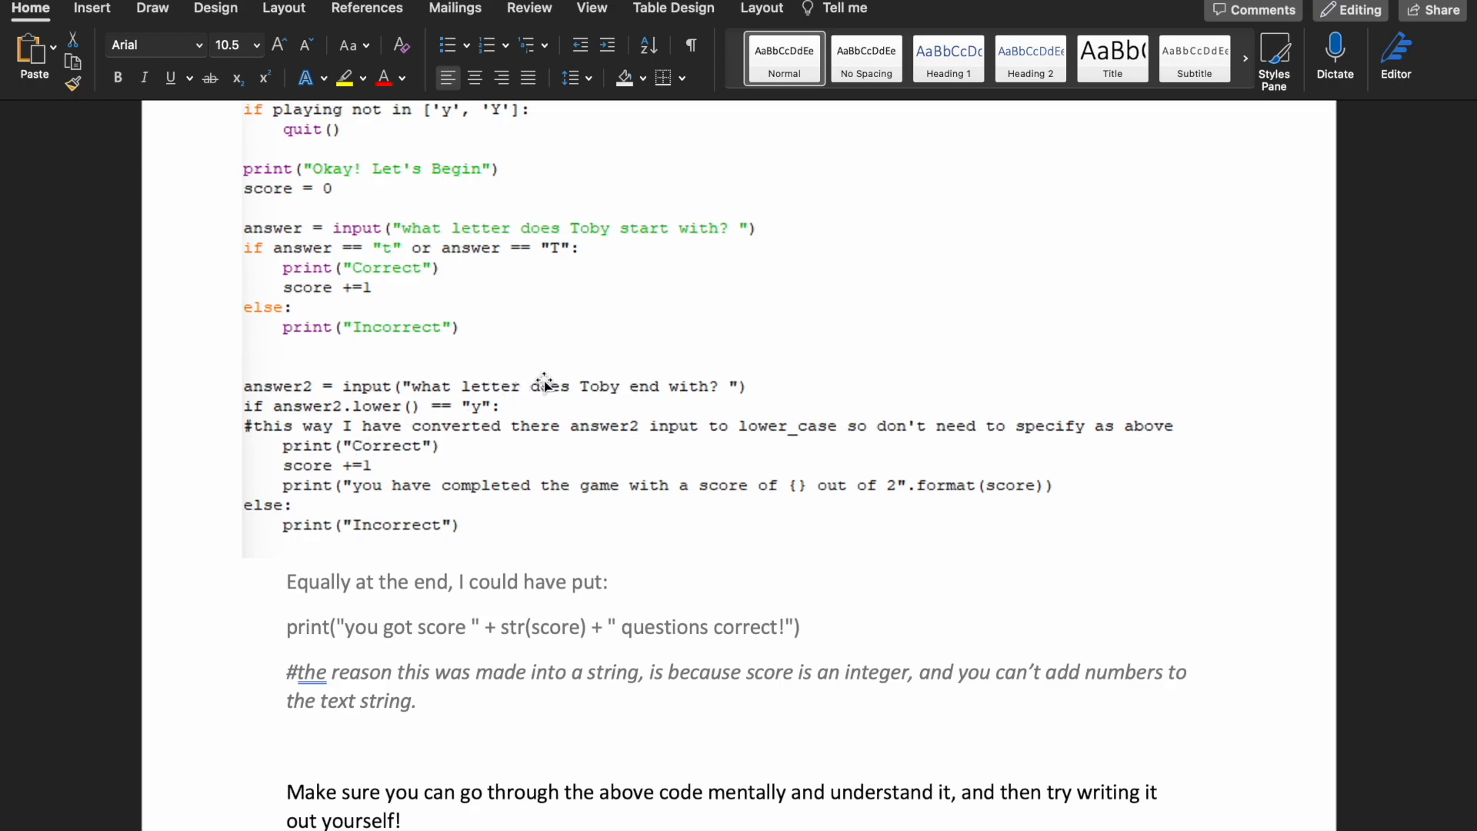
pyautogui.moveTo(583, 393)
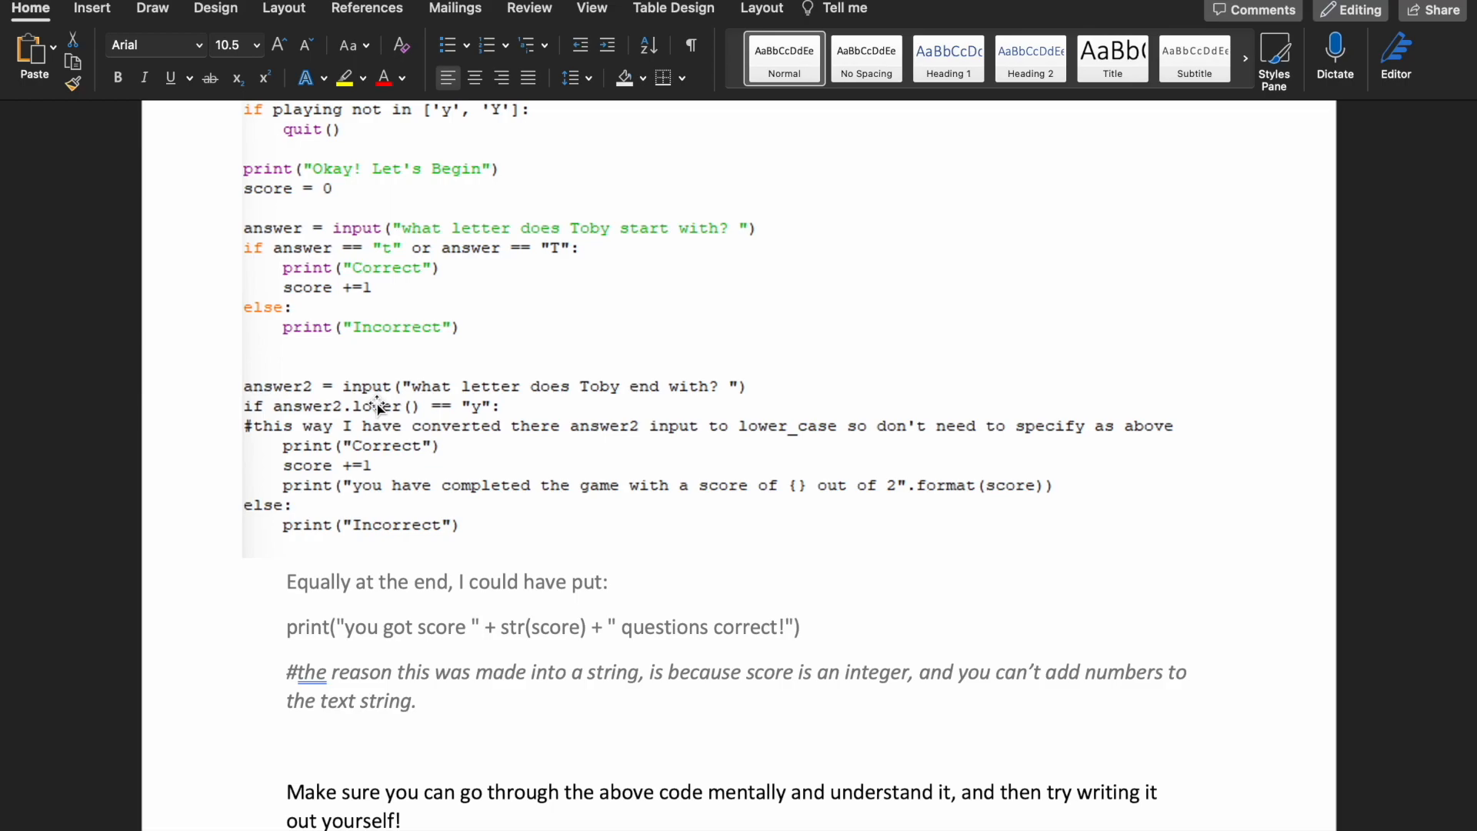
pyautogui.moveTo(336, 372)
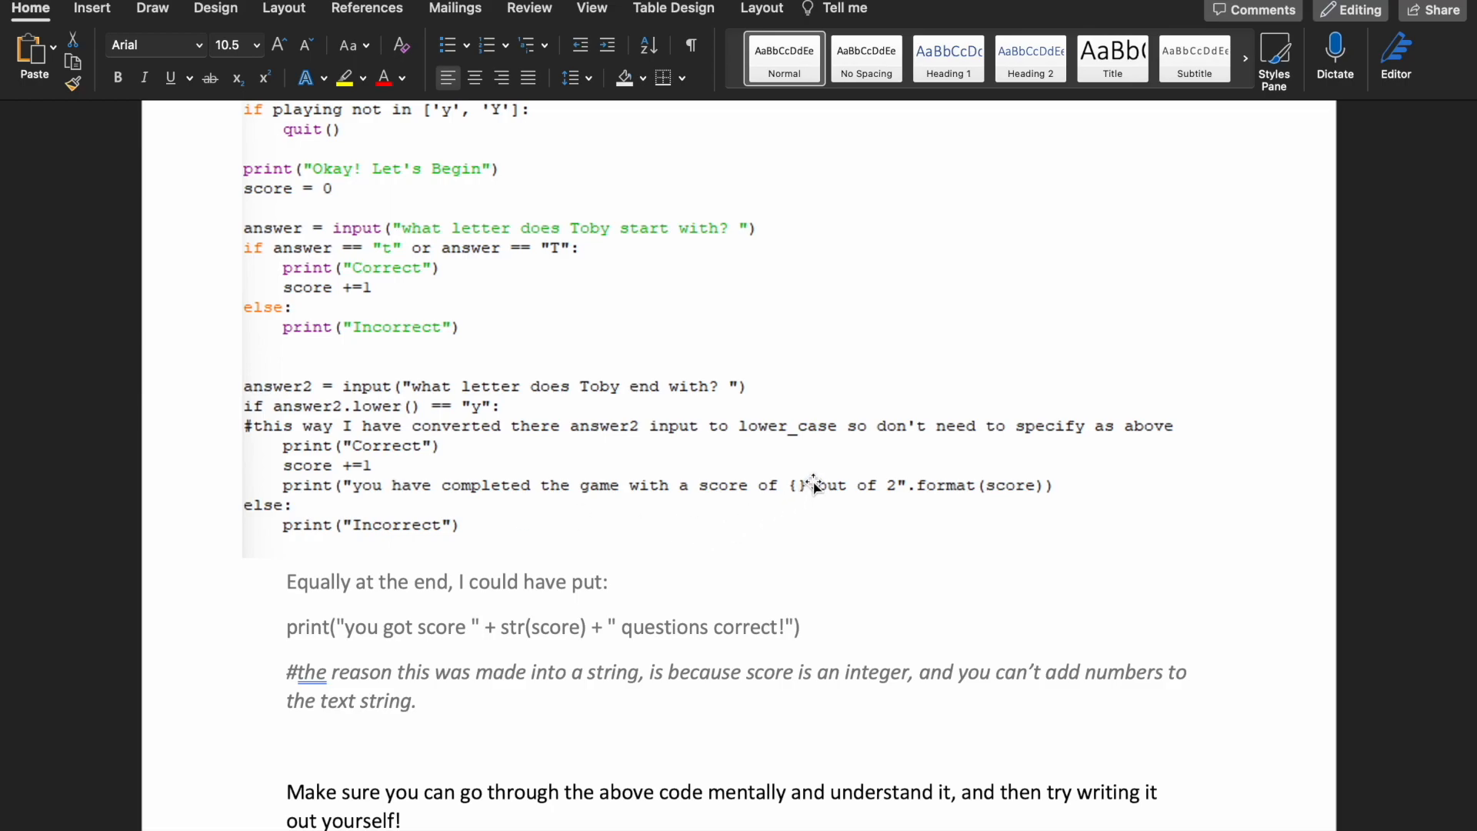
pyautogui.moveTo(791, 491)
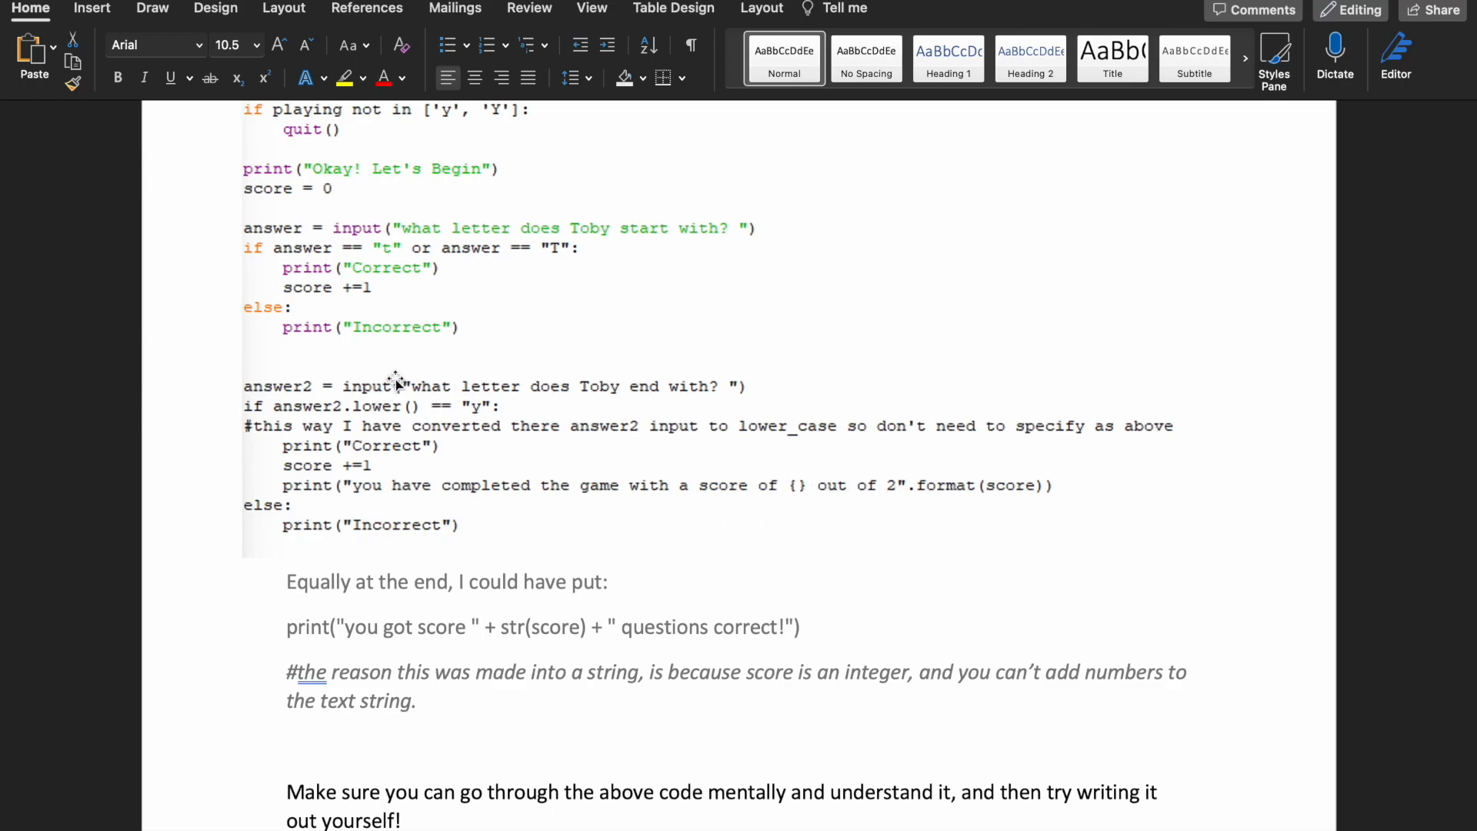
pyautogui.moveTo(1033, 467)
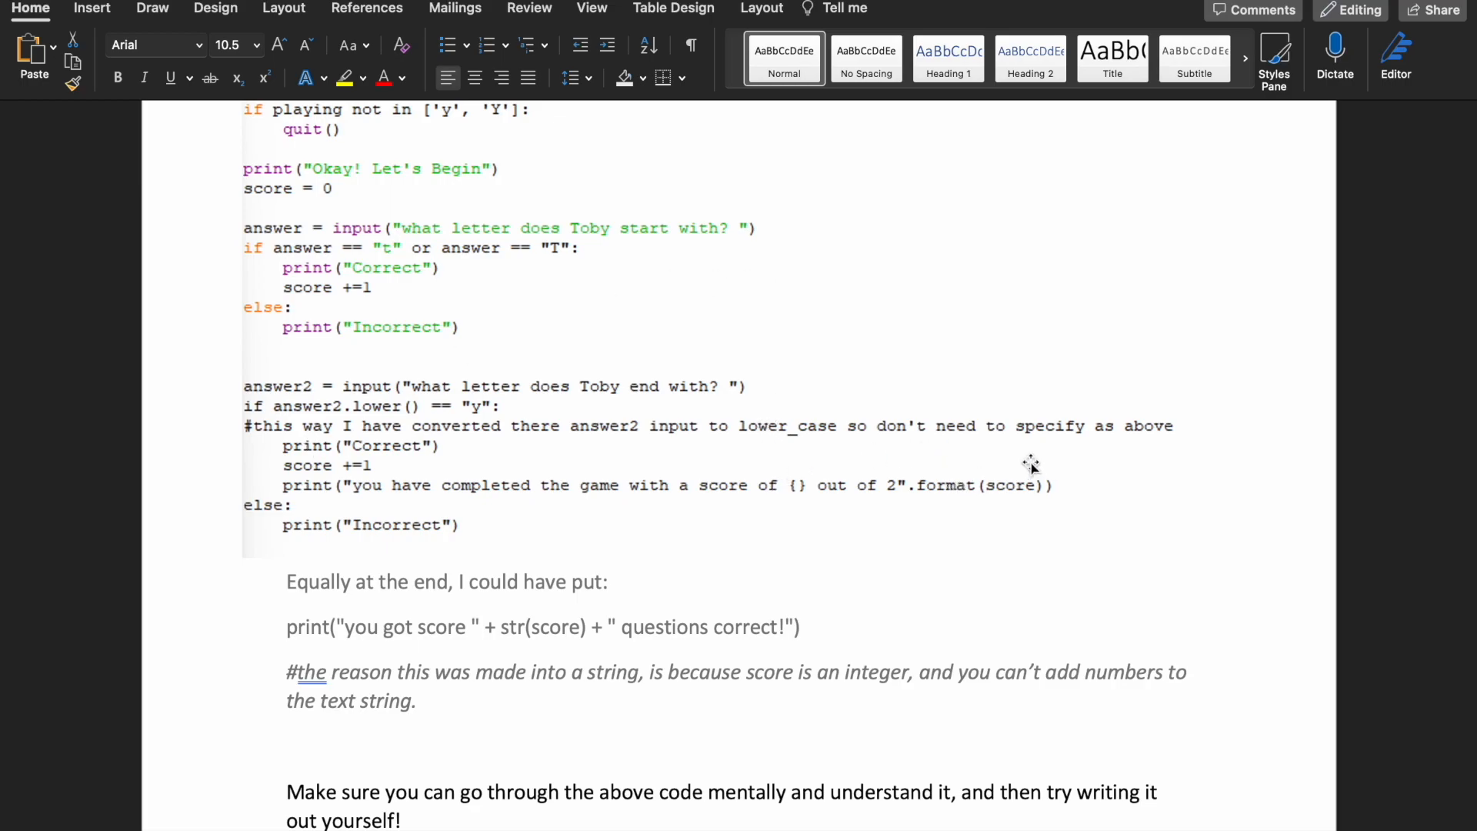
pyautogui.moveTo(460, 512)
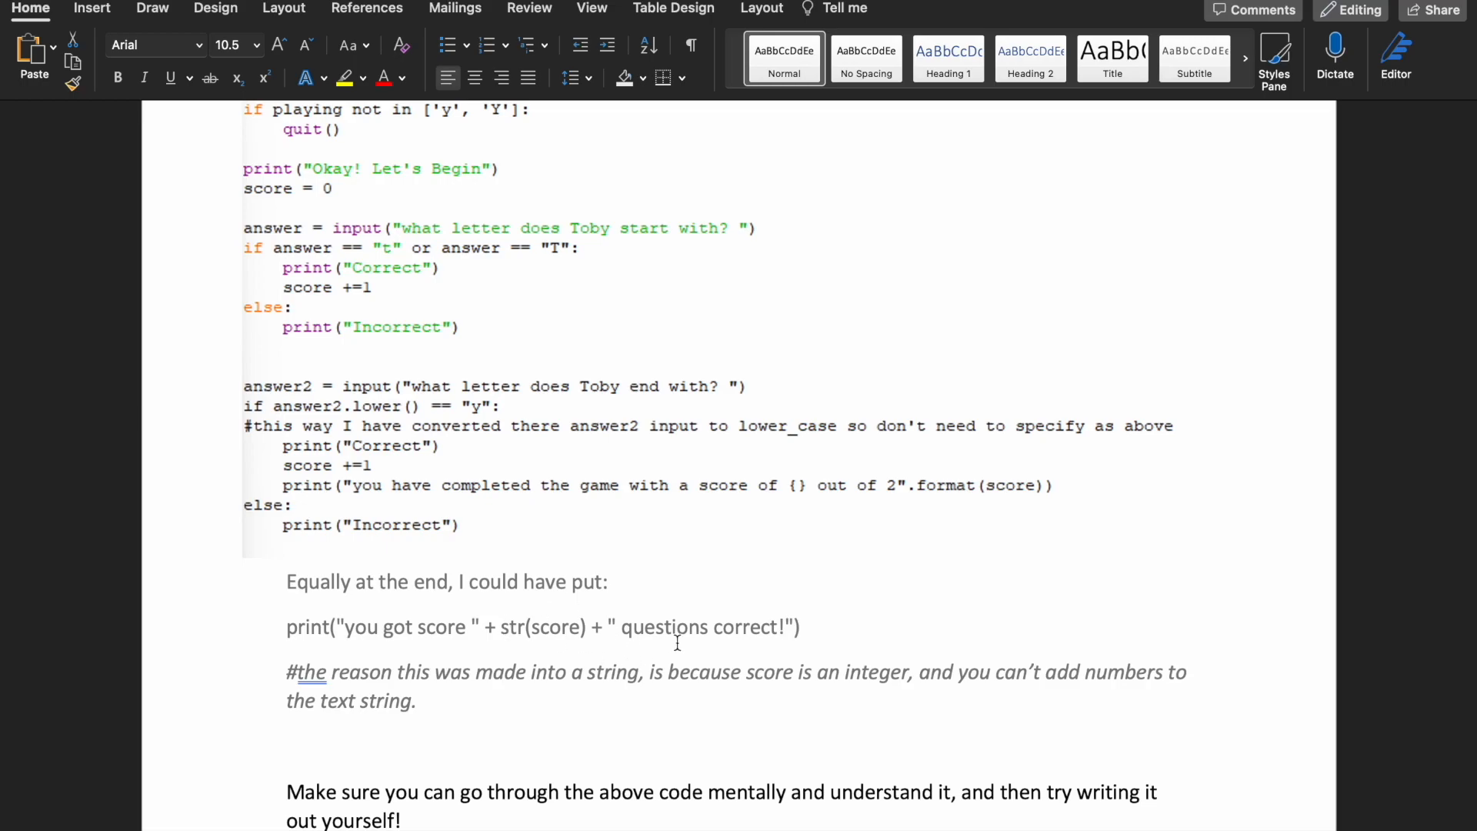
pyautogui.scroll(-3)
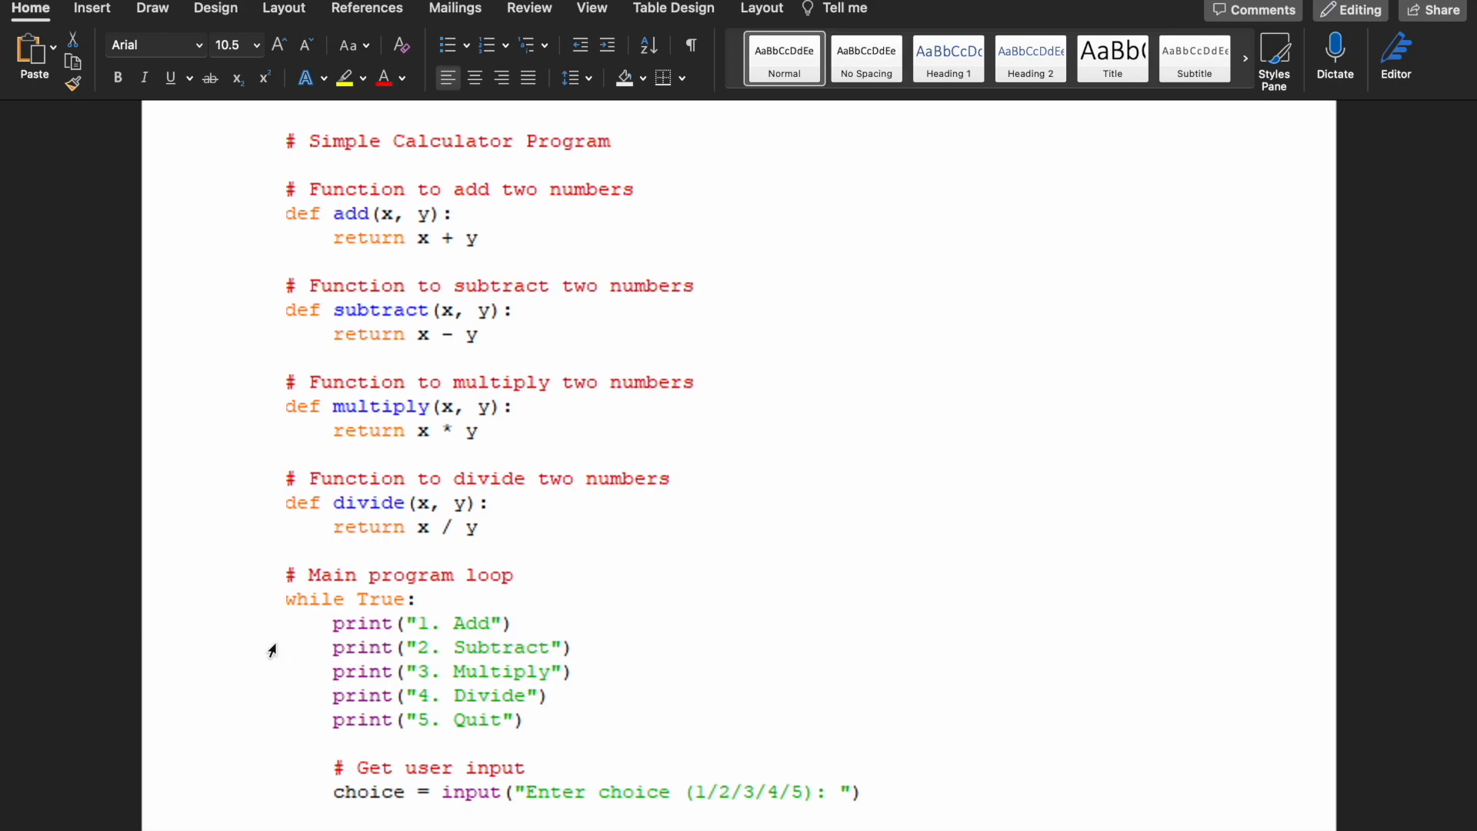
pyautogui.moveTo(367, 197)
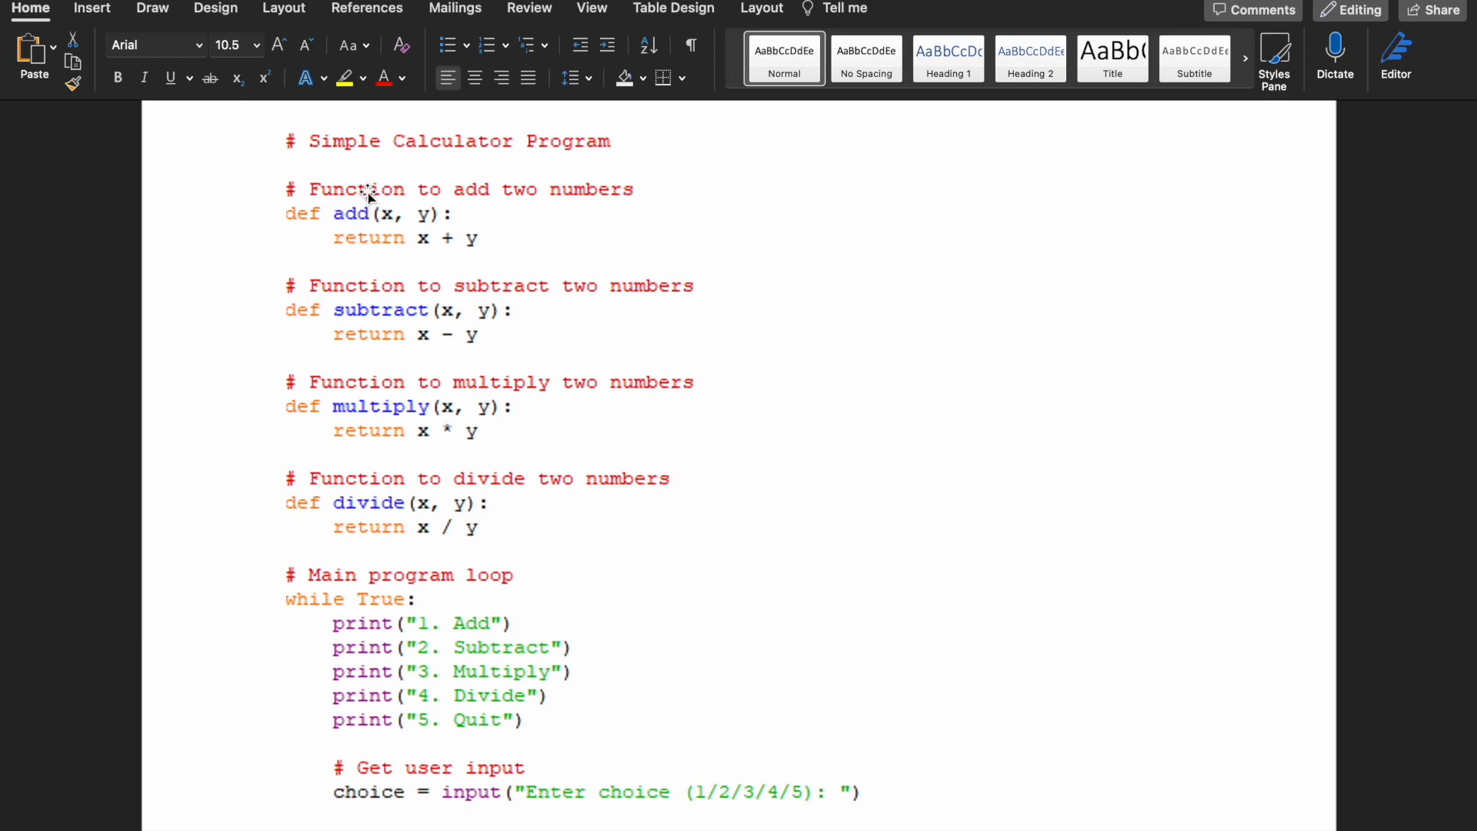
pyautogui.moveTo(389, 214)
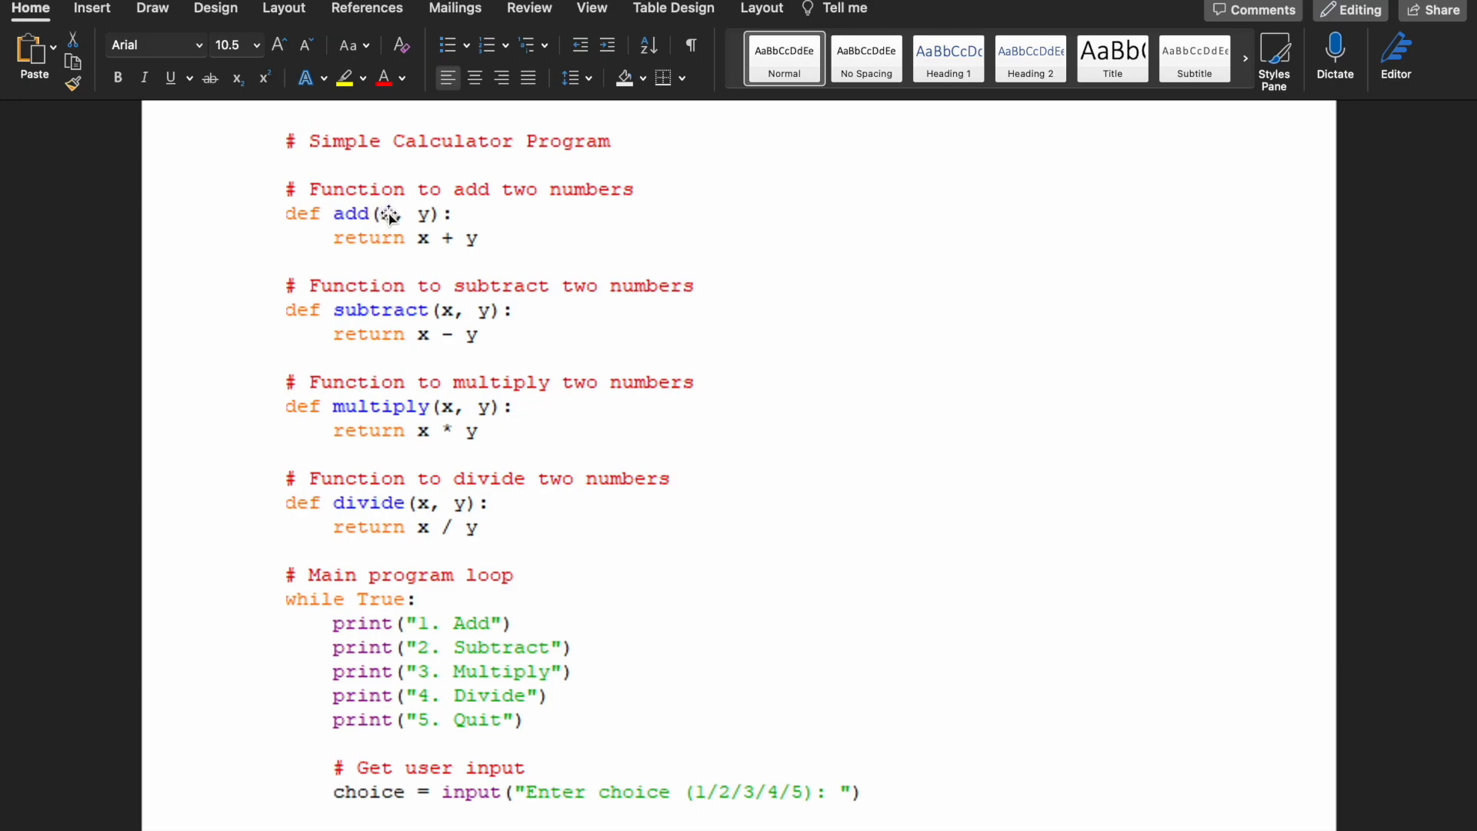
pyautogui.moveTo(468, 242)
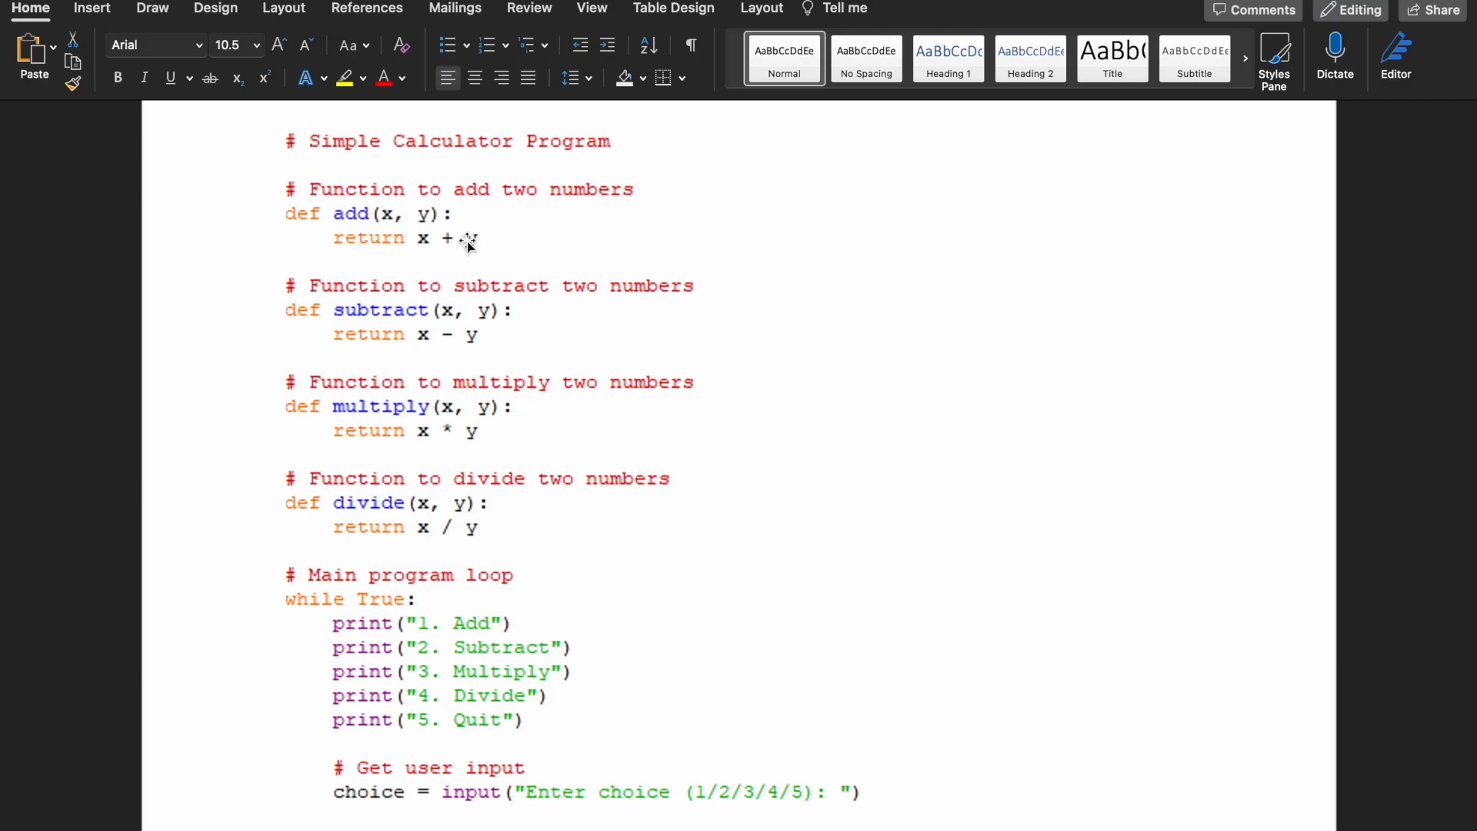
pyautogui.moveTo(367, 262)
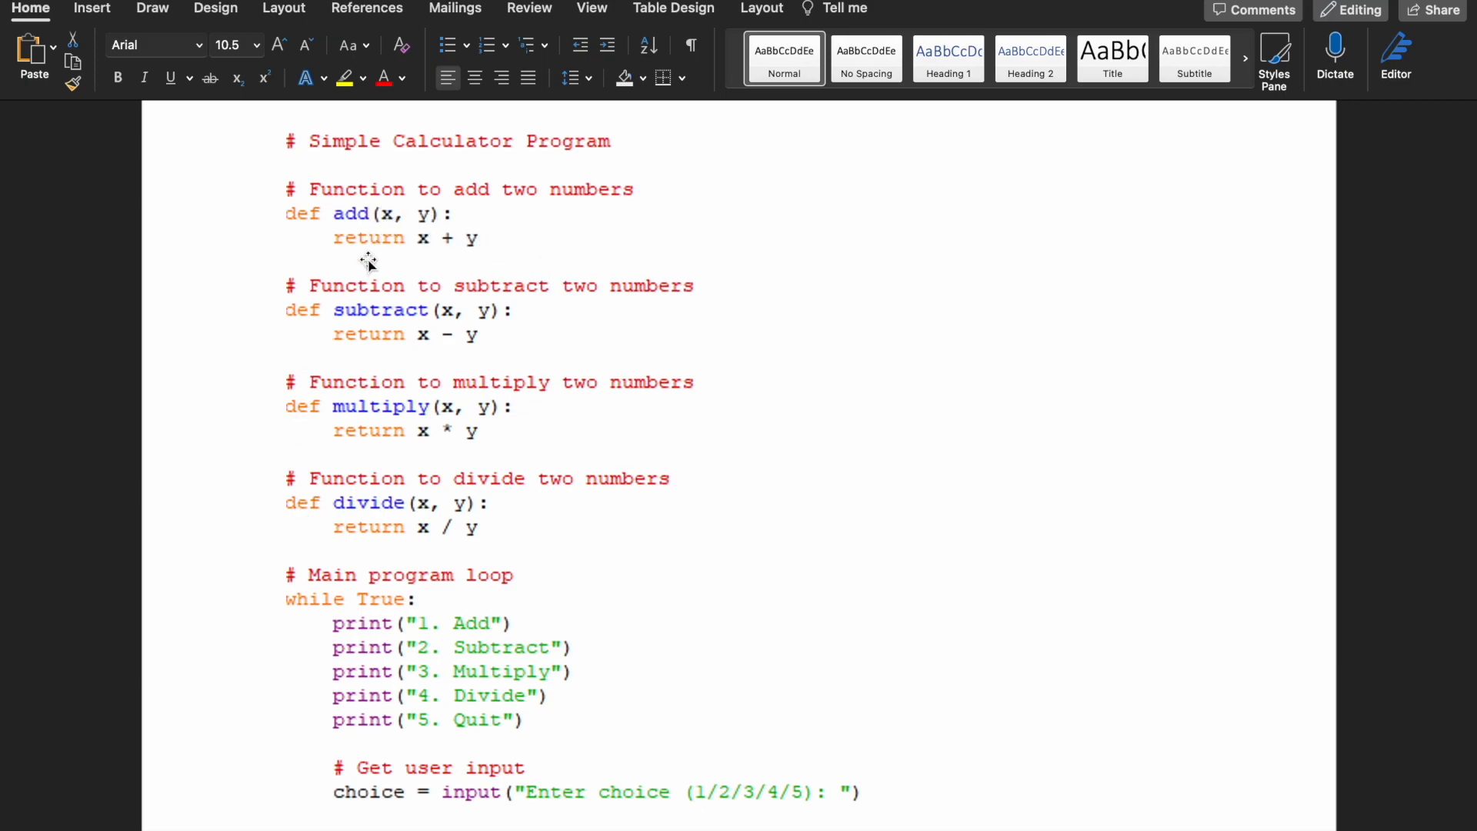
pyautogui.moveTo(503, 351)
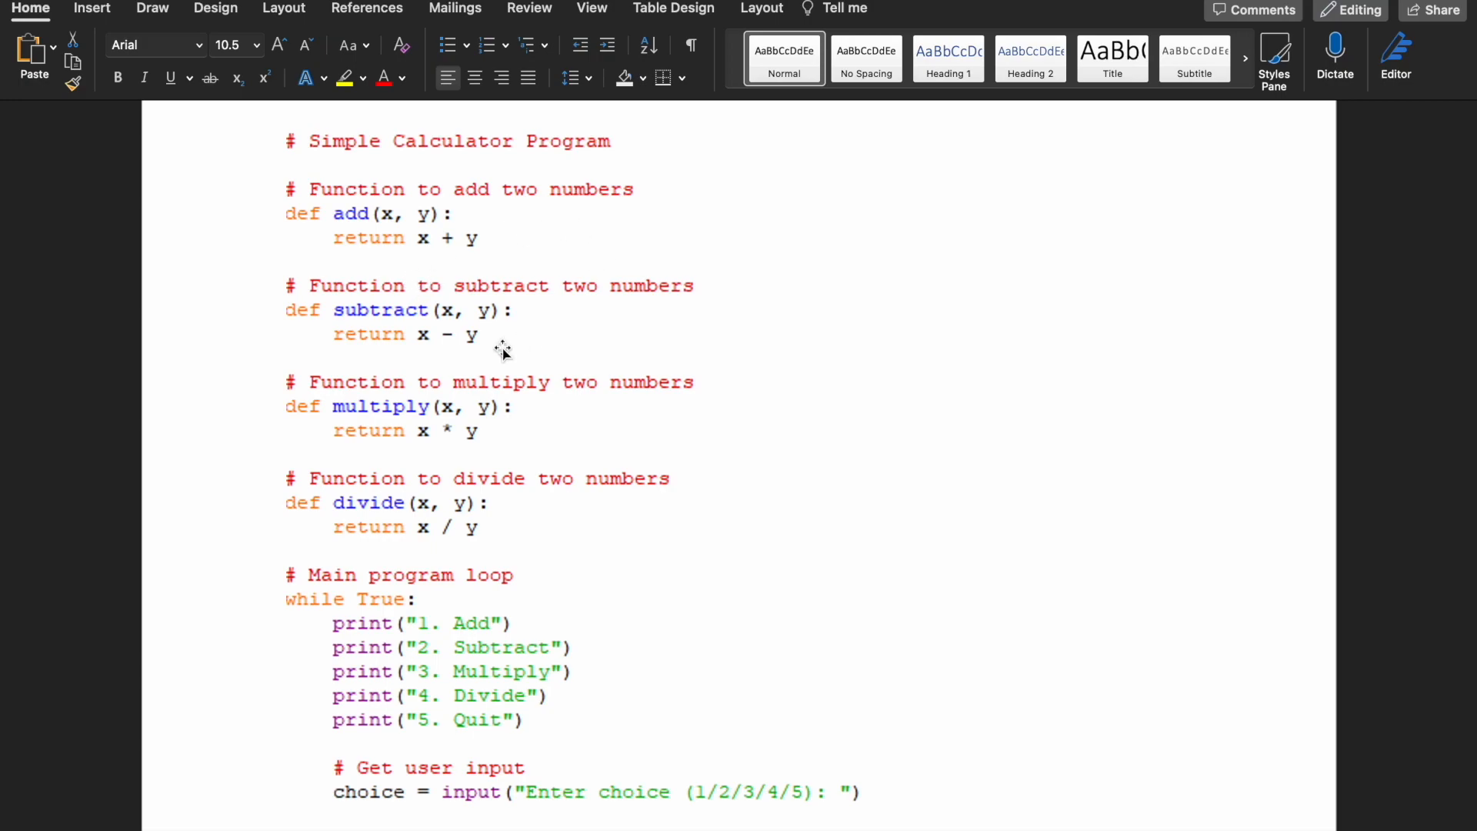
# - Scroll through the calculator menu loop down to the Invalid Input else branch
pyautogui.scroll(-3)
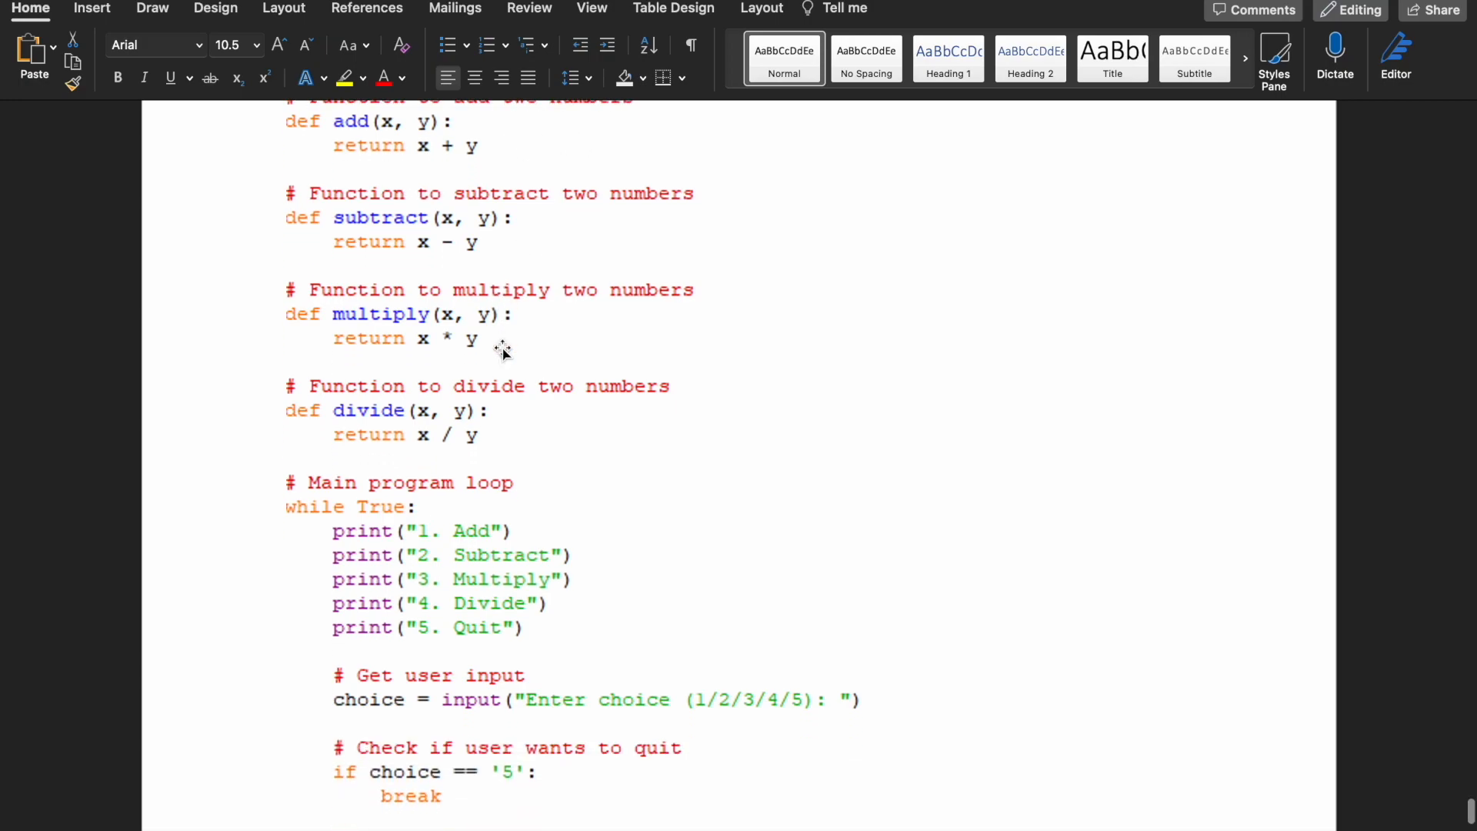
pyautogui.scroll(-3)
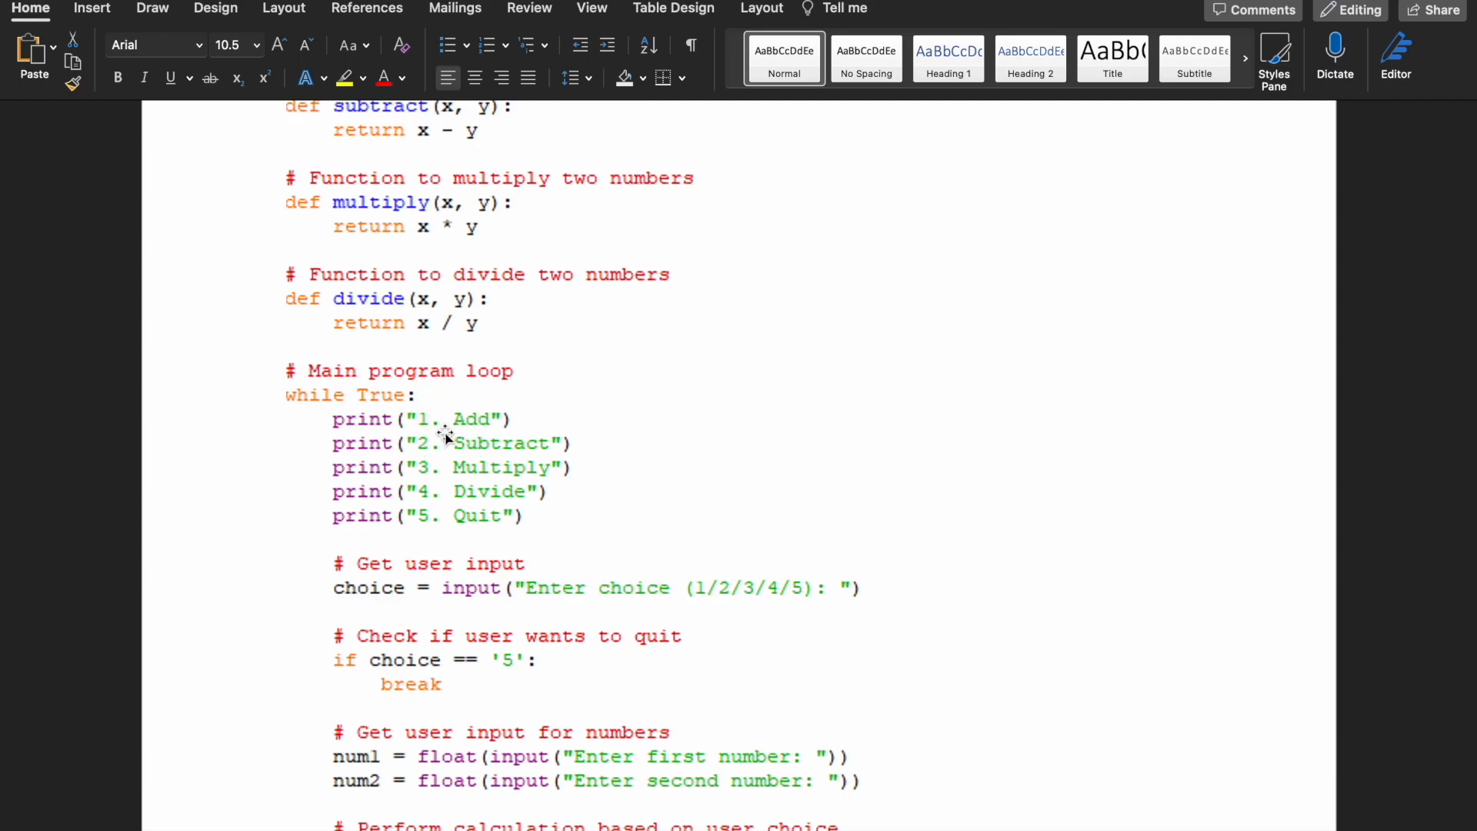
pyautogui.moveTo(503, 467)
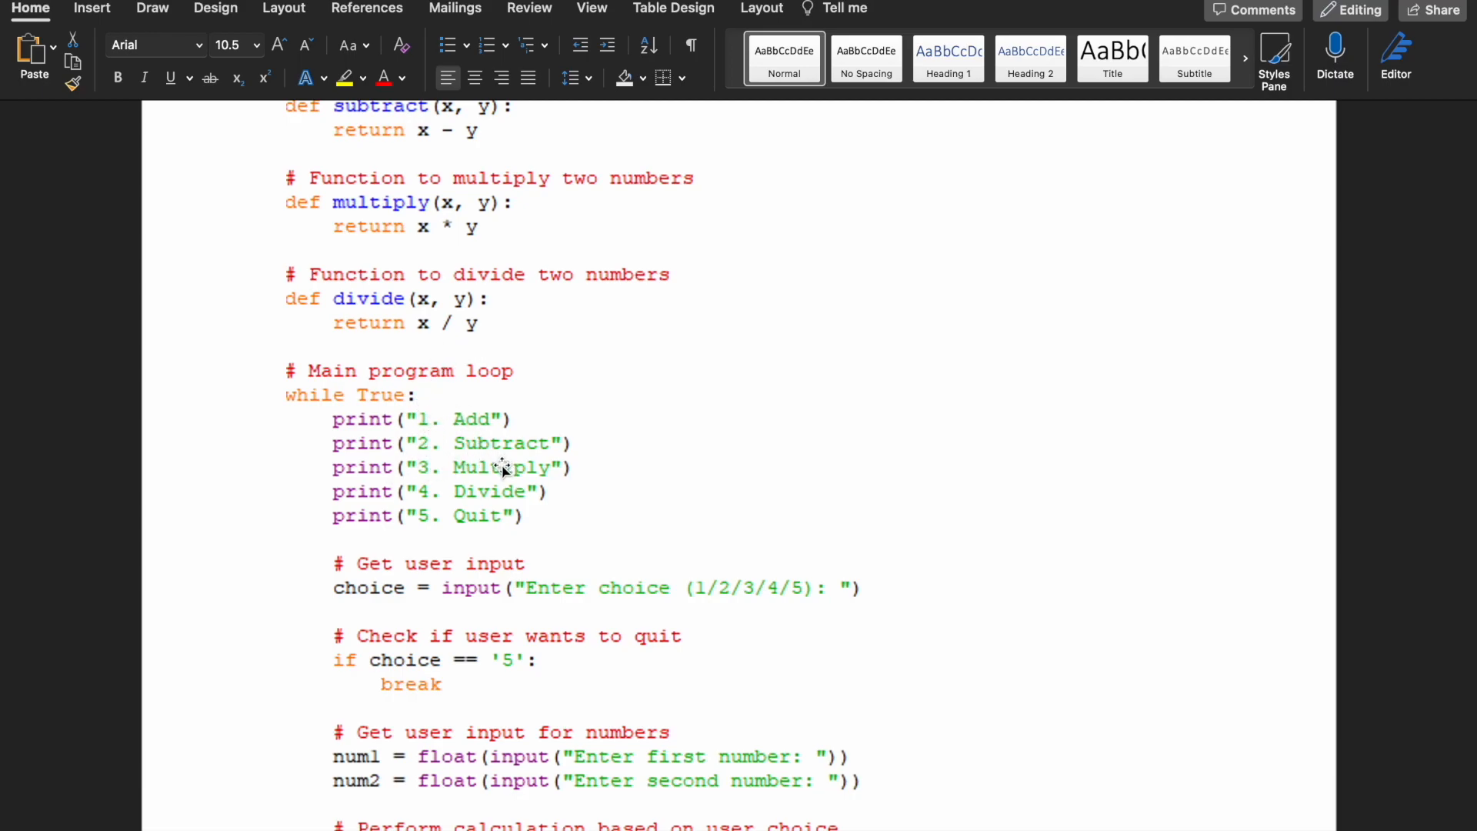
pyautogui.moveTo(344, 616)
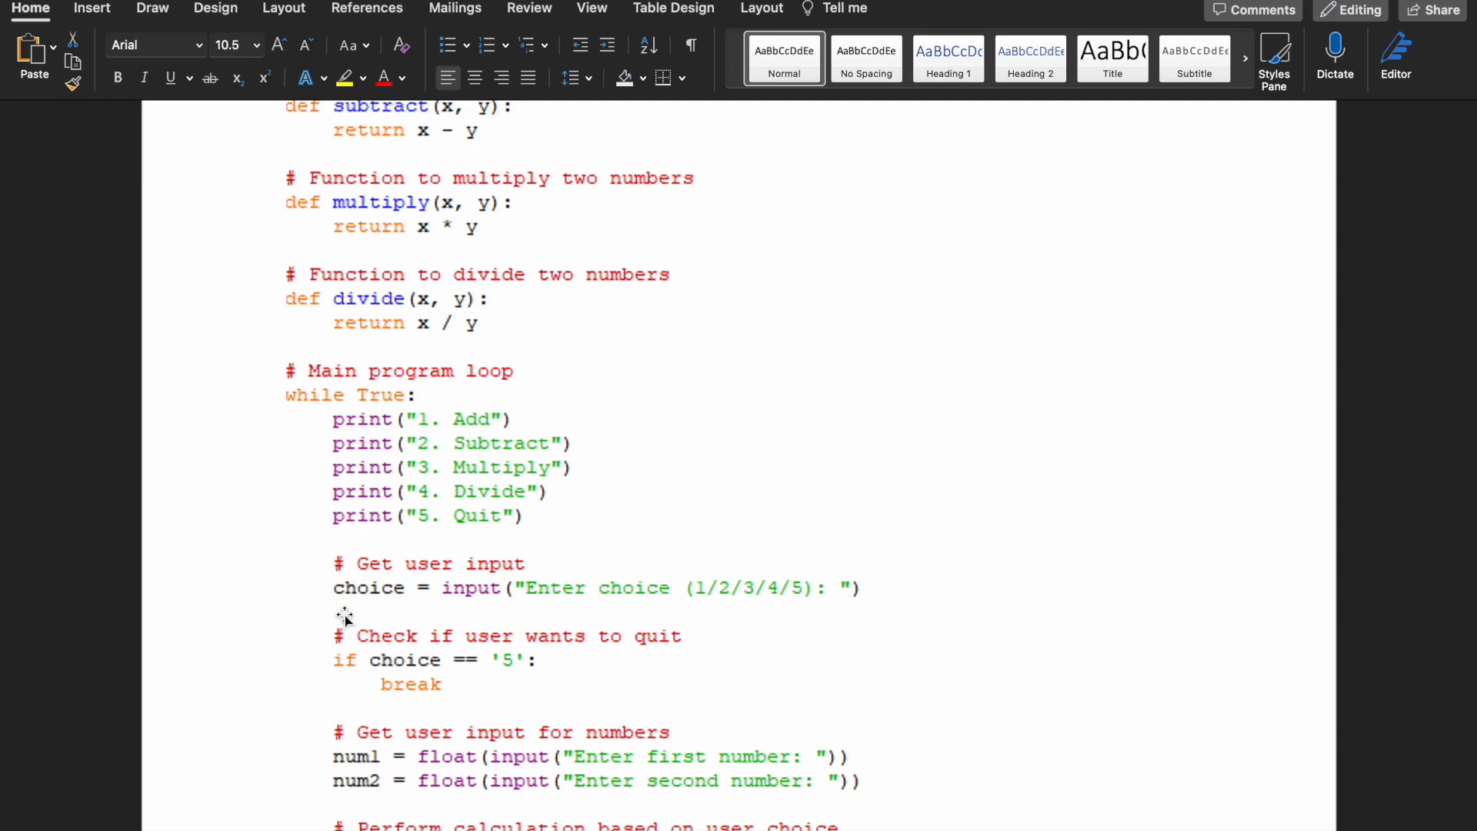
pyautogui.scroll(-3)
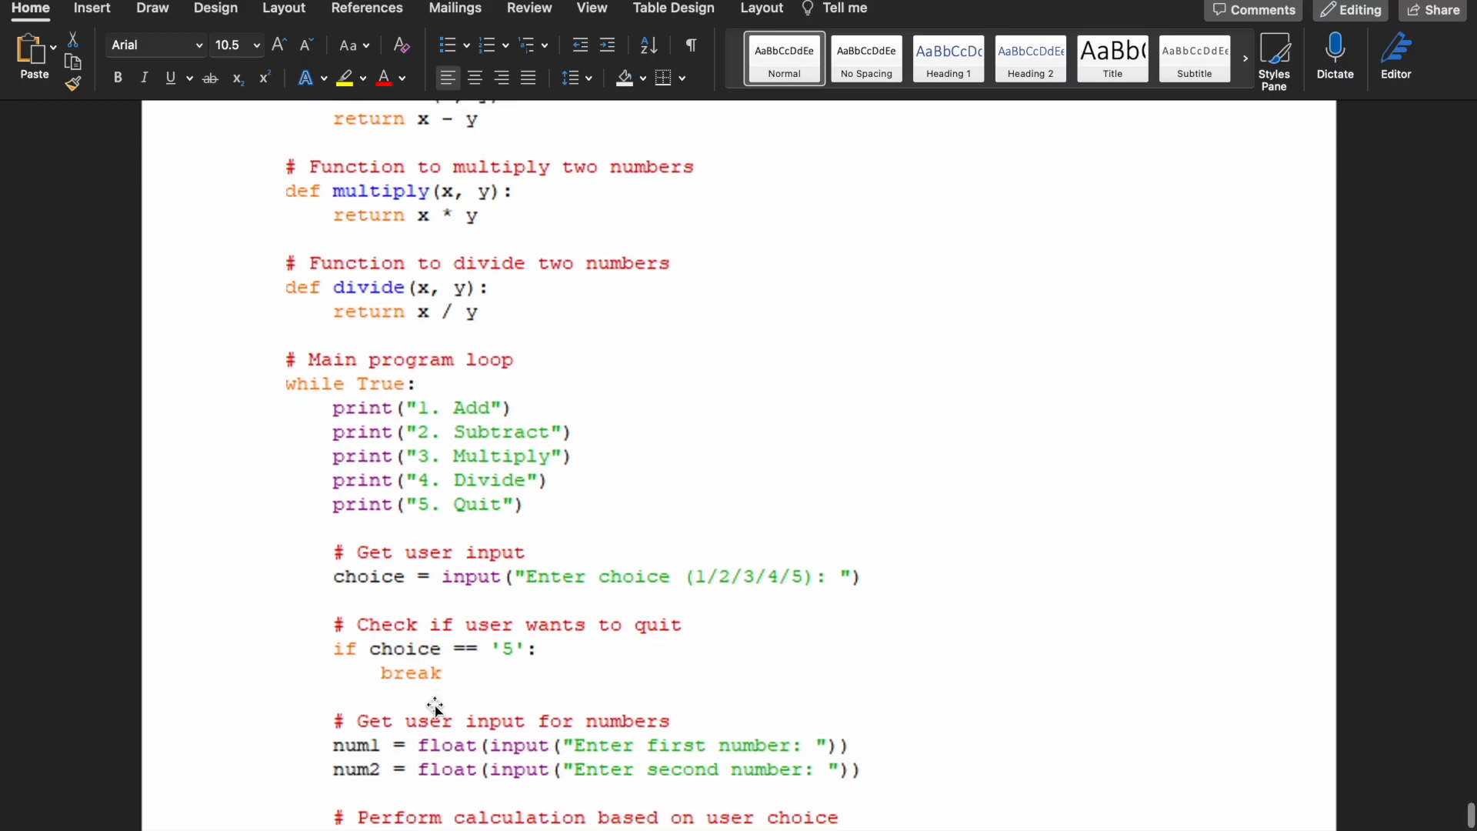
pyautogui.scroll(-3)
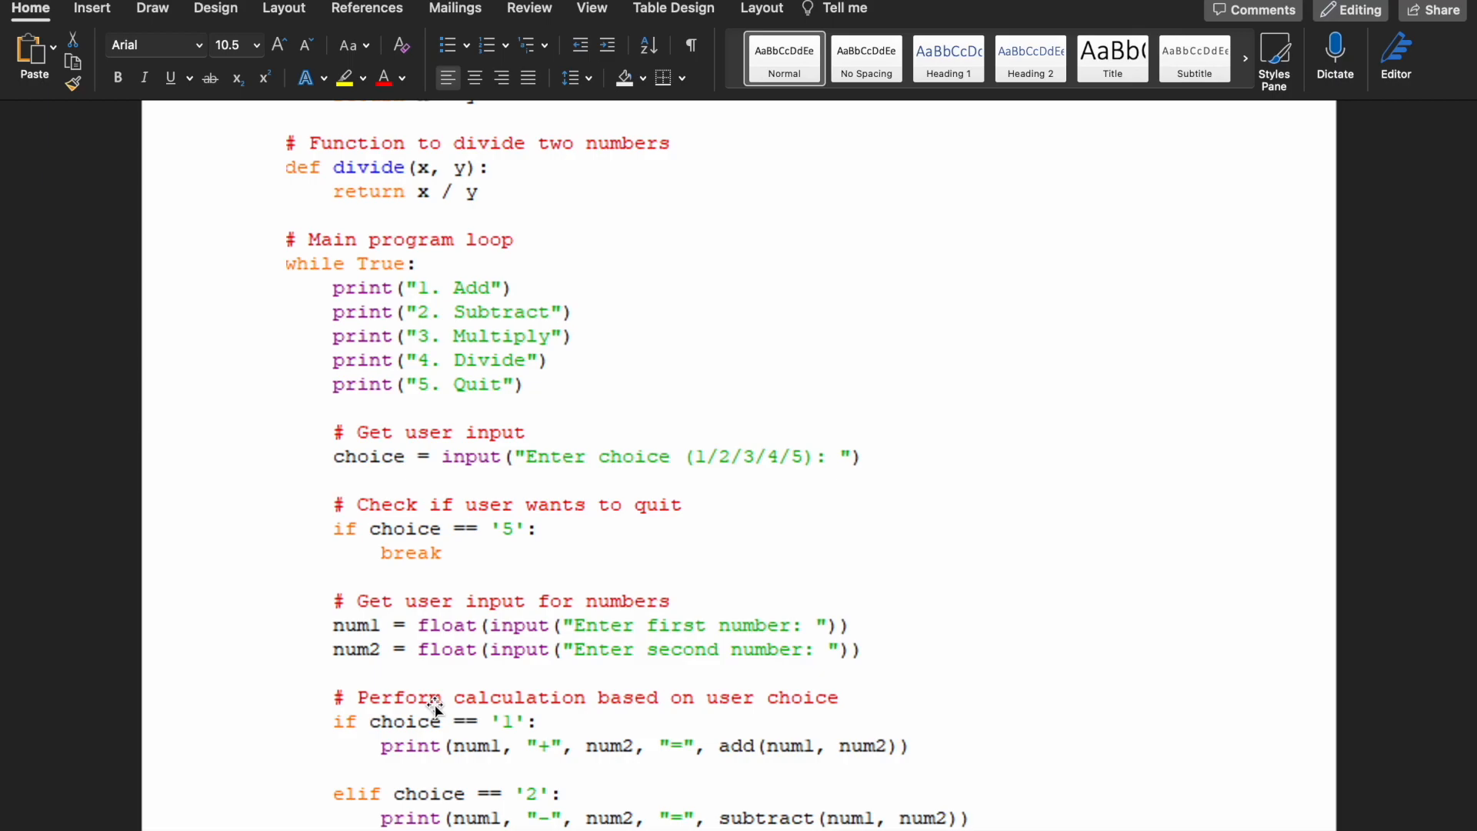
pyautogui.moveTo(831, 648)
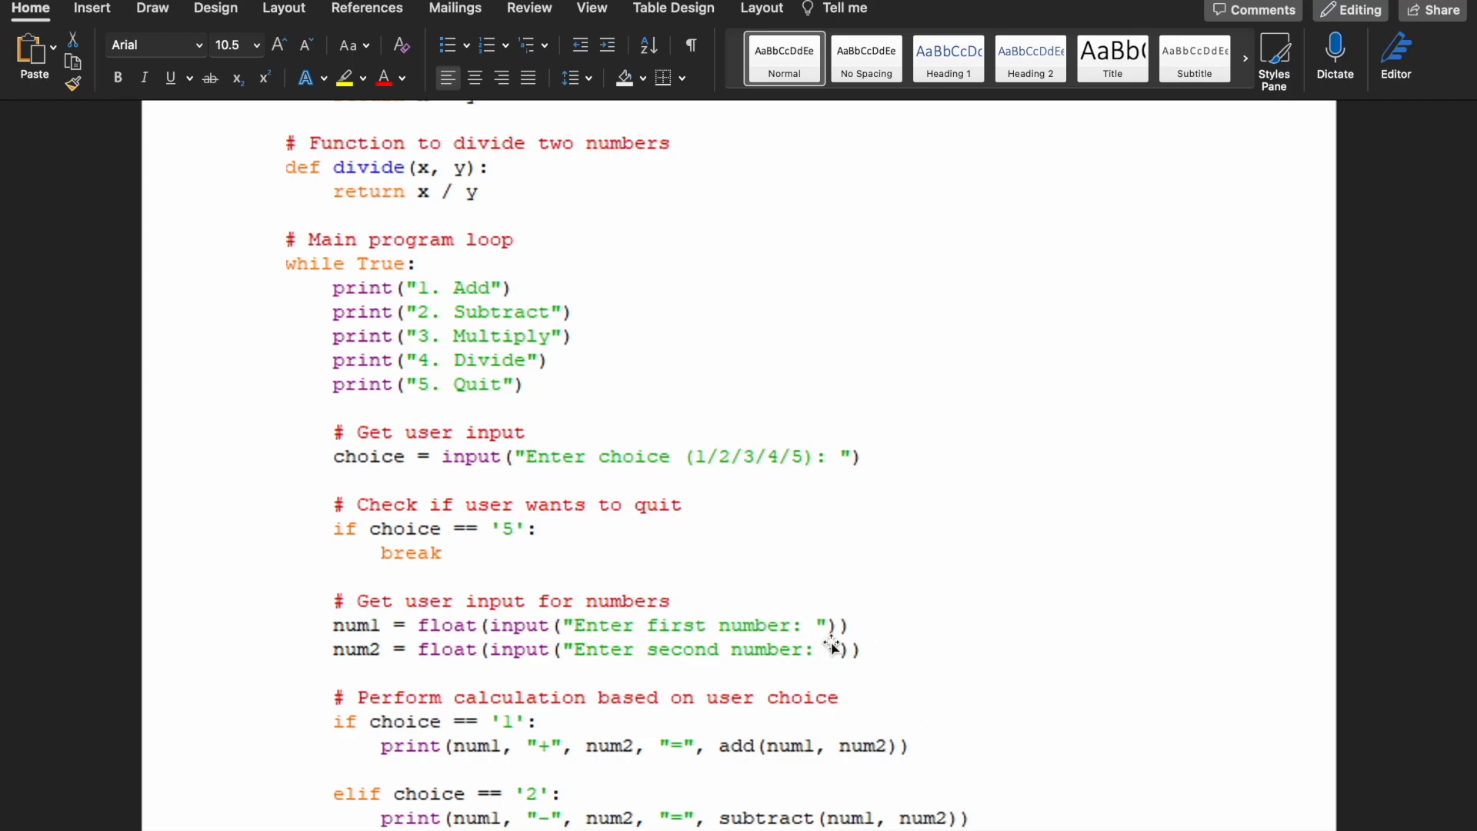
pyautogui.moveTo(857, 659)
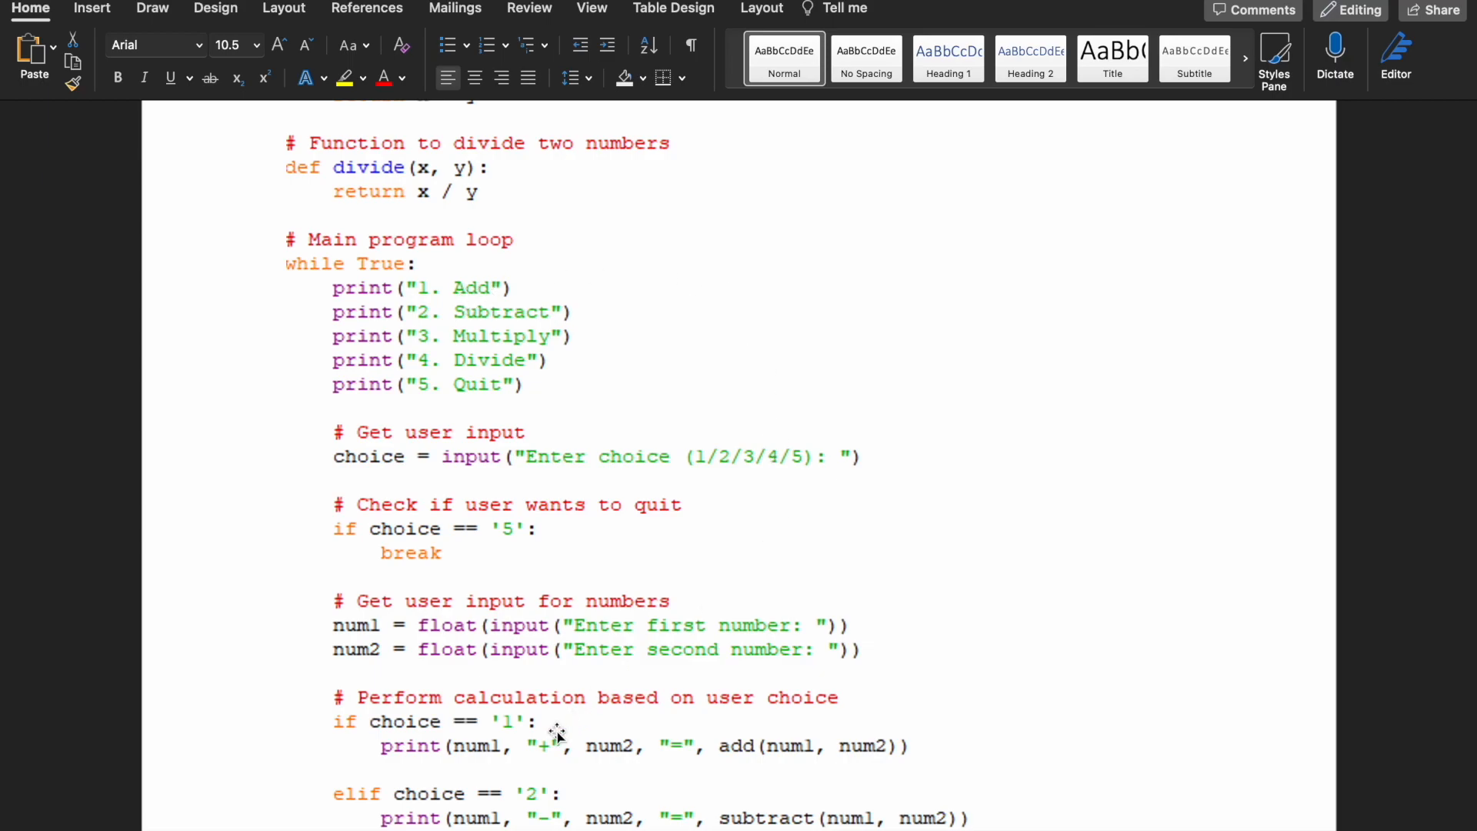
pyautogui.scroll(-3)
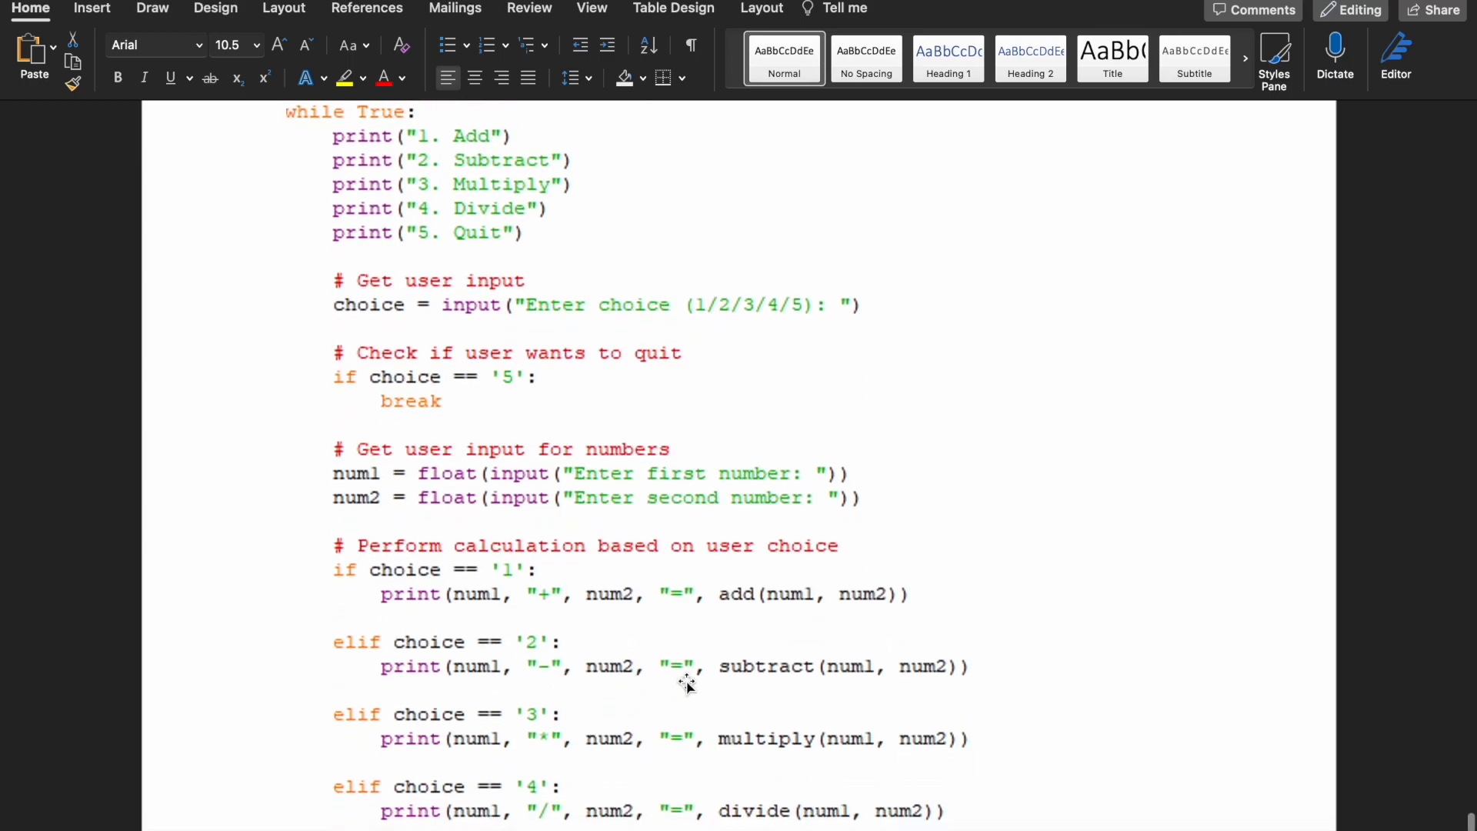
pyautogui.scroll(-3)
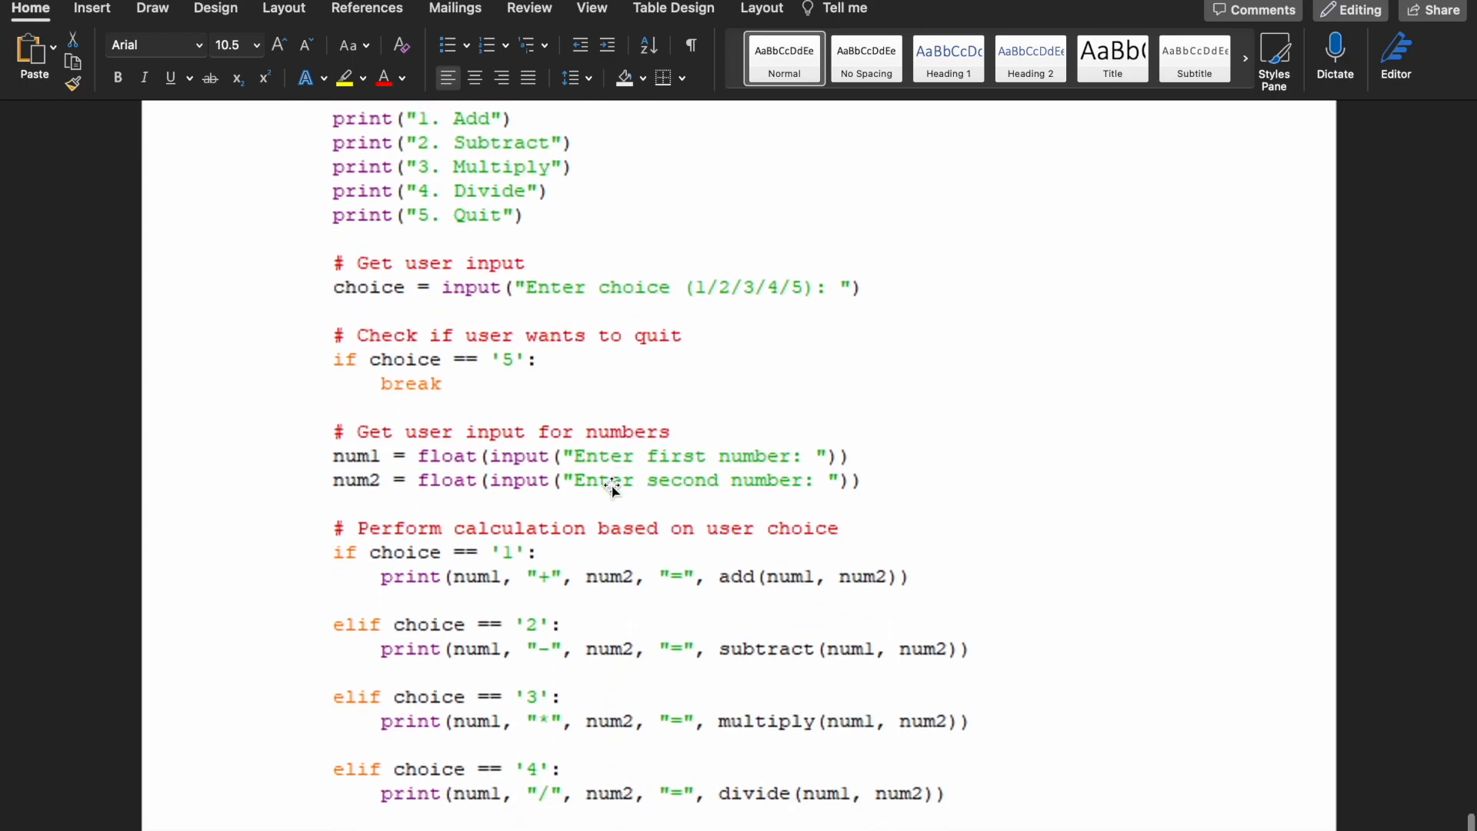
pyautogui.scroll(-3)
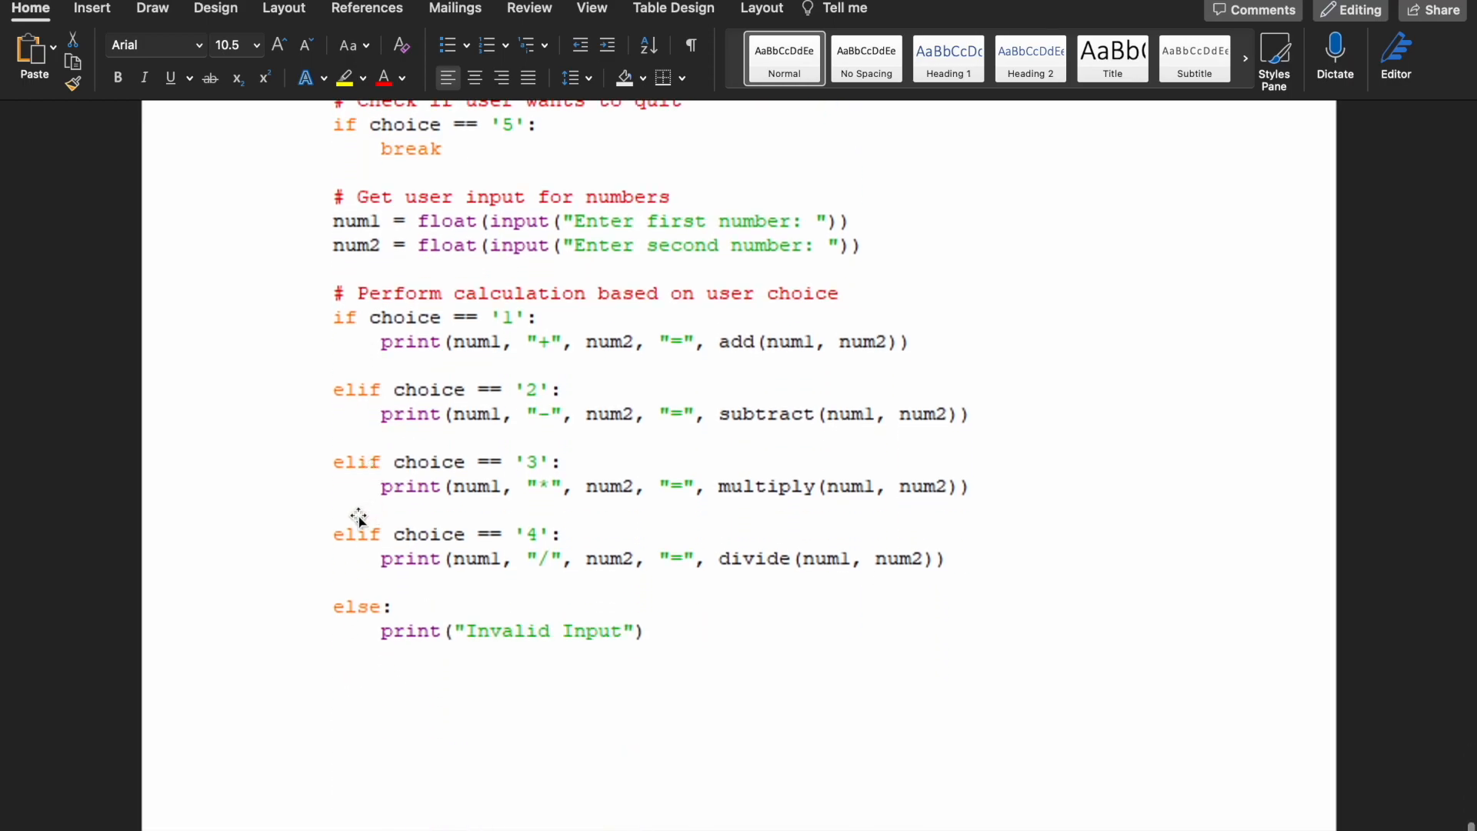